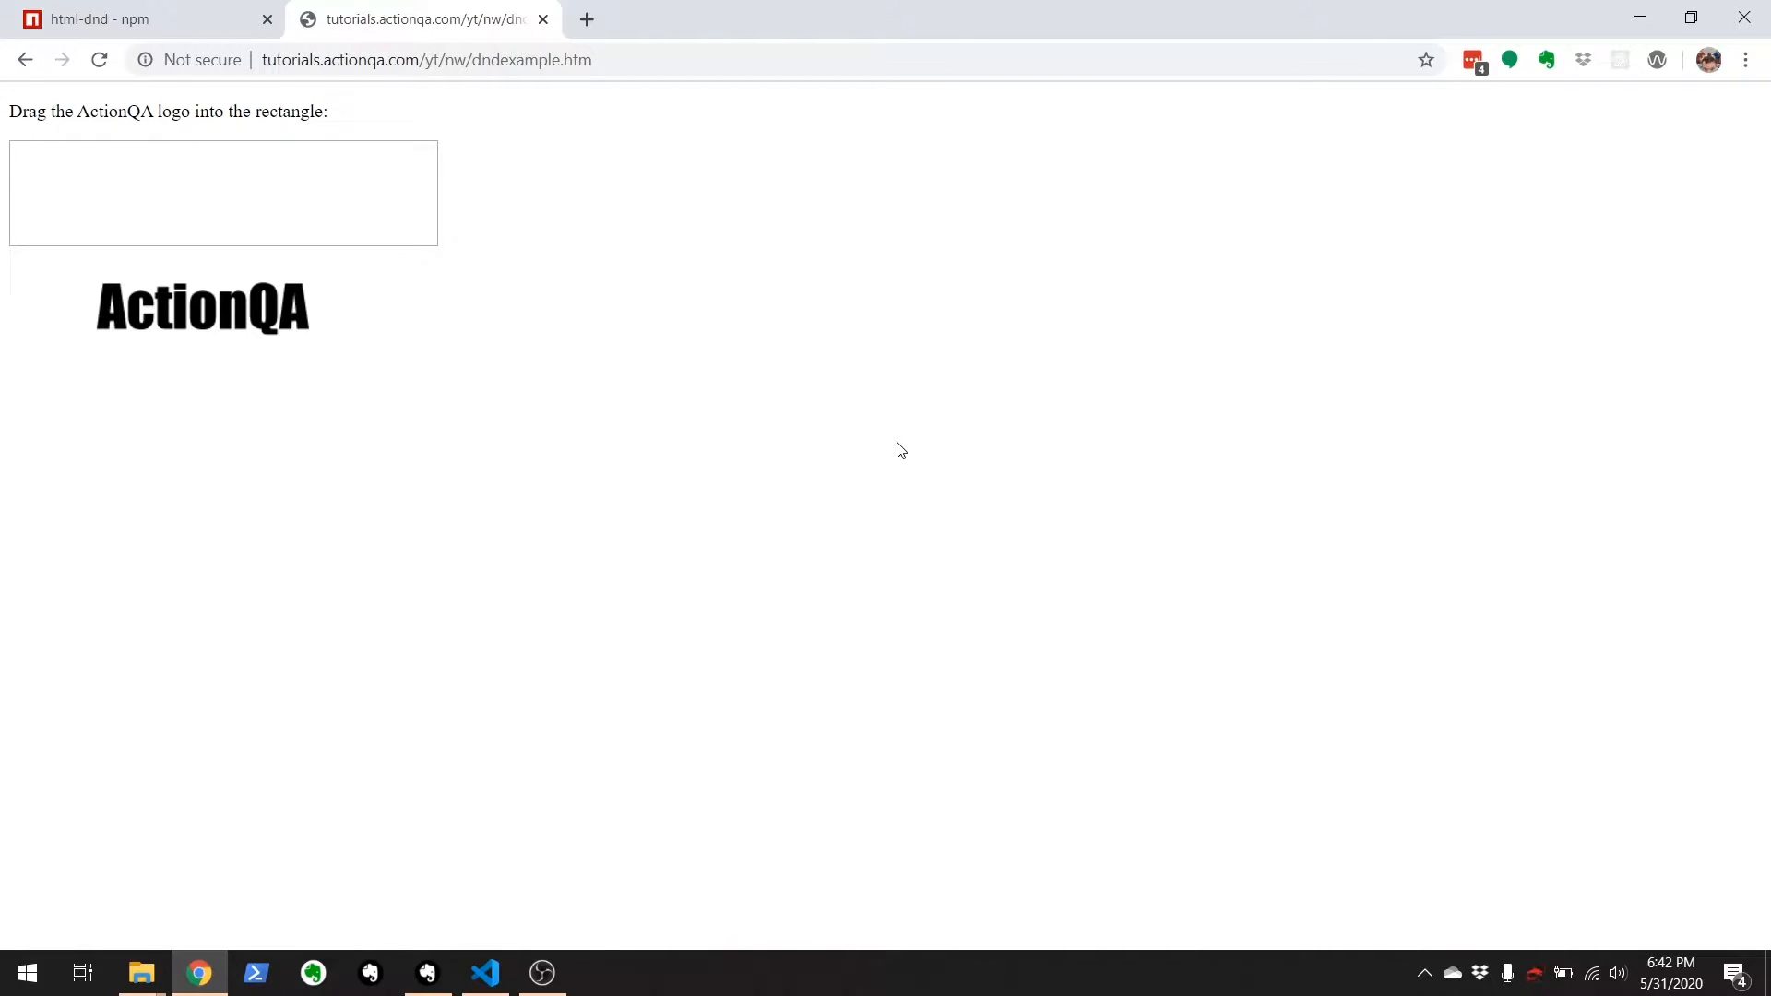
{"action": "mouse_move", "coordinate": [584, 273]}
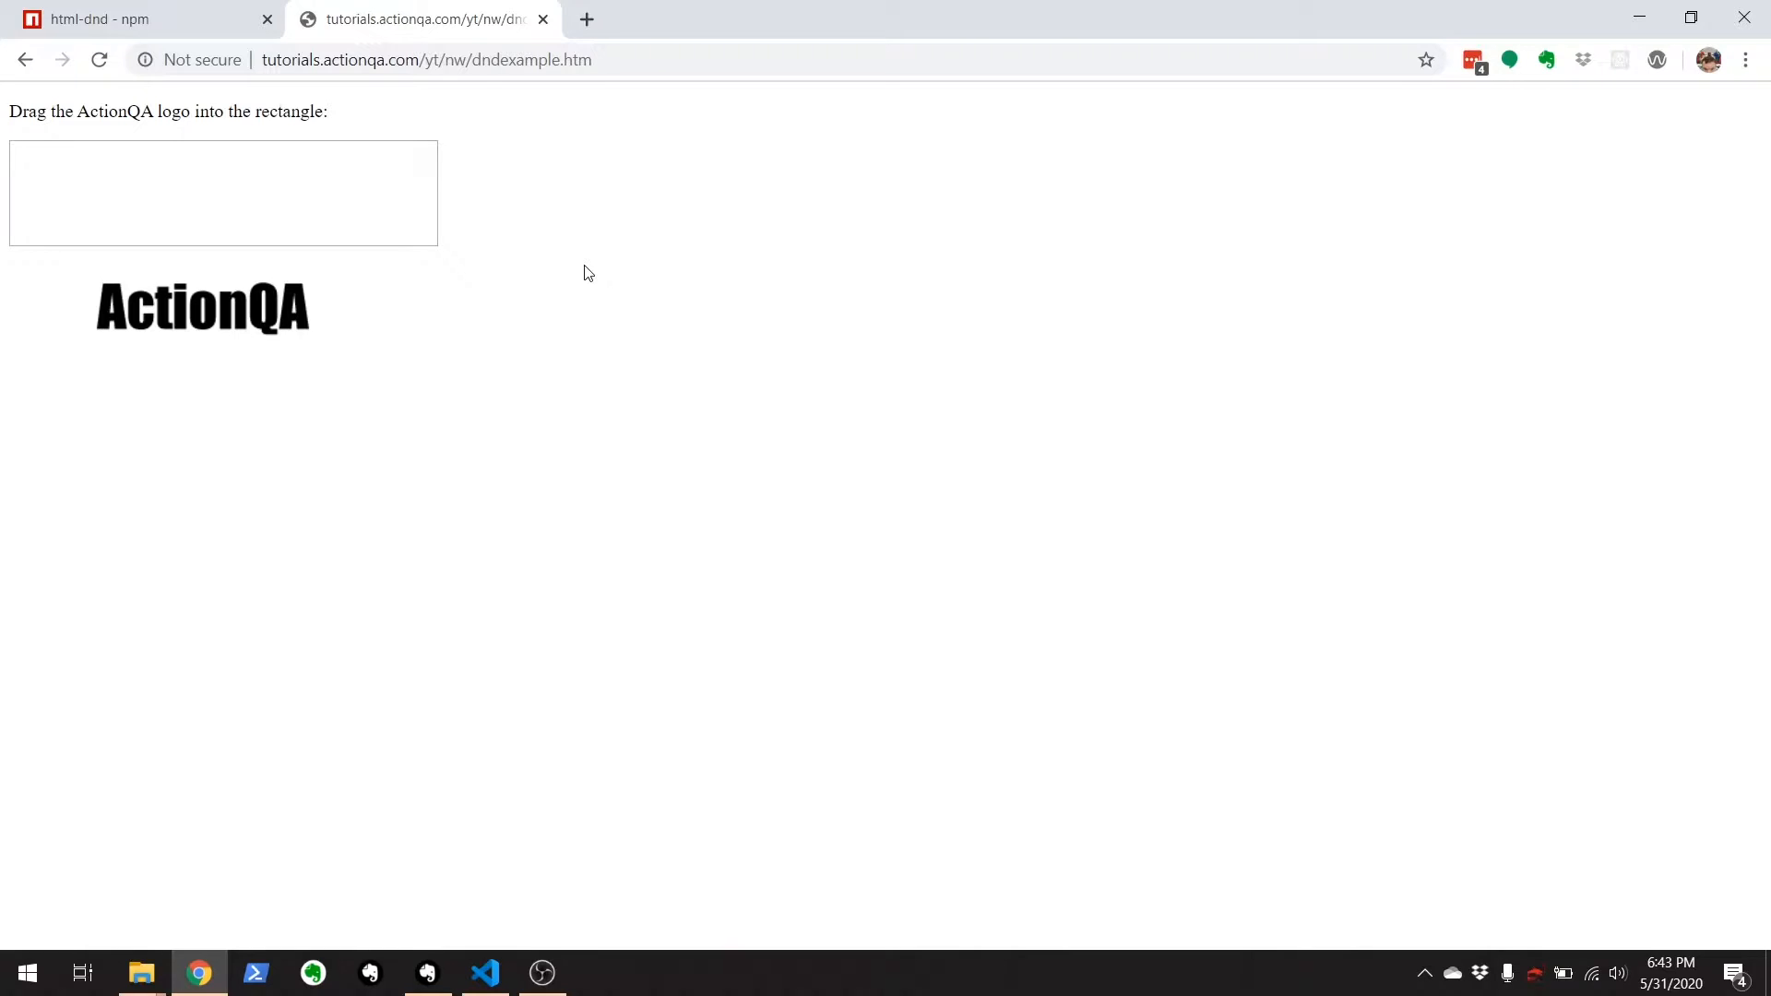
{"action": "mouse_move", "coordinate": [726, 519]}
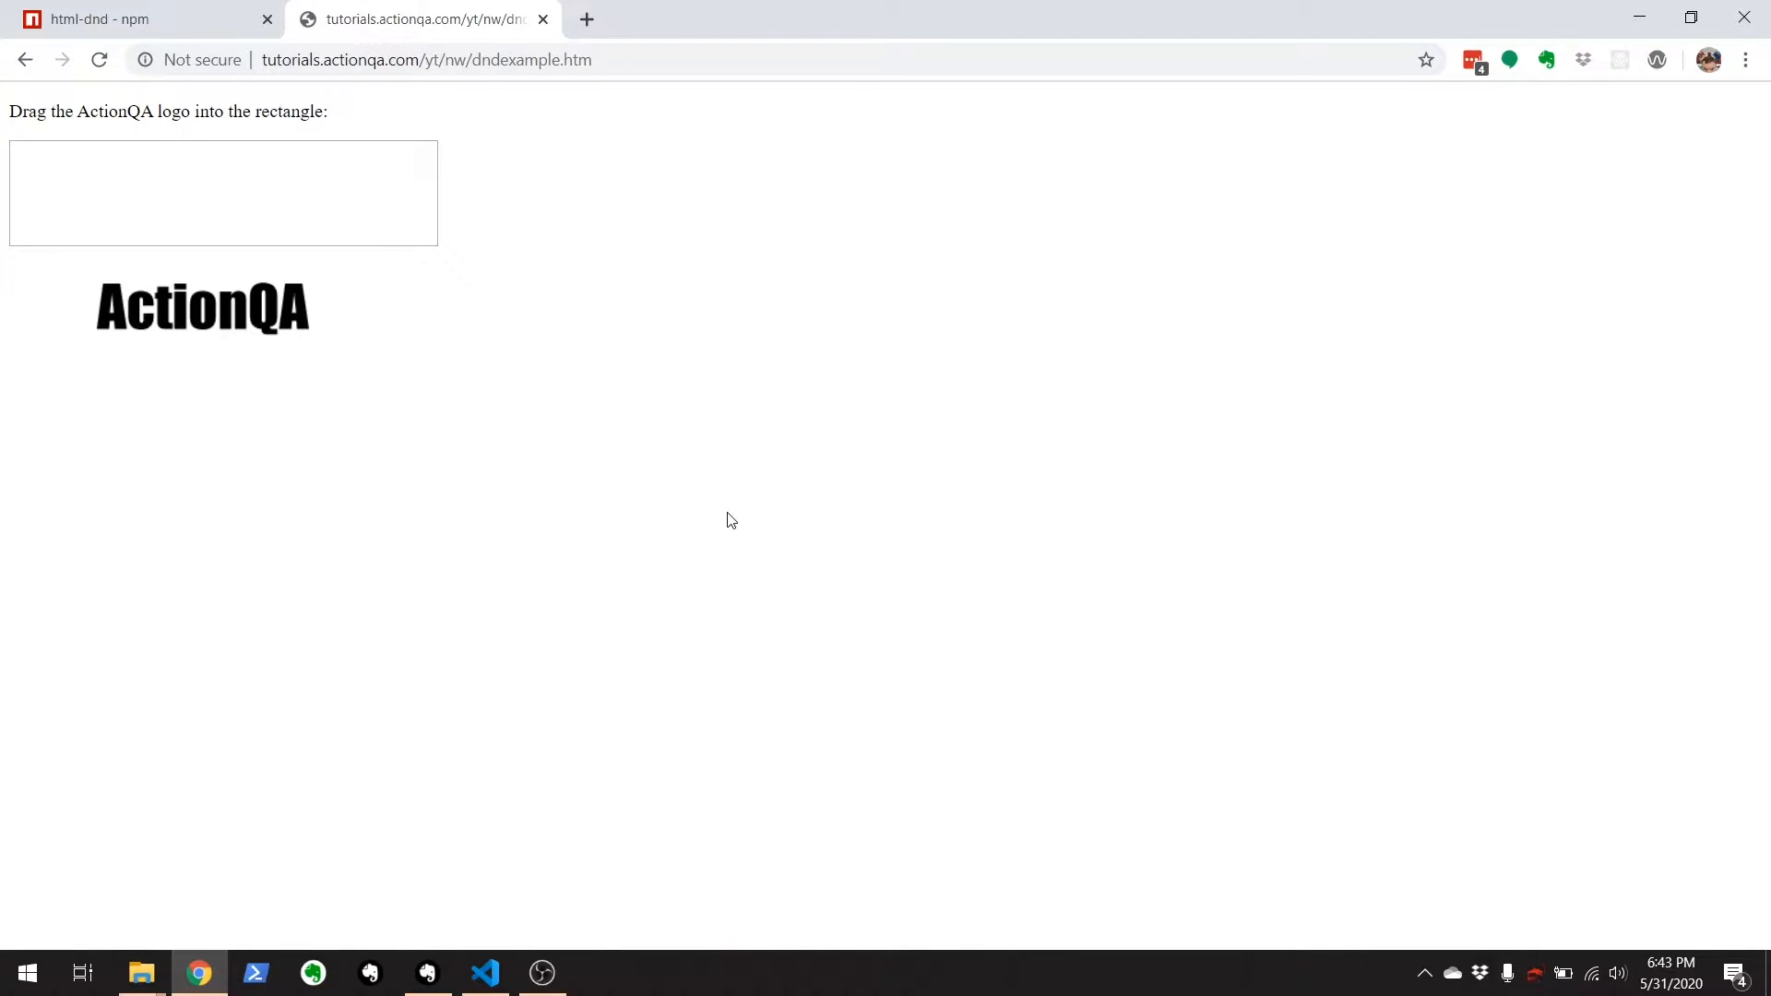
{"action": "mouse_move", "coordinate": [602, 729]}
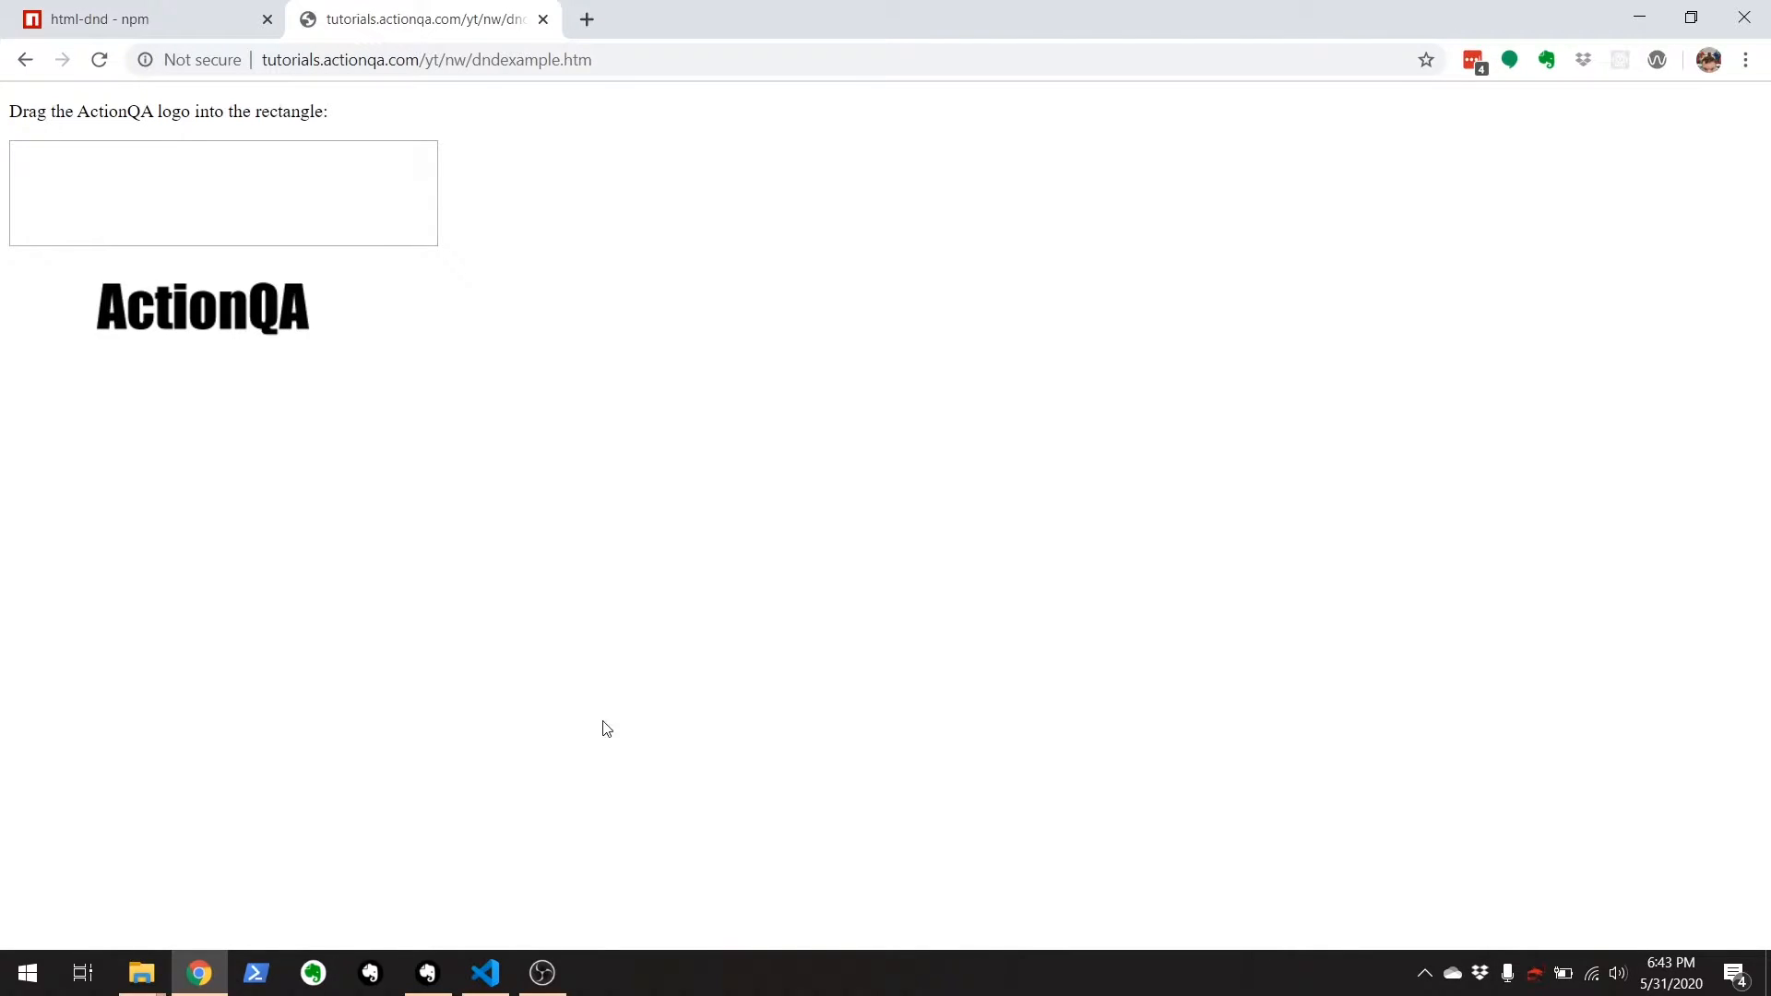
{"action": "mouse_move", "coordinate": [207, 196]}
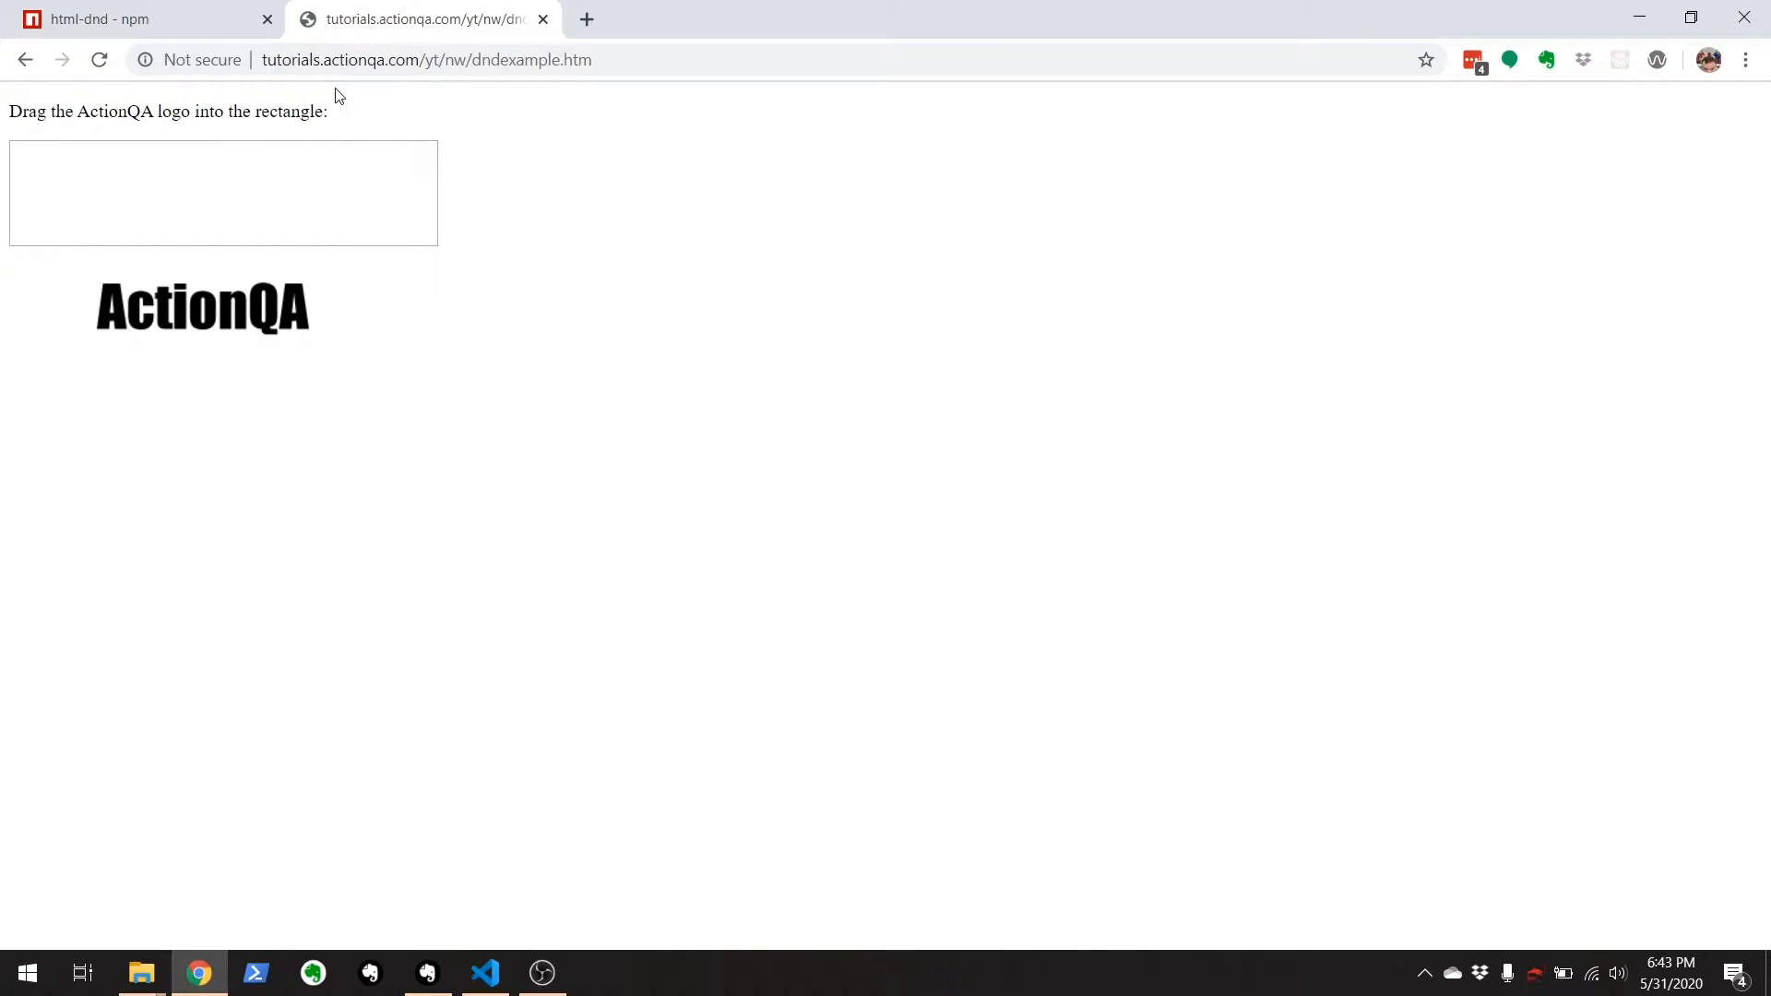
{"action": "mouse_move", "coordinate": [329, 378]}
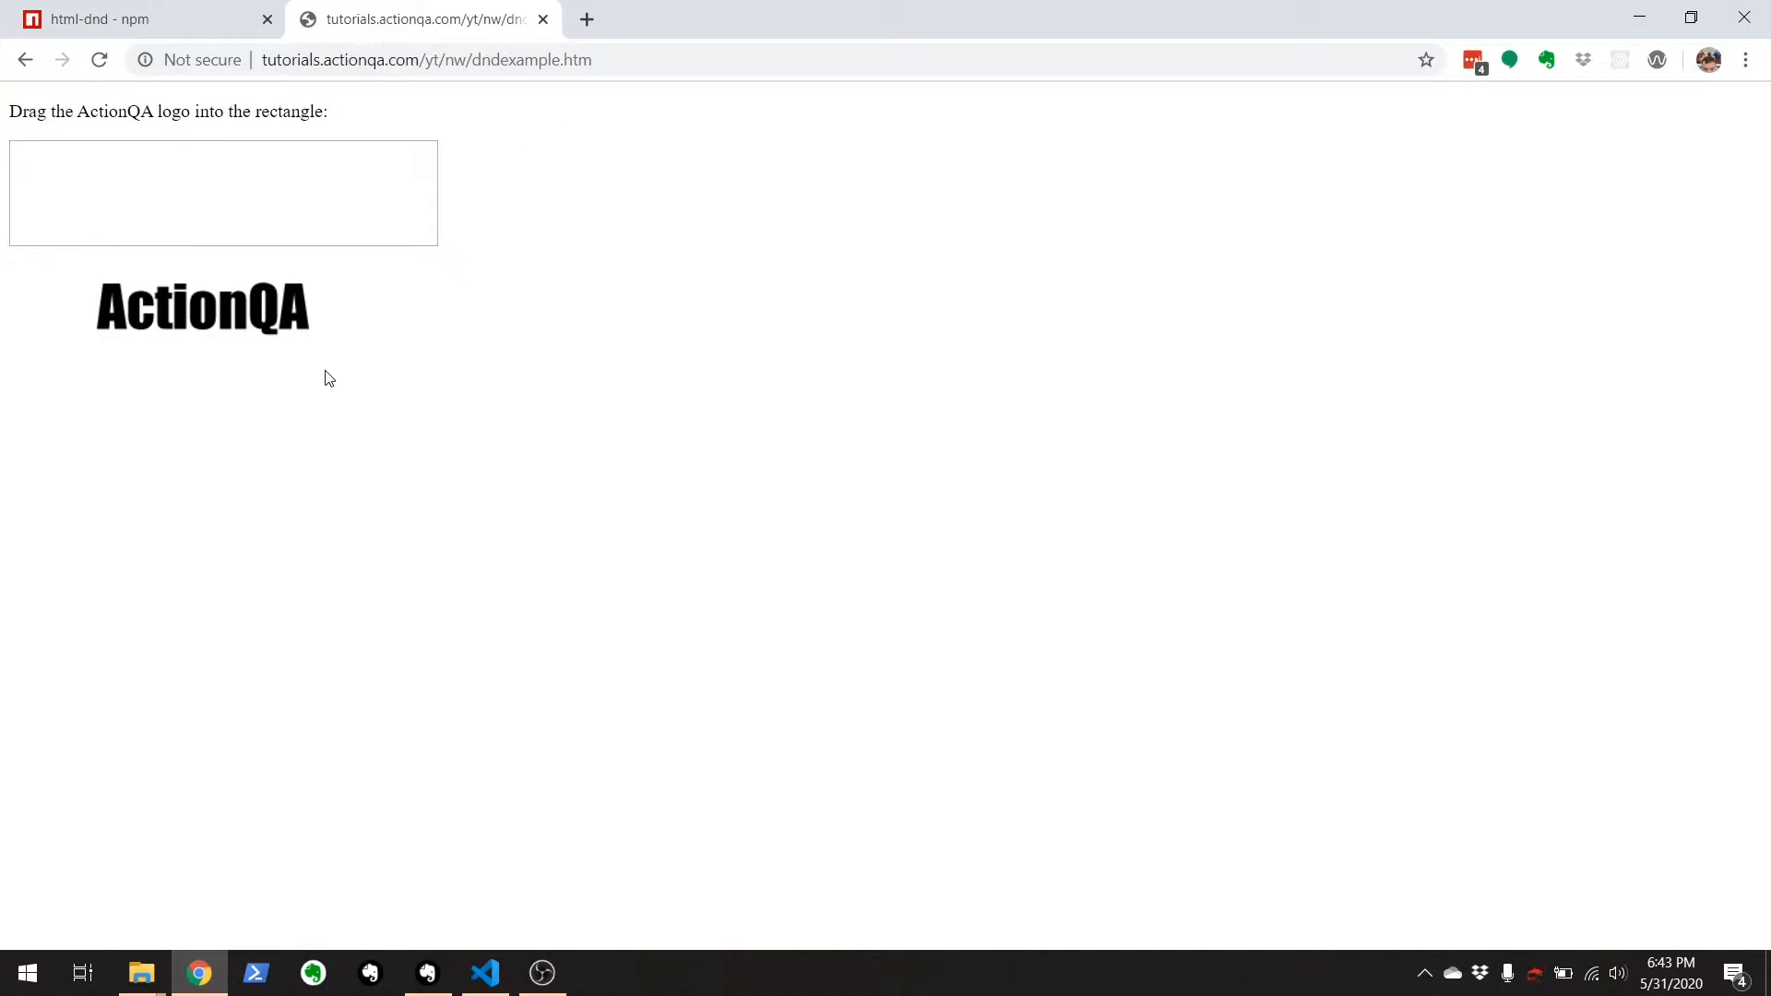
{"action": "mouse_move", "coordinate": [175, 306]}
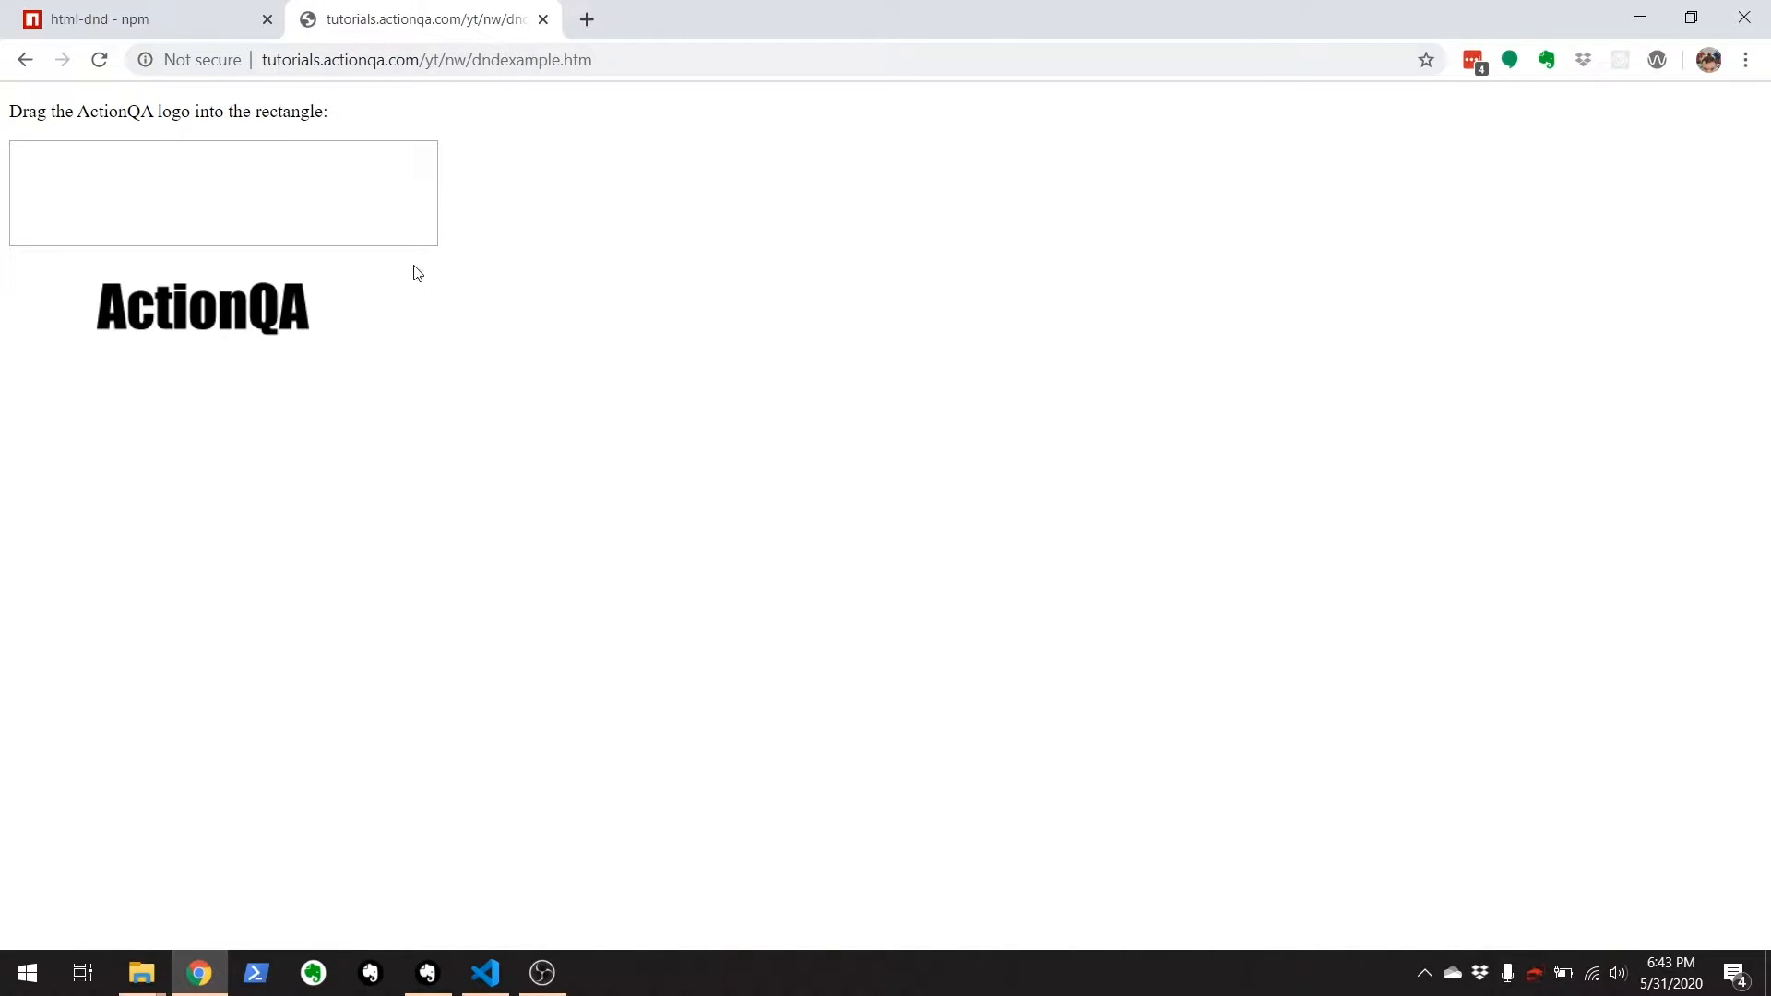
{"action": "mouse_move", "coordinate": [215, 308]}
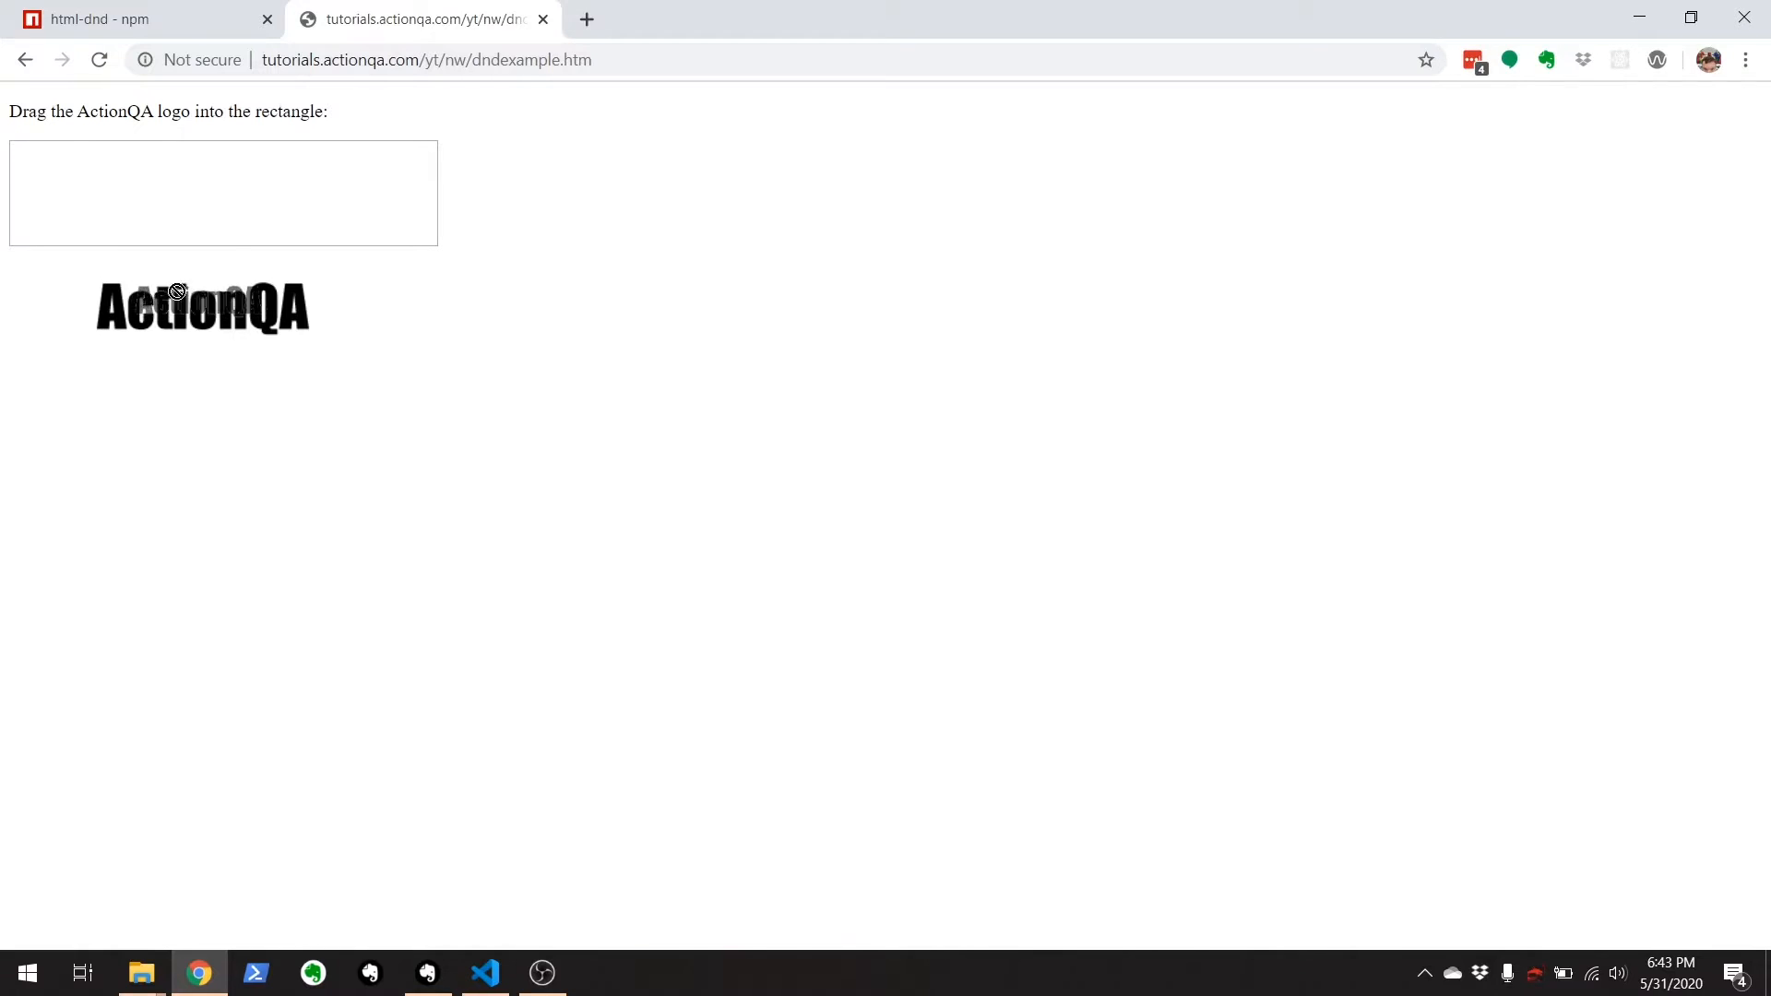
Drag the ActionQA logo into the empty rectangle on the demo page and back.
{"action": "left_click_drag", "start_coordinate": [201, 306], "coordinate": [215, 192]}
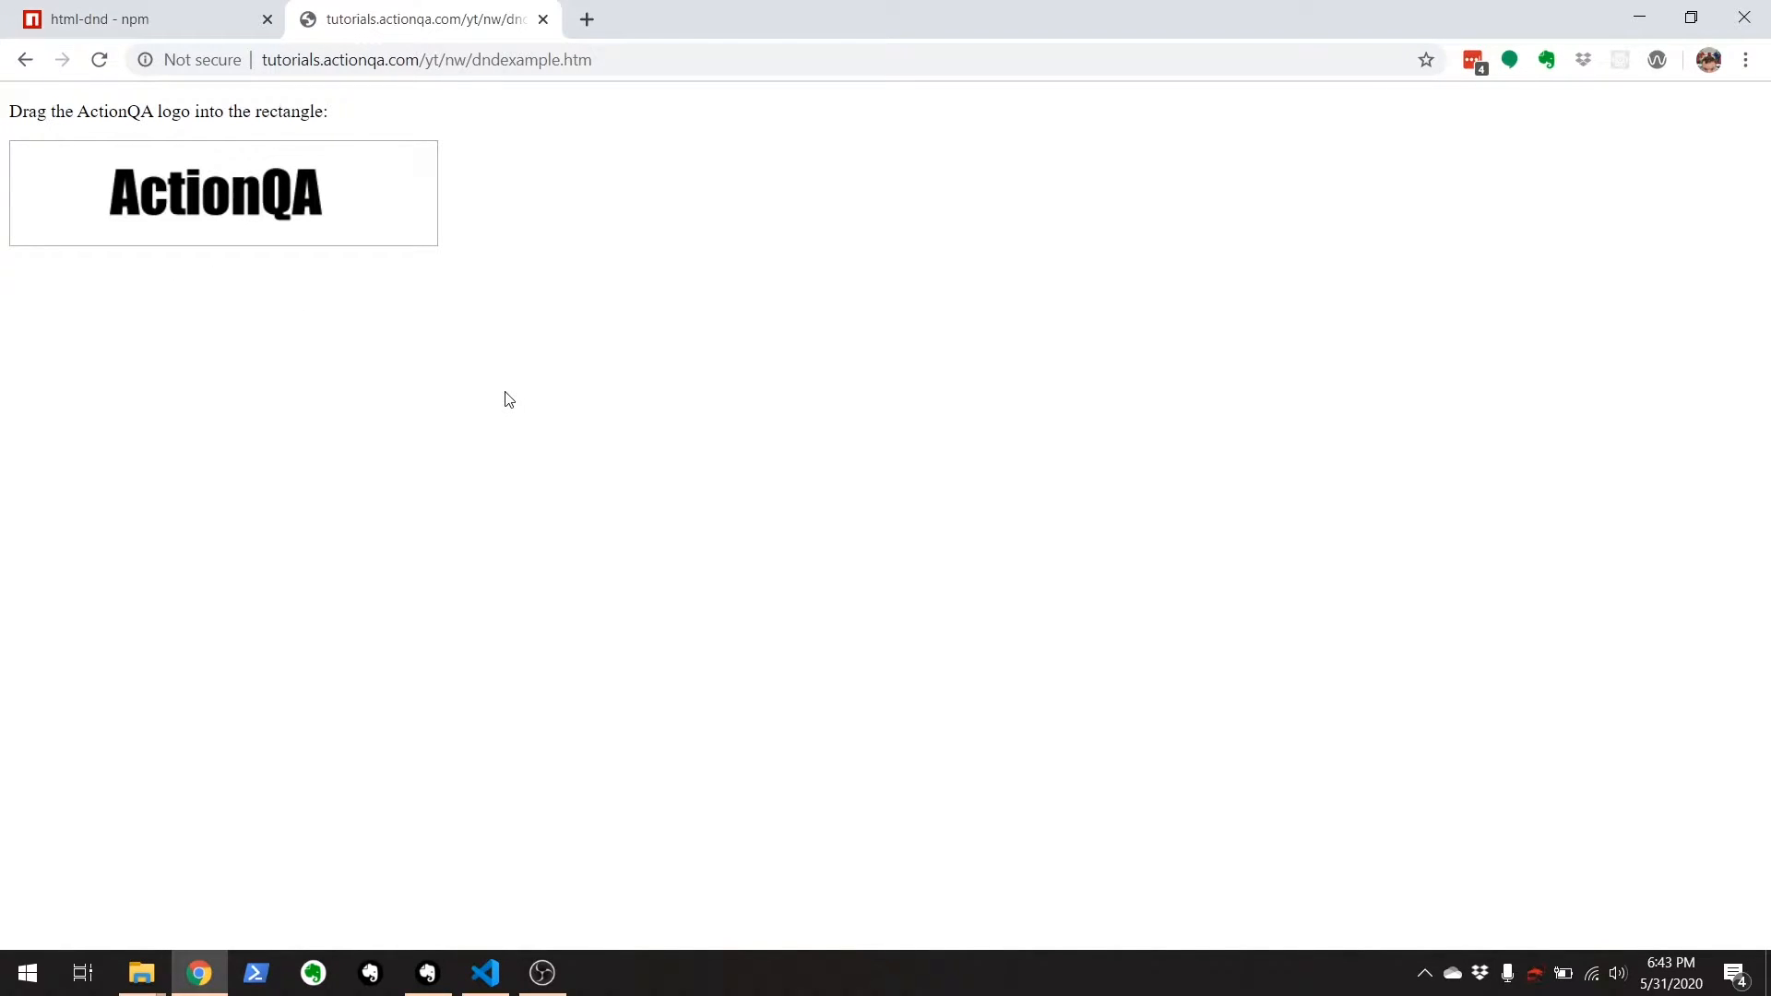
{"action": "left_click_drag", "start_coordinate": [215, 192], "coordinate": [201, 307]}
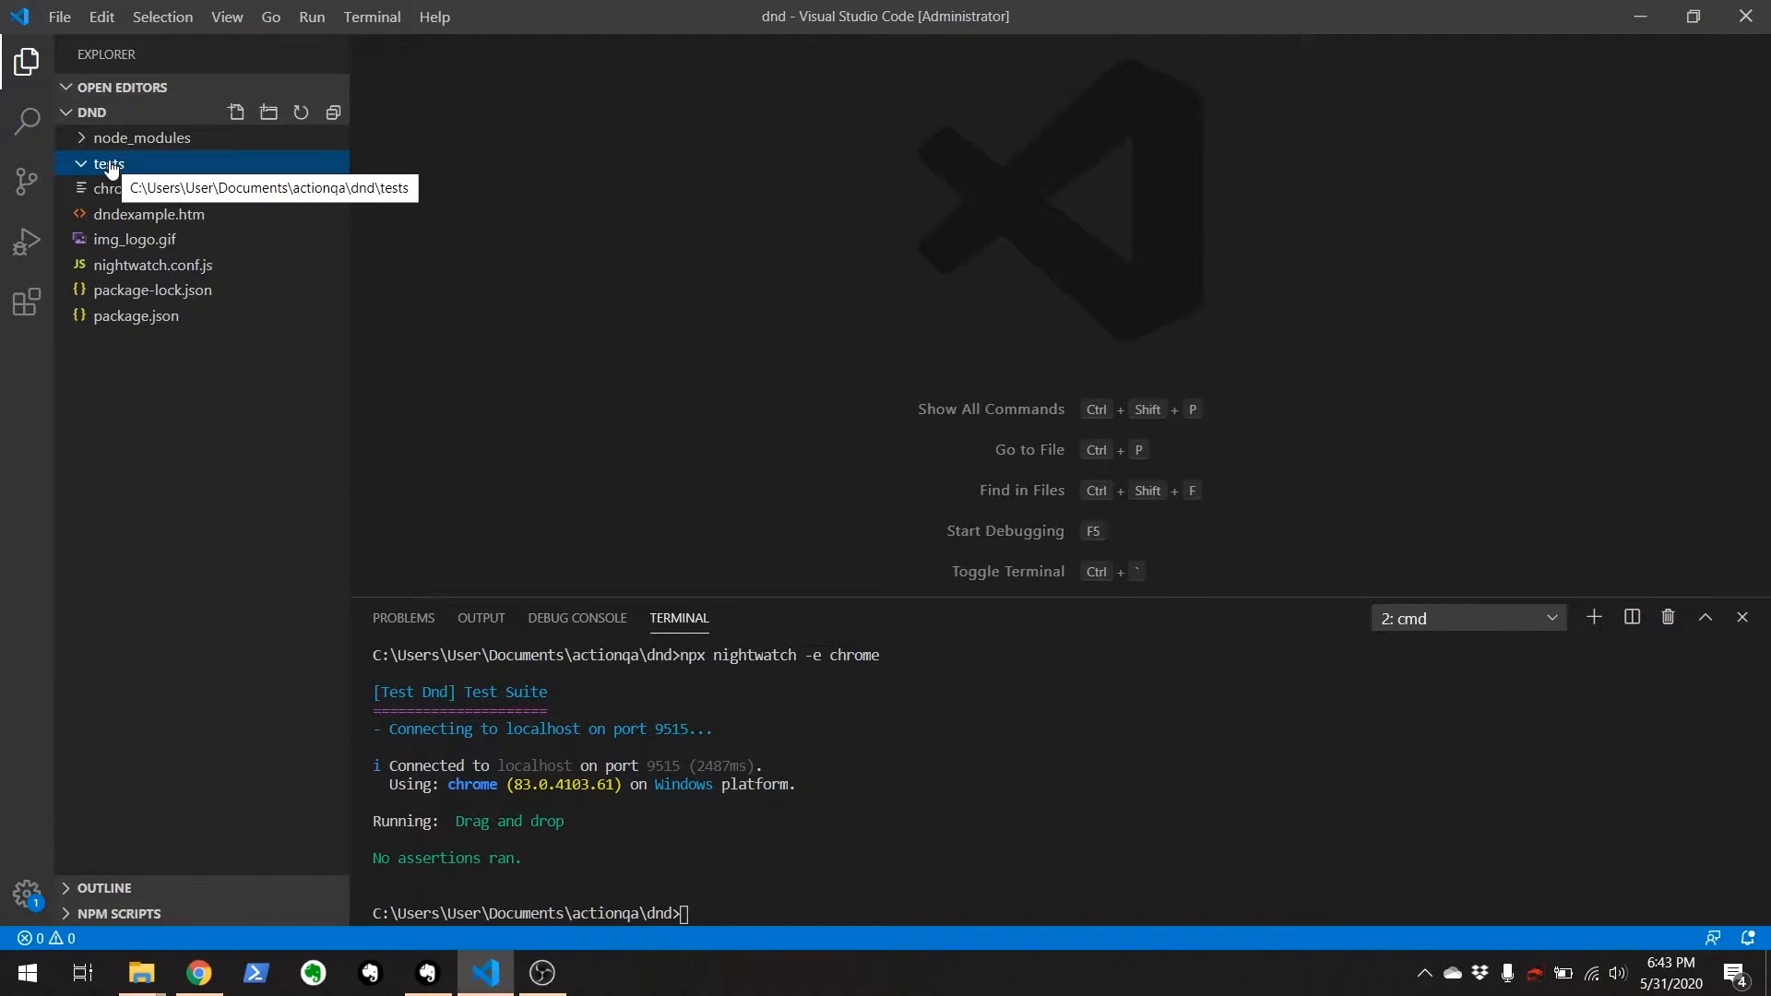
Create a new file testDnd.js inside the tests folder from the Explorer context menu.
{"action": "right_click", "coordinate": [108, 165]}
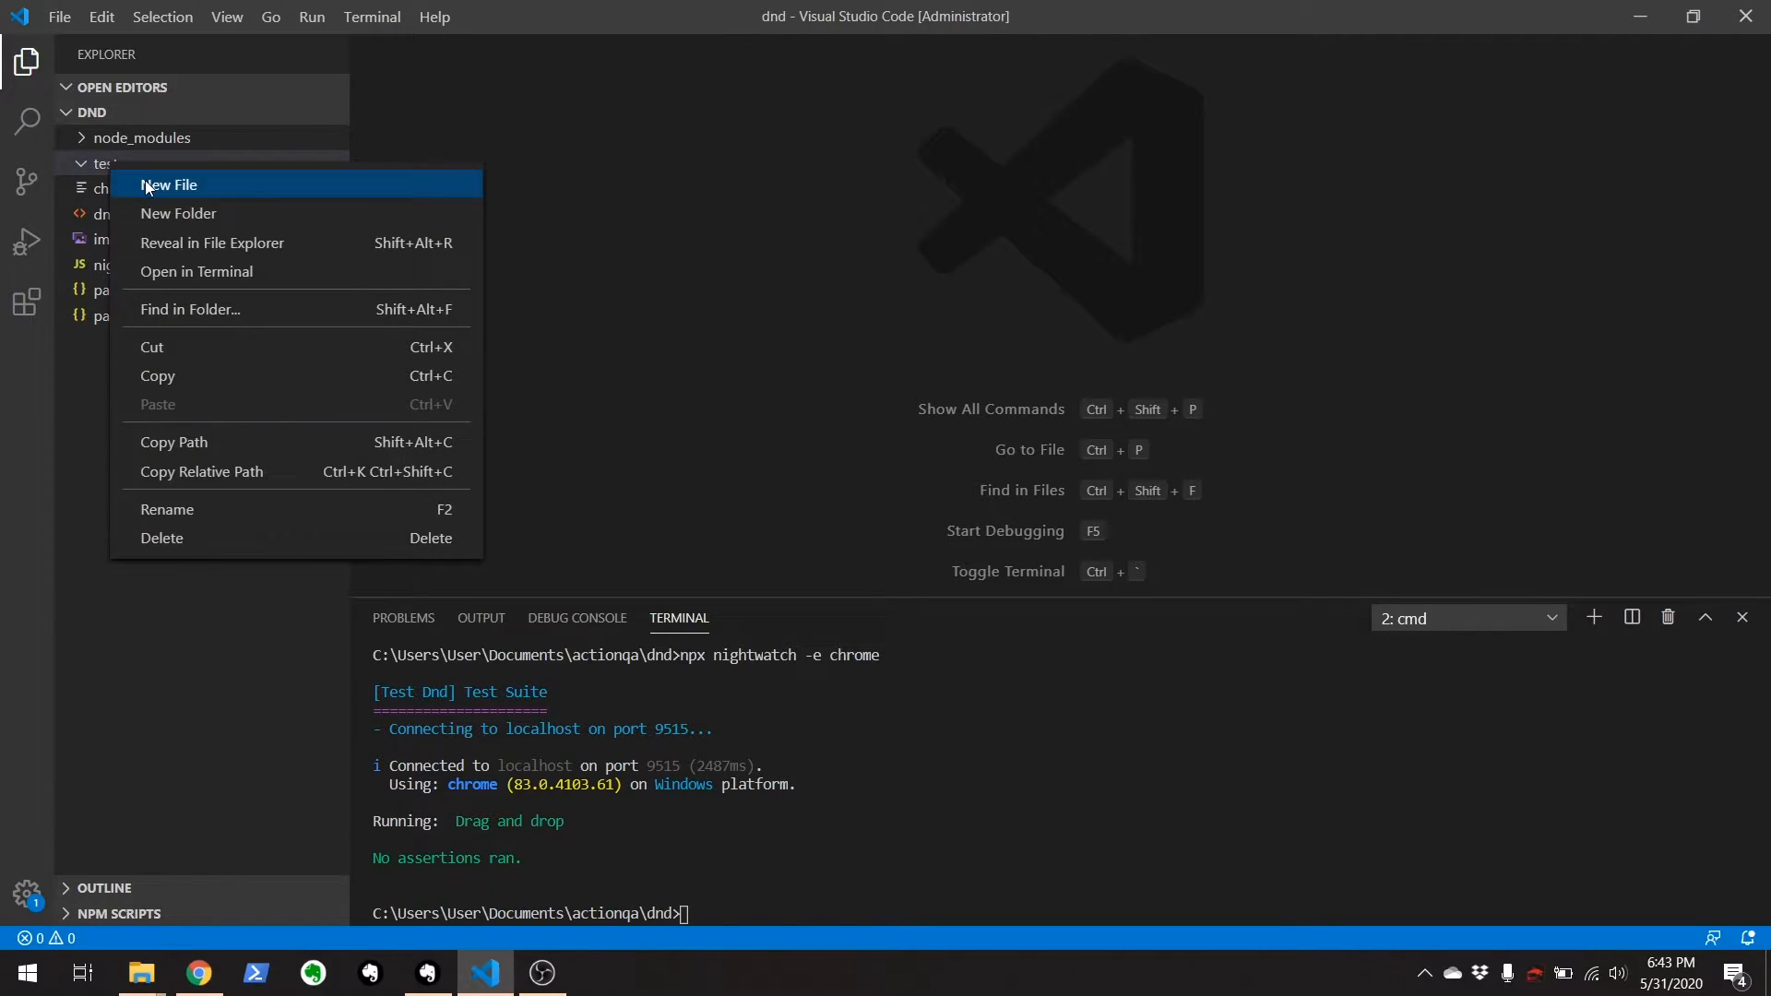
{"action": "left_click", "coordinate": [168, 185]}
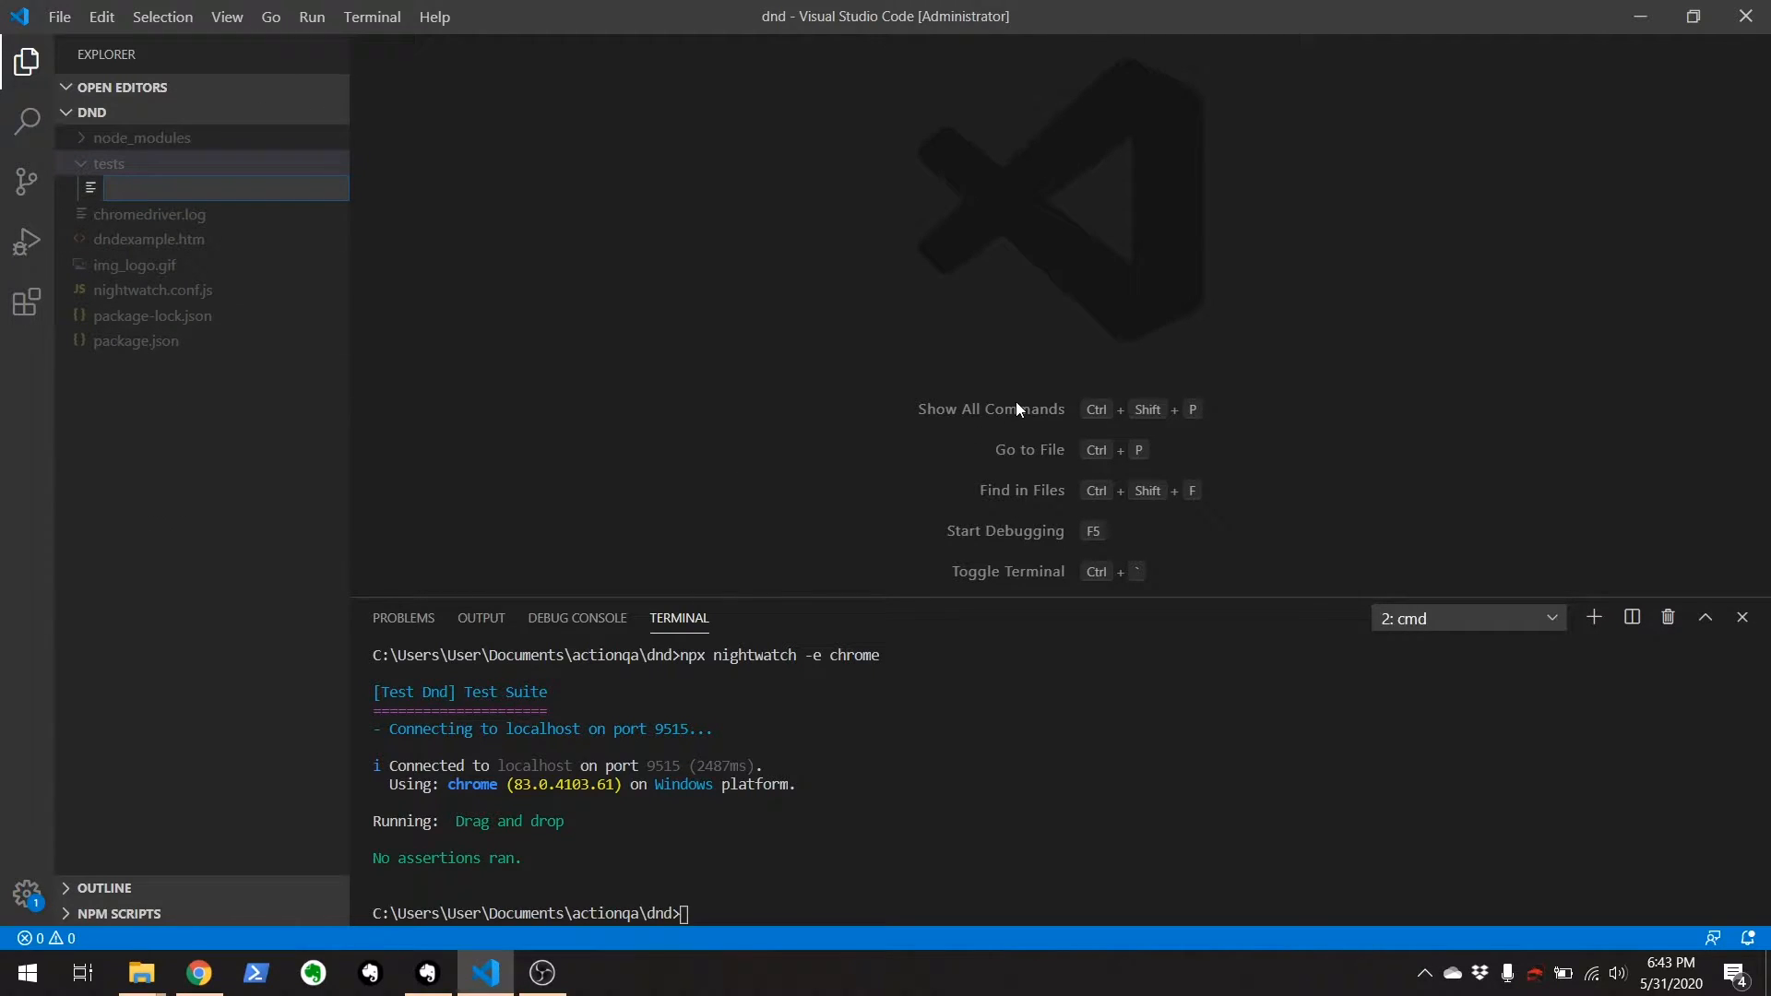
{"action": "type", "text": "testDra"}
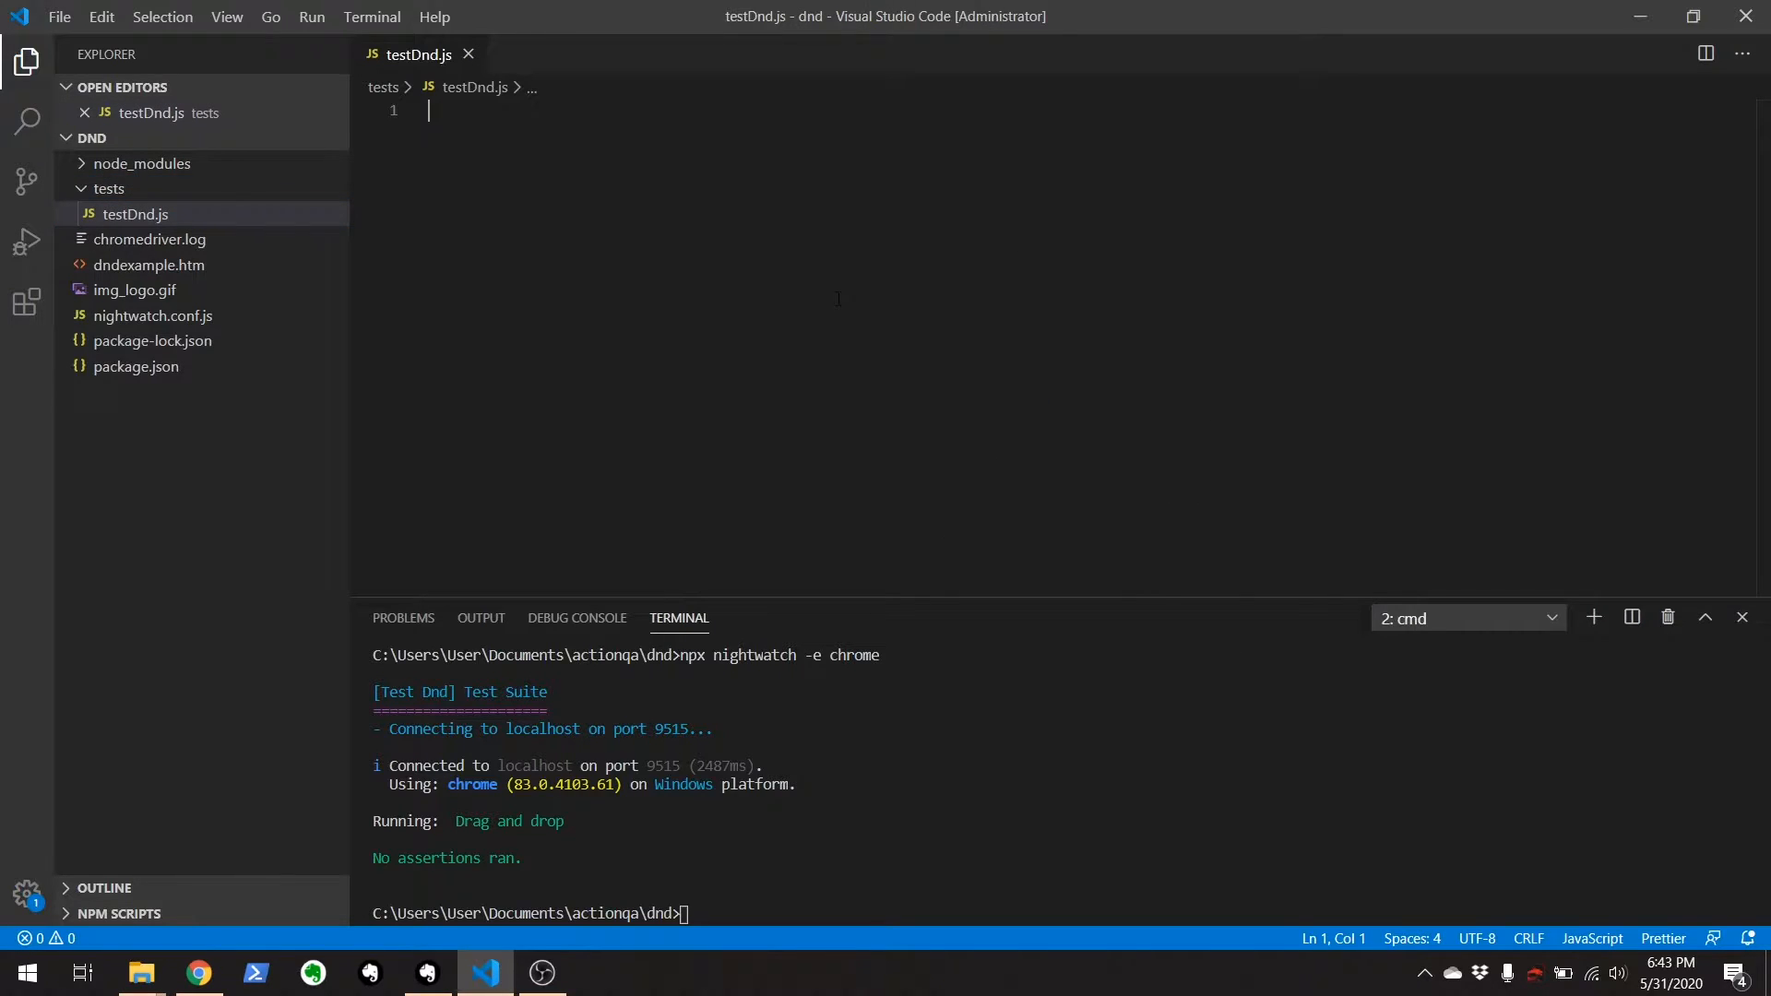
Write module.exports = { "Drag and drop": function(browser){ browser.url('') } }.
{"action": "type", "text": "mode"}
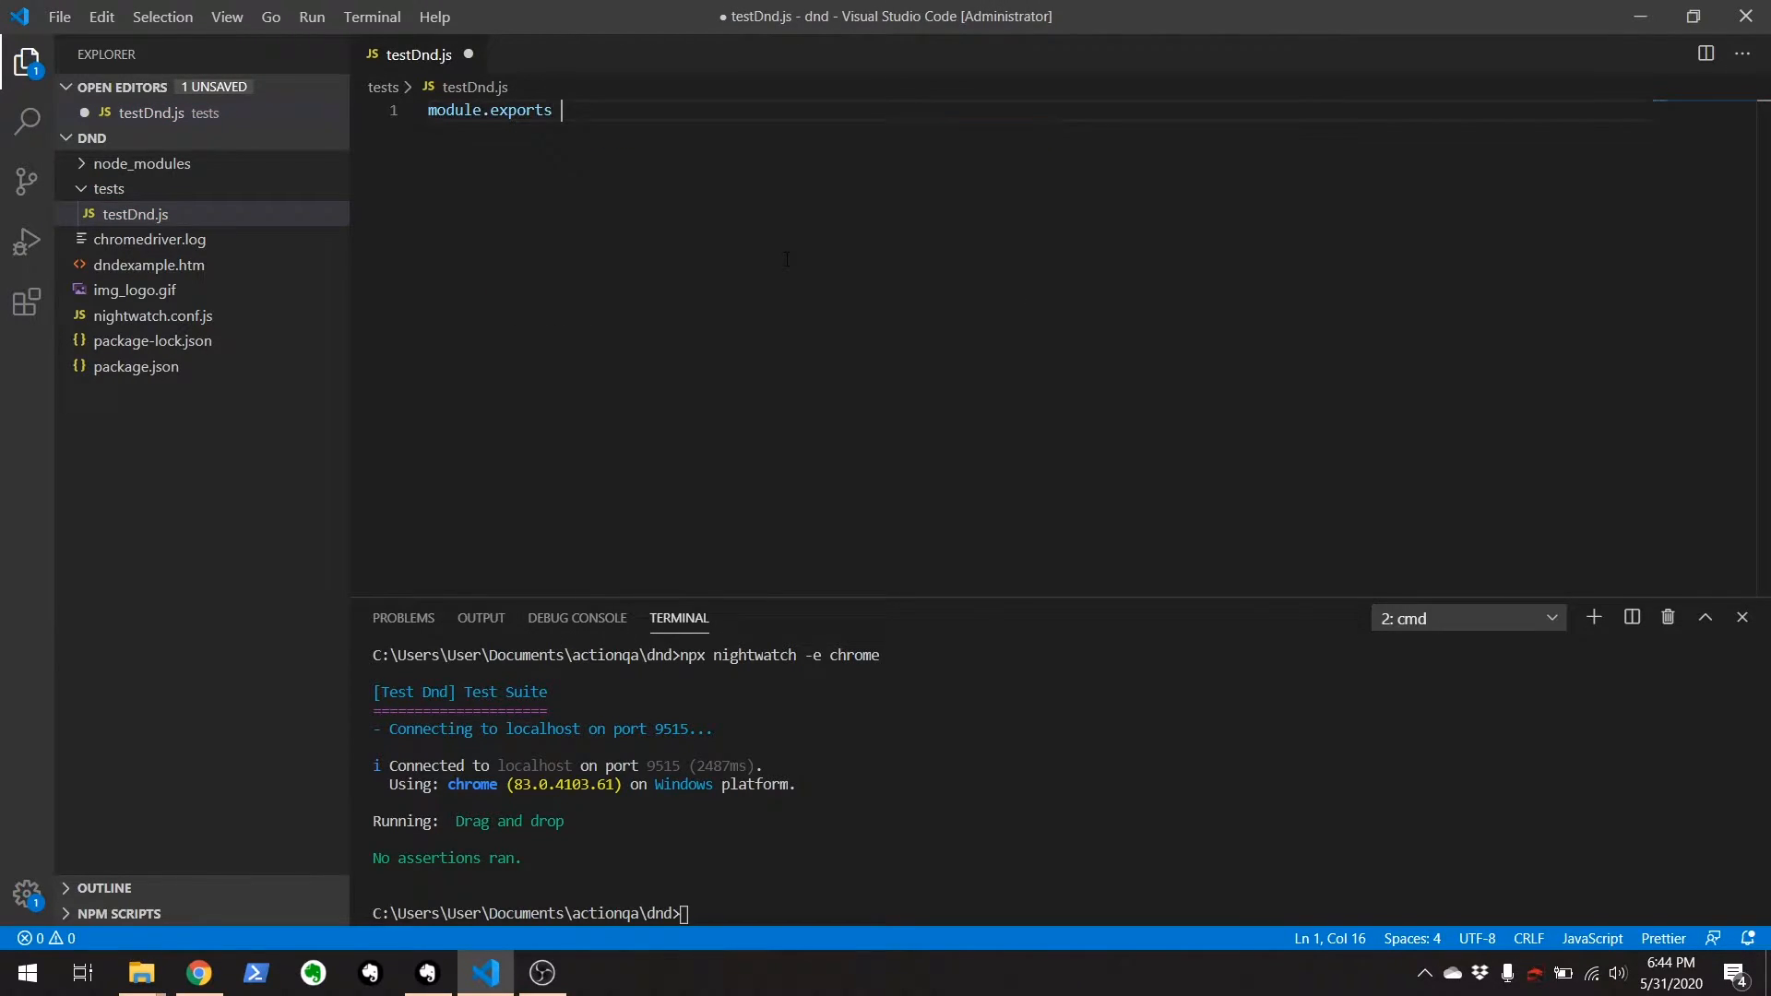
{"action": "type", "text": "= {"}
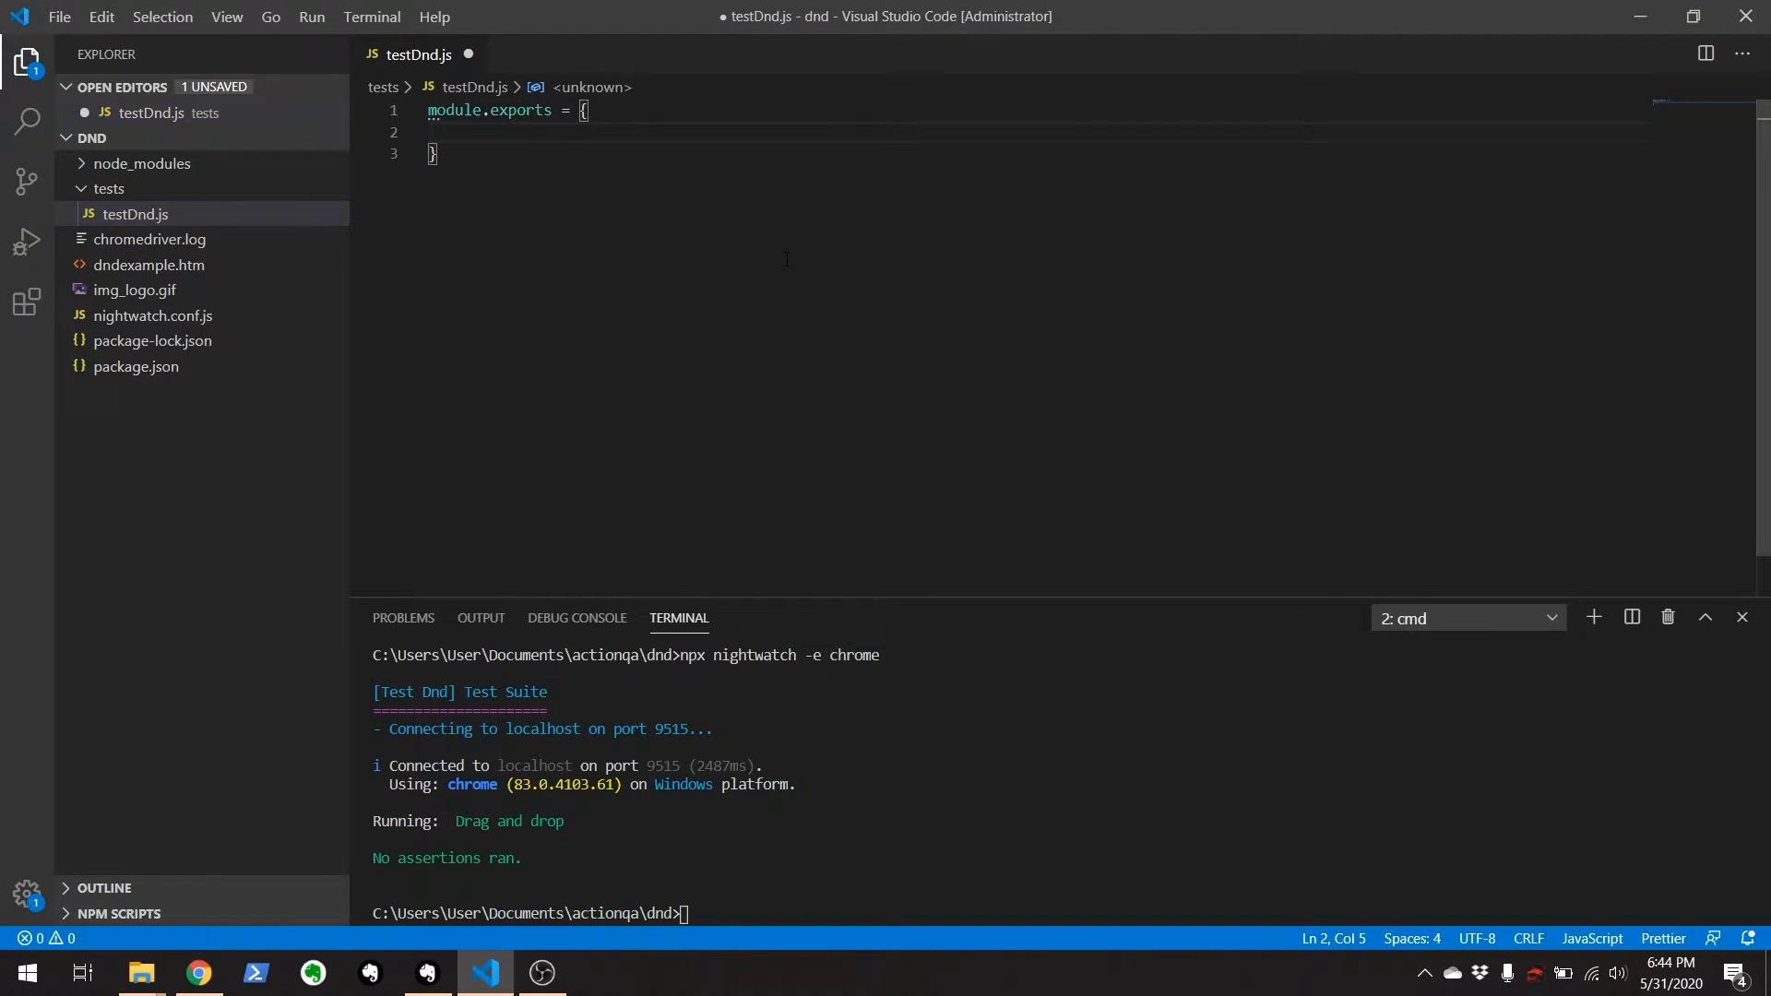
{"action": "type", "text": "\"Drag \""}
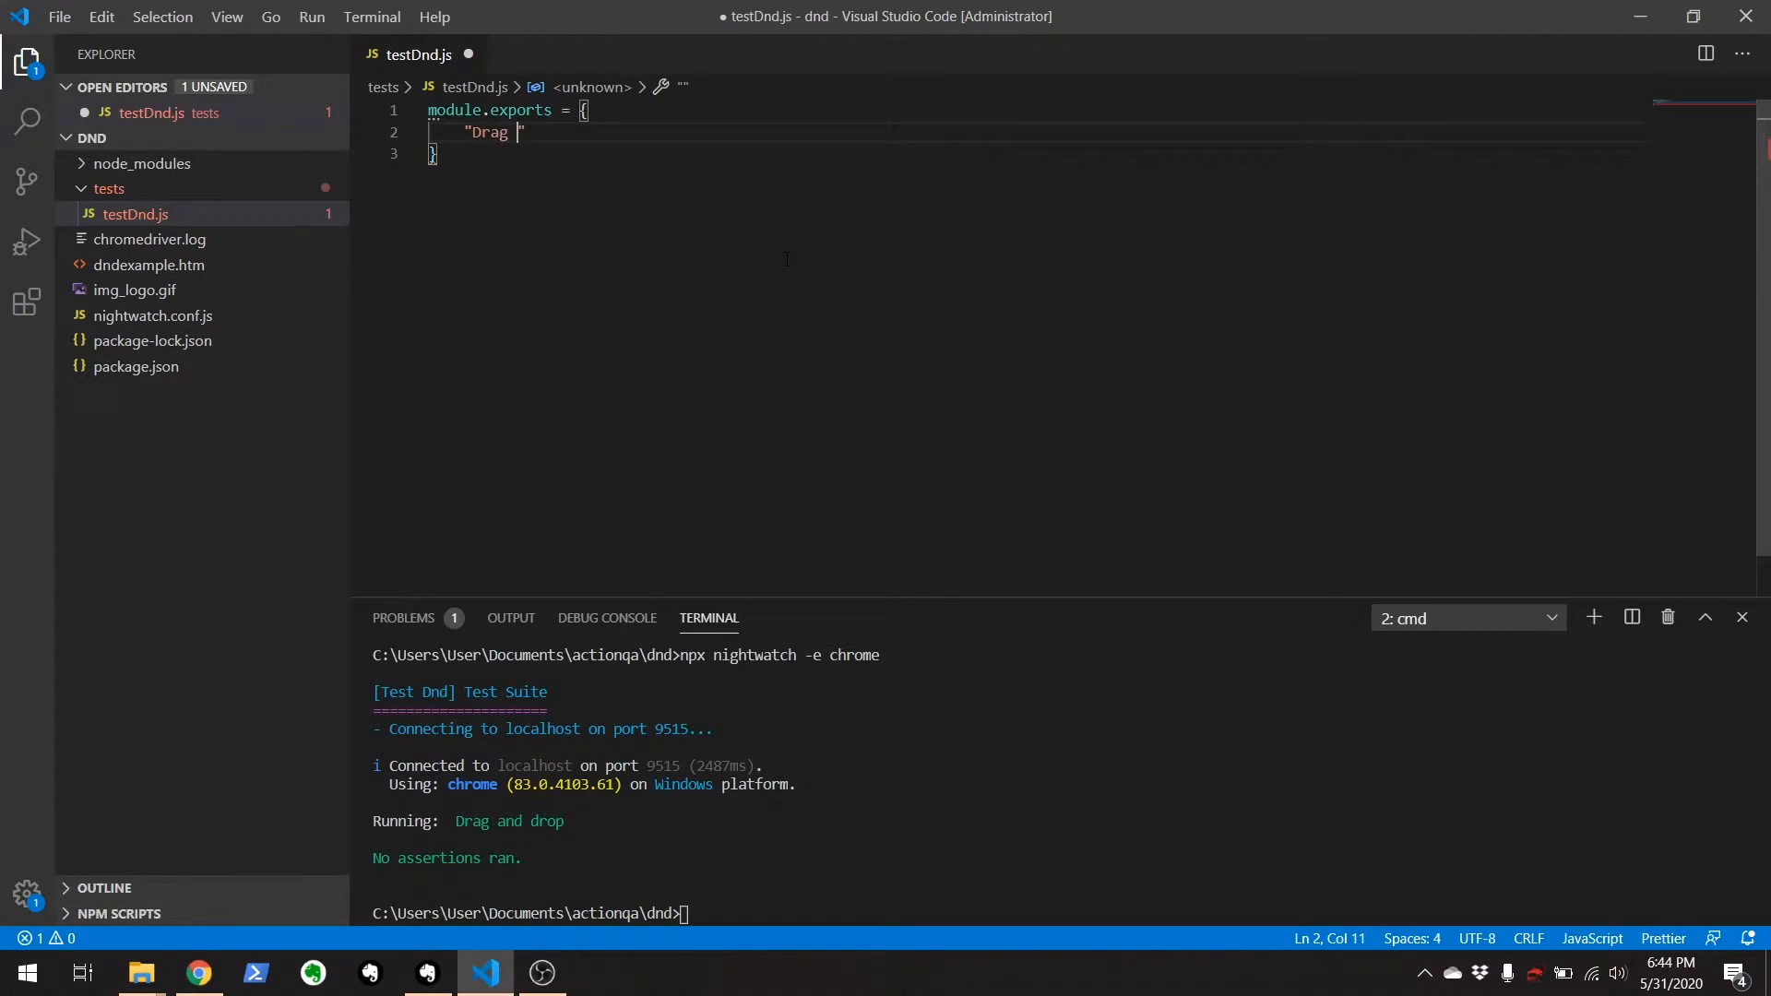
{"action": "type", "text": "and drop"}
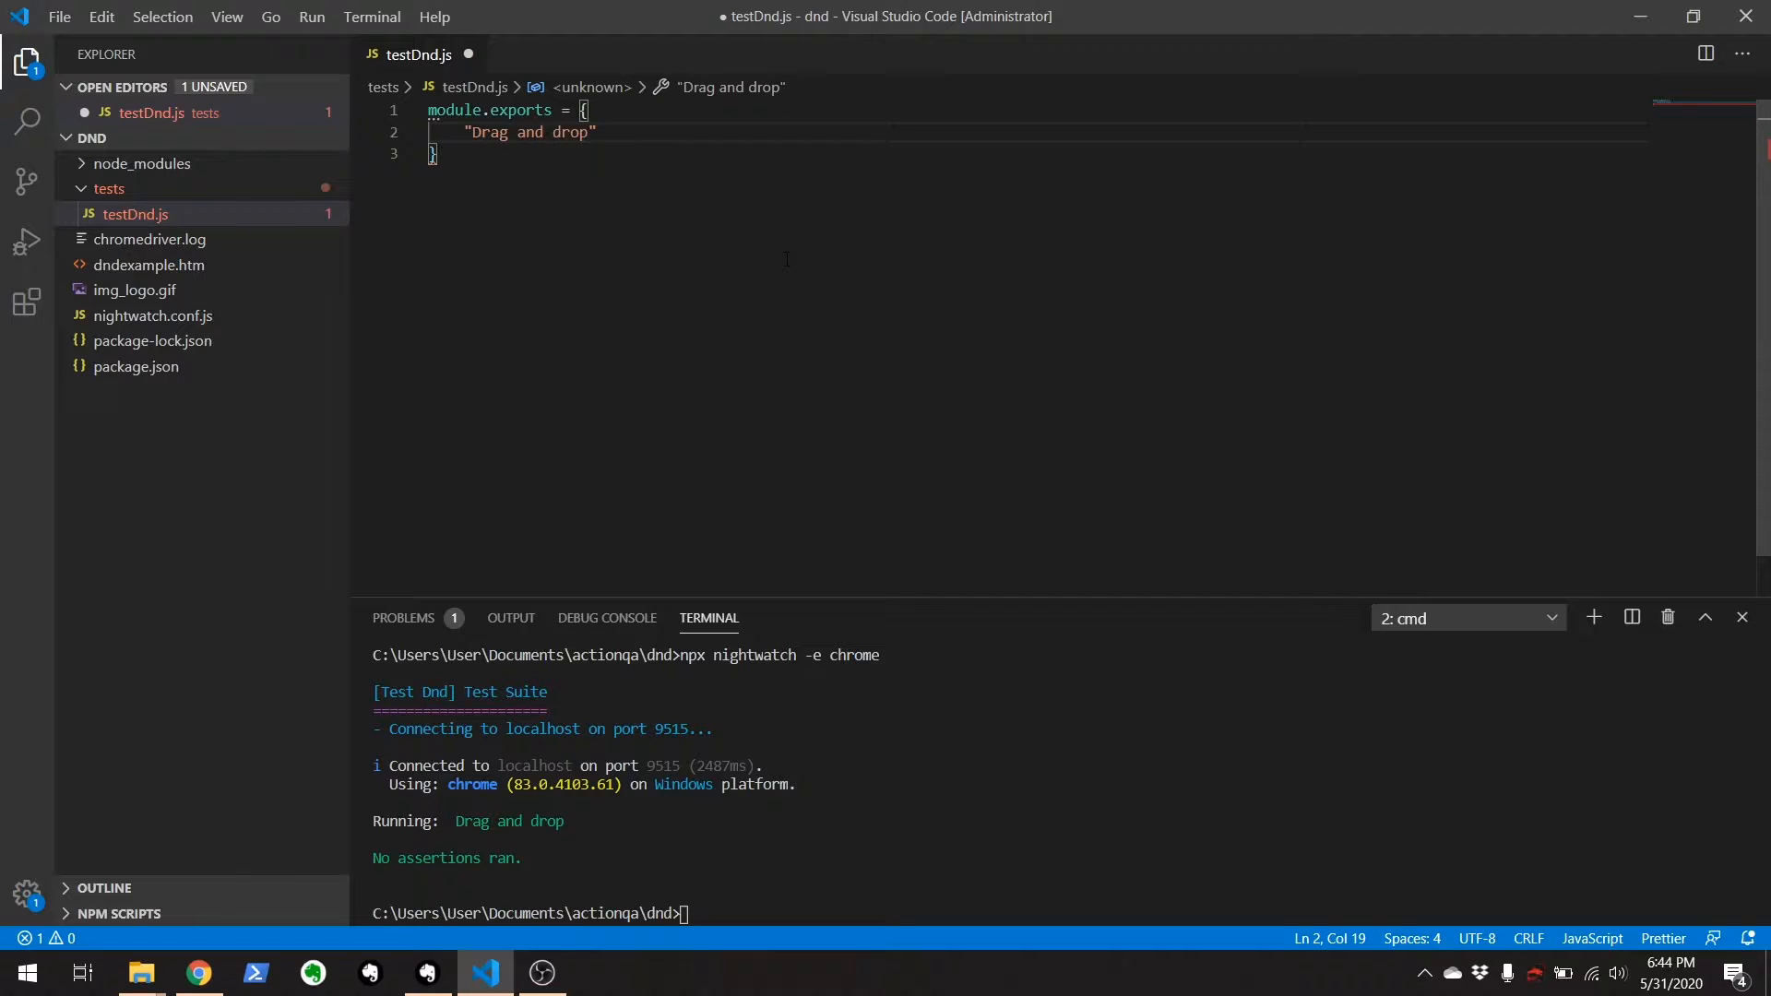
{"action": "type", "text": ": f"}
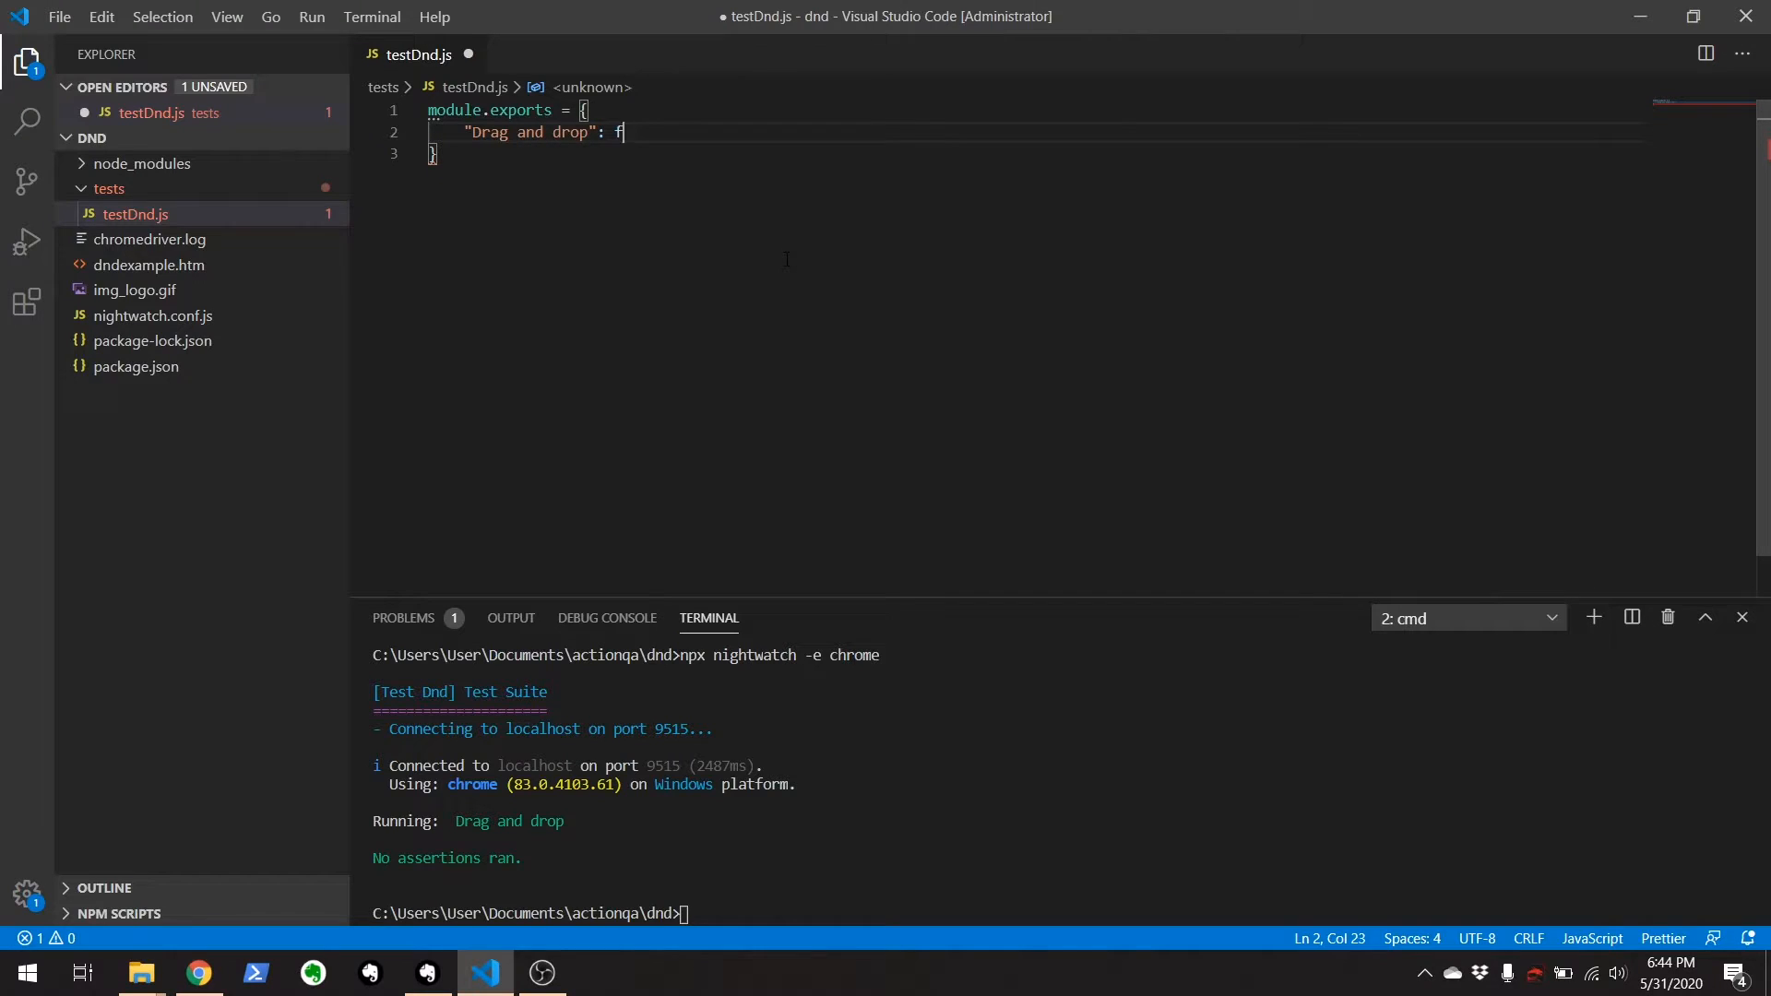
{"action": "type", "text": "unction(browser)"}
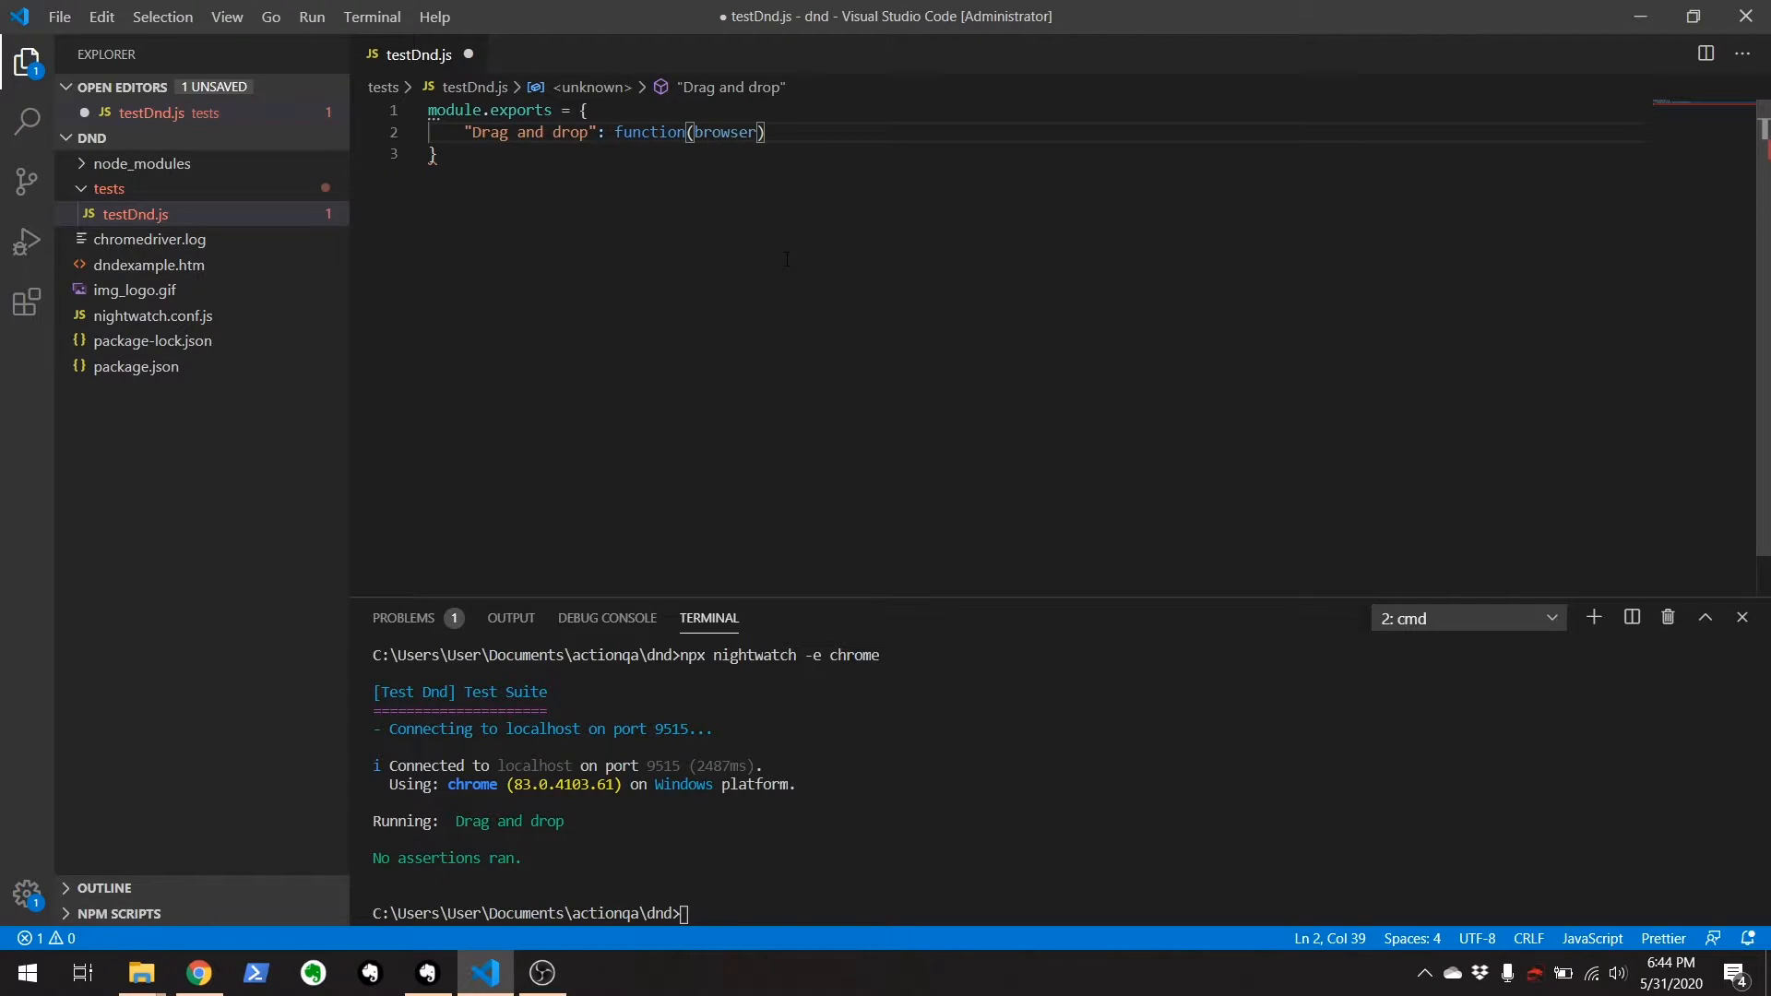
{"action": "type", "text": "{"}
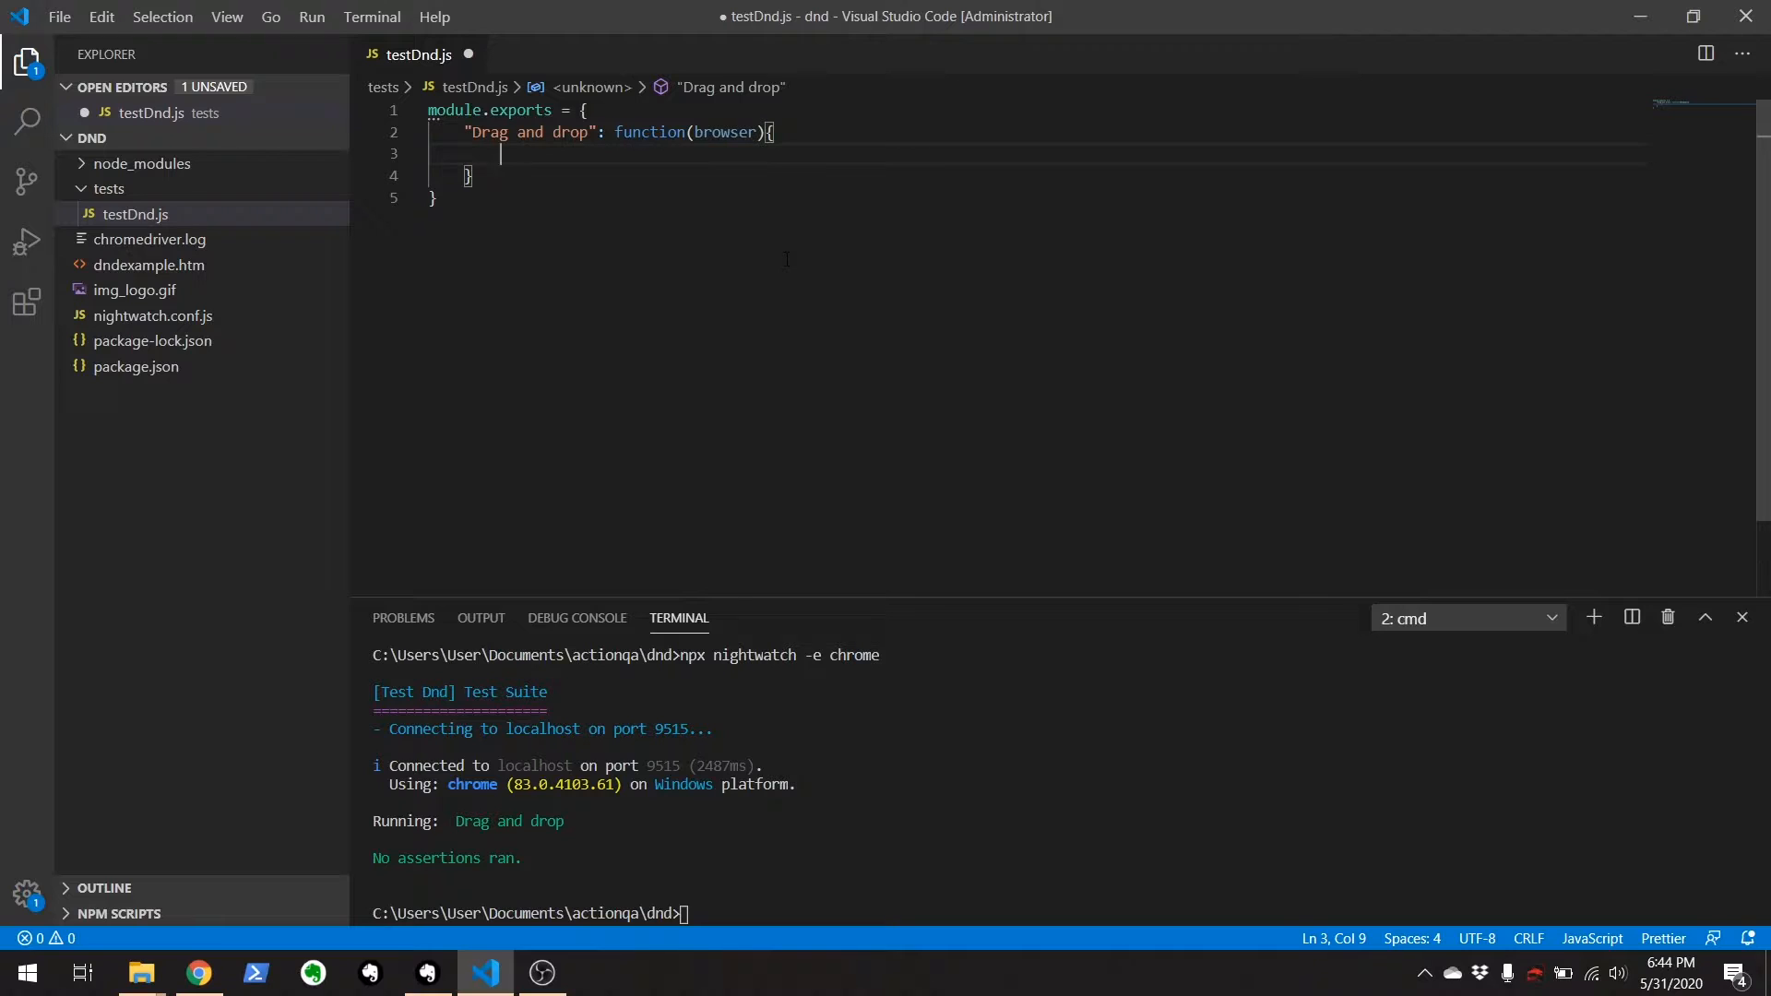
{"action": "type", "text": "browser"}
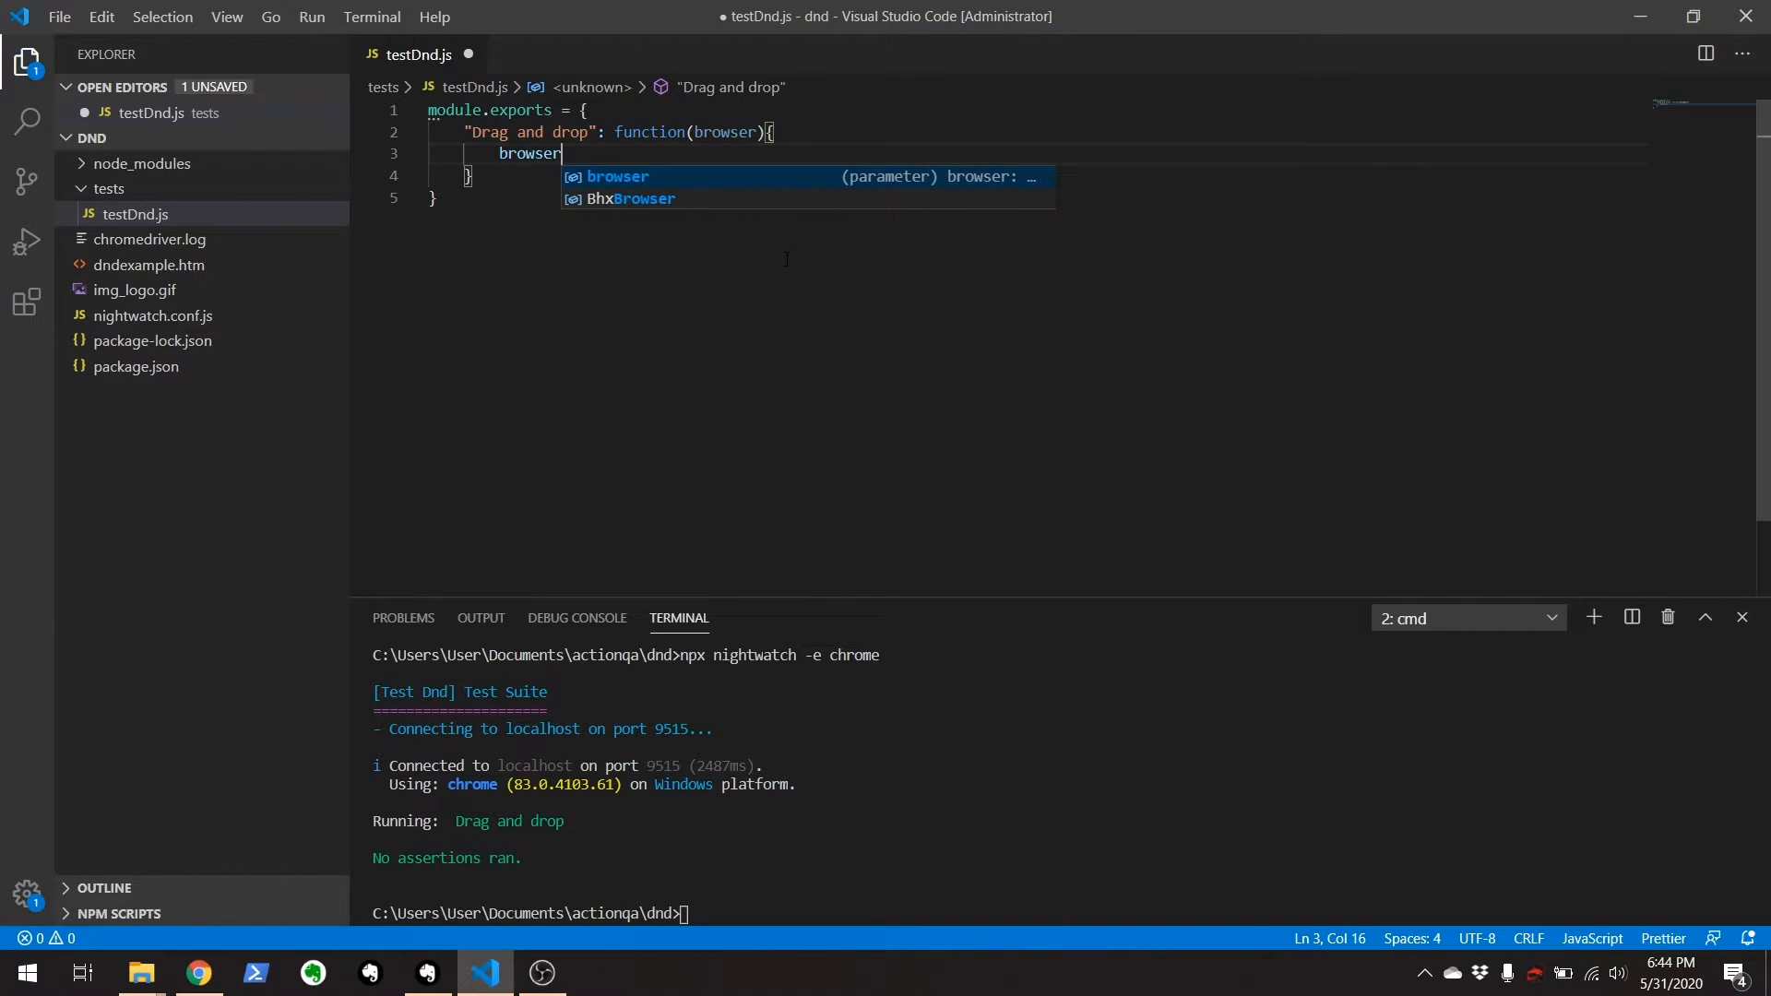
{"action": "type", "text": ".url('')"}
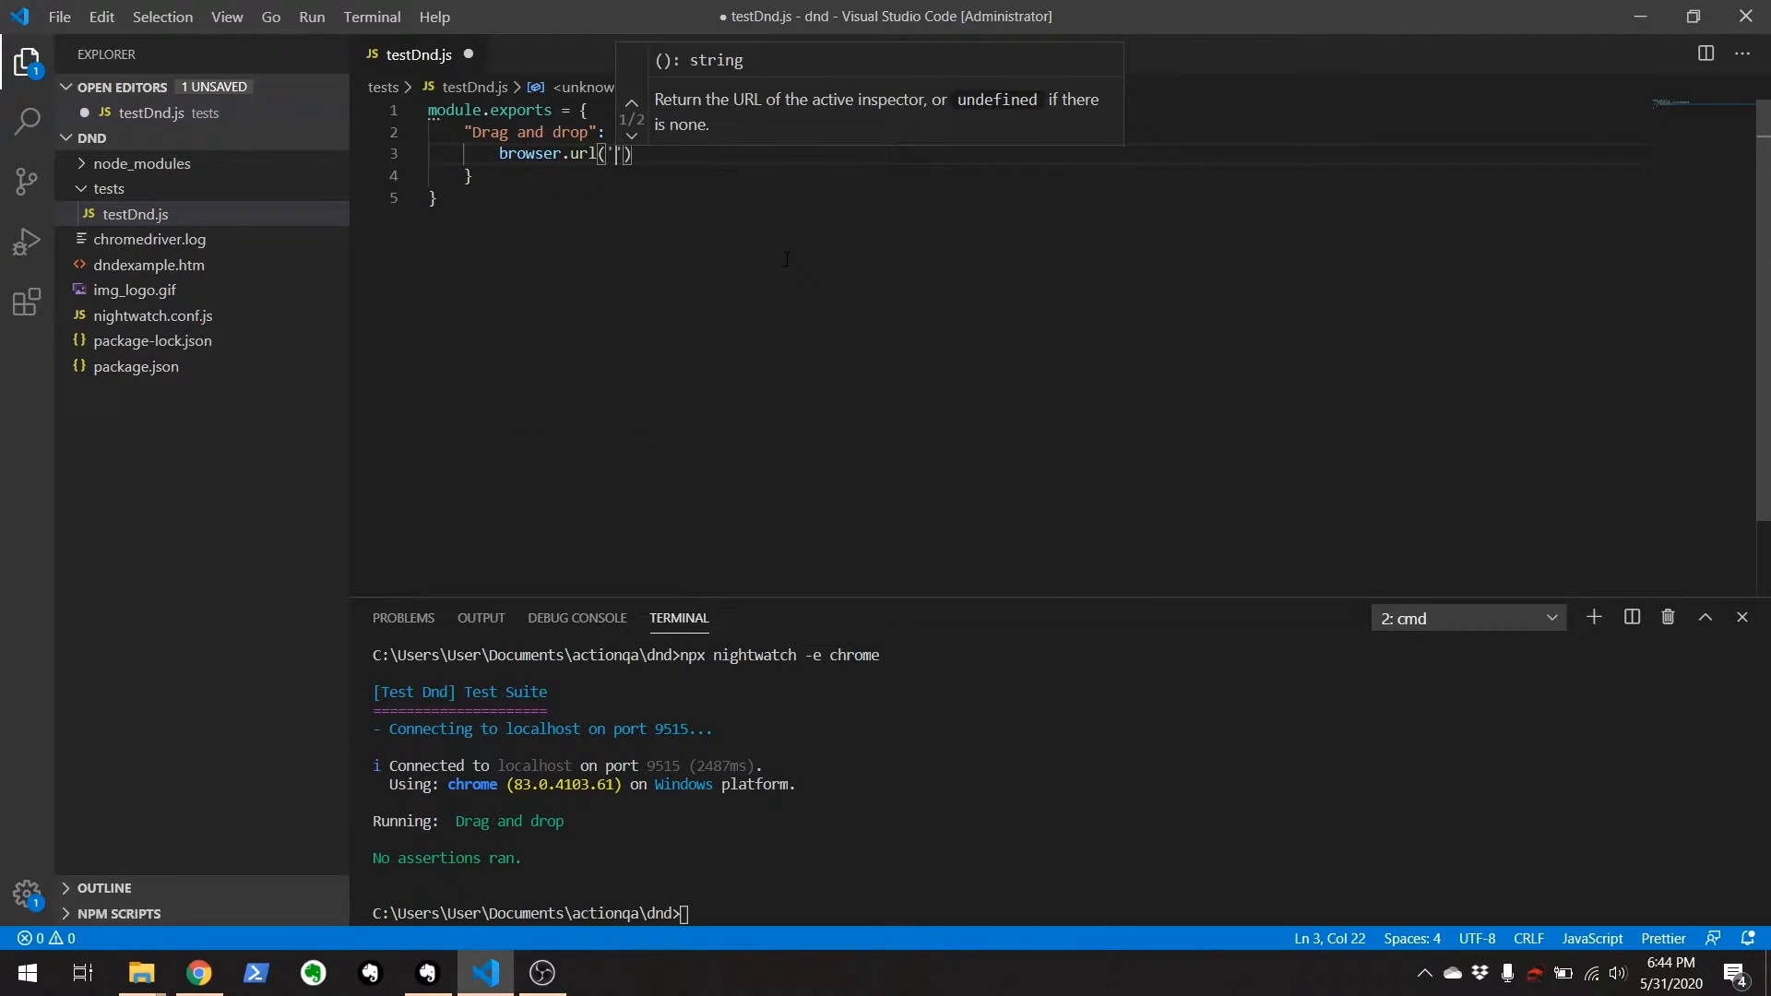
Copy the demo page URL from Chrome's address bar to paste into browser.url.
{"action": "left_click", "coordinate": [196, 972]}
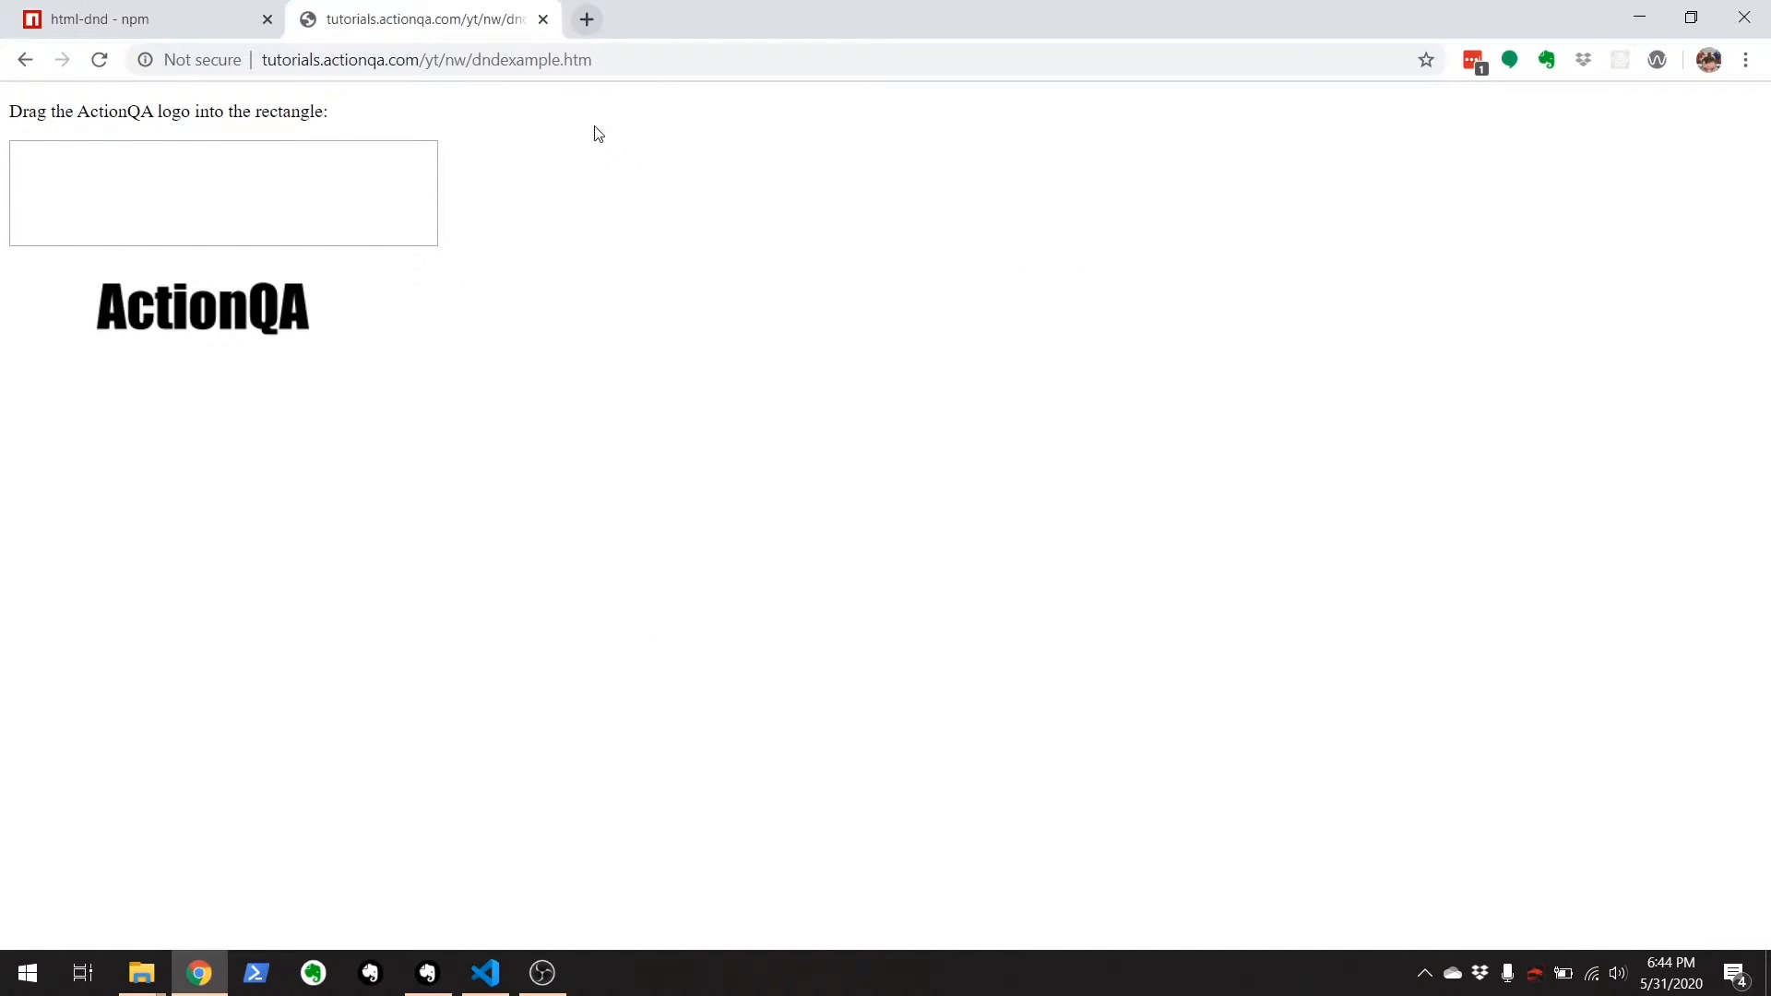
{"action": "left_click", "coordinate": [426, 60]}
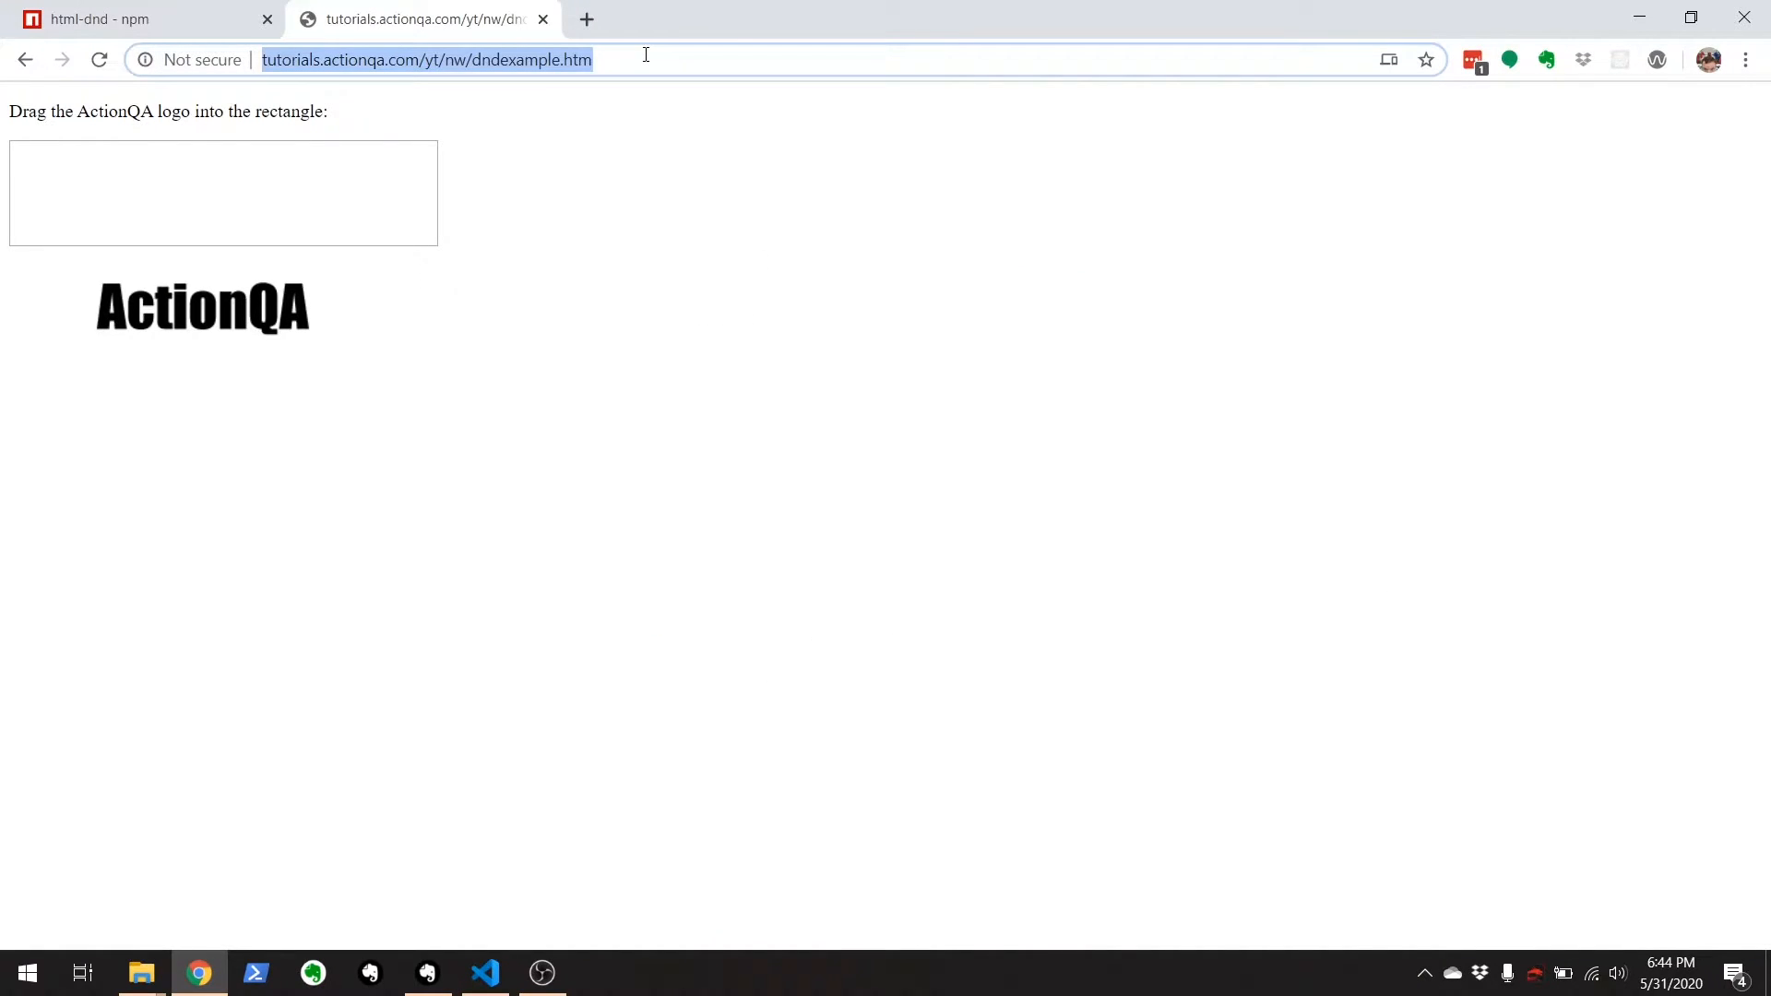
{"action": "left_click", "coordinate": [485, 972]}
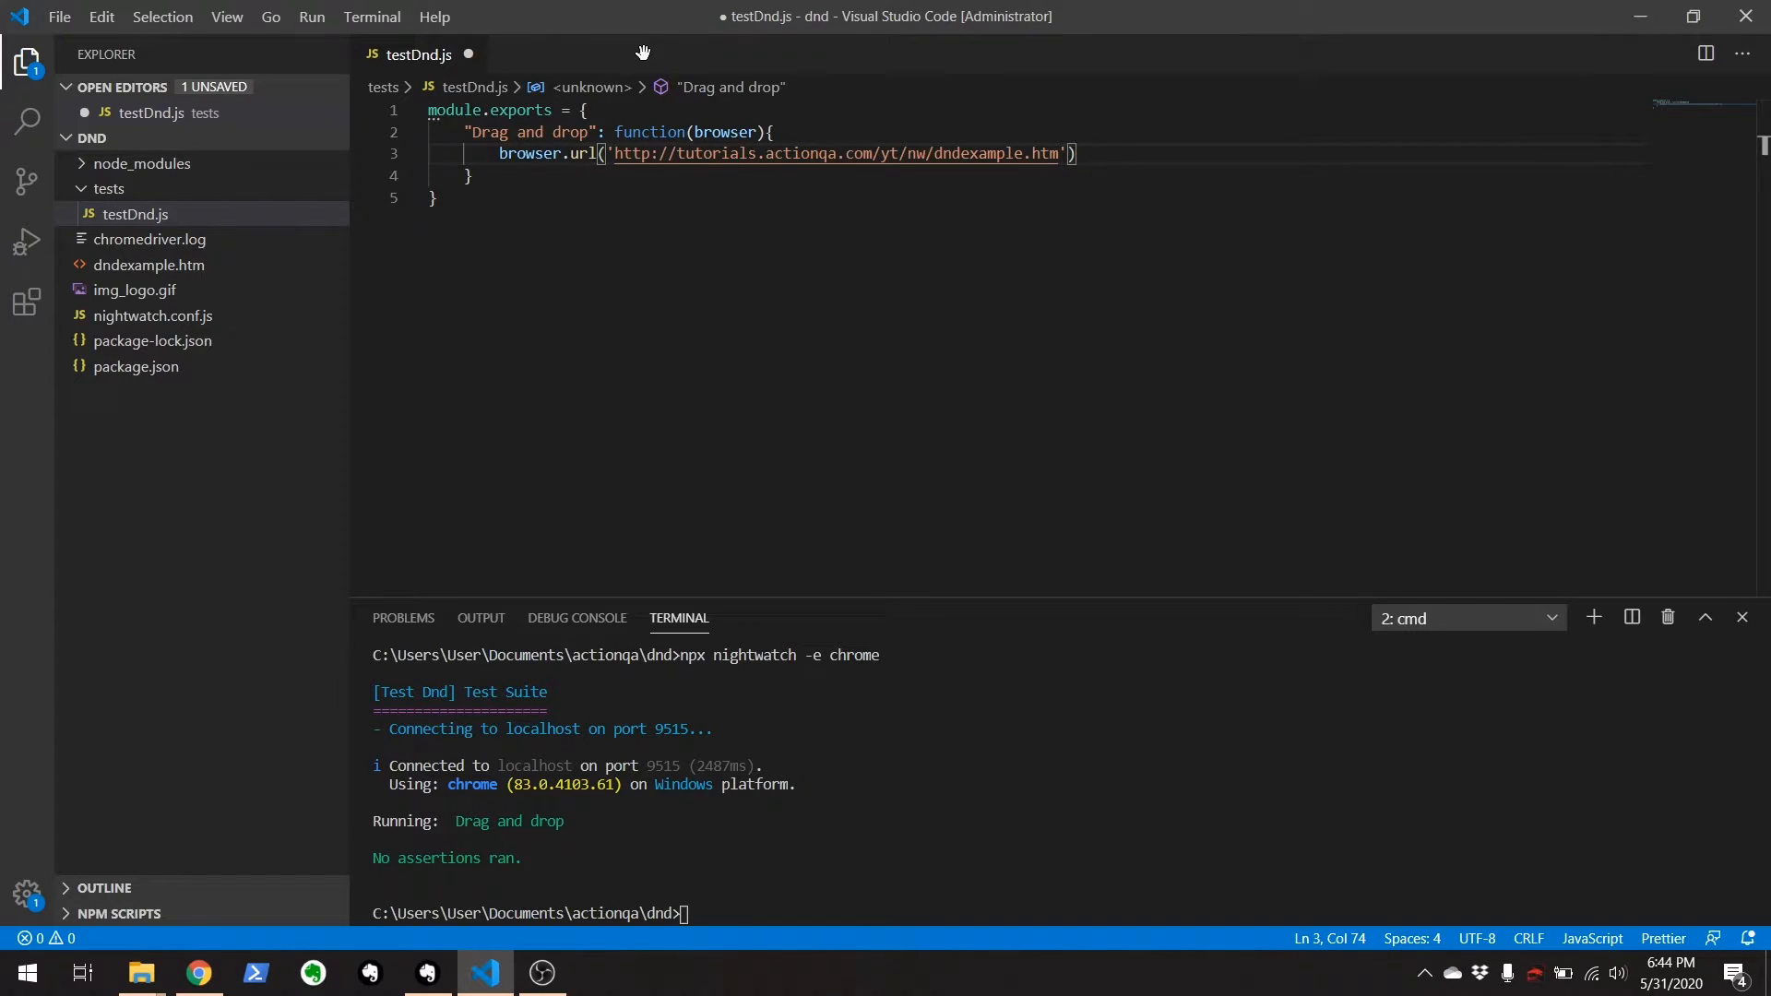
Add browser.moveToElement(img) and browser.mouseButtonDown( lines after the url call.
{"action": "key", "text": "Enter"}
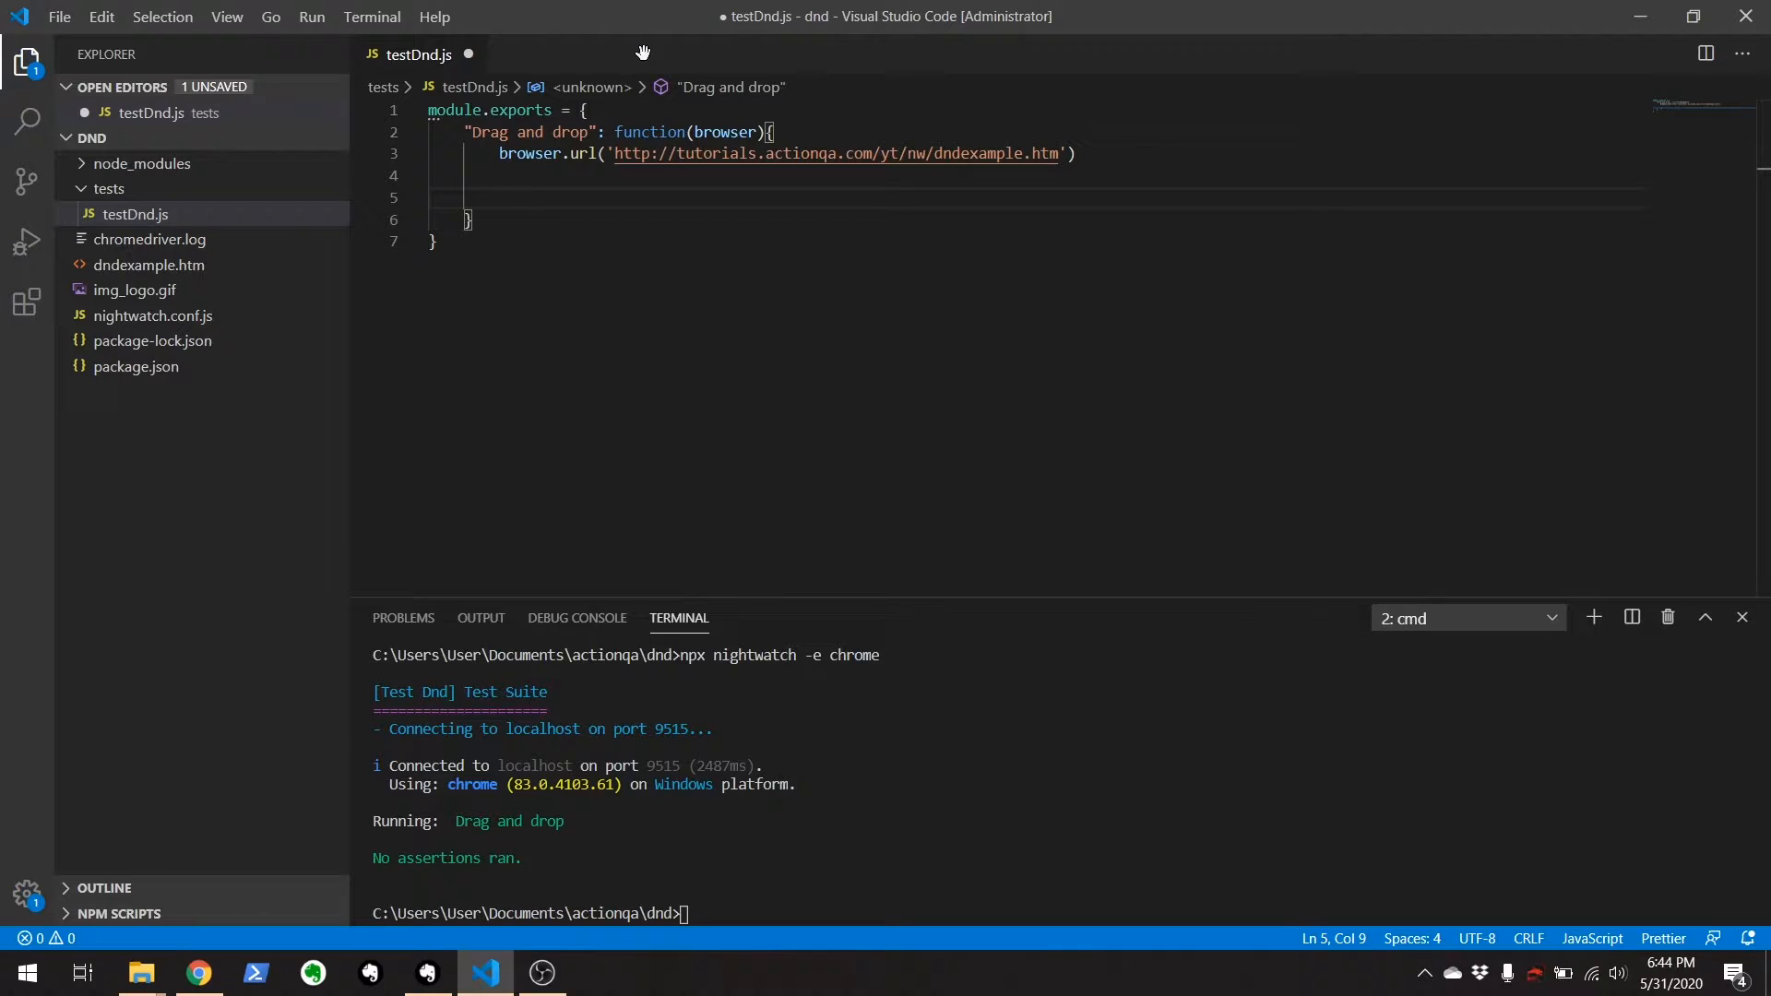
{"action": "type", "text": "brows"}
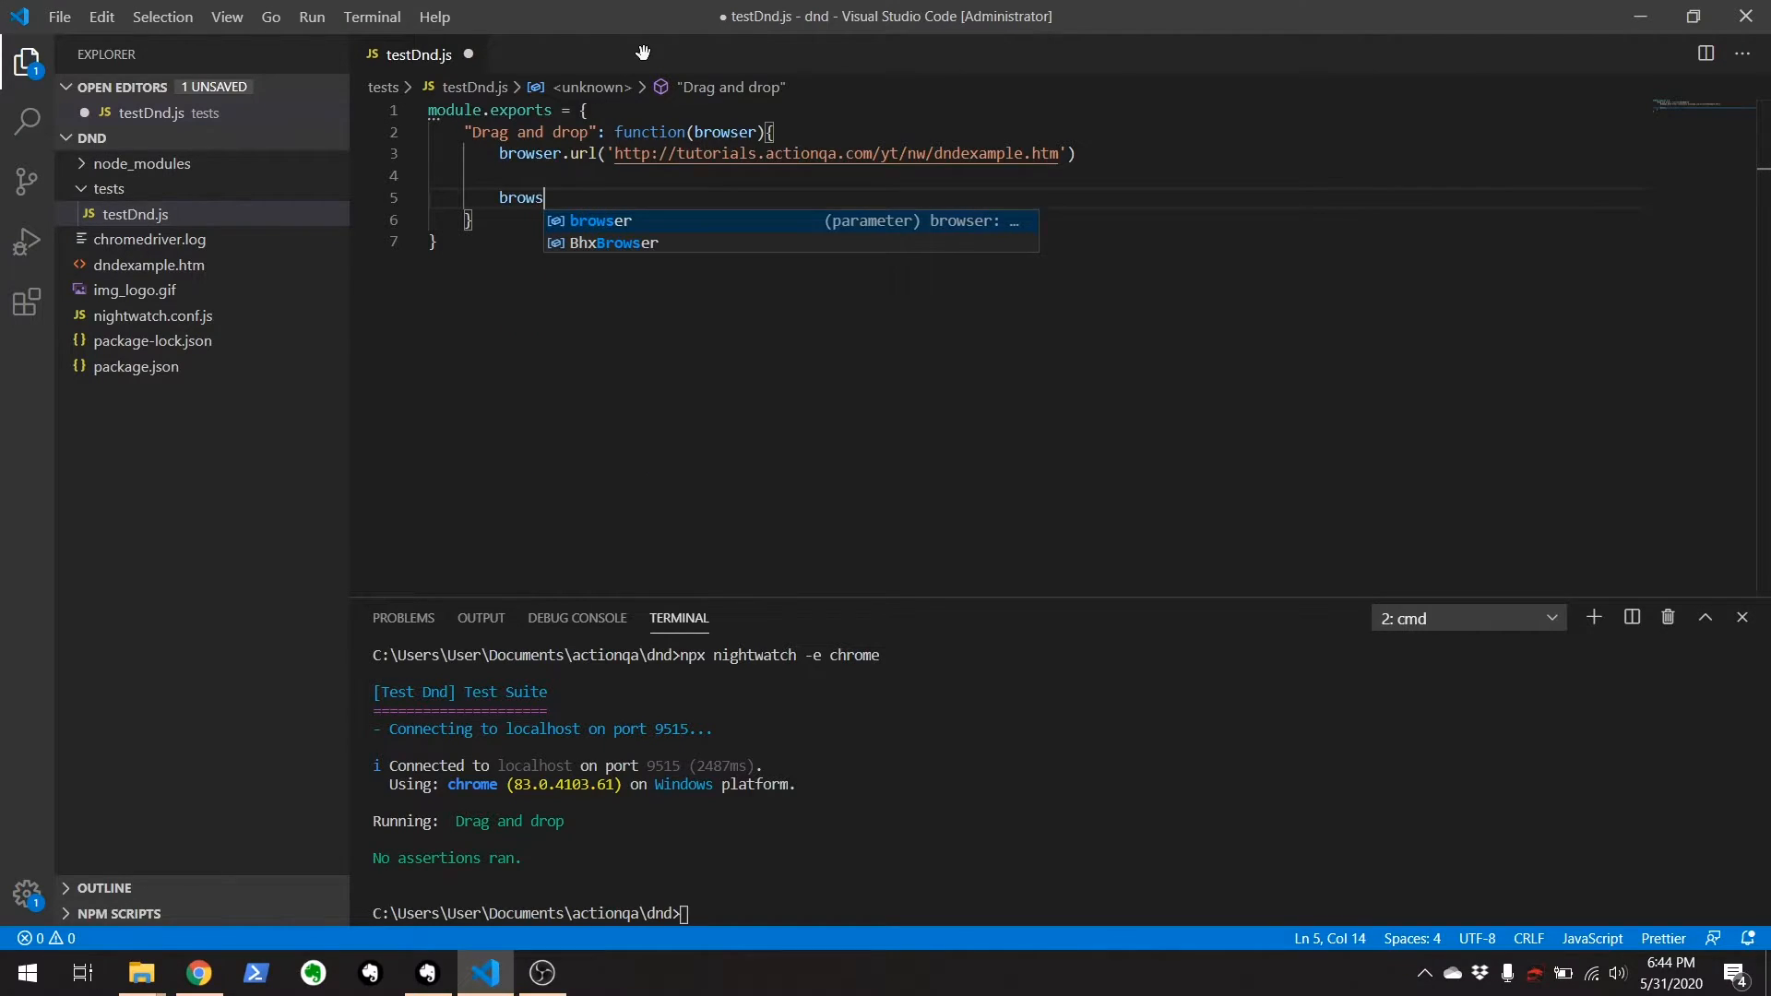
{"action": "type", "text": "er."}
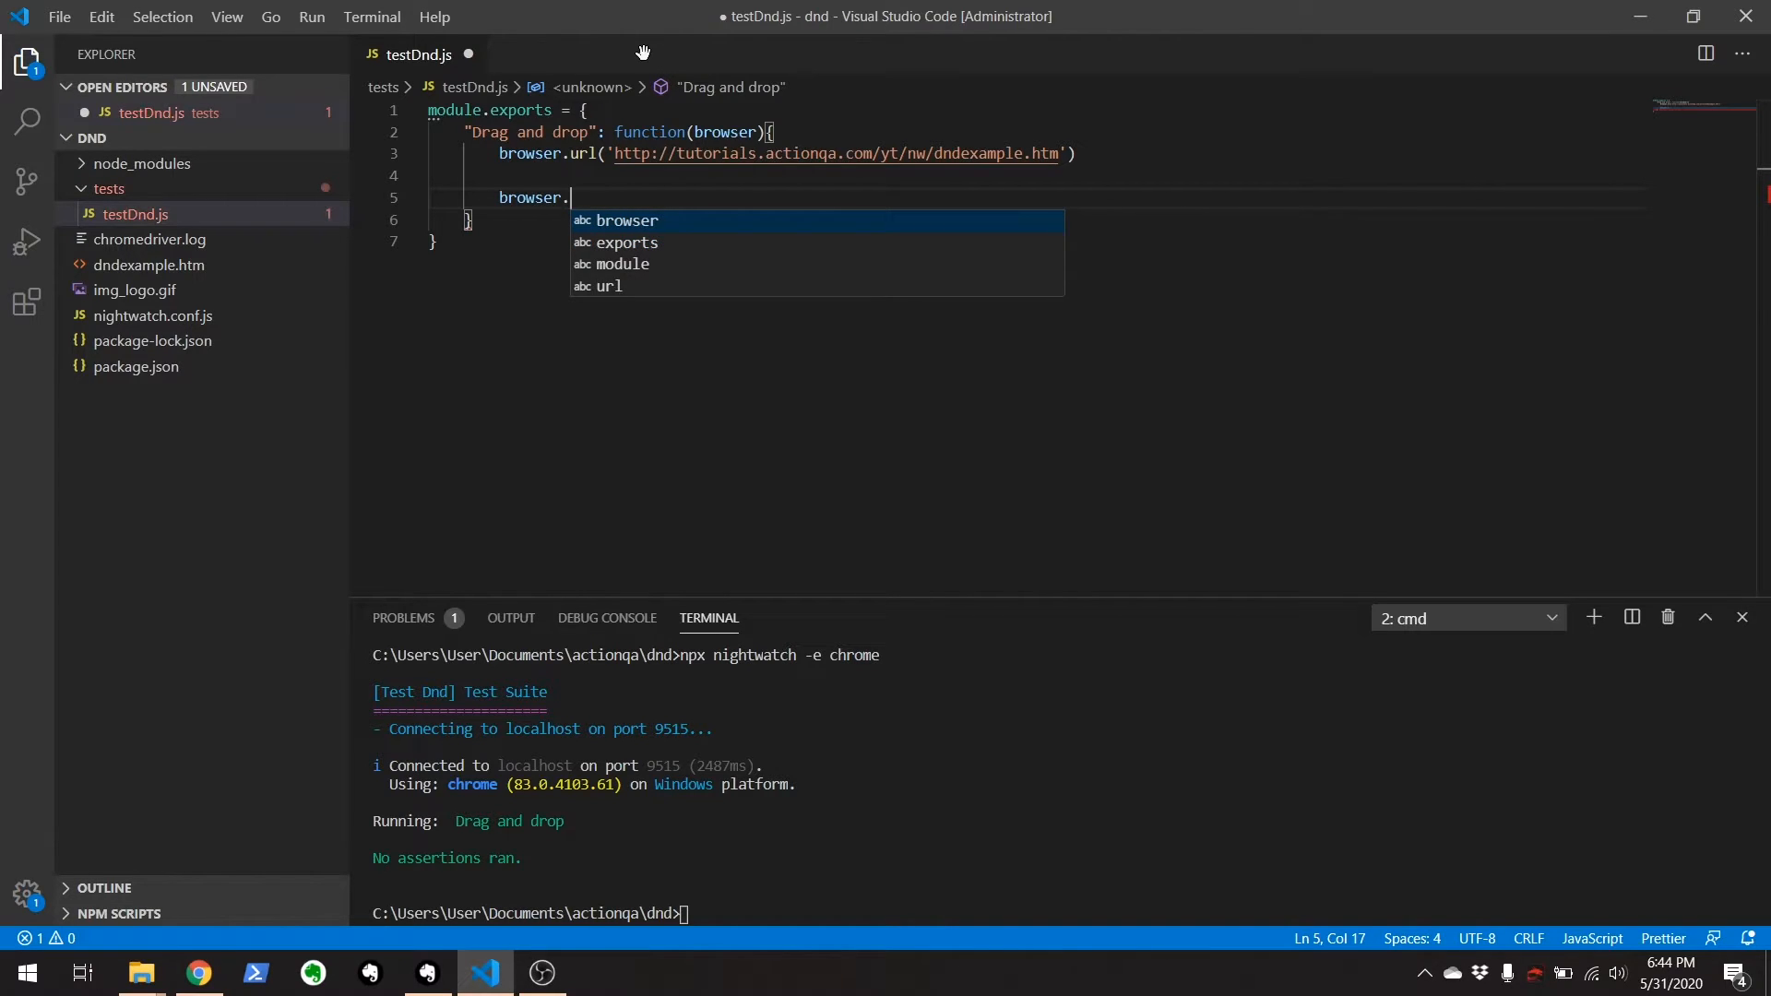
{"action": "type", "text": "moveTo"}
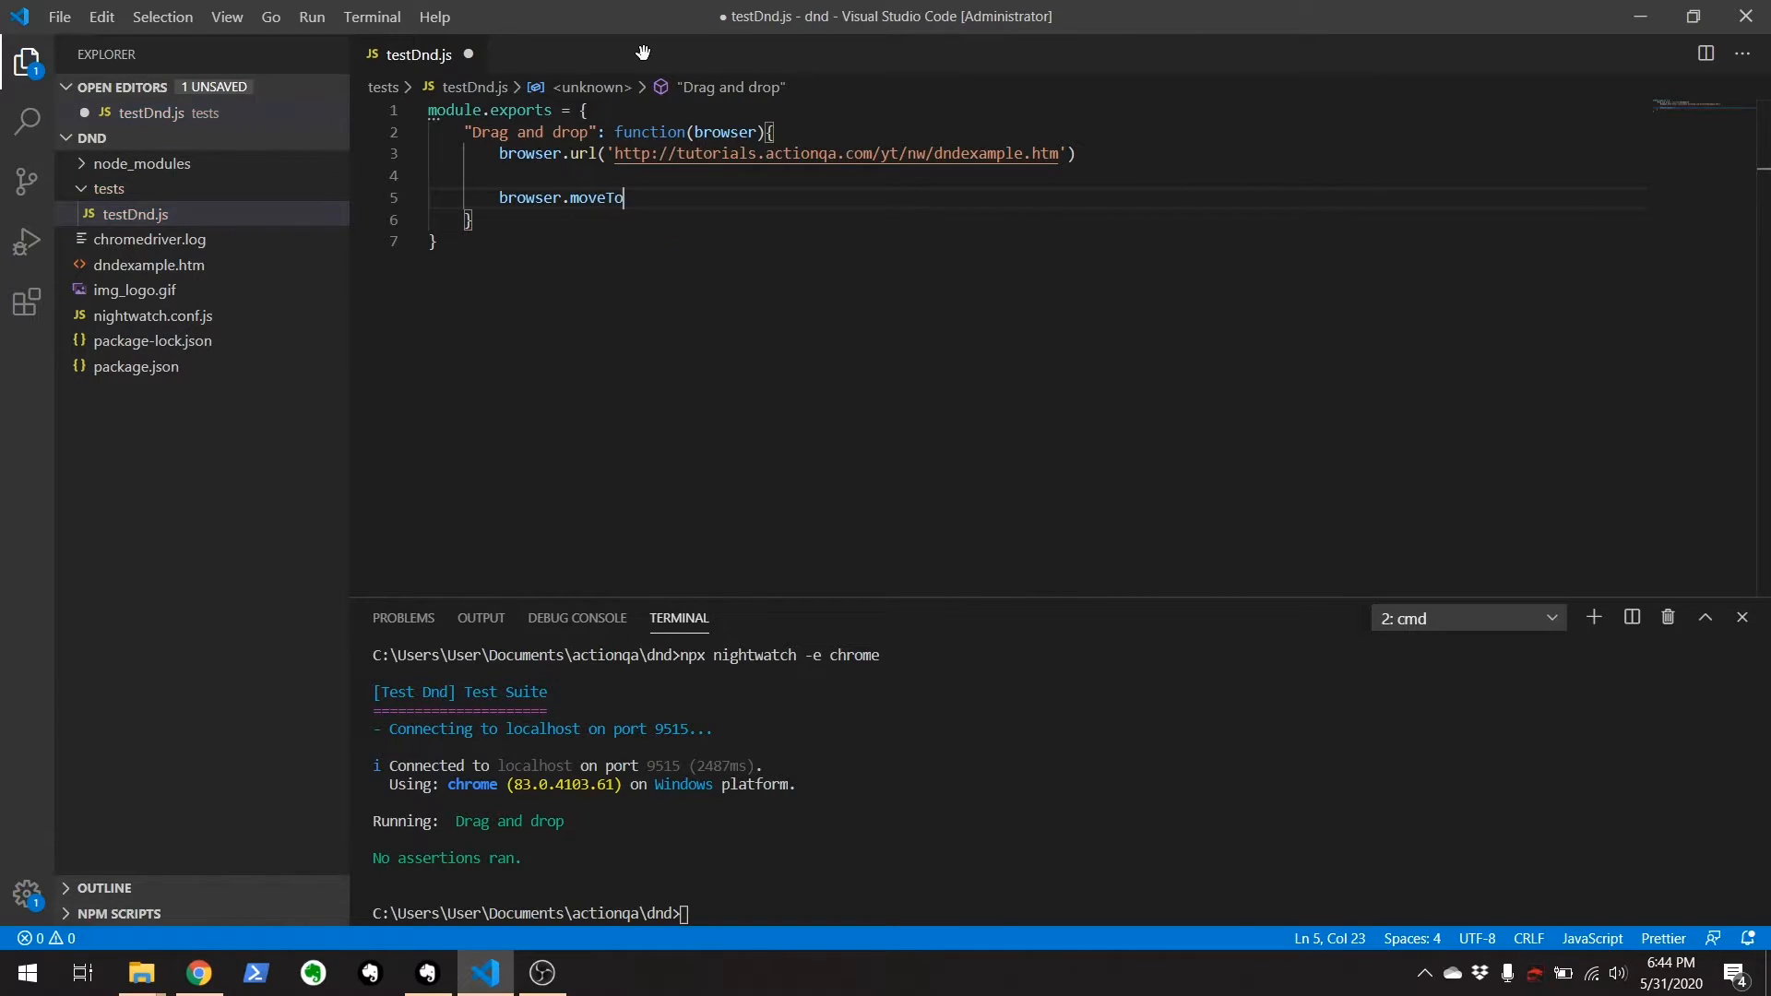
{"action": "type", "text": "Elem"}
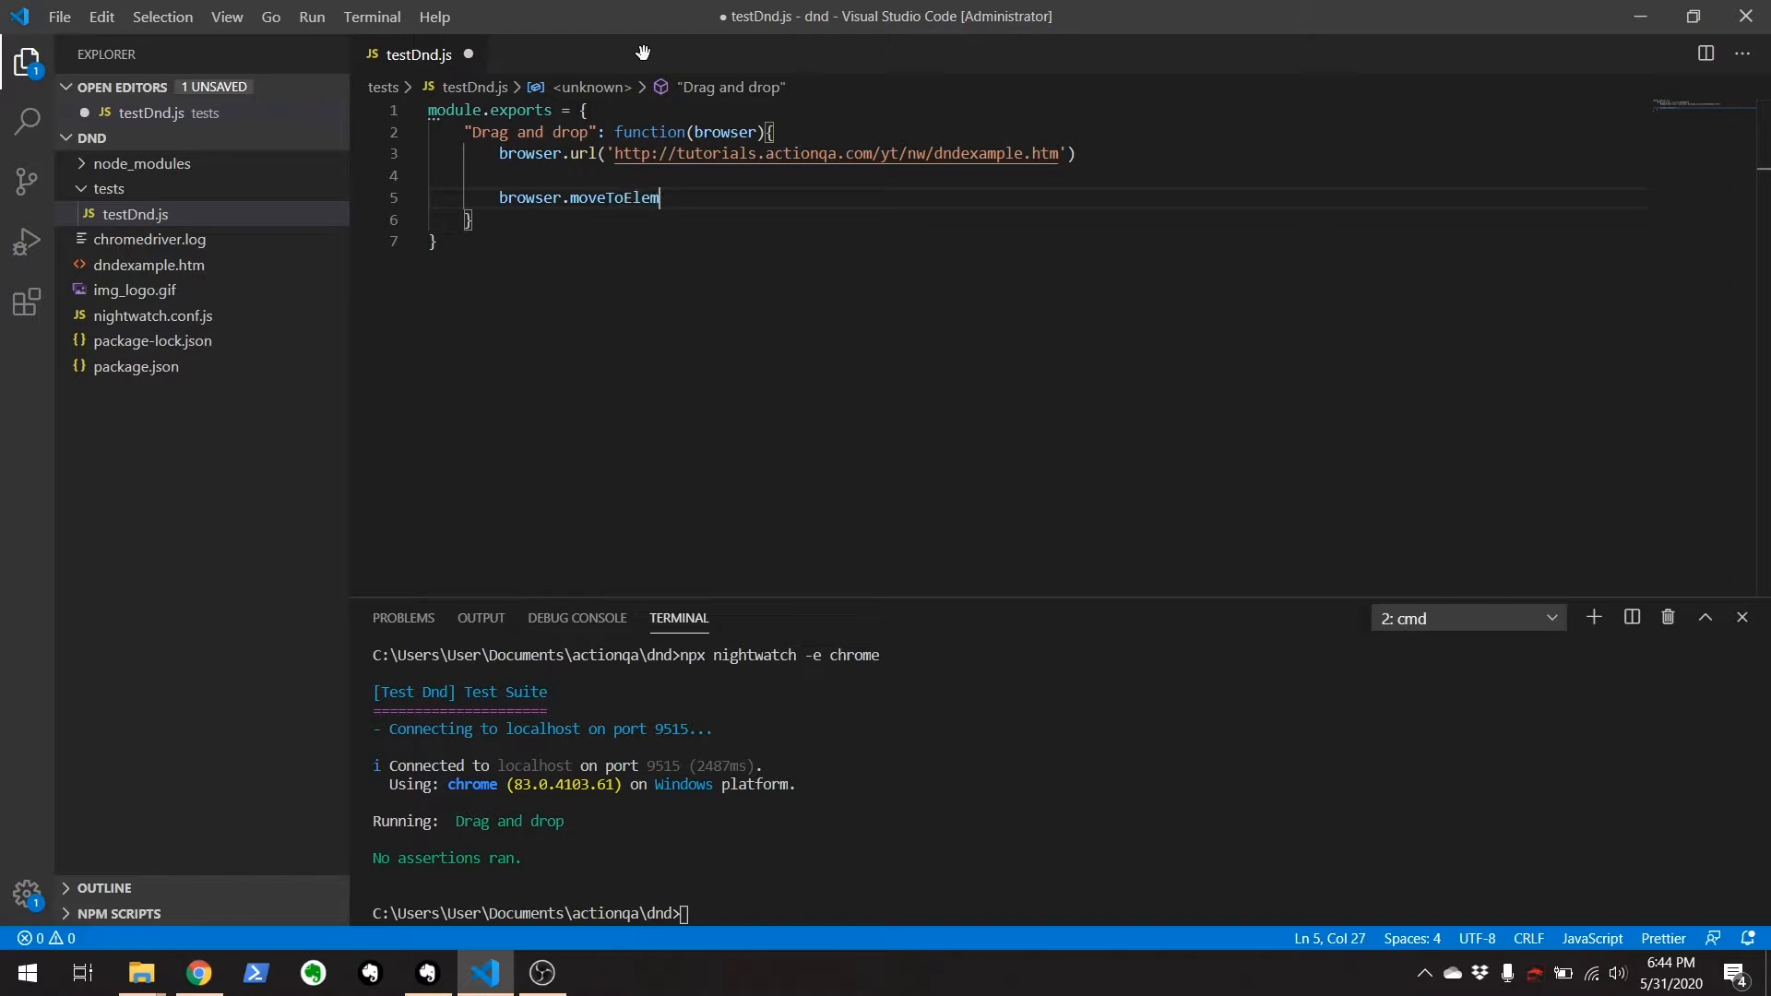
{"action": "type", "text": "ent("}
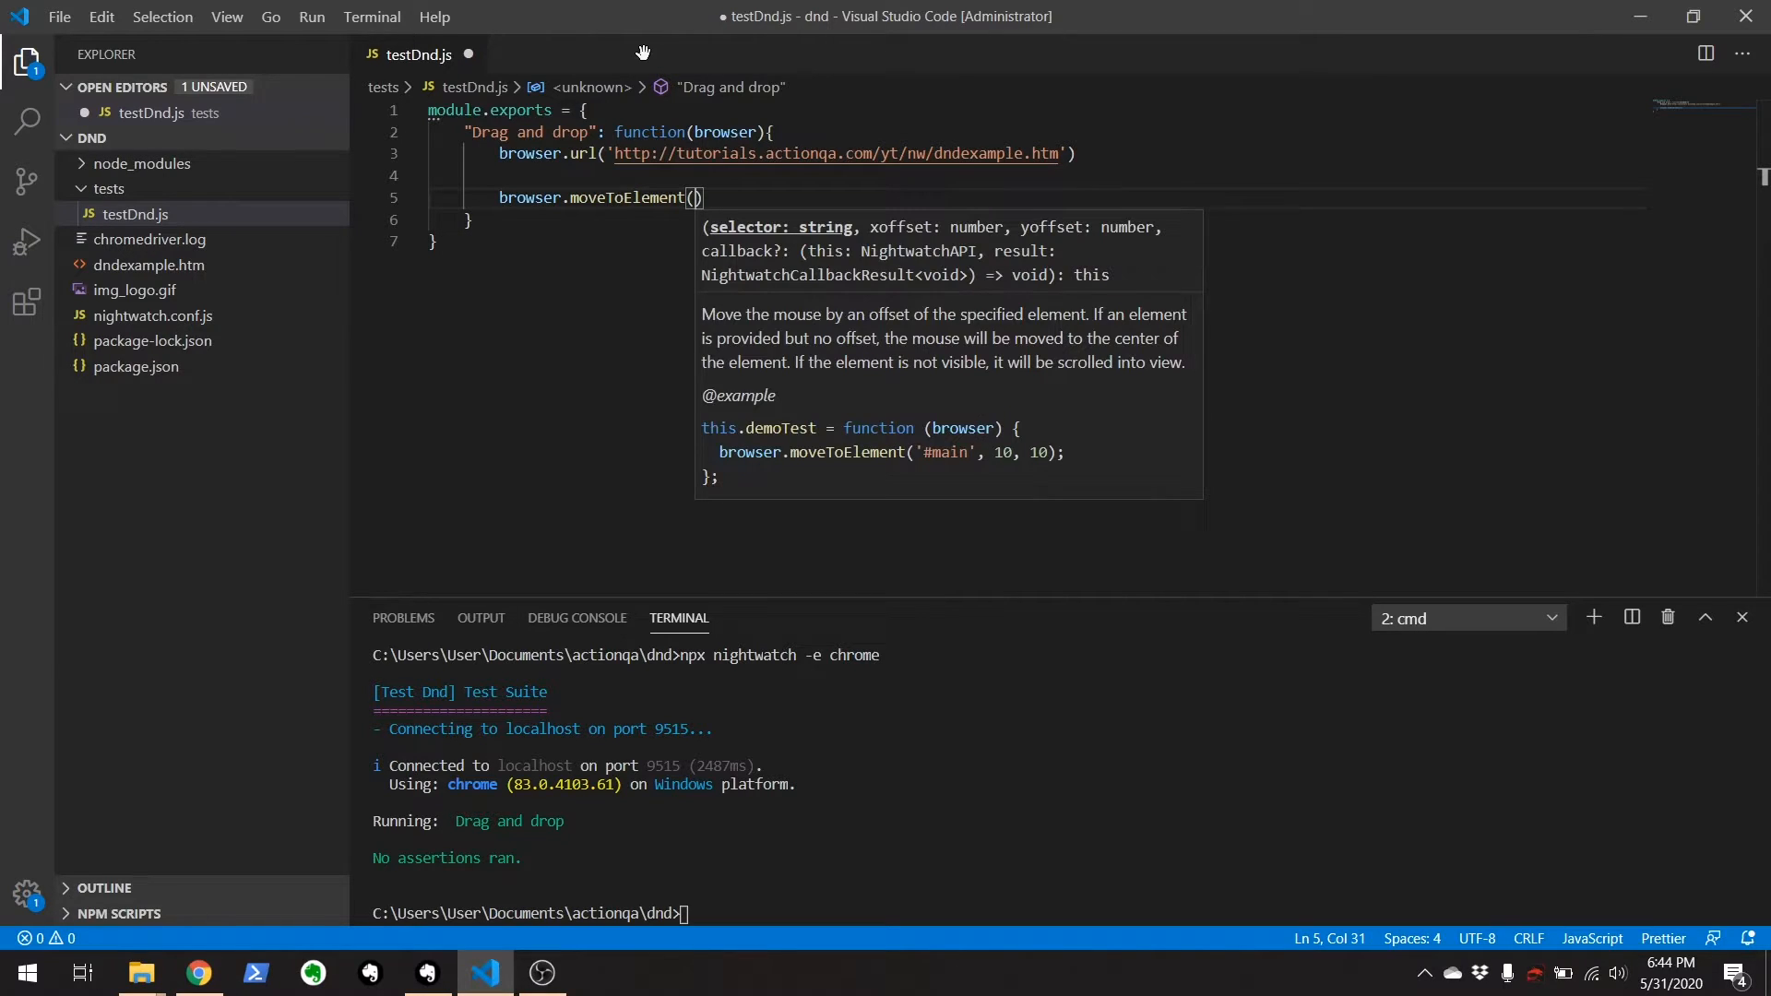
{"action": "type", "text": "img"}
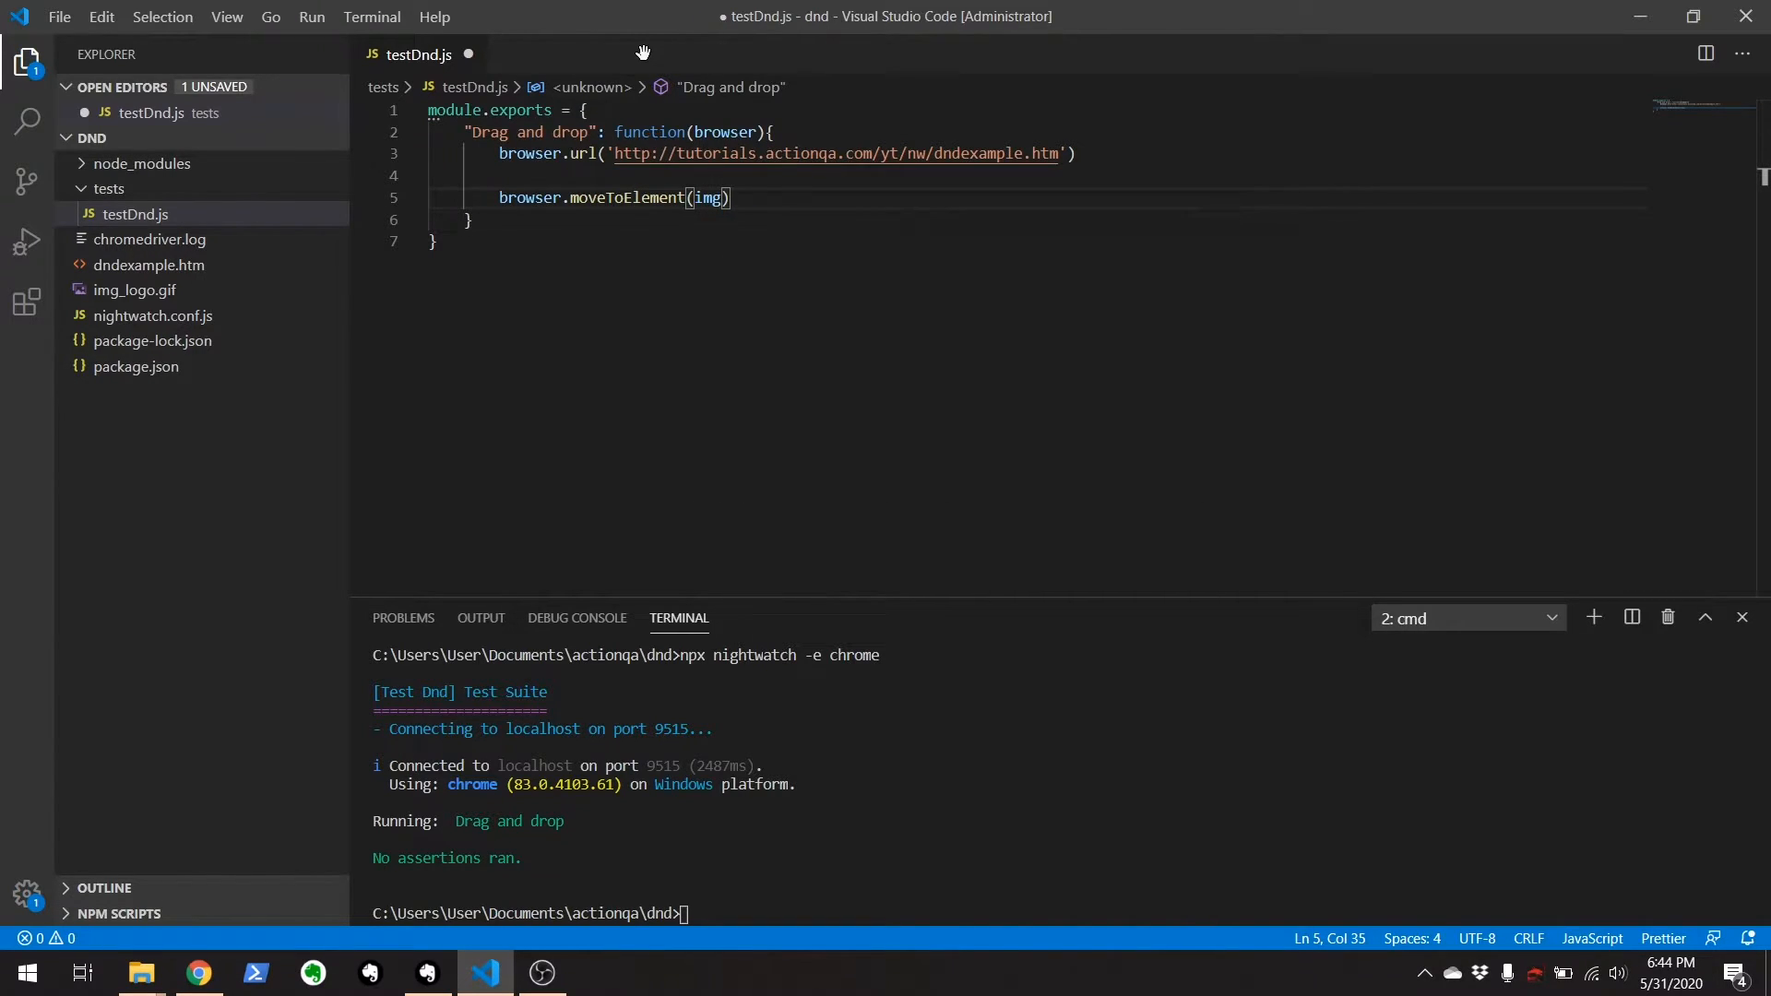
{"action": "type", "text": "browser"}
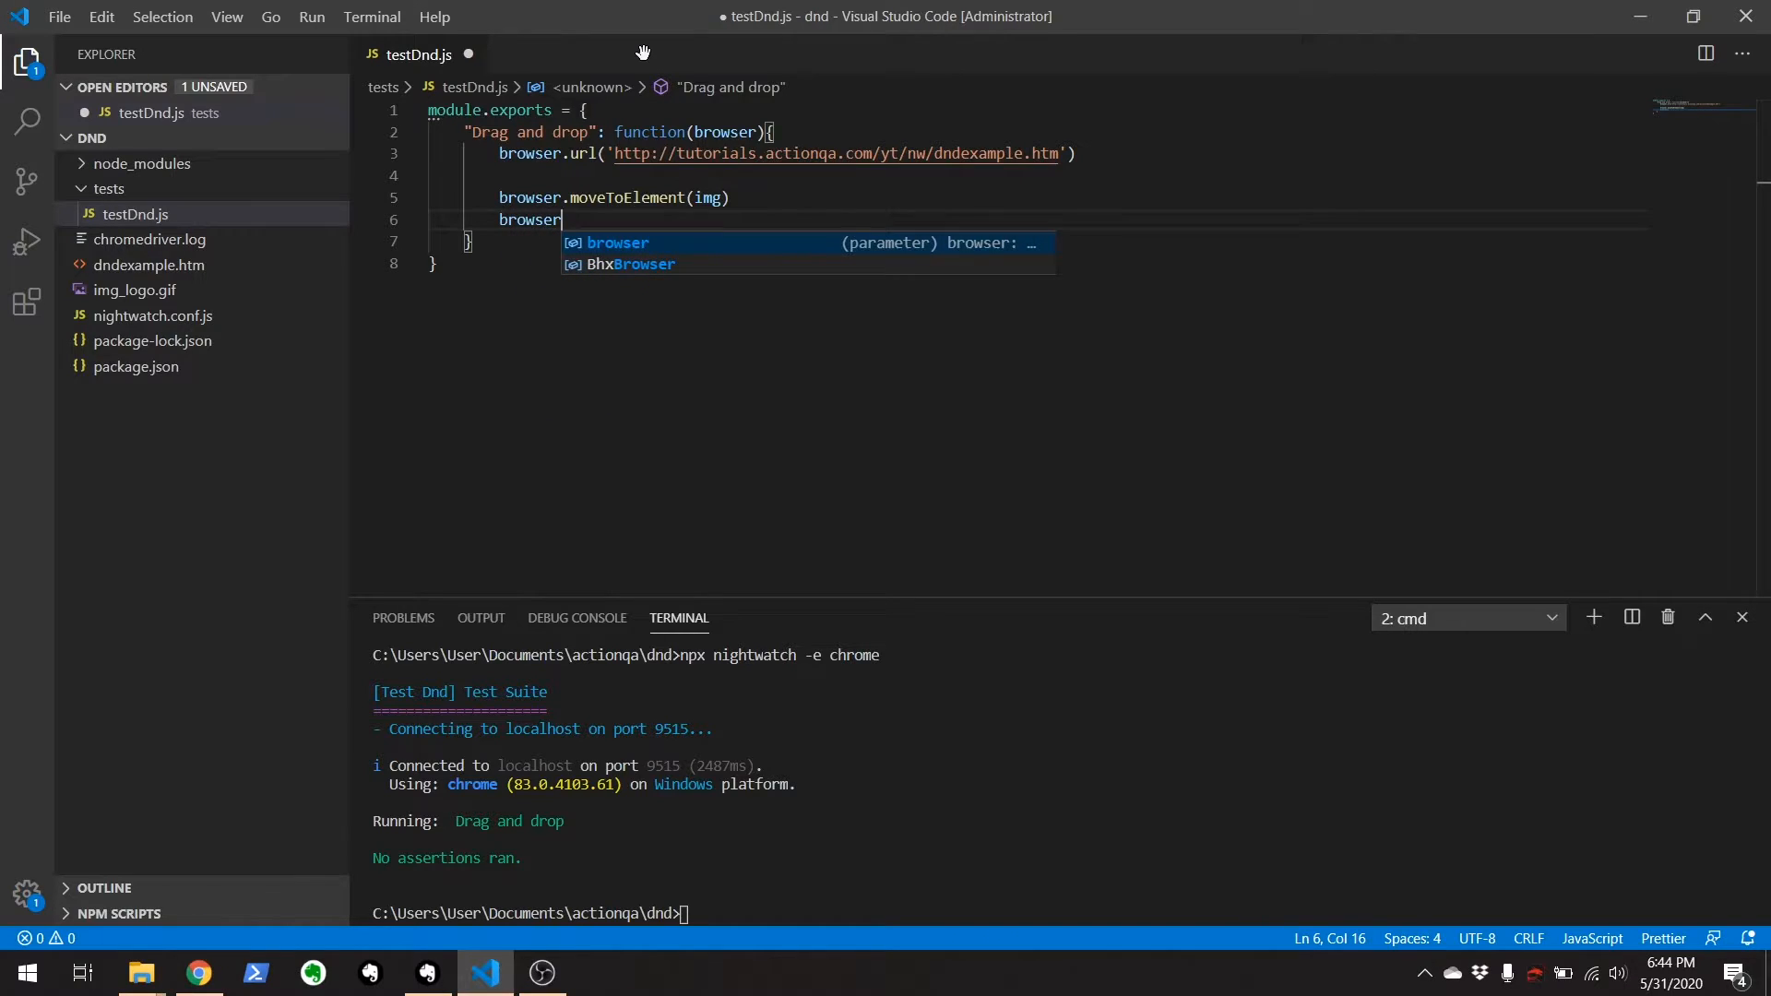
{"action": "type", "text": ".mo9u"}
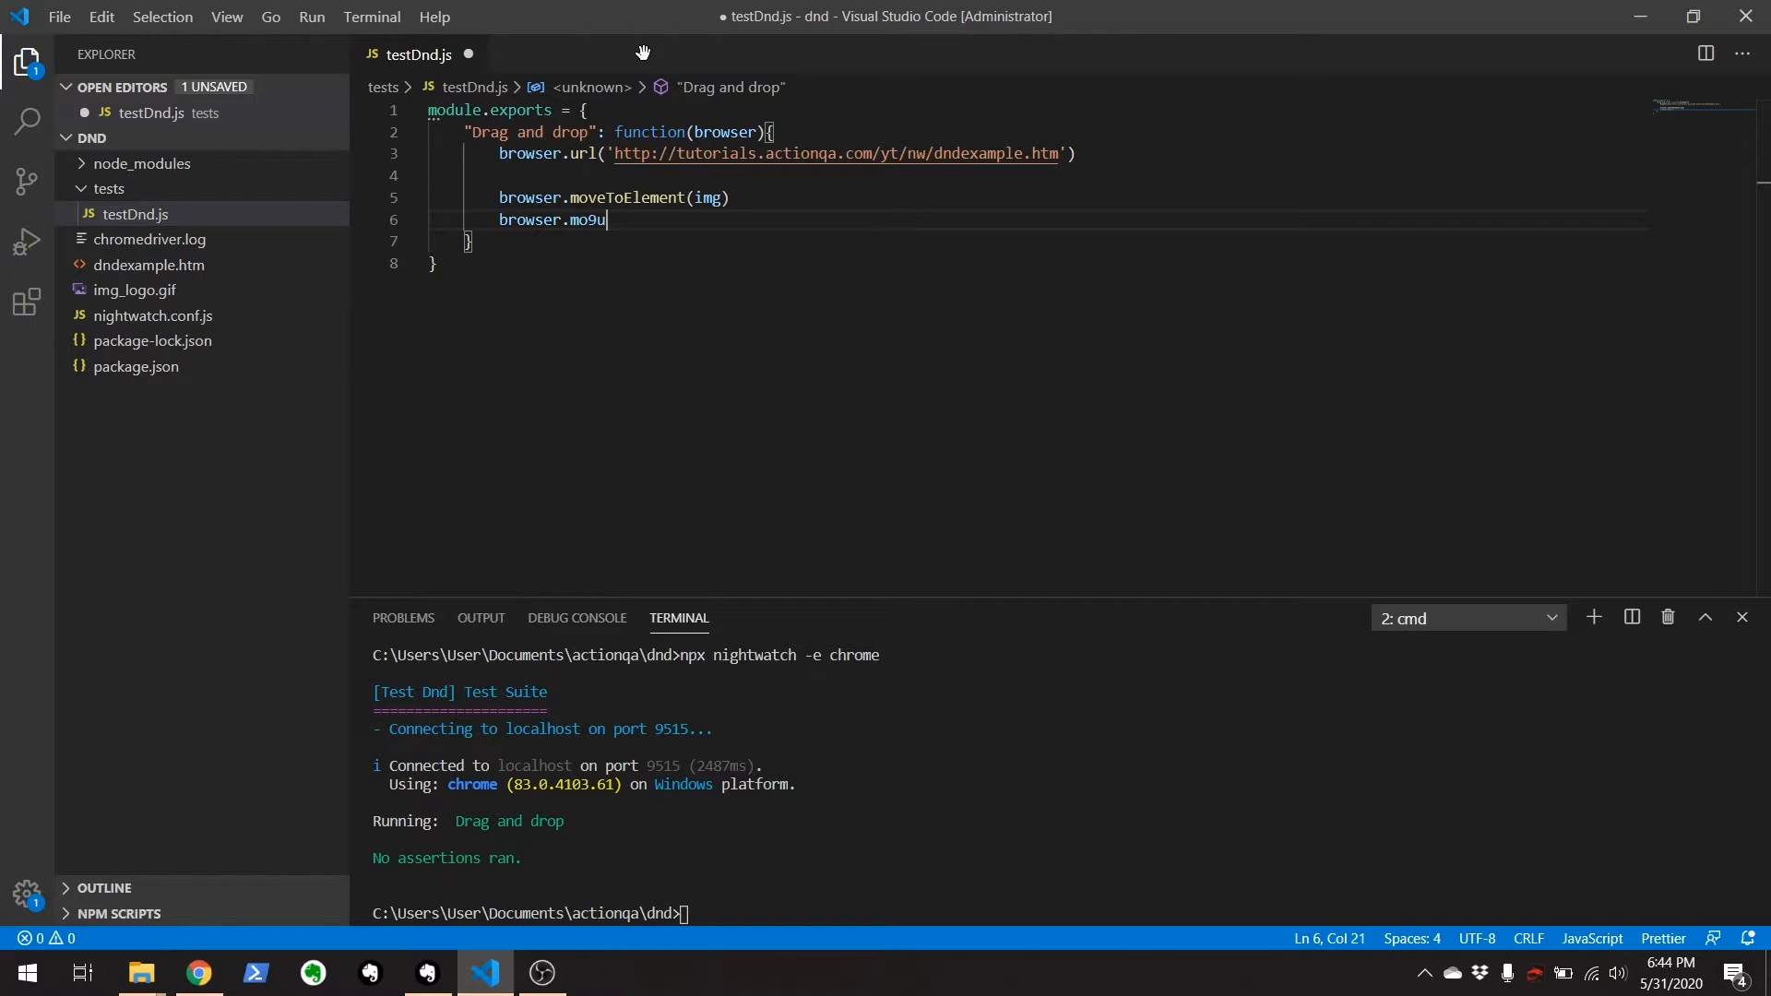
{"action": "type", "text": "ouseButtonD"}
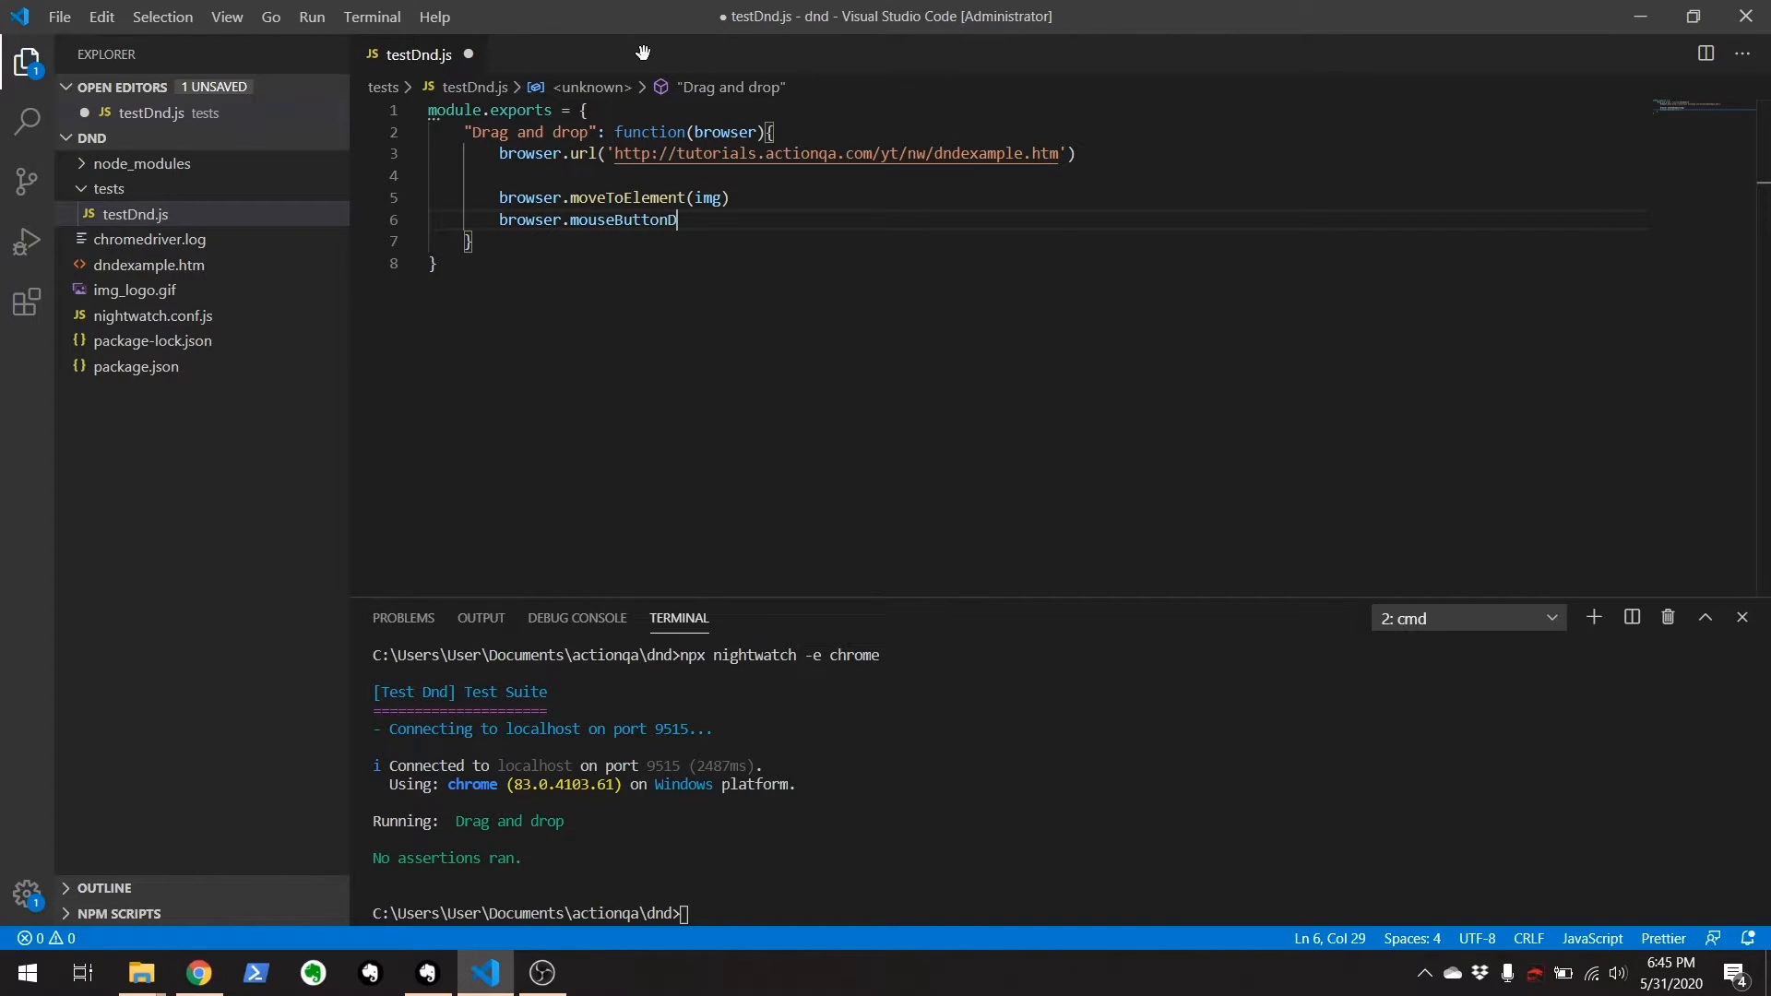
{"action": "type", "text": "(..."}
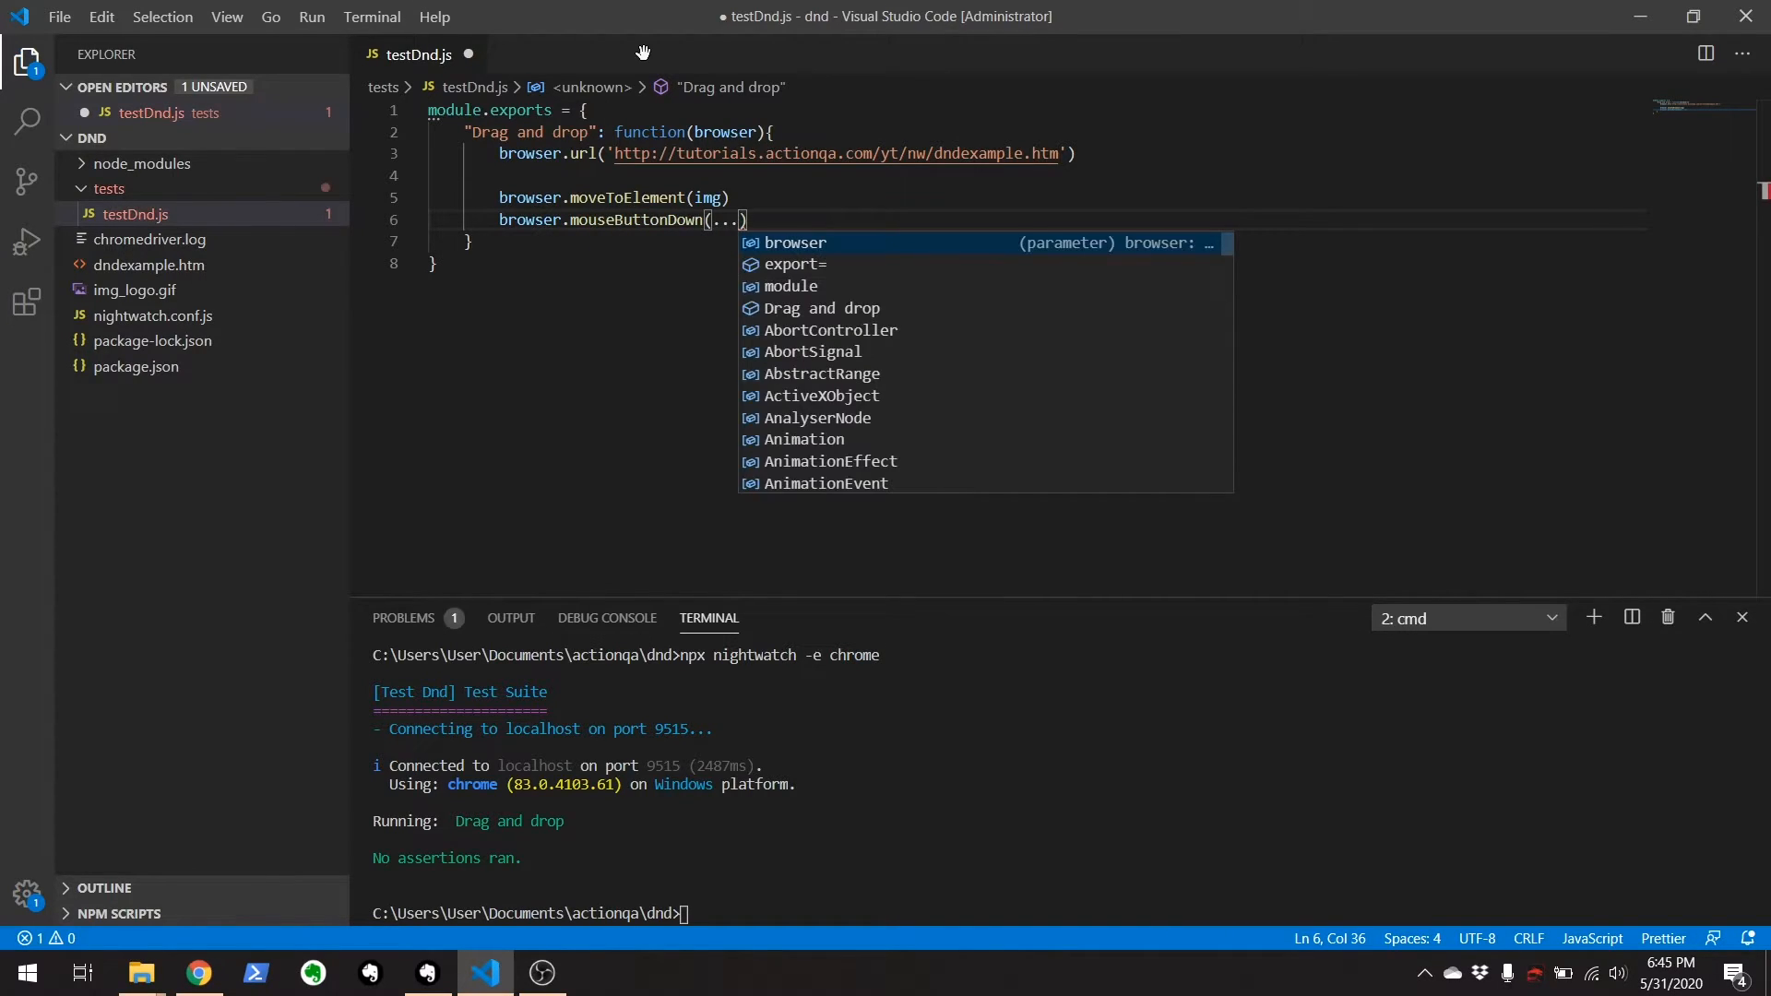
Add browser.moveToElement(dropZone) and browser.mouseButtonUp(...) lines, then select all four step lines.
{"action": "key", "text": "Enter"}
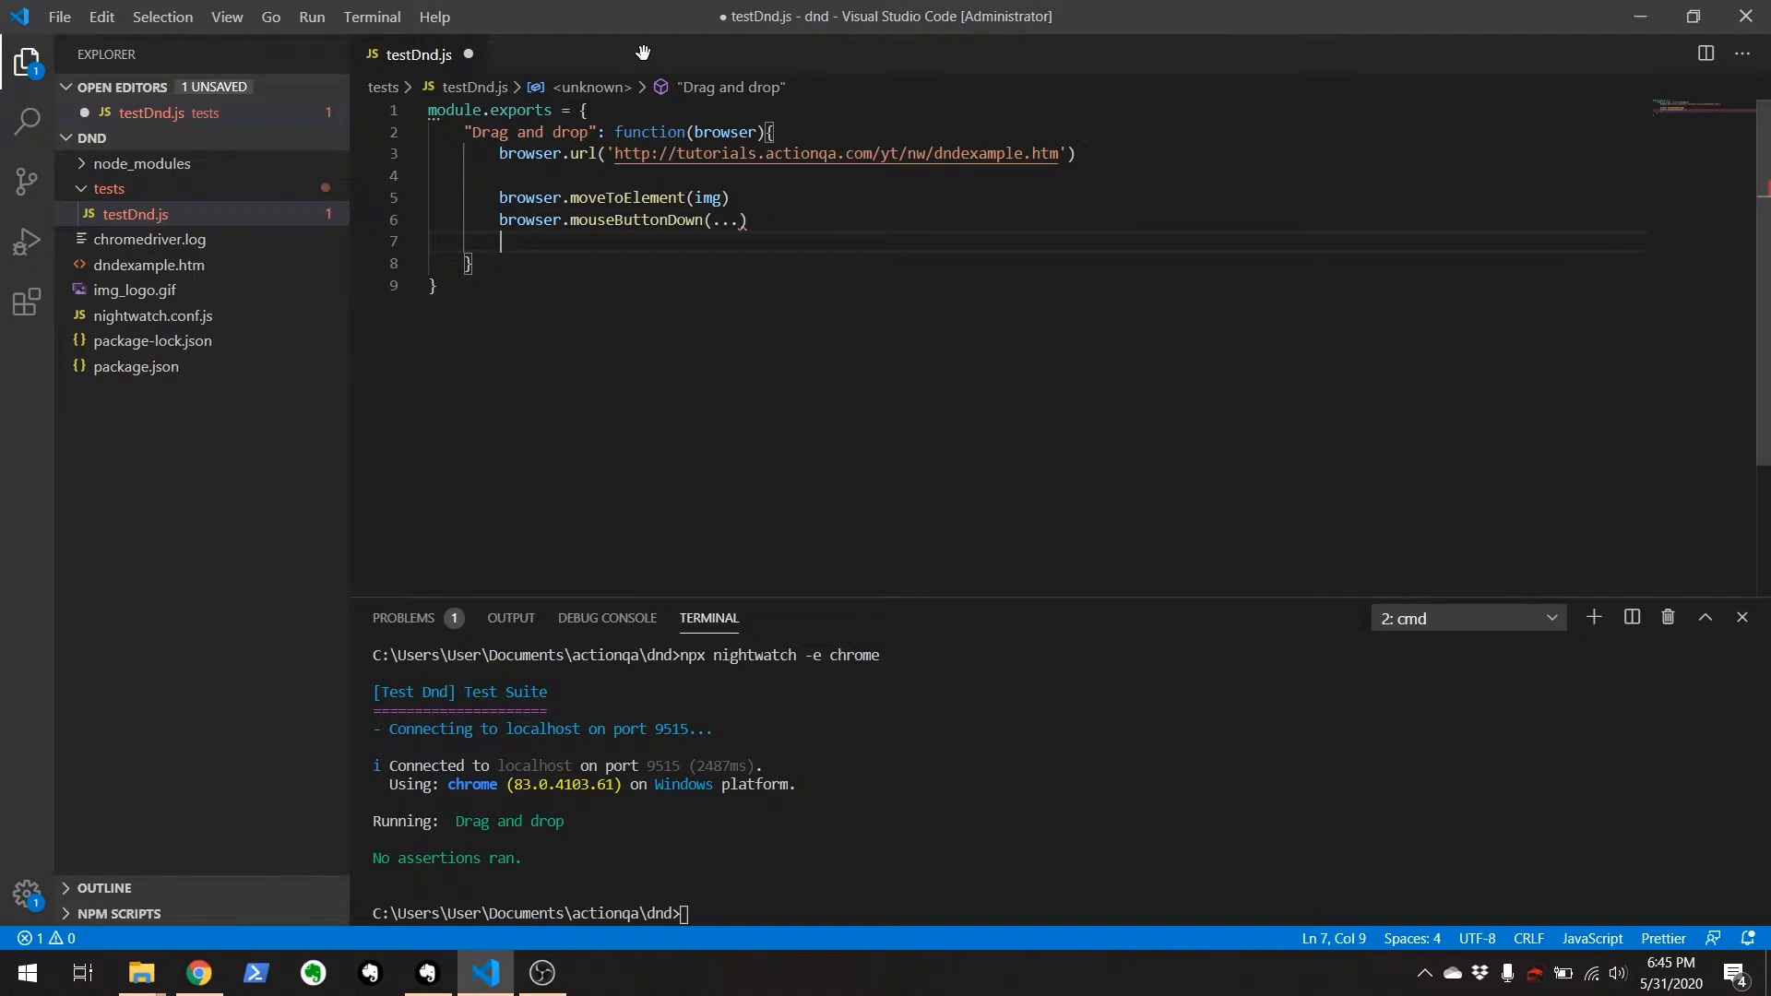
{"action": "type", "text": "browser.move"}
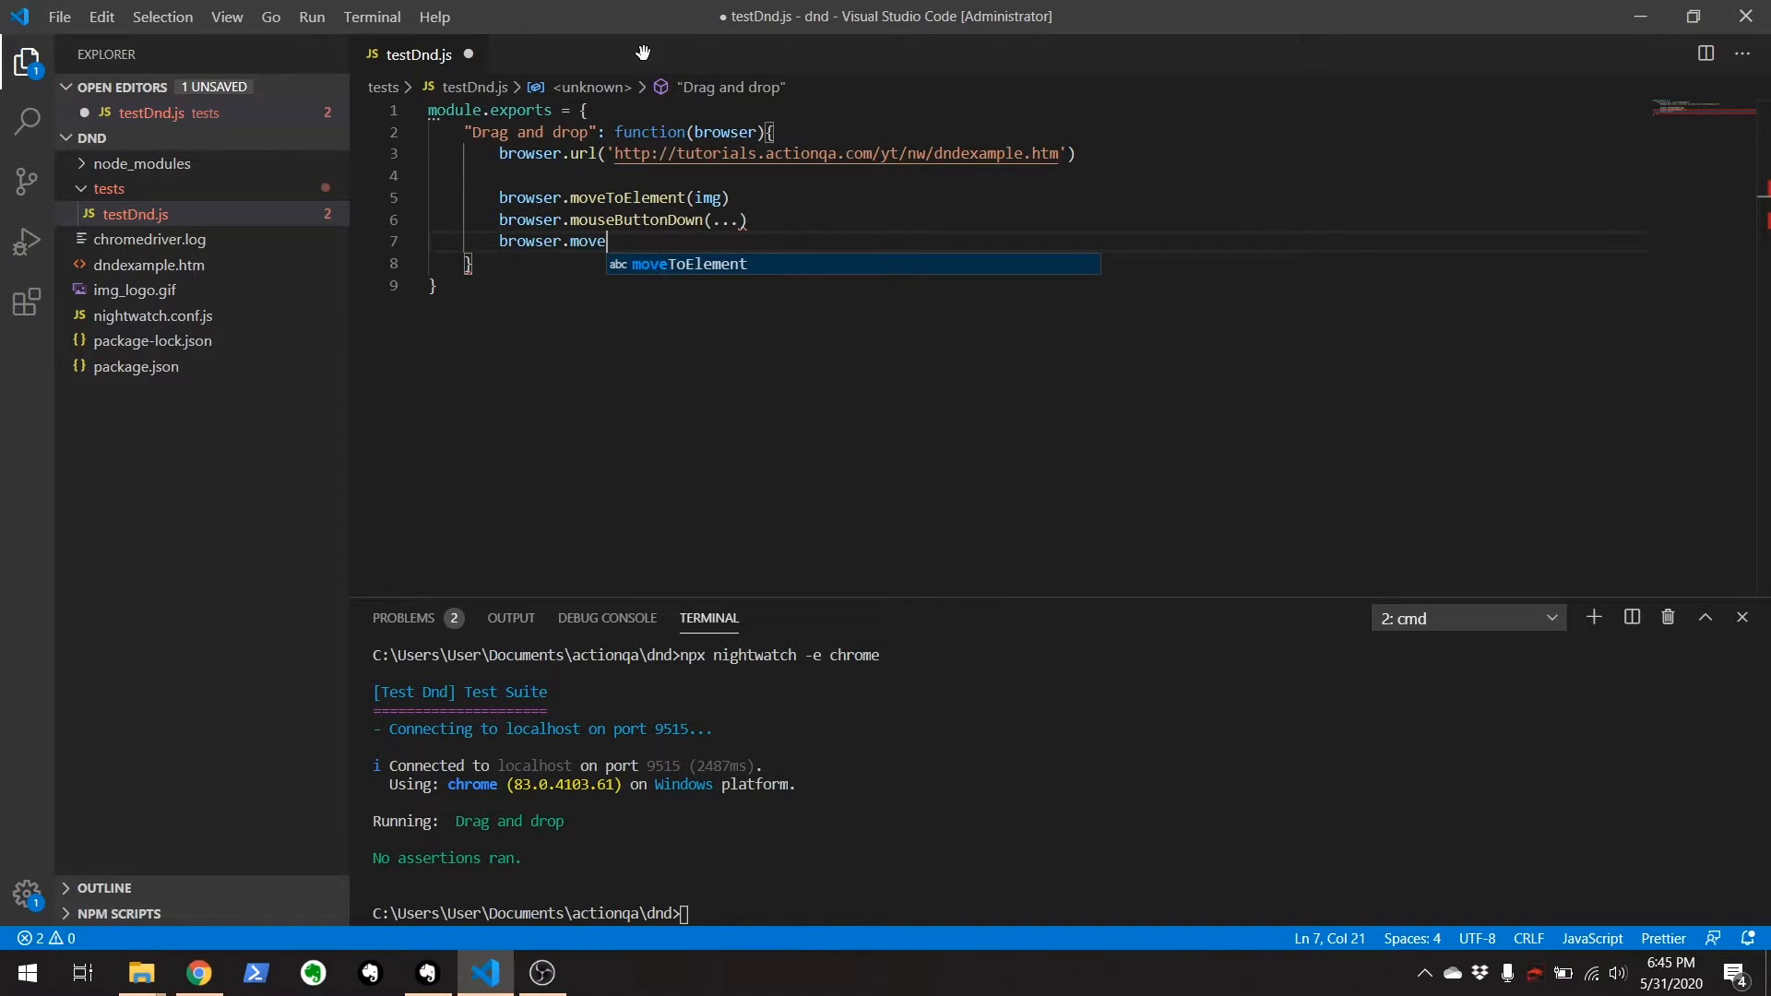
{"action": "type", "text": "ToElement("}
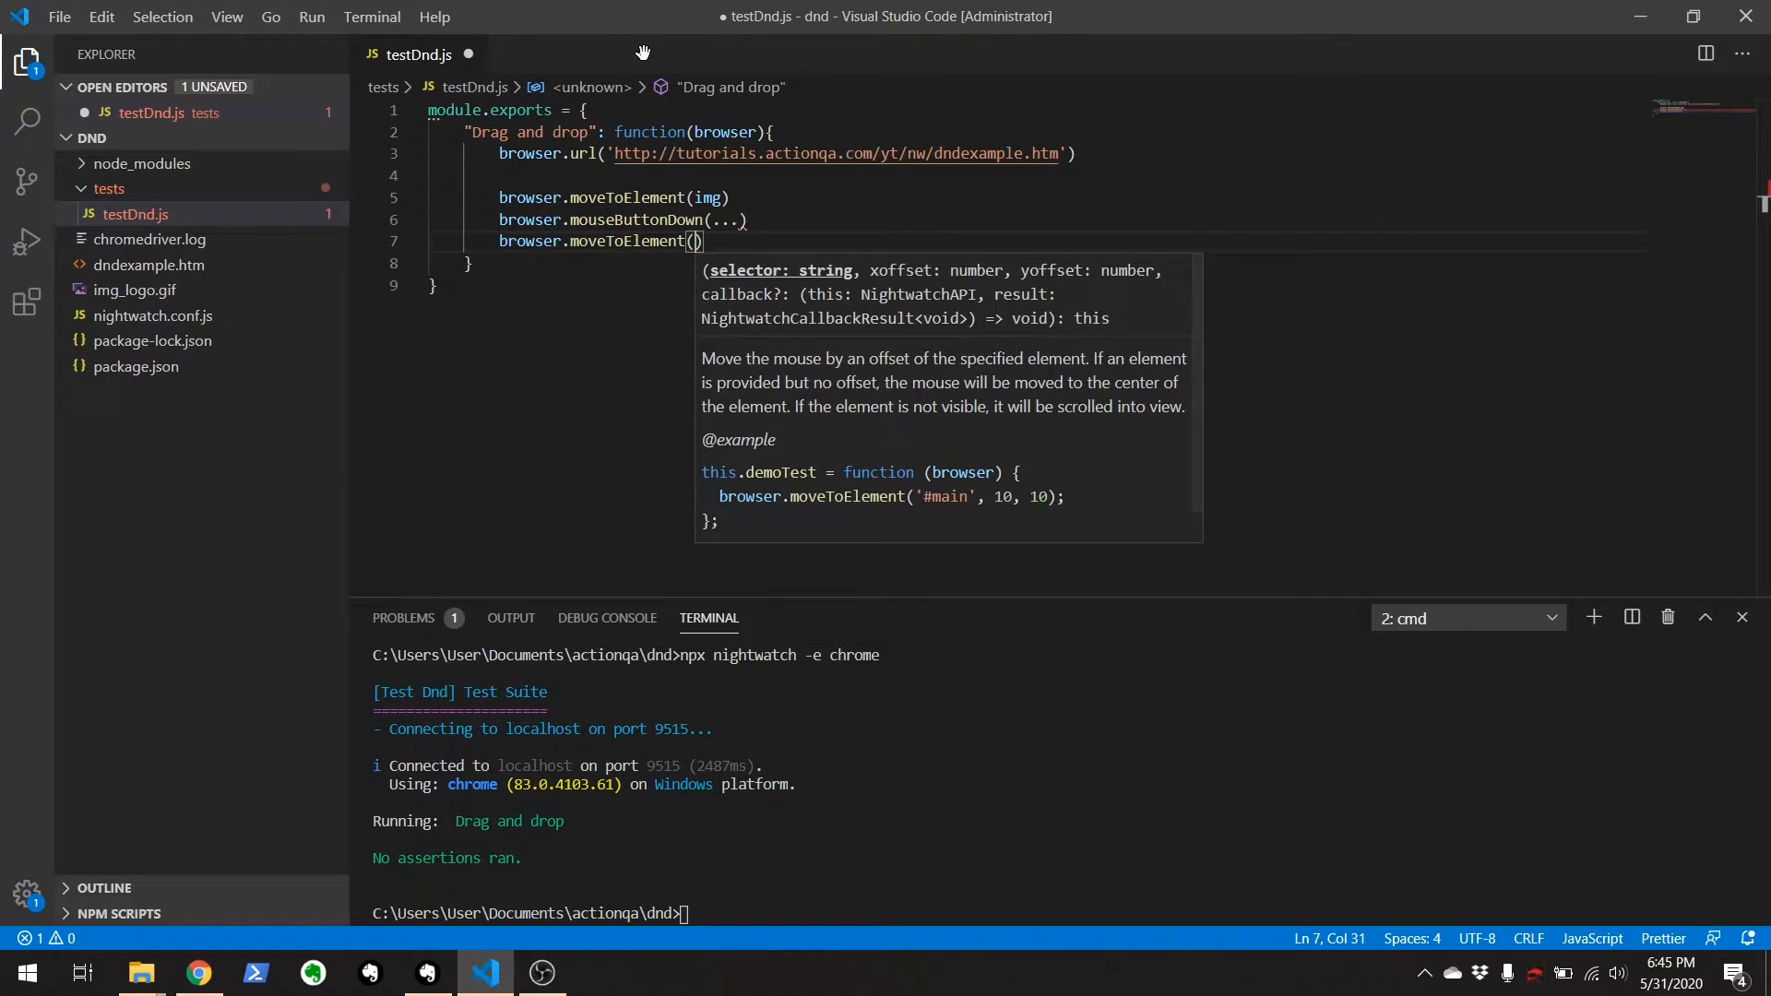
{"action": "type", "text": "dropE"}
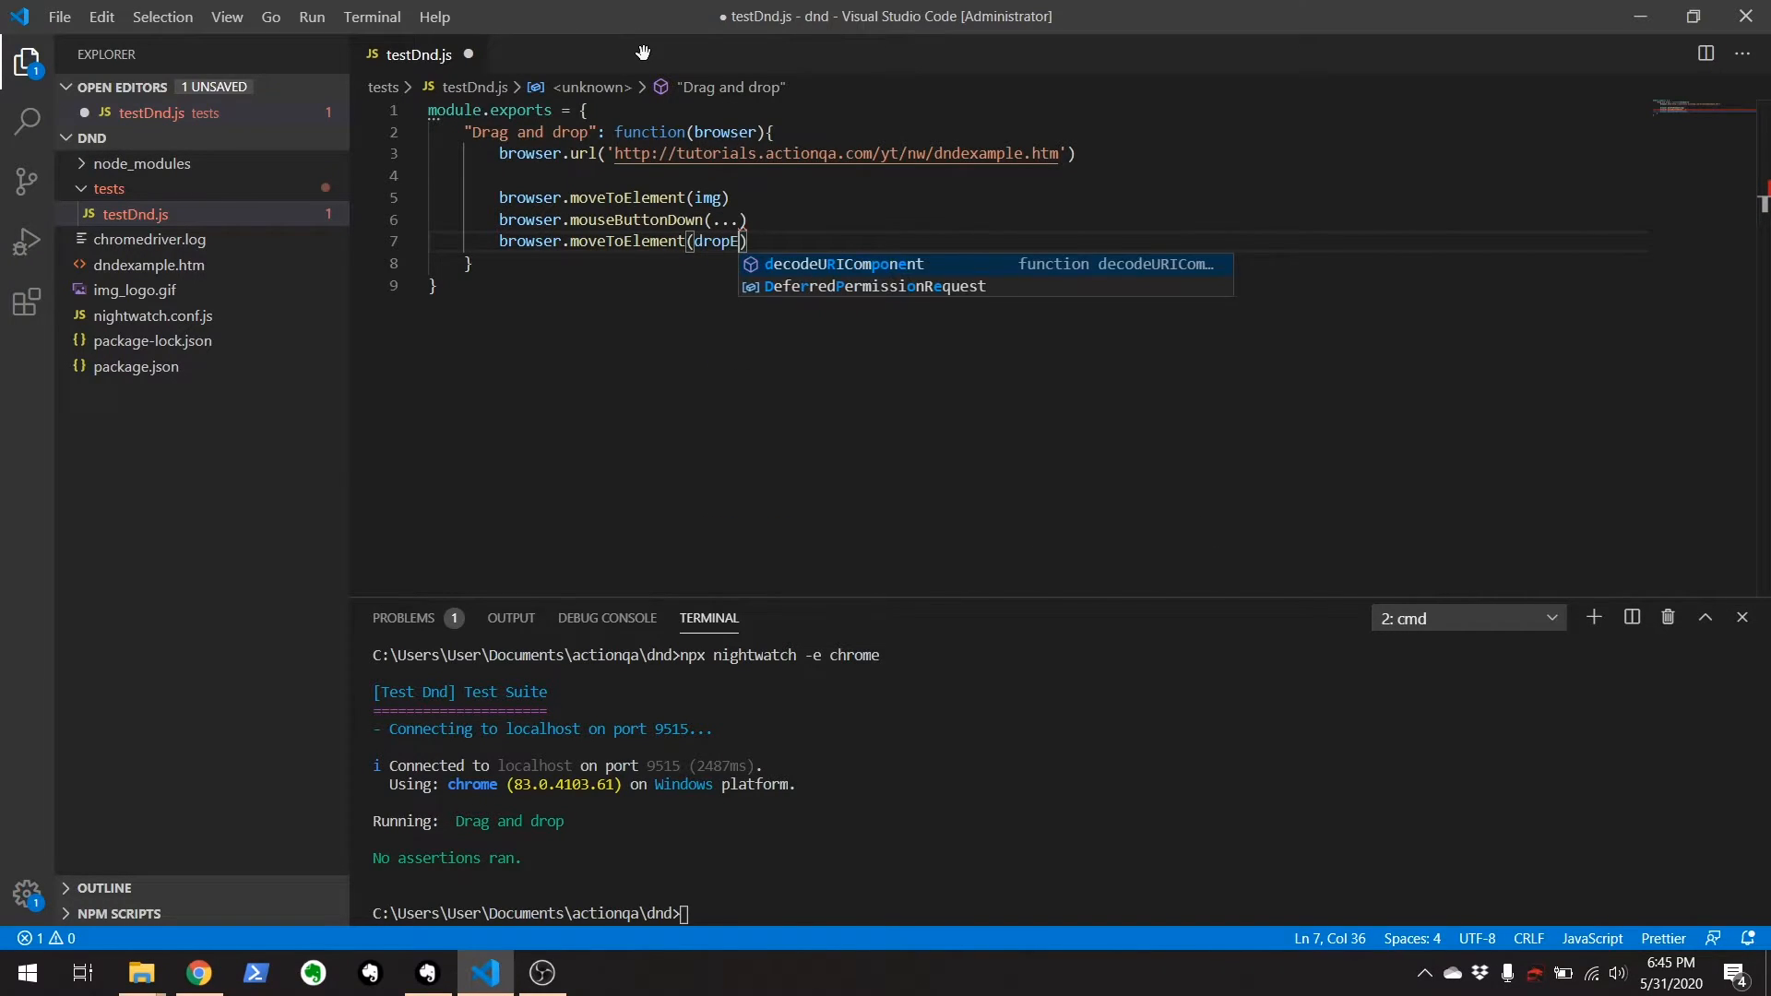
{"action": "type", "text": "Zone"}
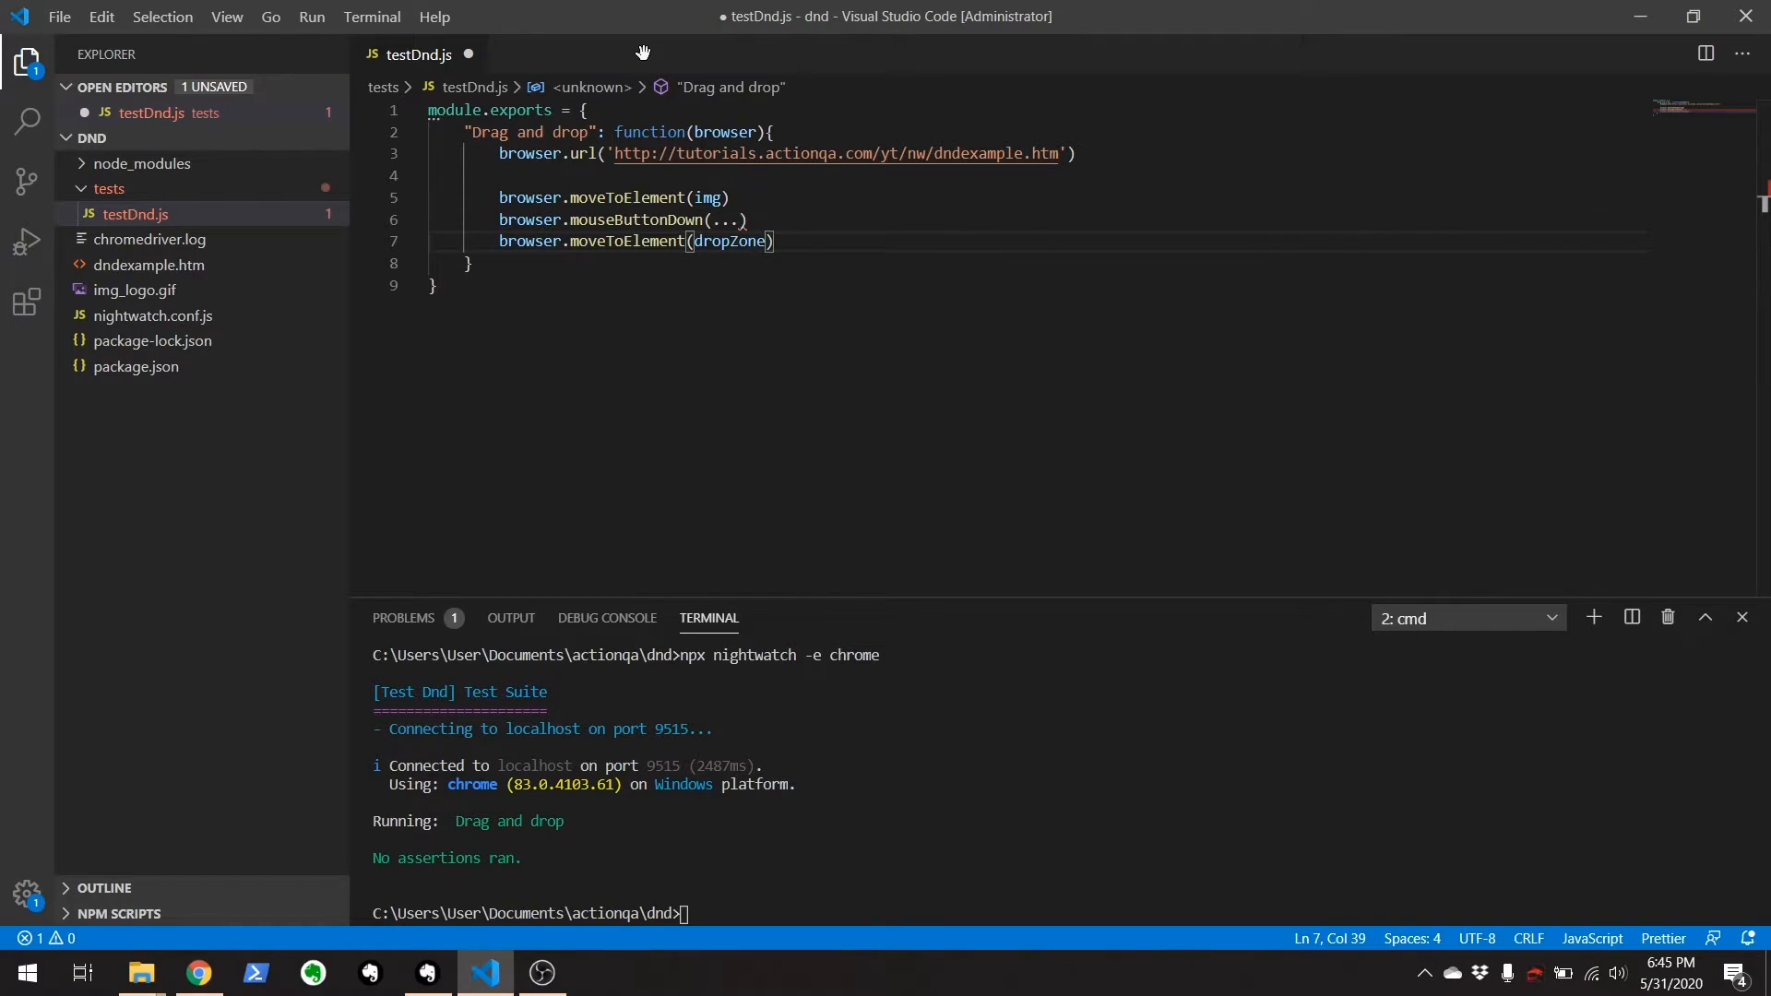
{"action": "key", "text": "Enter"}
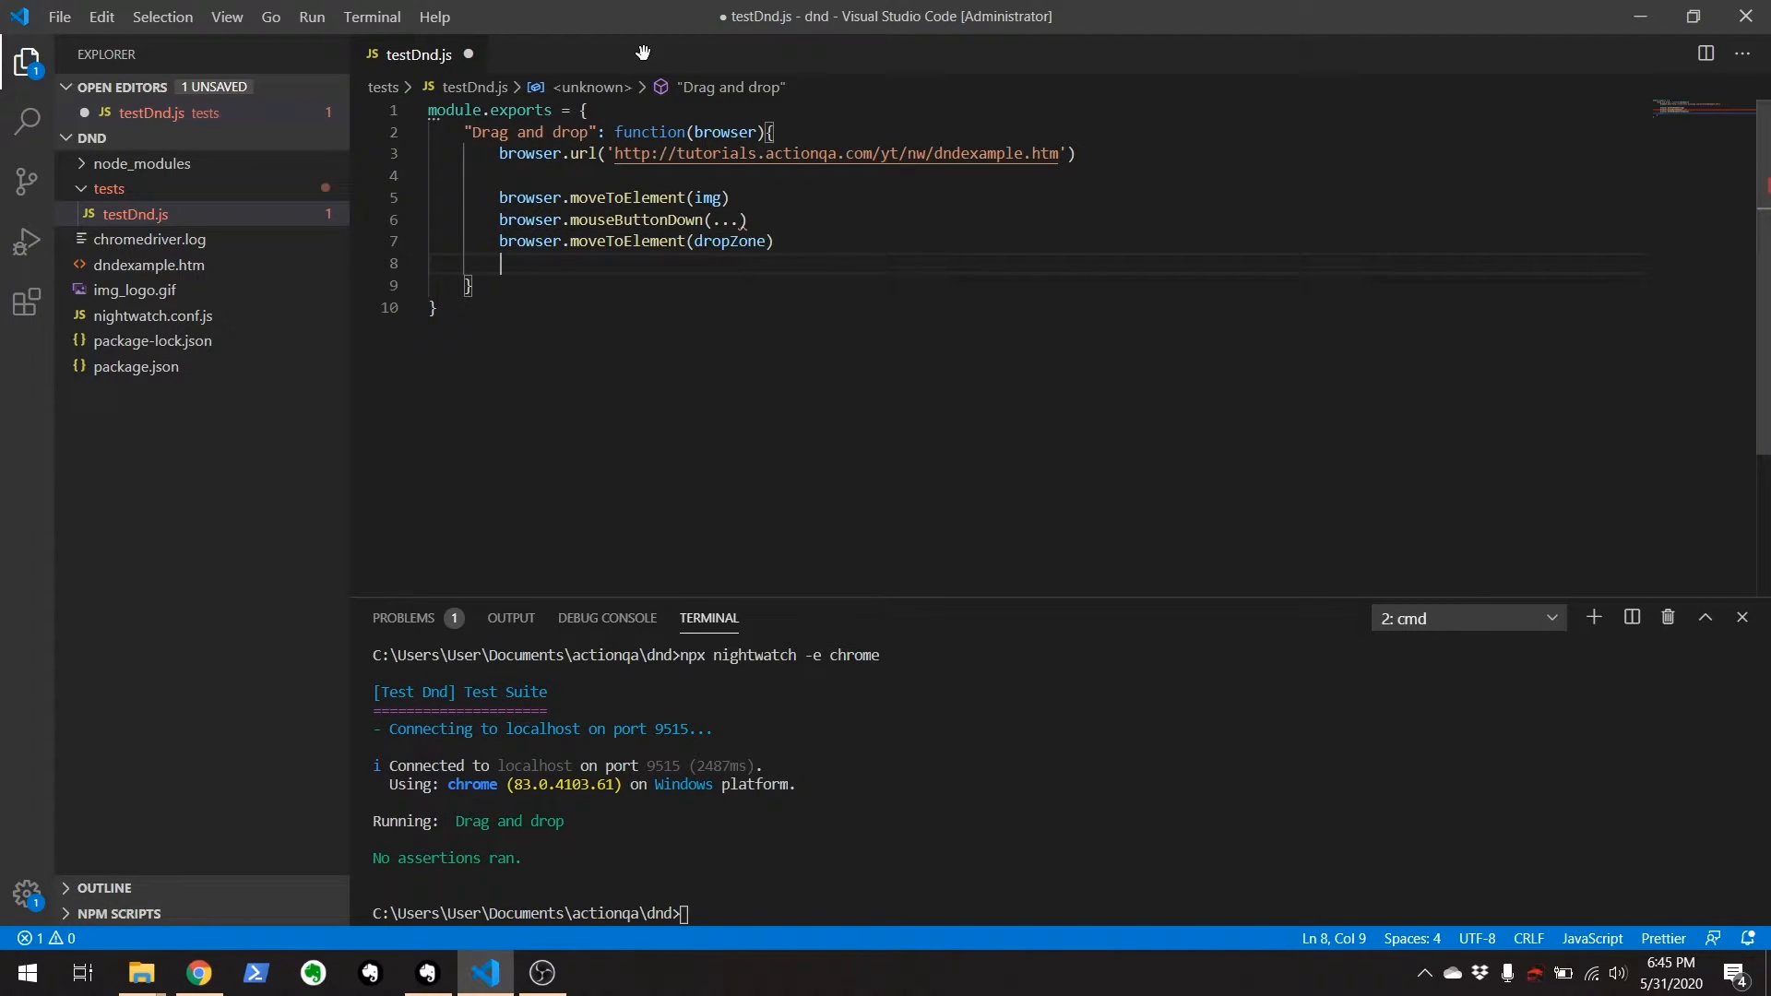
{"action": "type", "text": "browser."}
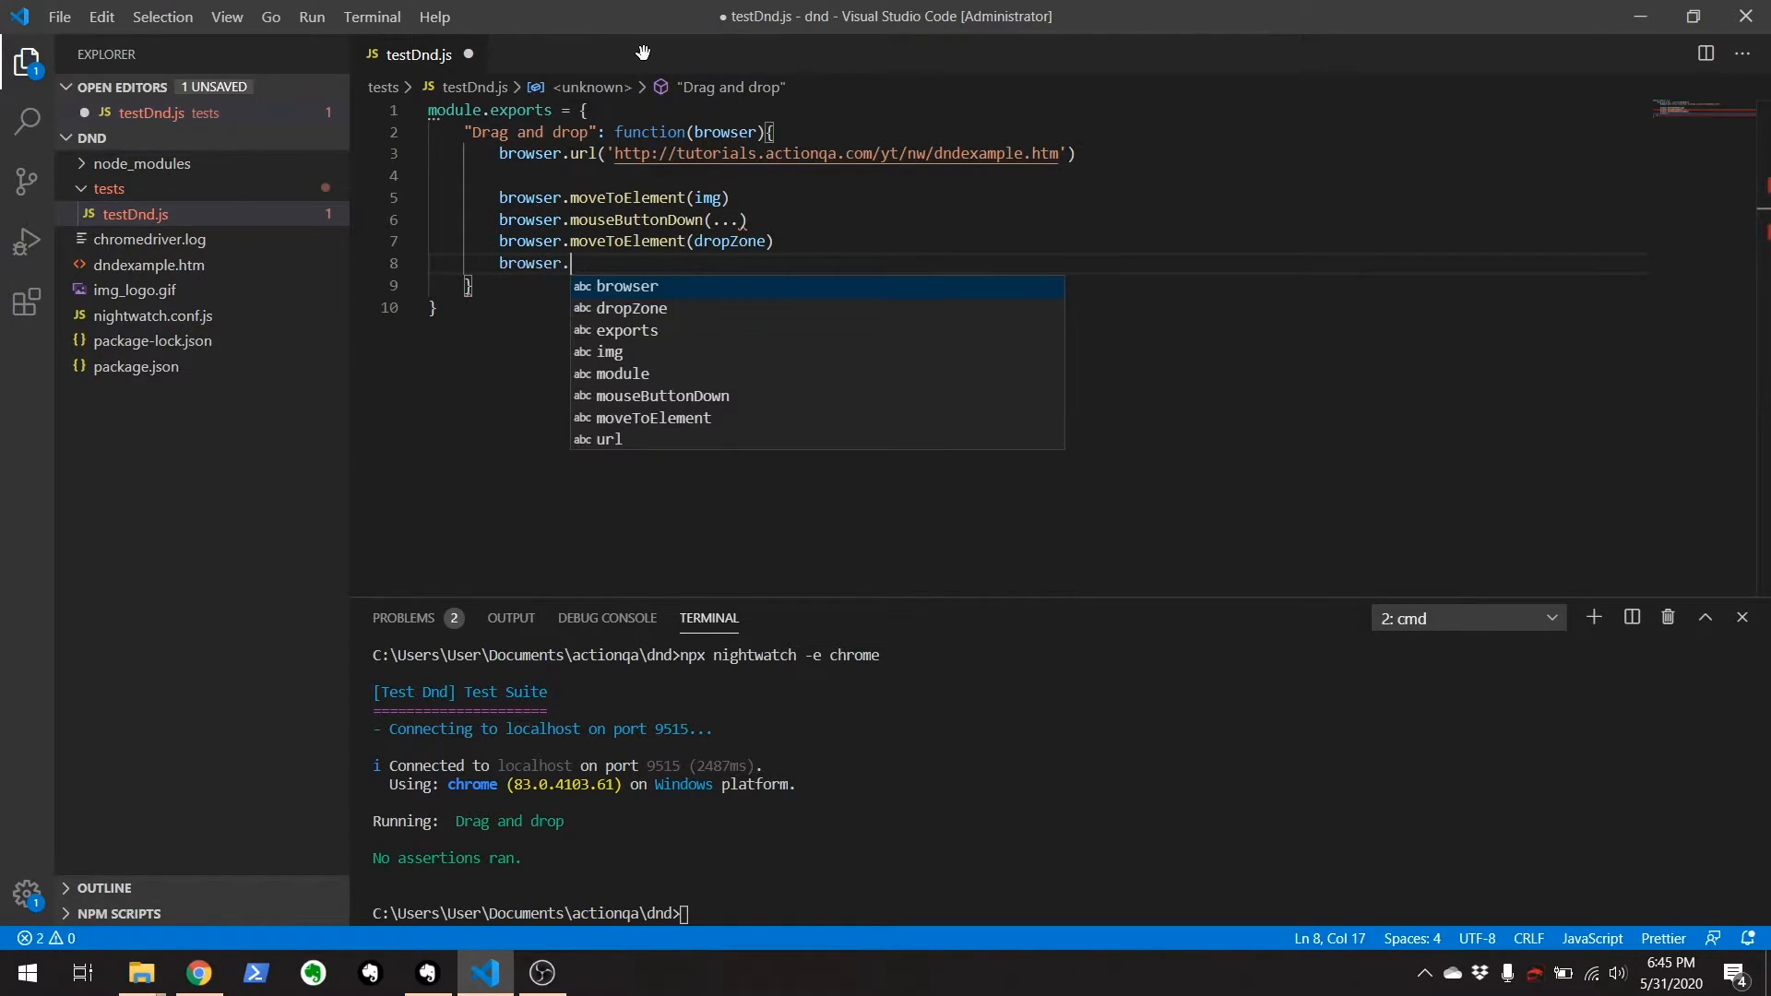
{"action": "type", "text": "mouseBut"}
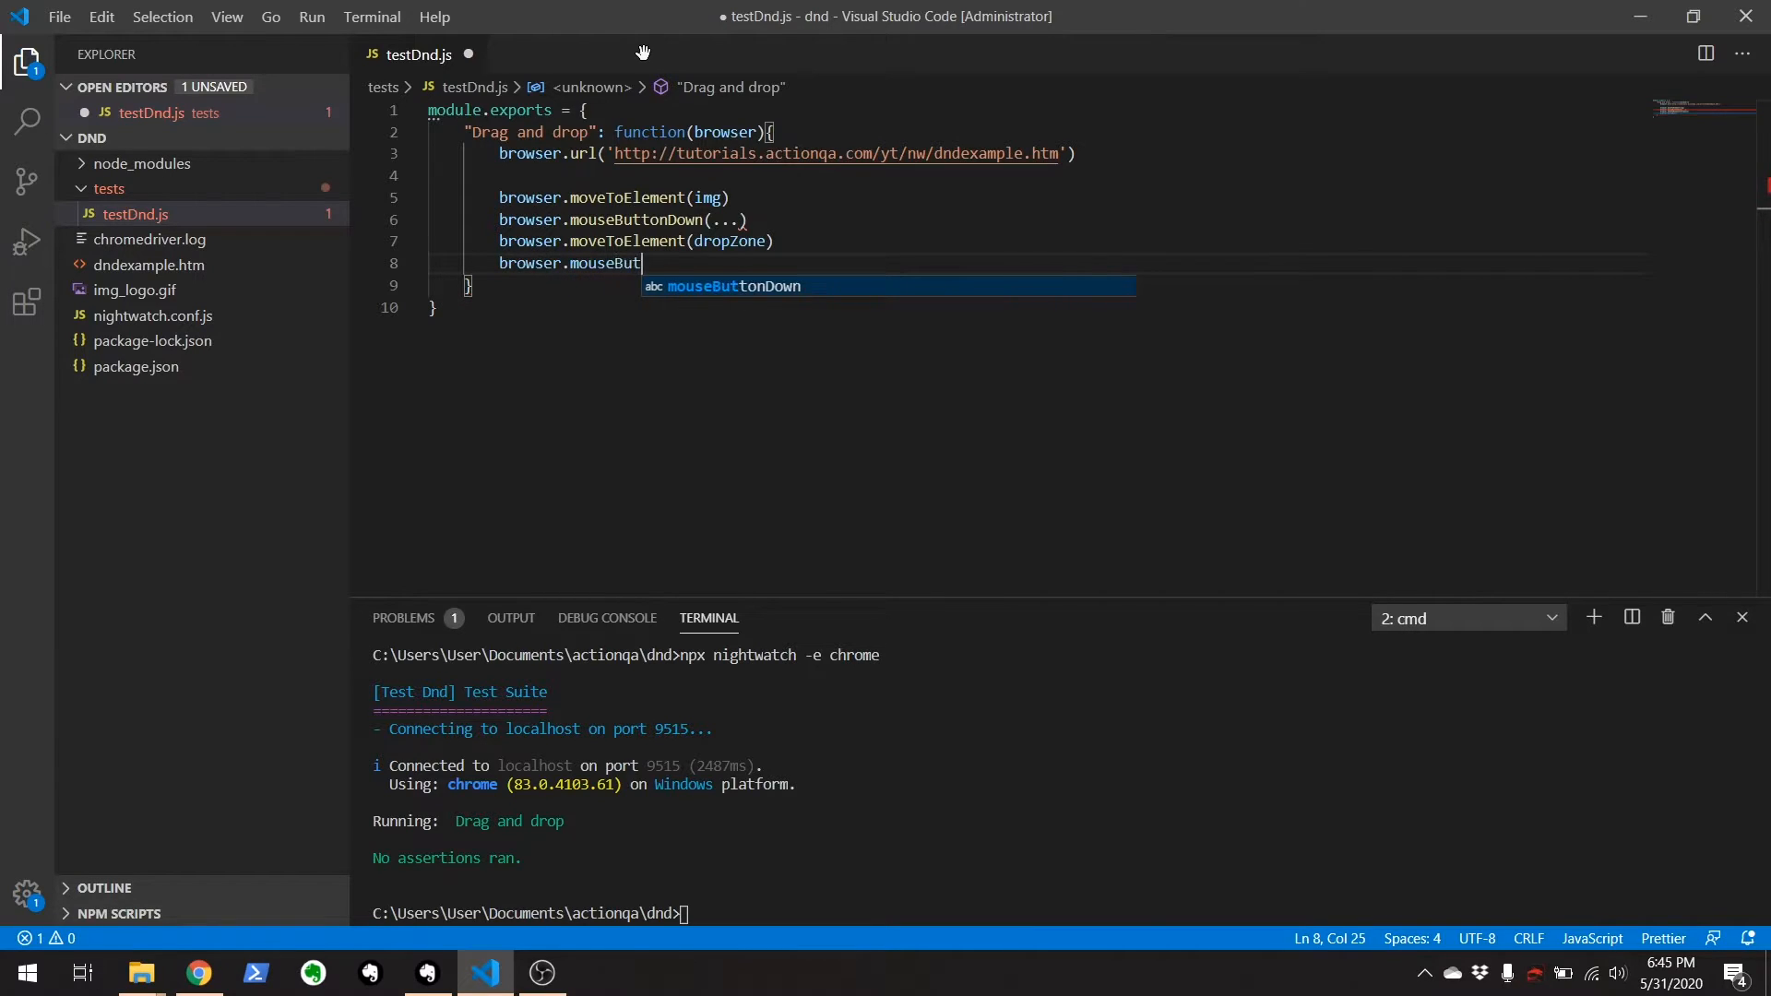
{"action": "type", "text": "tonUp(...)"}
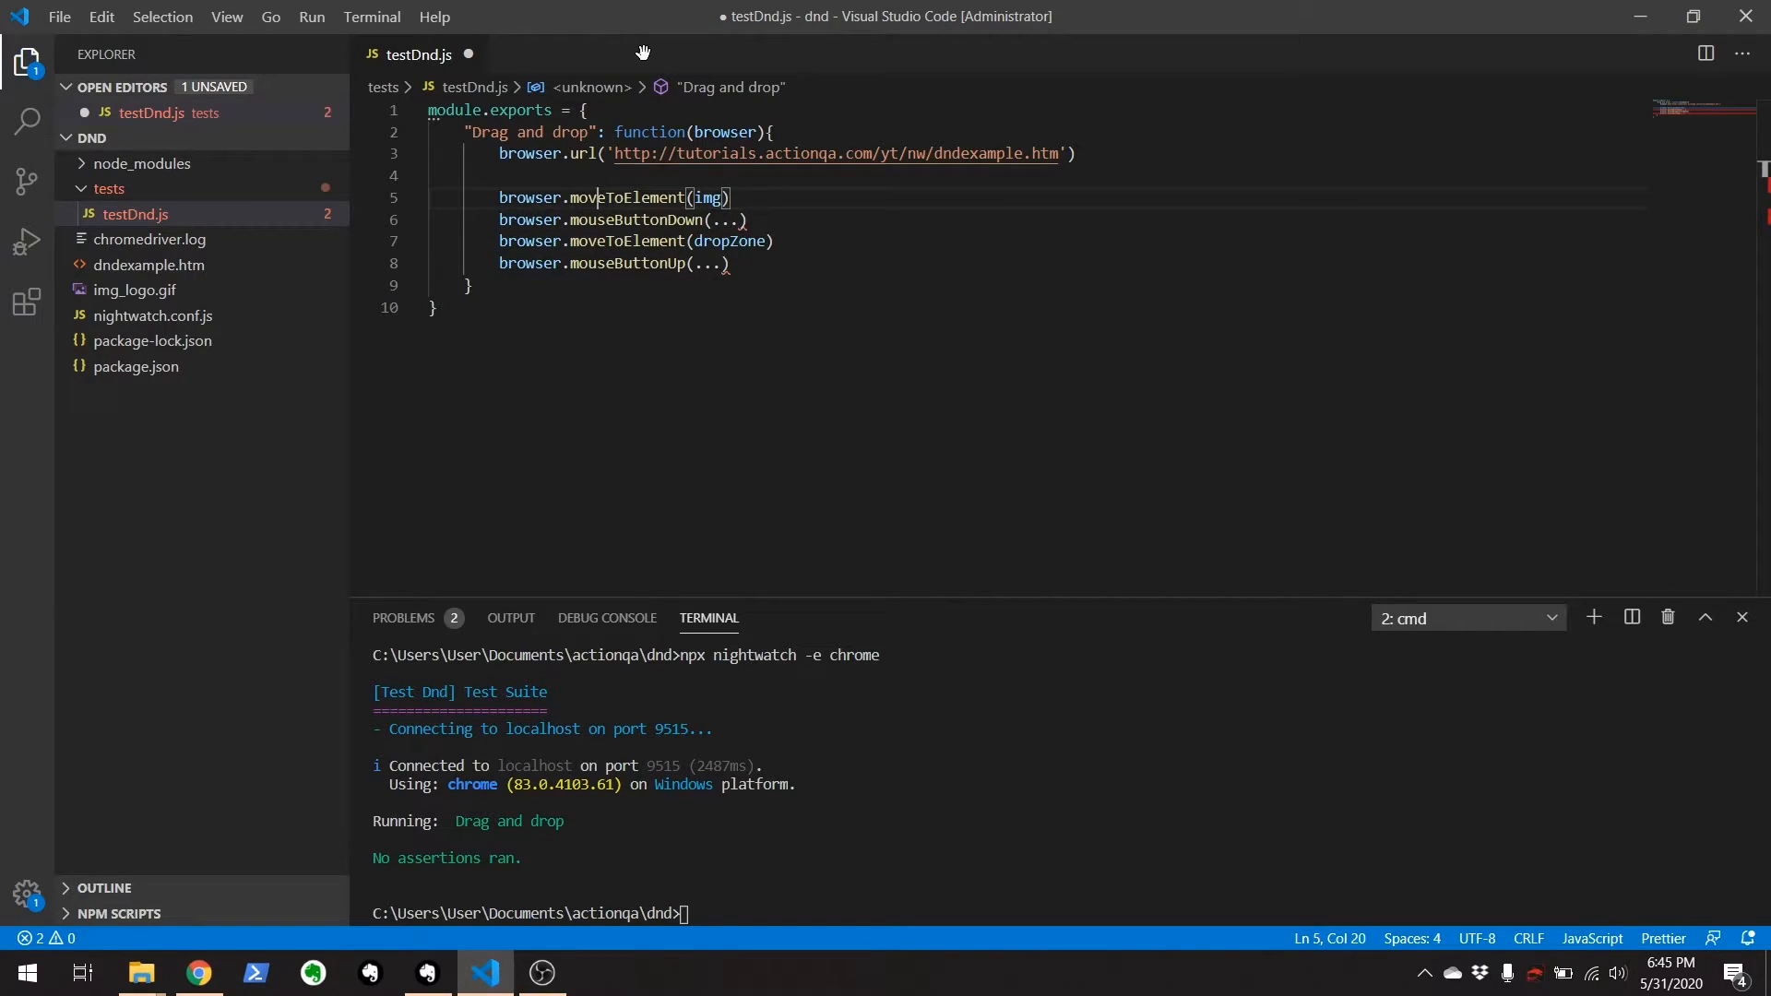
{"action": "left_click_drag", "start_coordinate": [590, 198], "coordinate": [500, 263]}
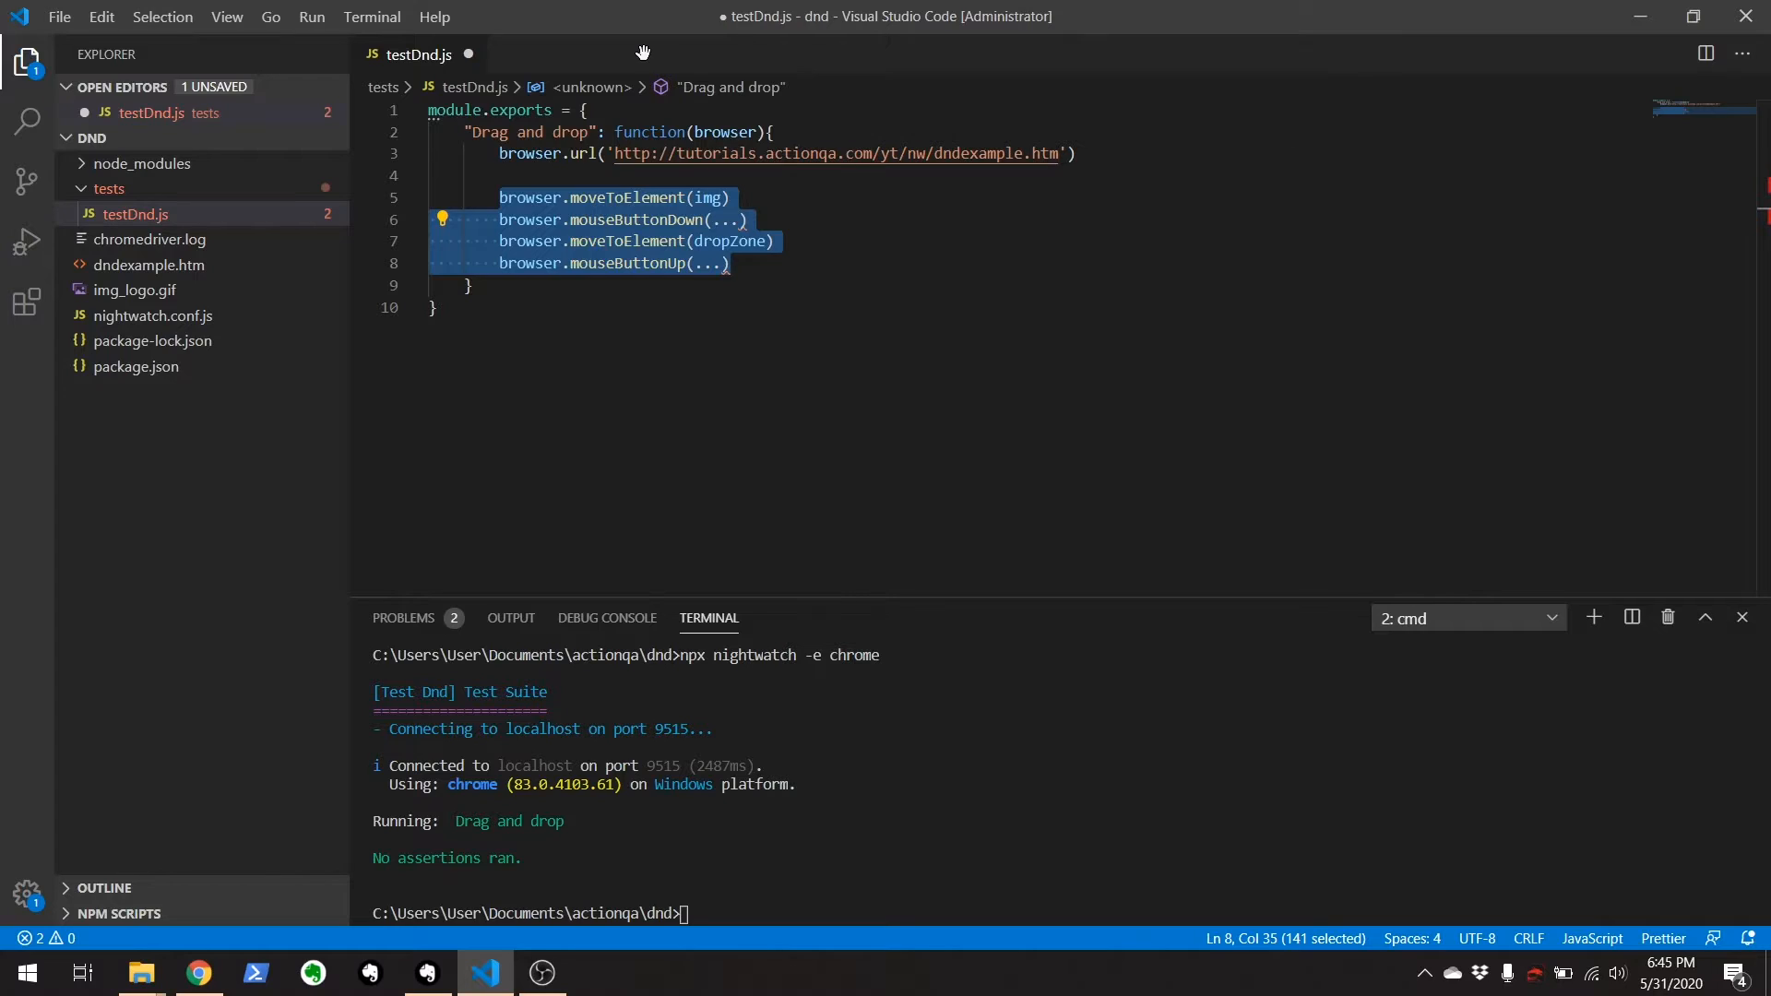
Delete the four selected drag-step lines, leaving only the browser.url call.
{"action": "key", "text": "Delete"}
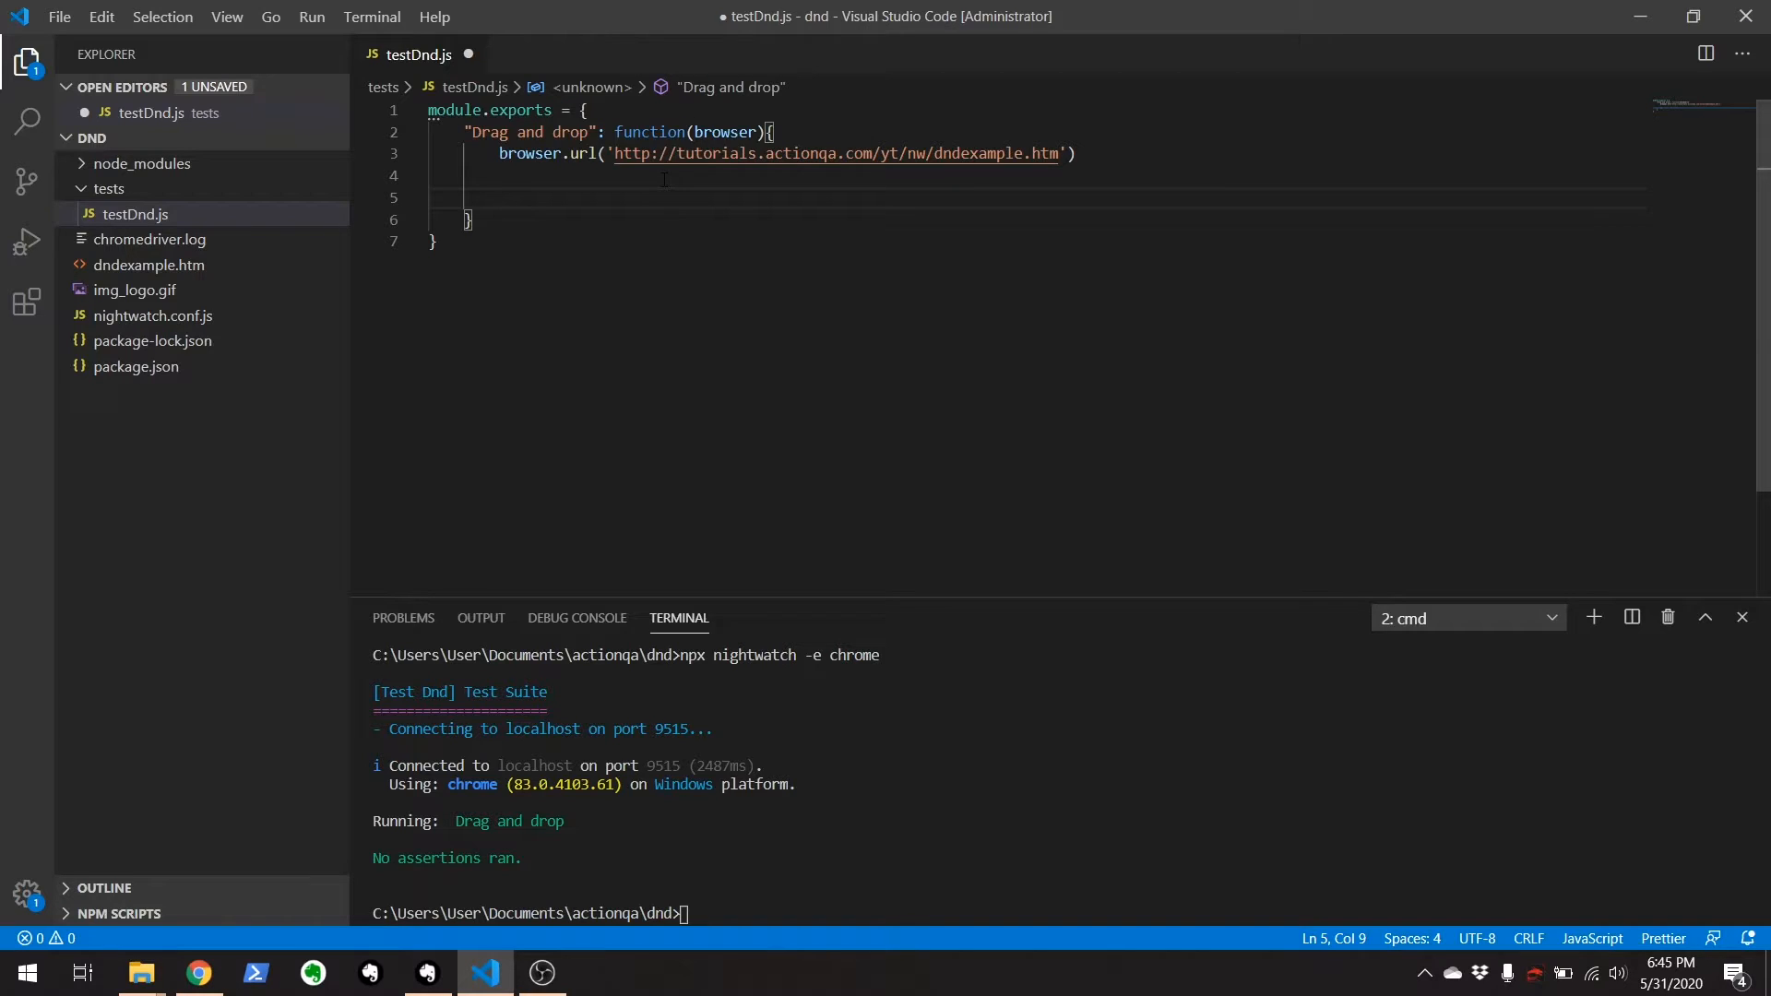
Scroll the html-dnd npm page down to its 'For Nightwatch.js' code example.
{"action": "left_click", "coordinate": [197, 971]}
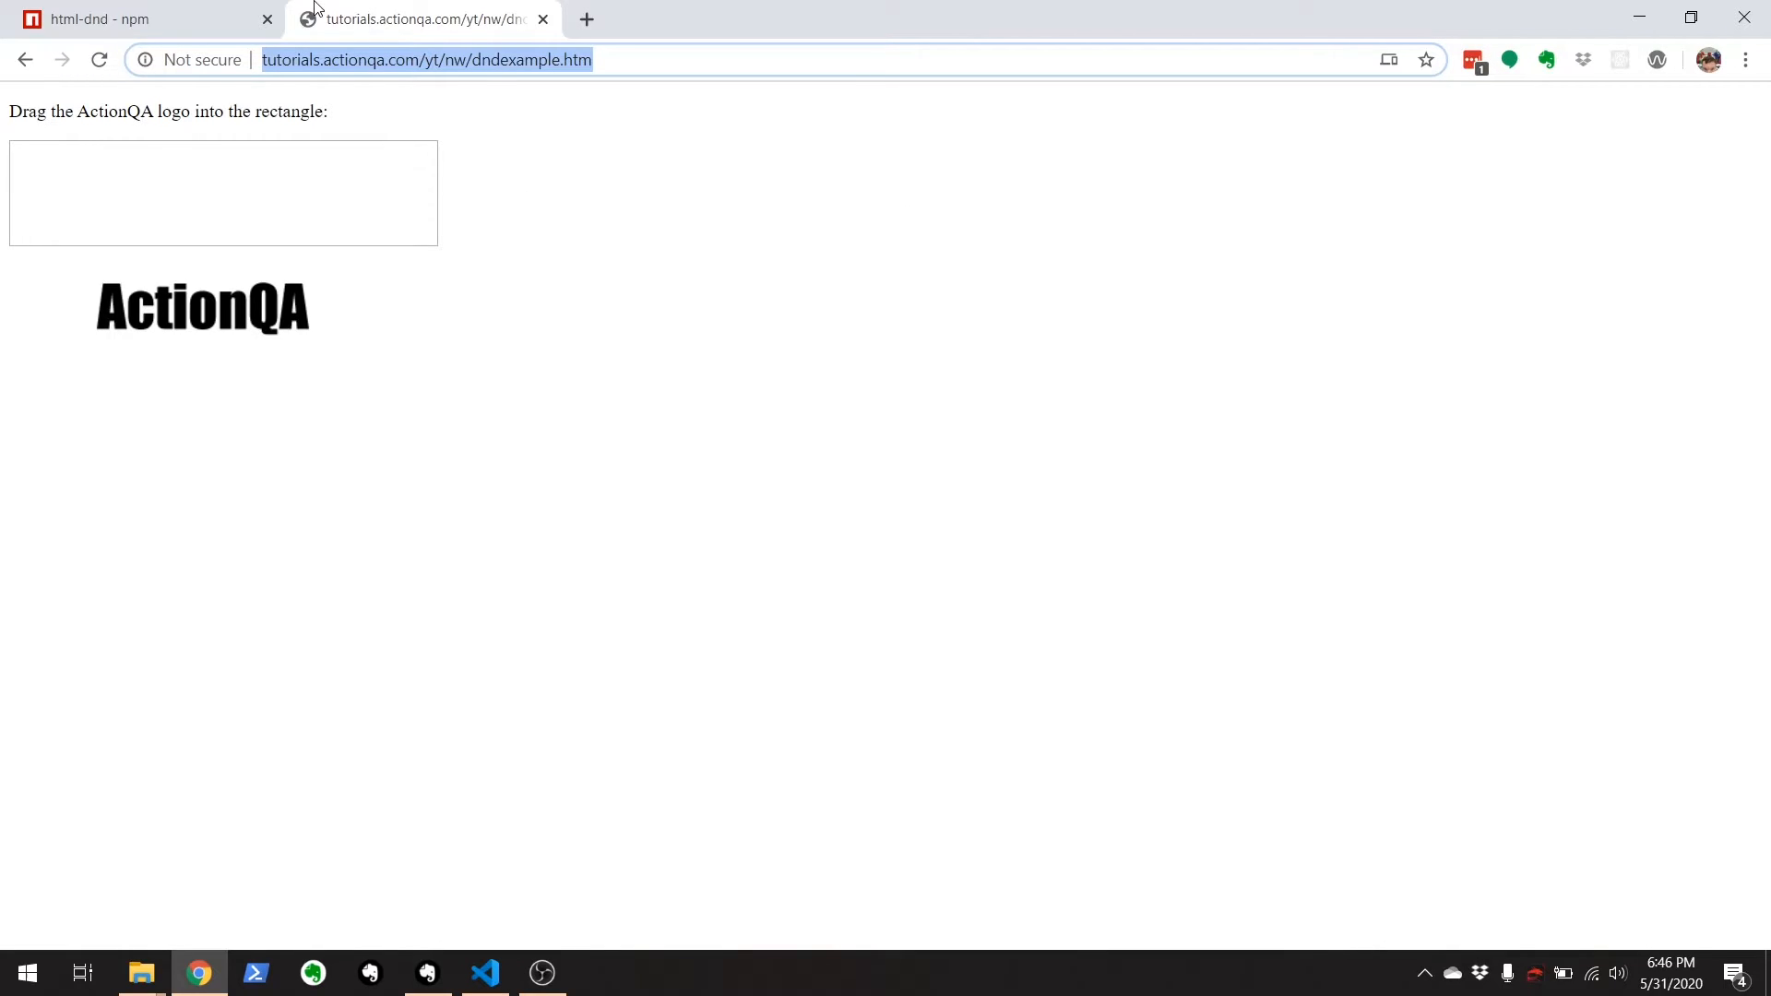
{"action": "left_click", "coordinate": [124, 20]}
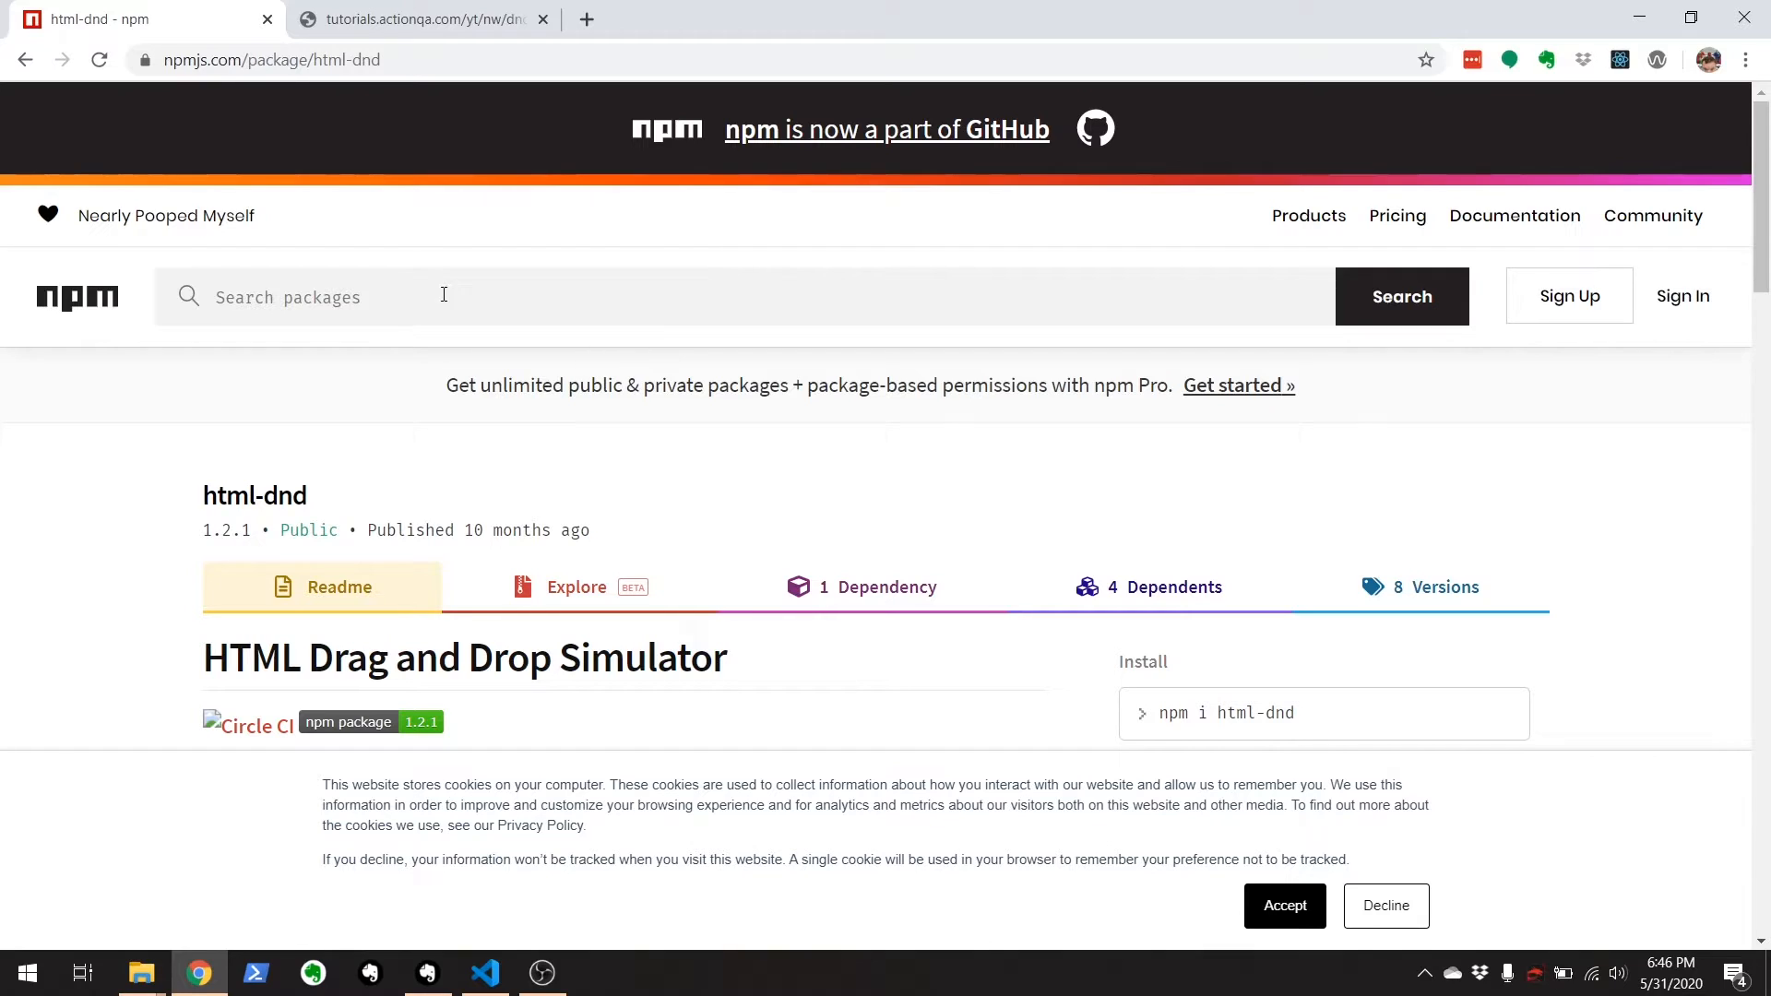
{"action": "mouse_move", "coordinate": [570, 525]}
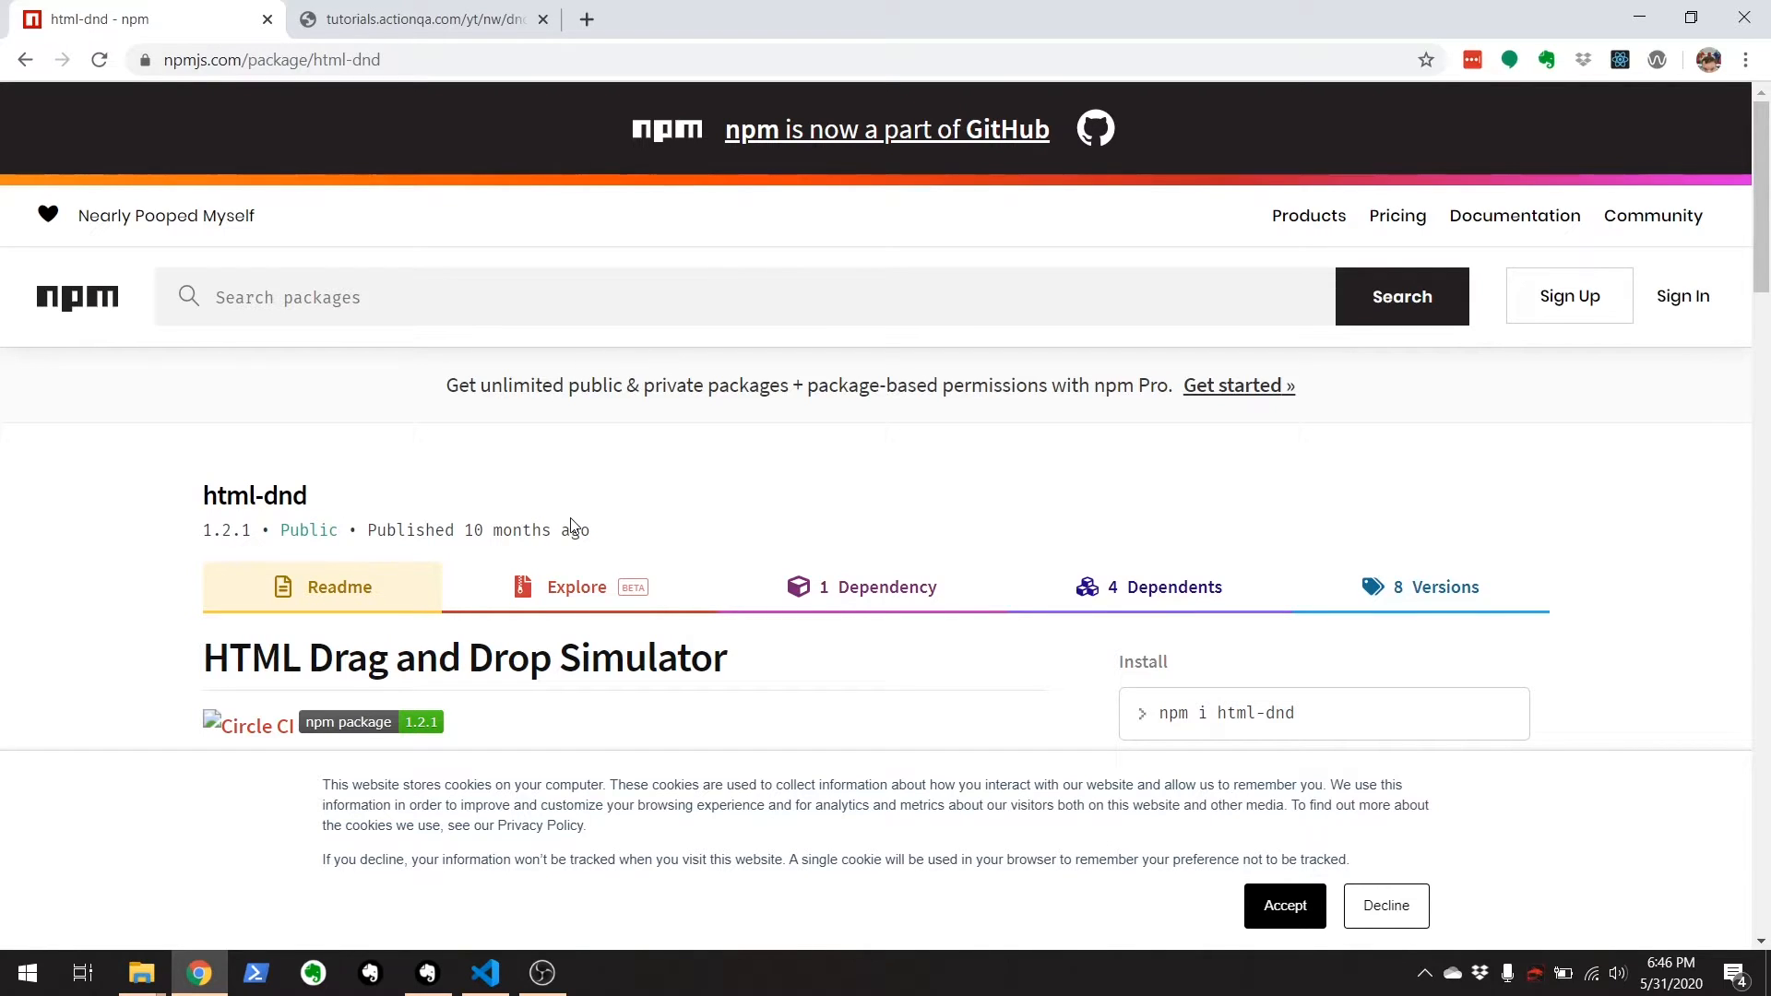
{"action": "scroll", "scroll_direction": "down", "scroll_amount": 3}
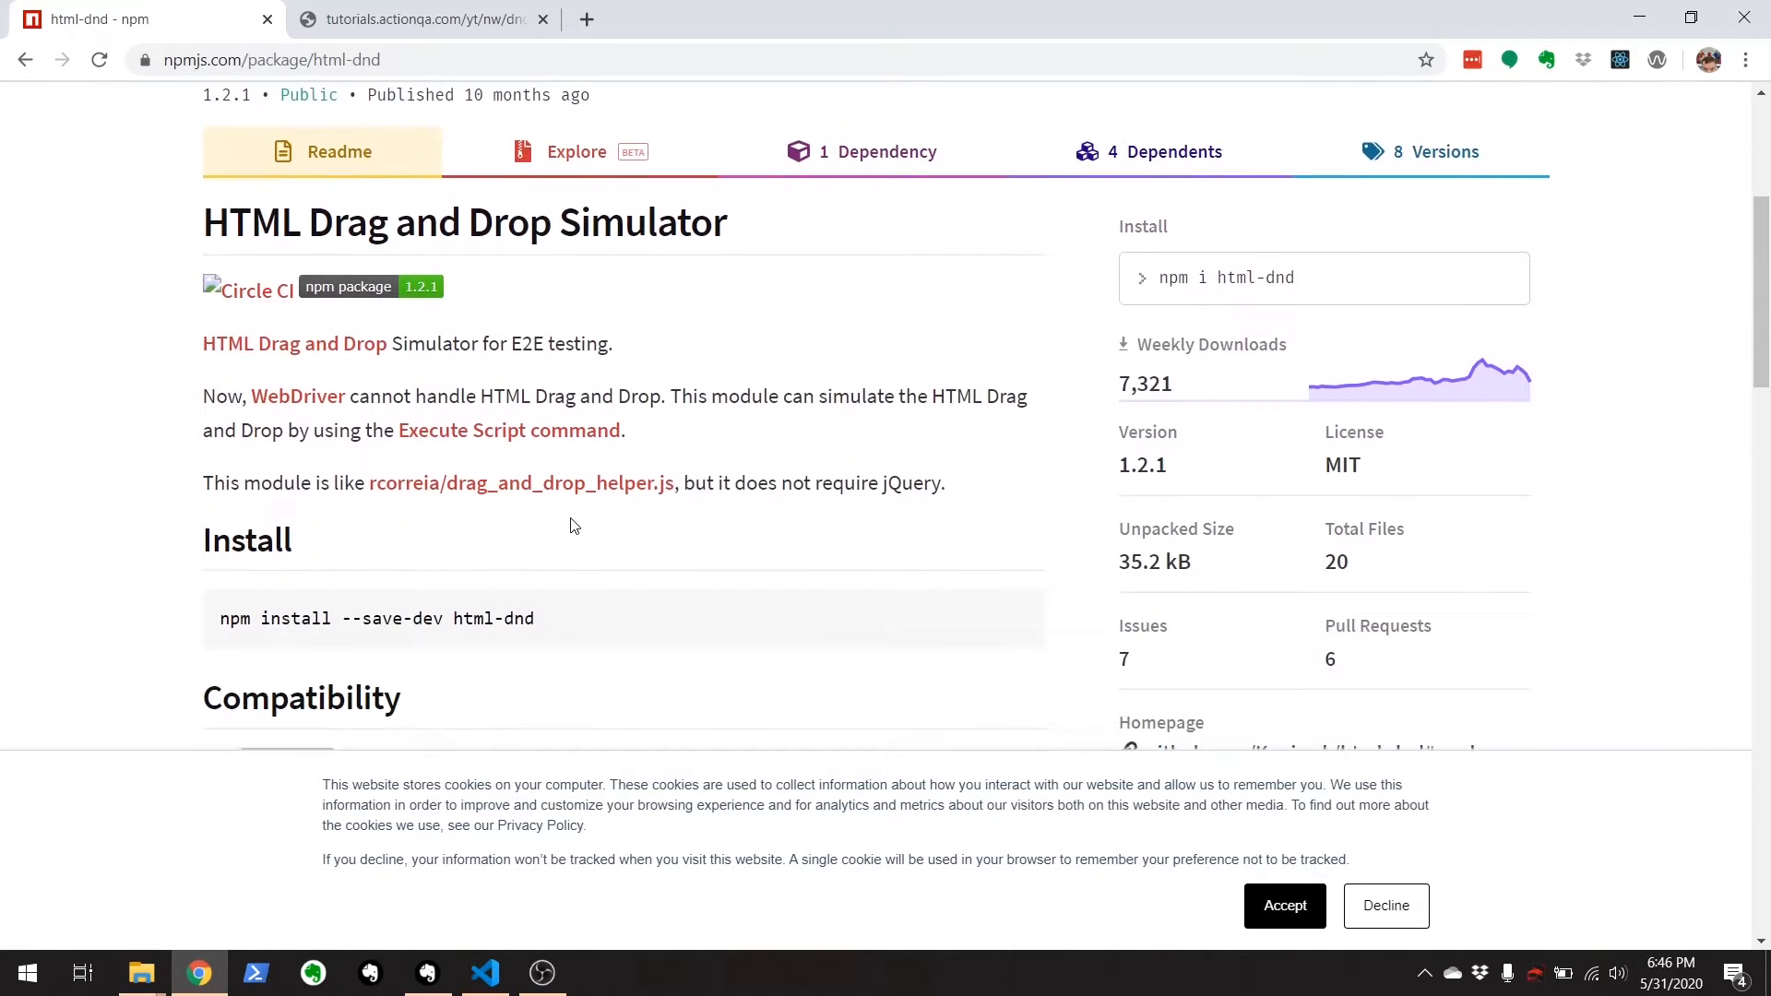
{"action": "scroll", "scroll_direction": "down", "scroll_amount": 3}
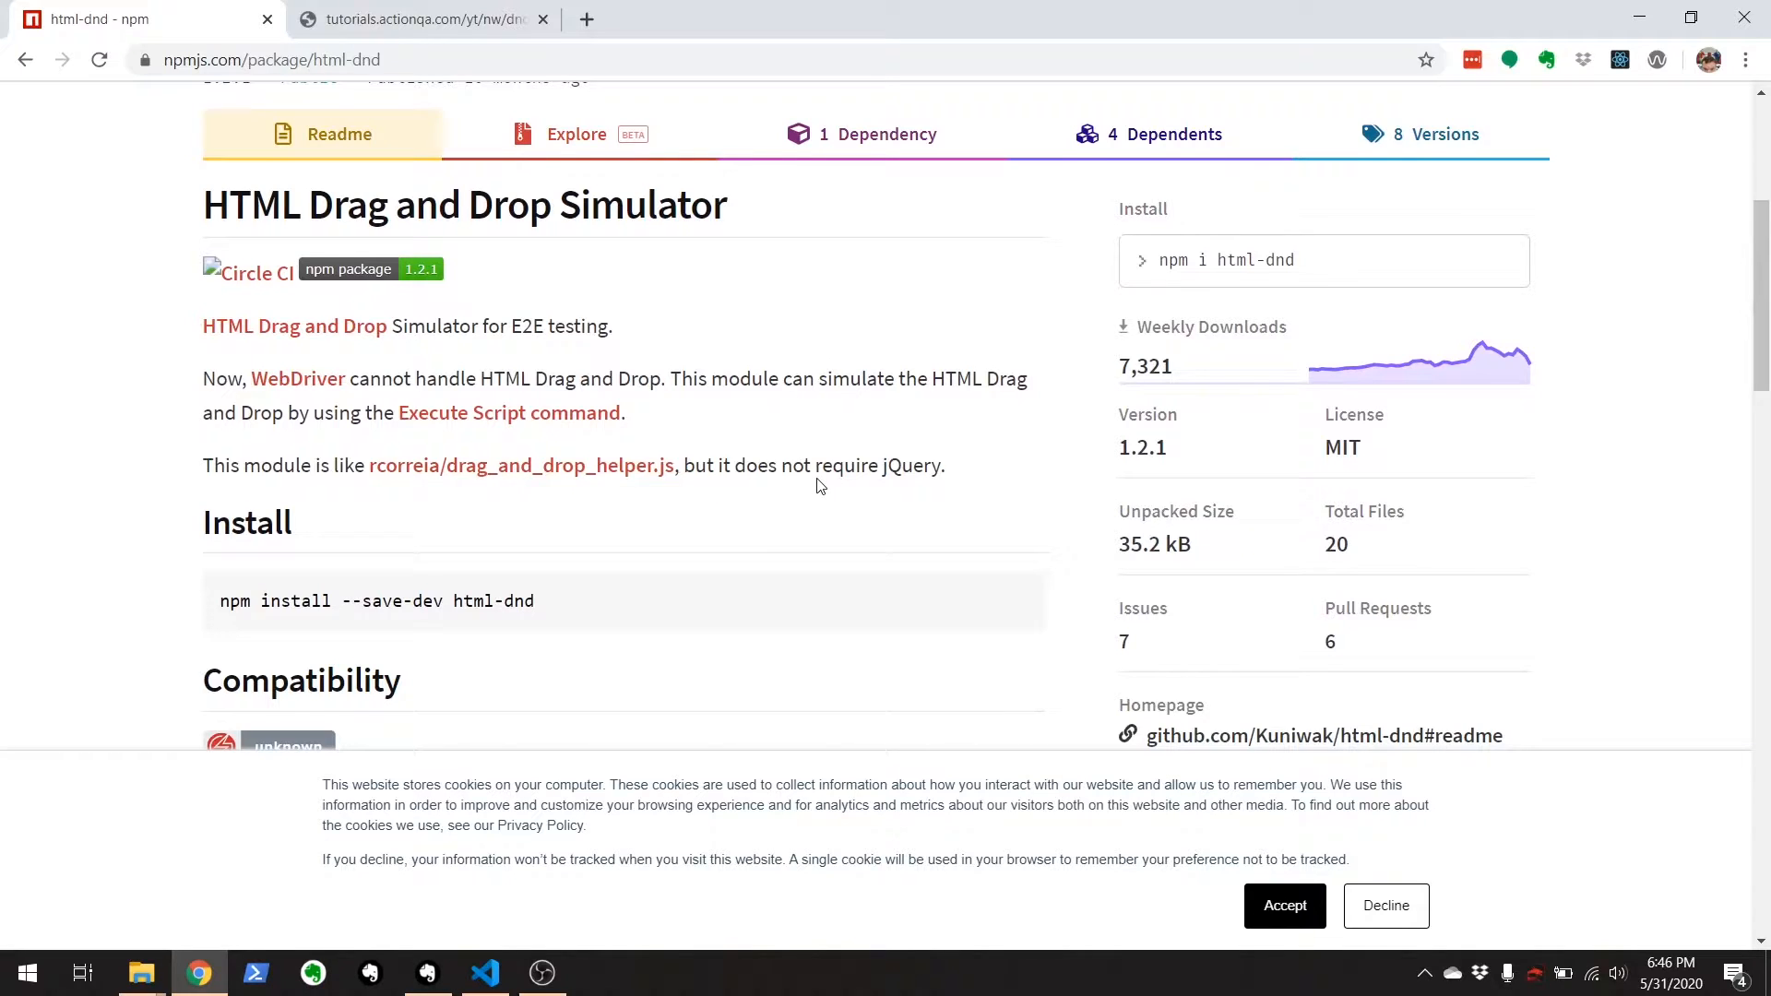
{"action": "scroll", "scroll_direction": "down", "scroll_amount": 3}
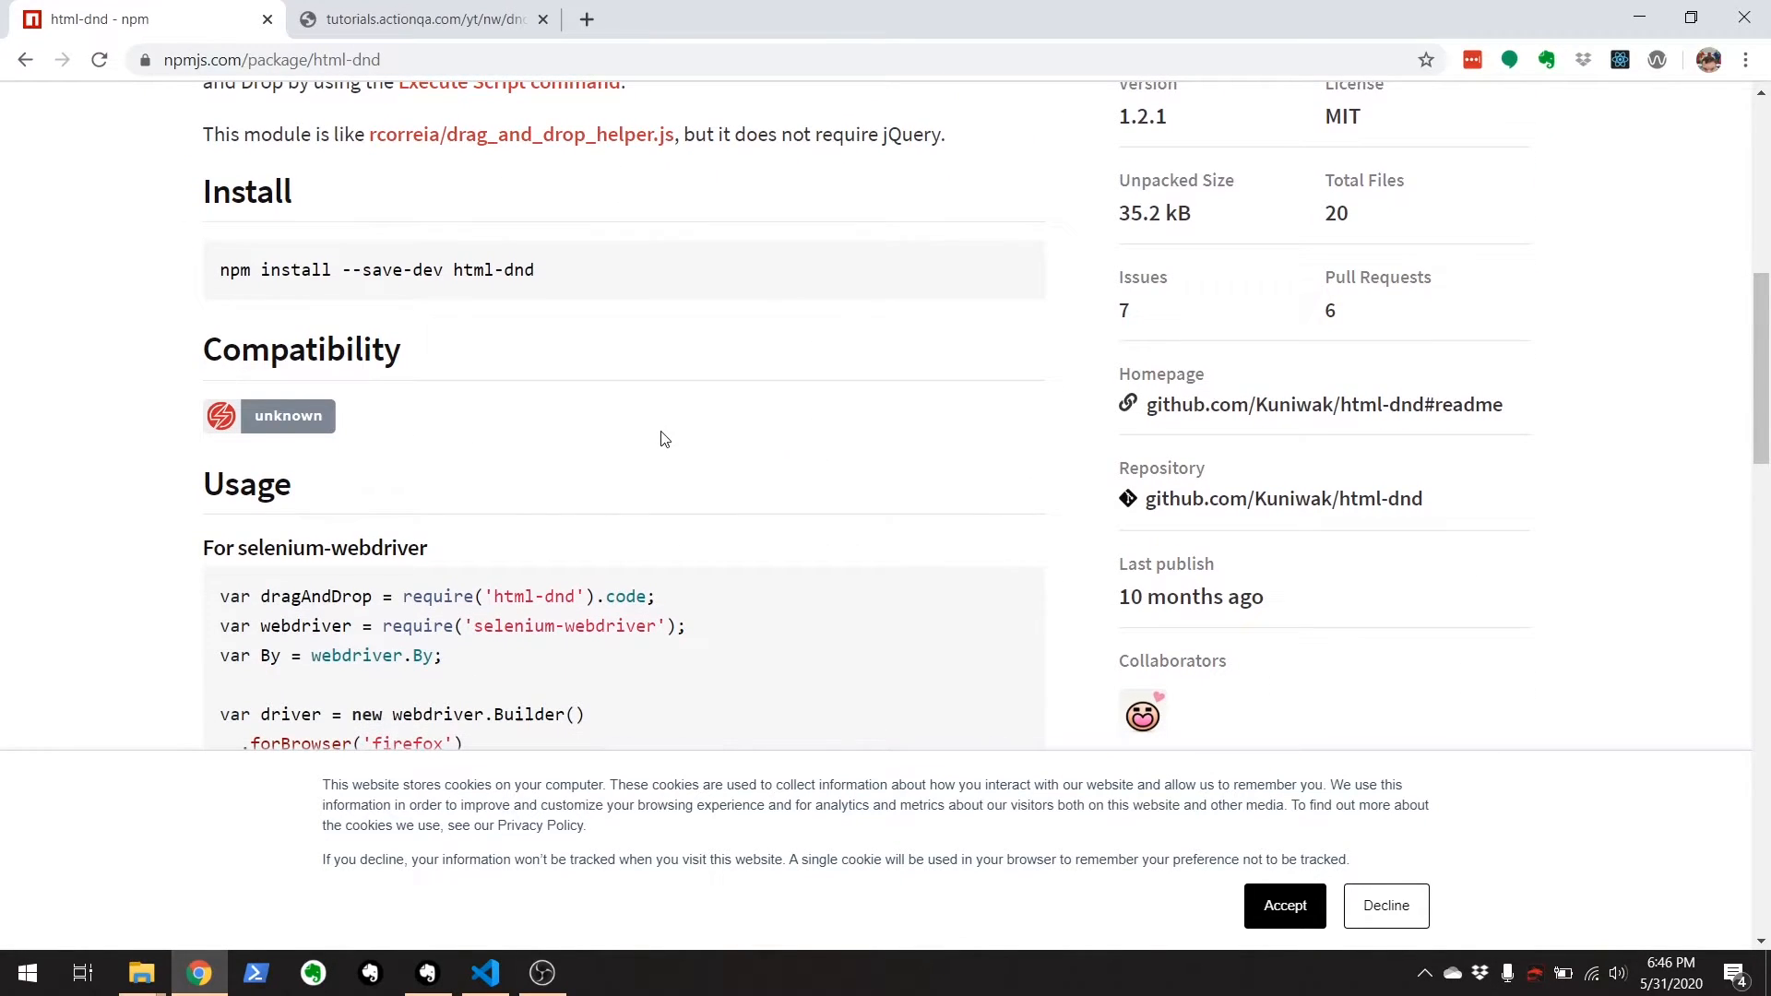
{"action": "scroll", "scroll_direction": "down", "scroll_amount": 3}
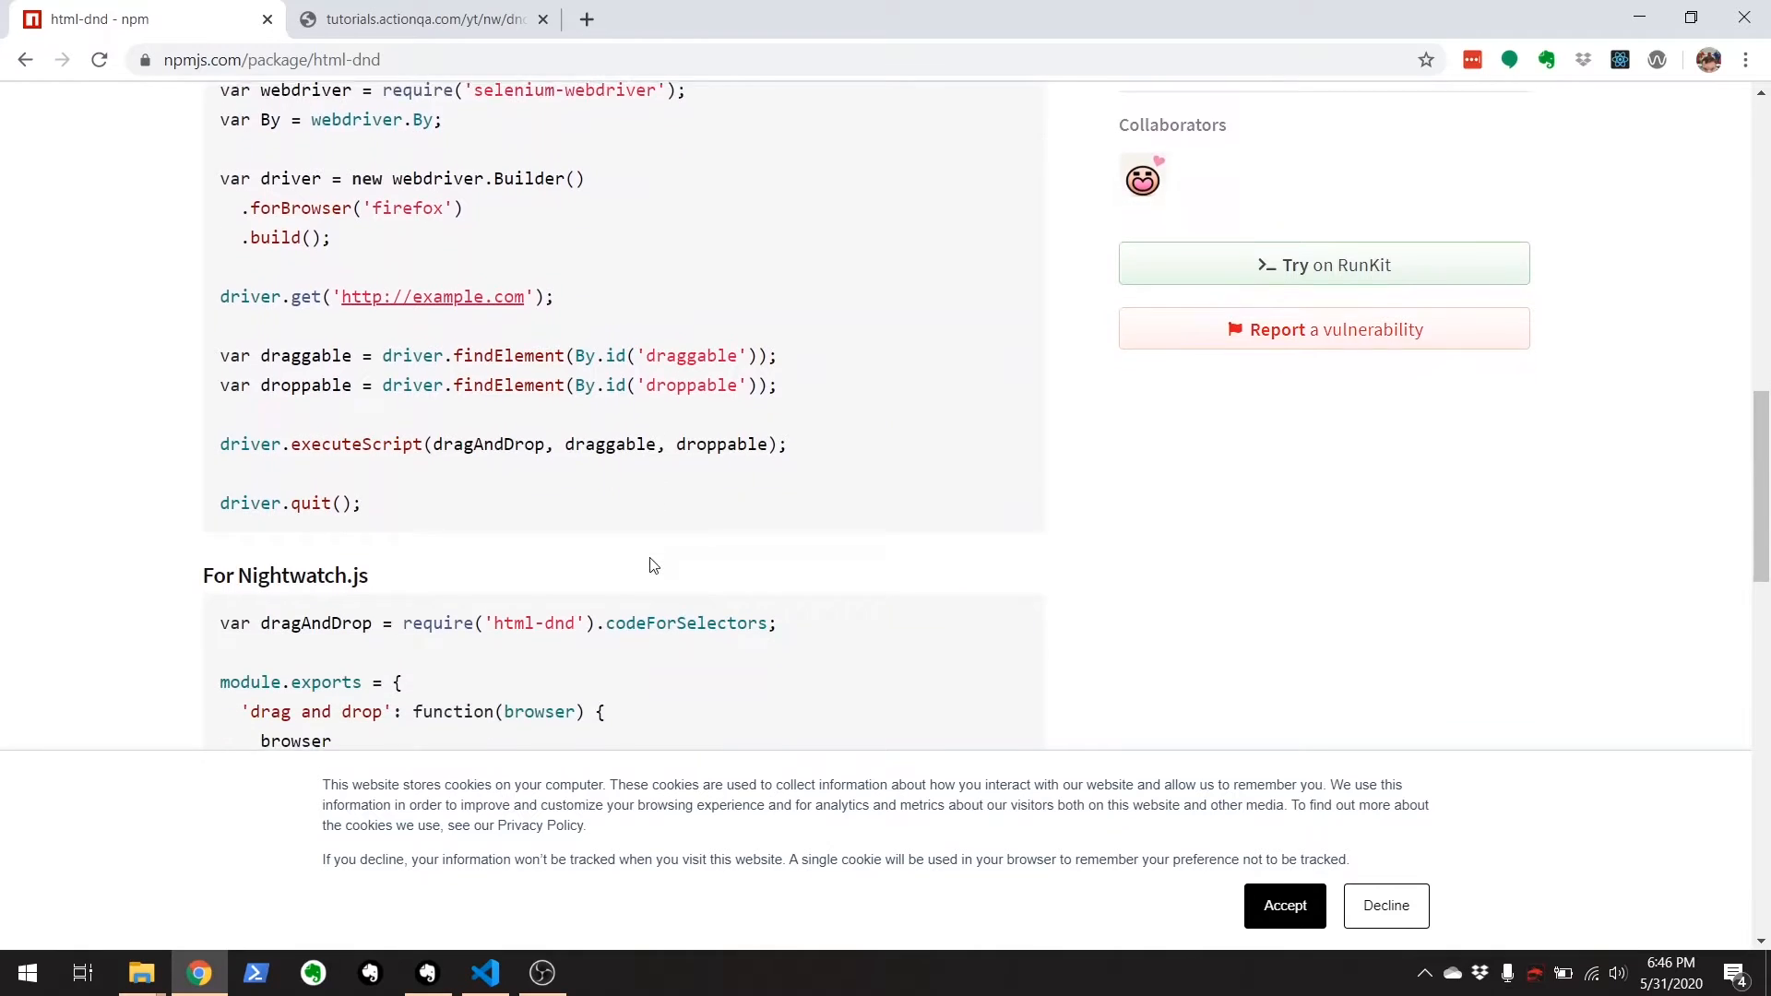
{"action": "scroll", "scroll_direction": "down", "scroll_amount": 3}
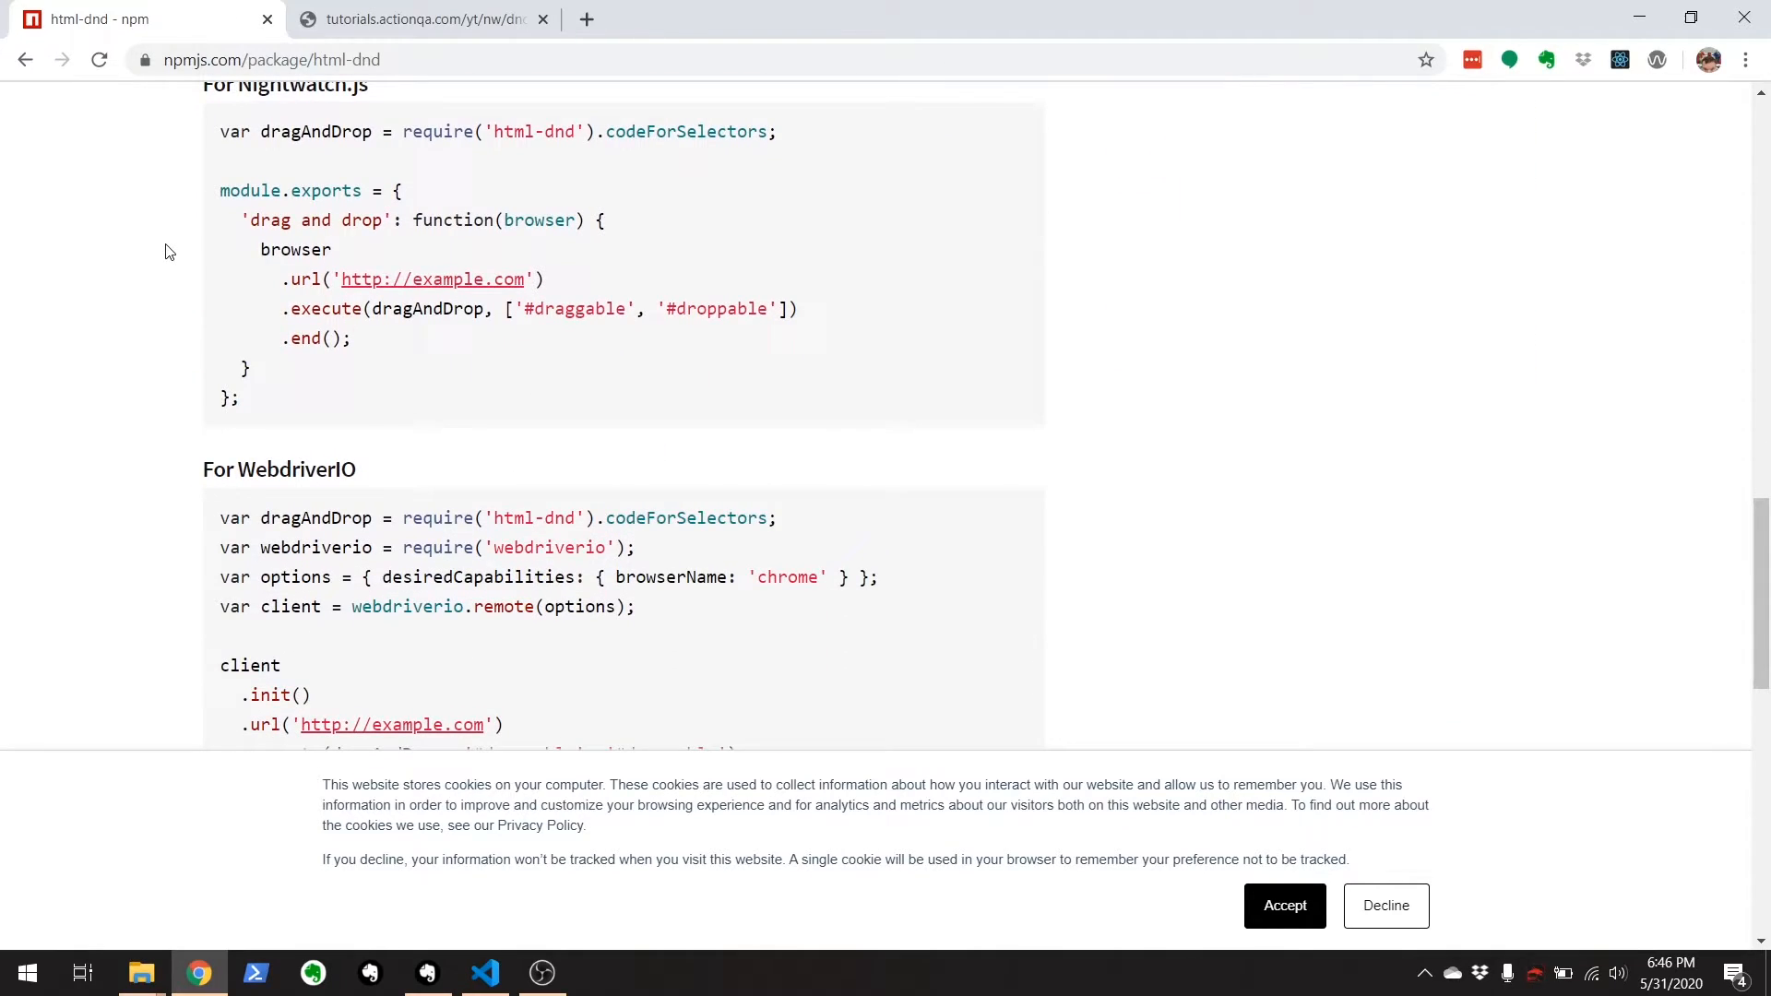
{"action": "scroll", "scroll_direction": "down", "scroll_amount": 3}
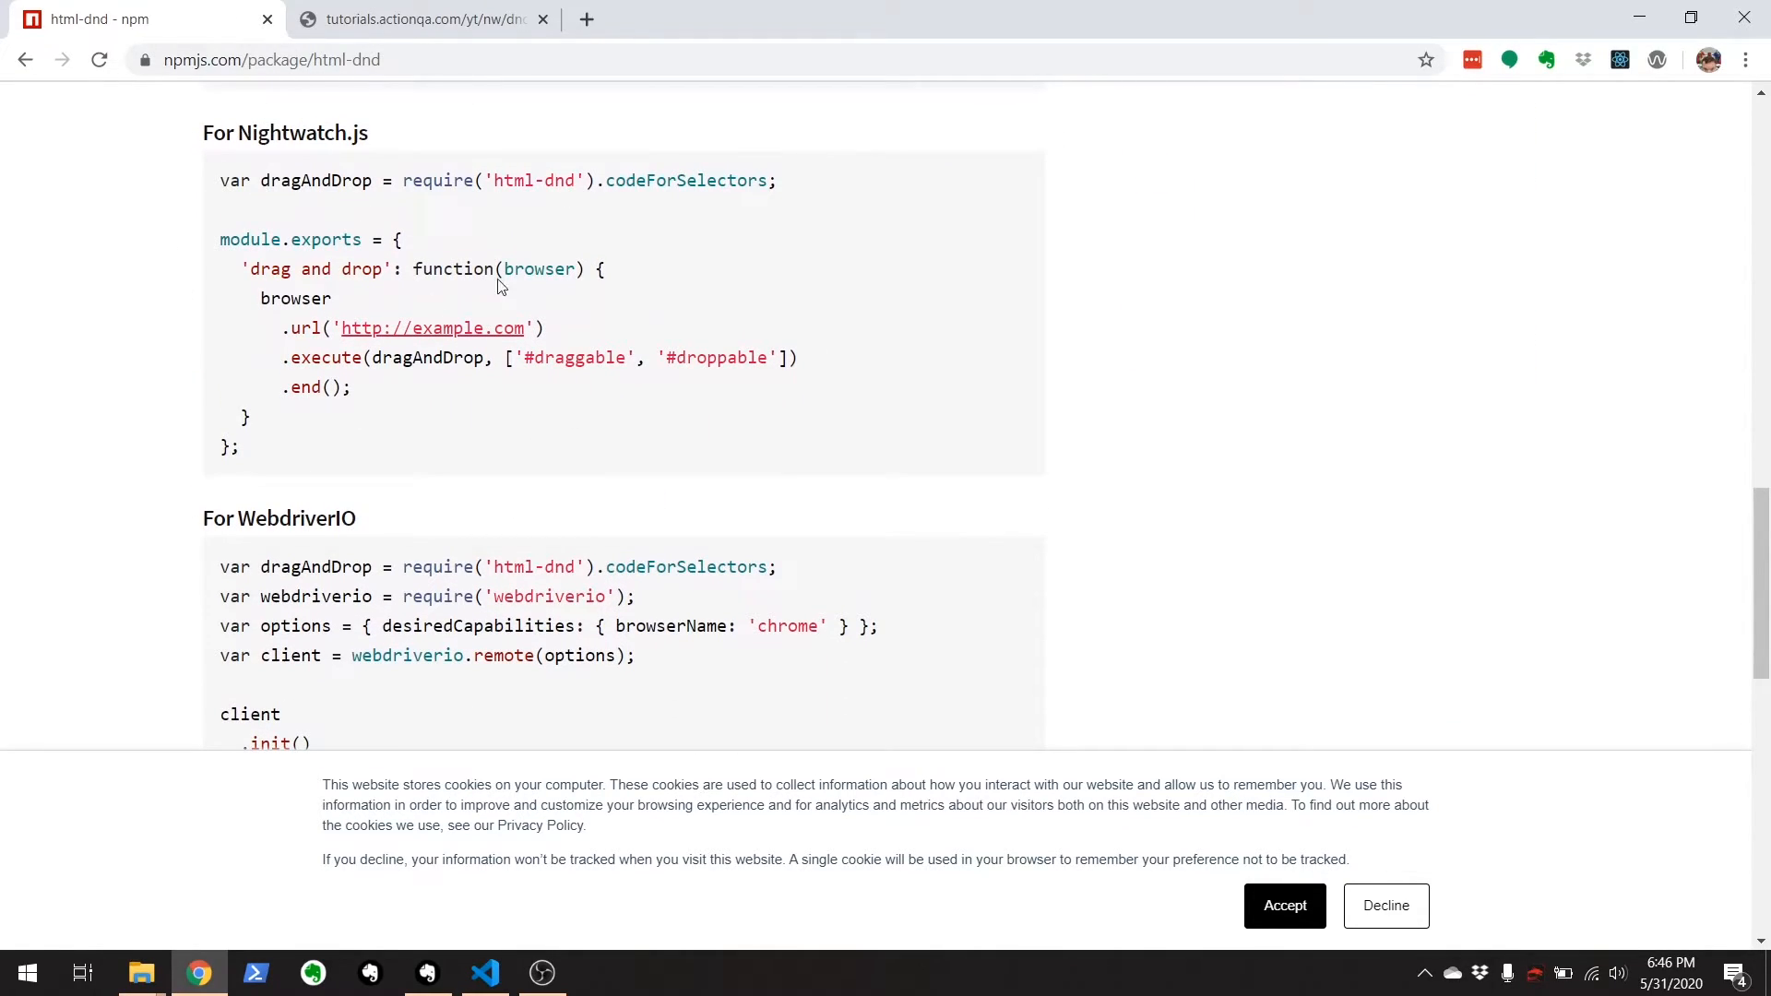
{"action": "mouse_move", "coordinate": [790, 242]}
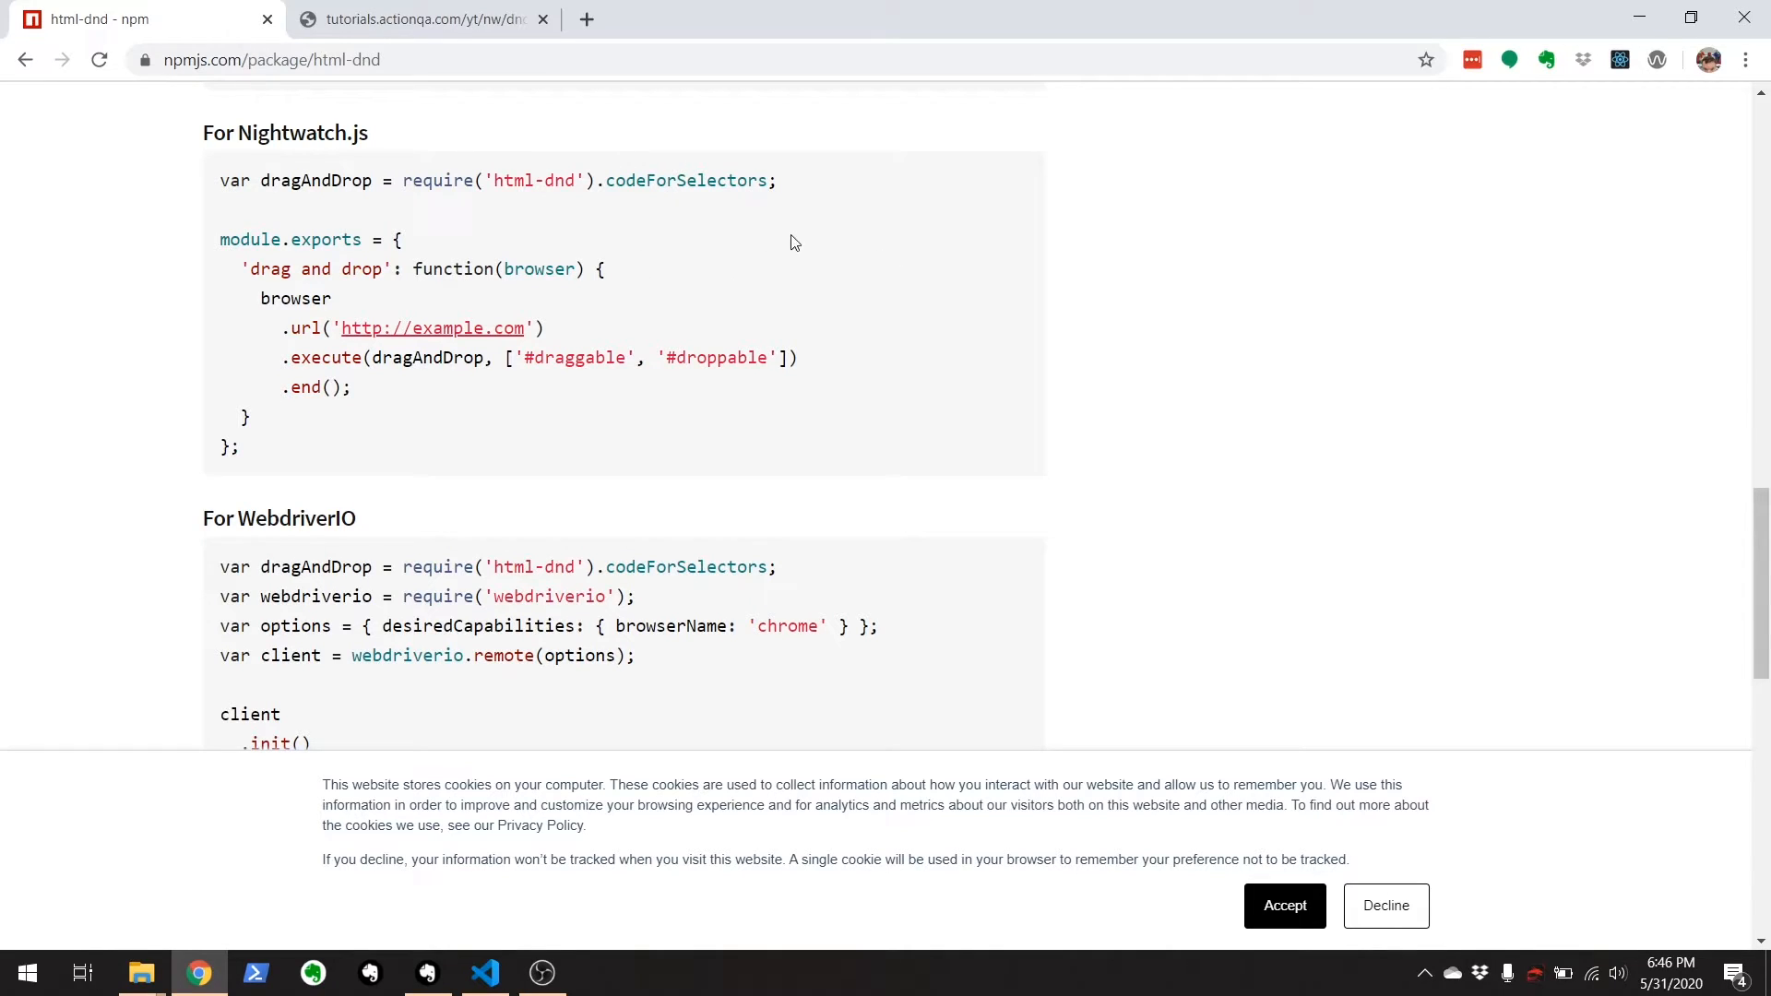
{"action": "mouse_move", "coordinate": [348, 206]}
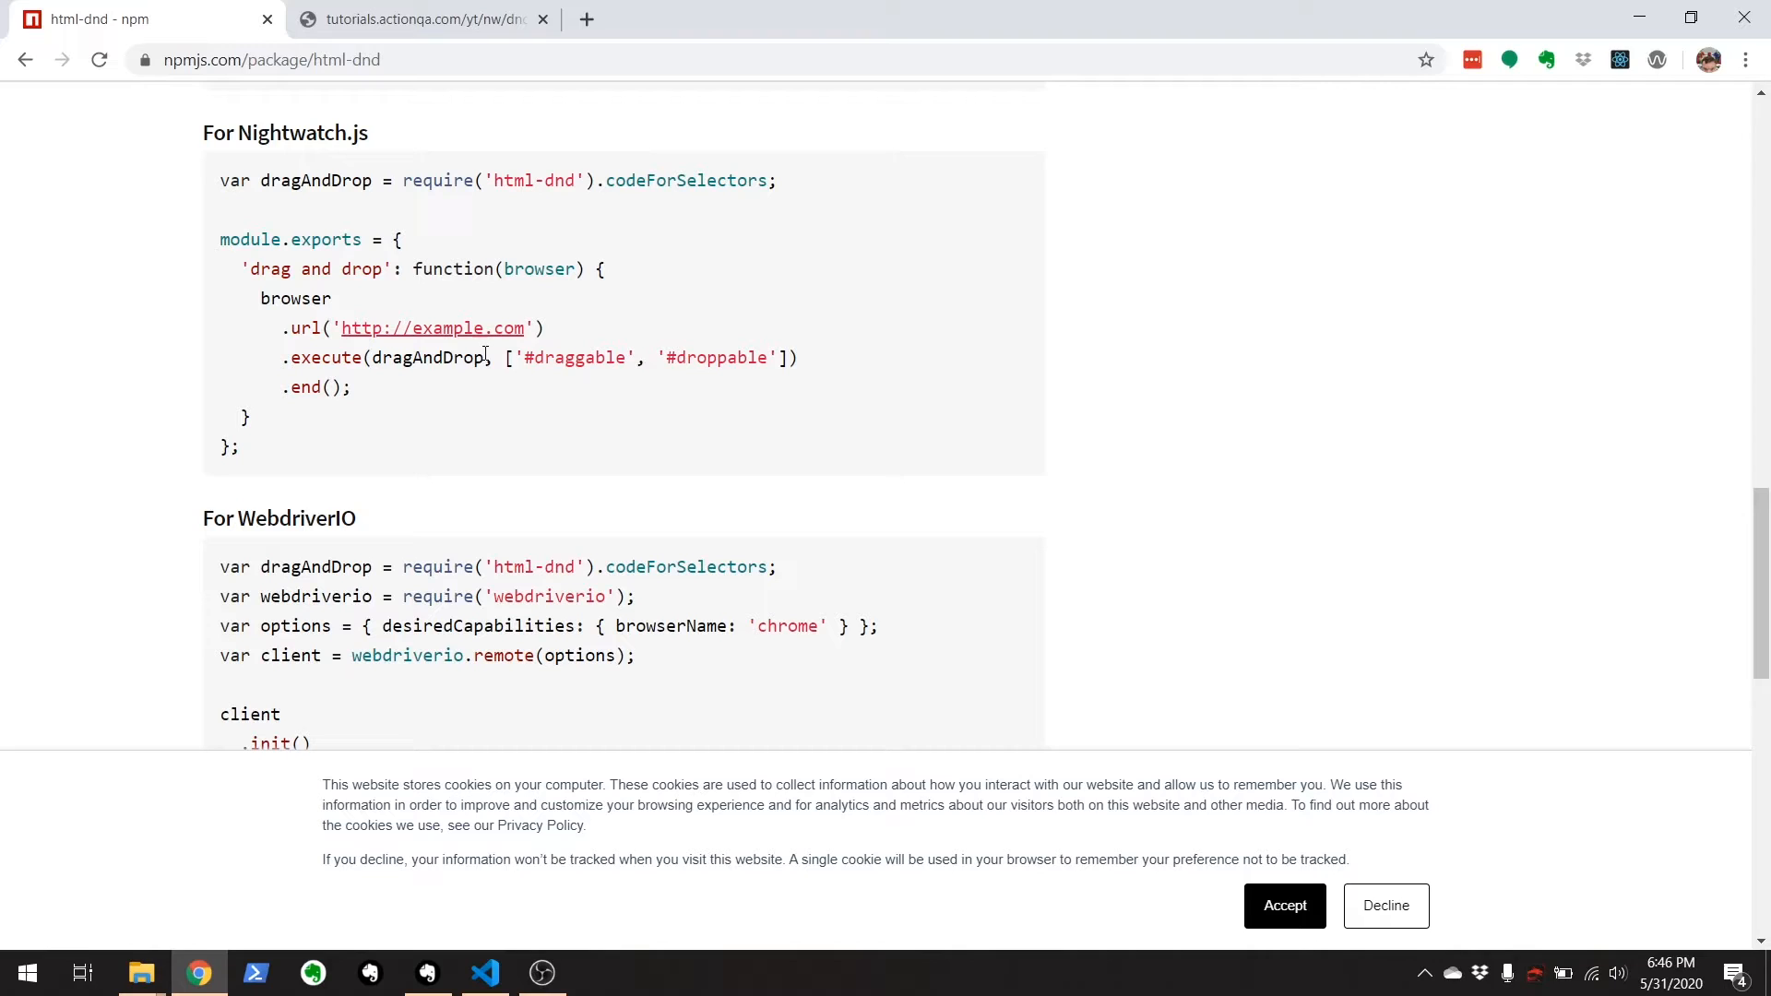
{"action": "mouse_move", "coordinate": [741, 286]}
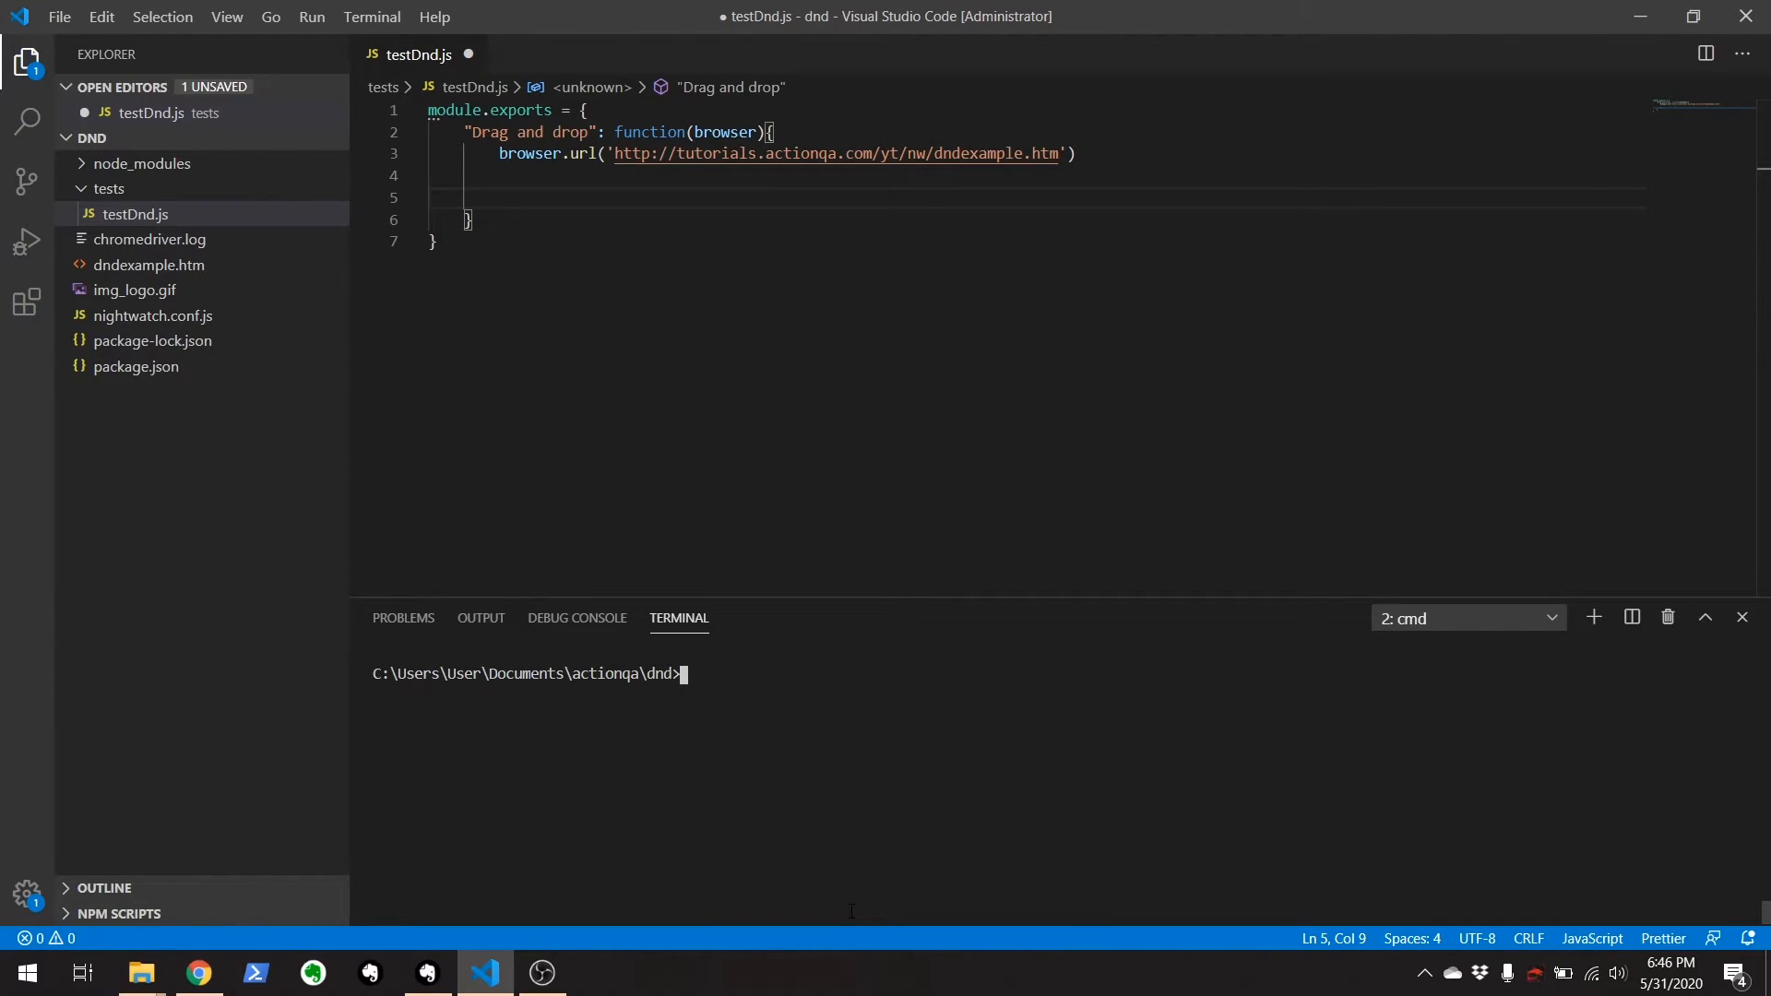
Run npm install html-dnd --save-dev in the integrated terminal.
{"action": "type", "text": "npm"}
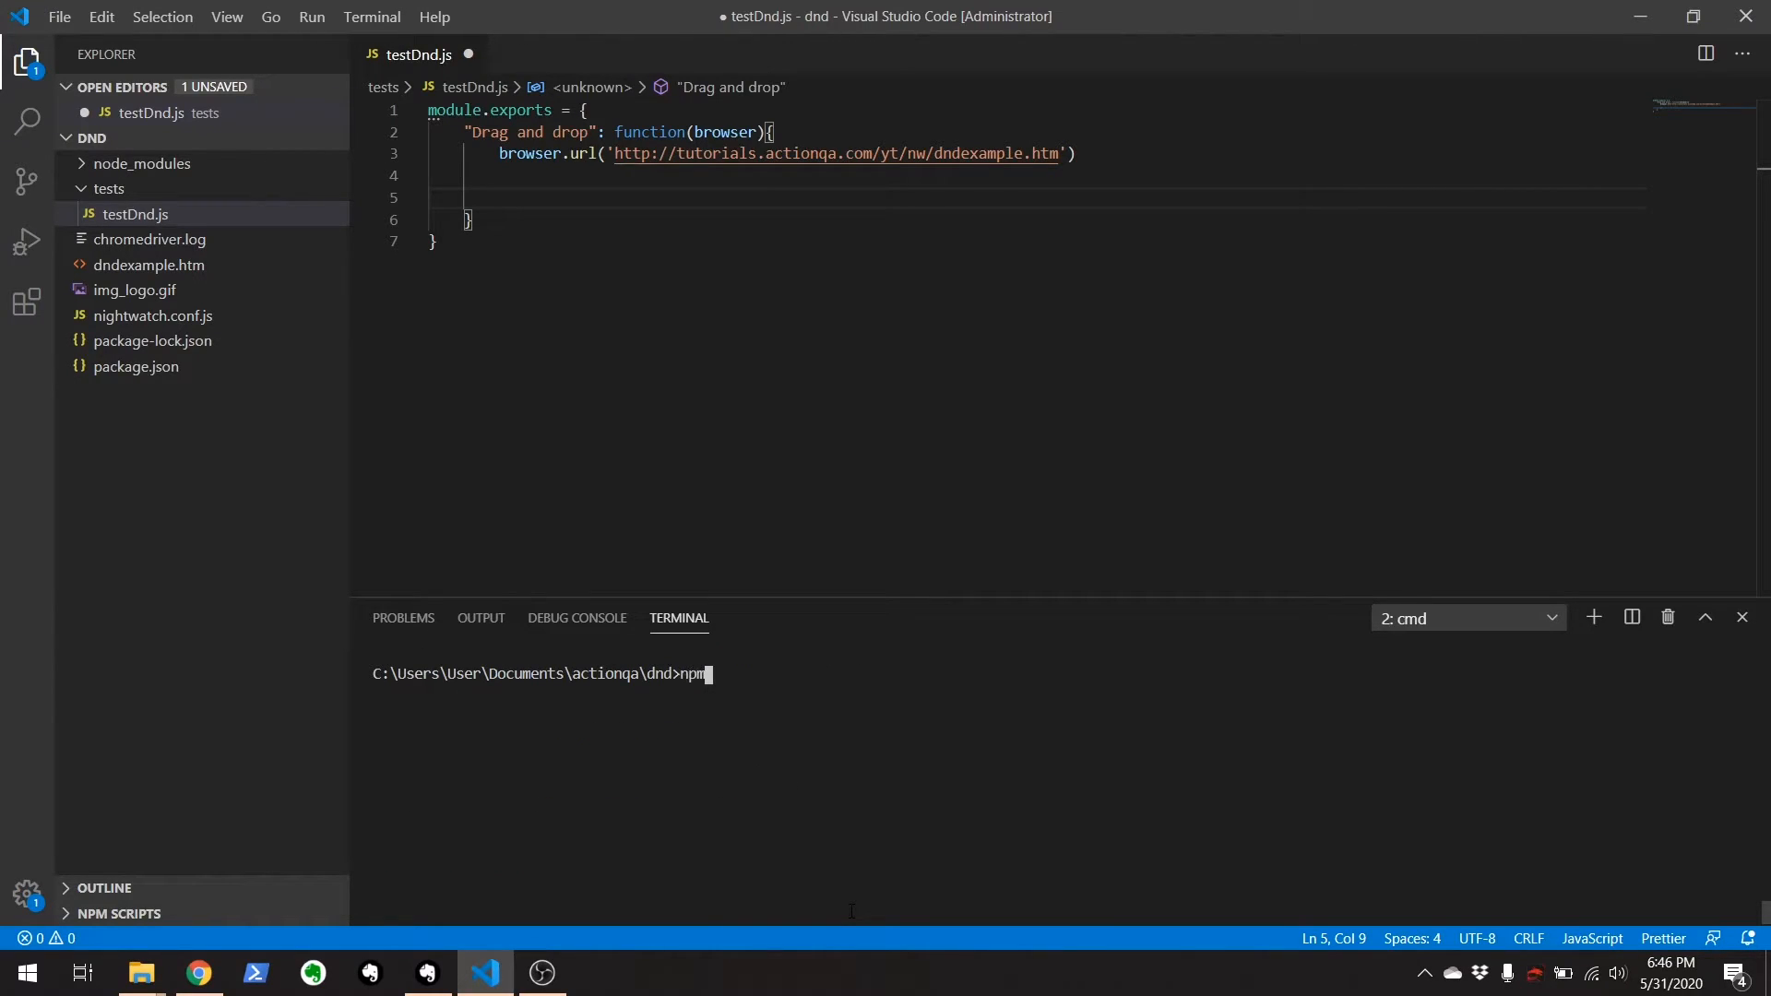
{"action": "type", "text": "install"}
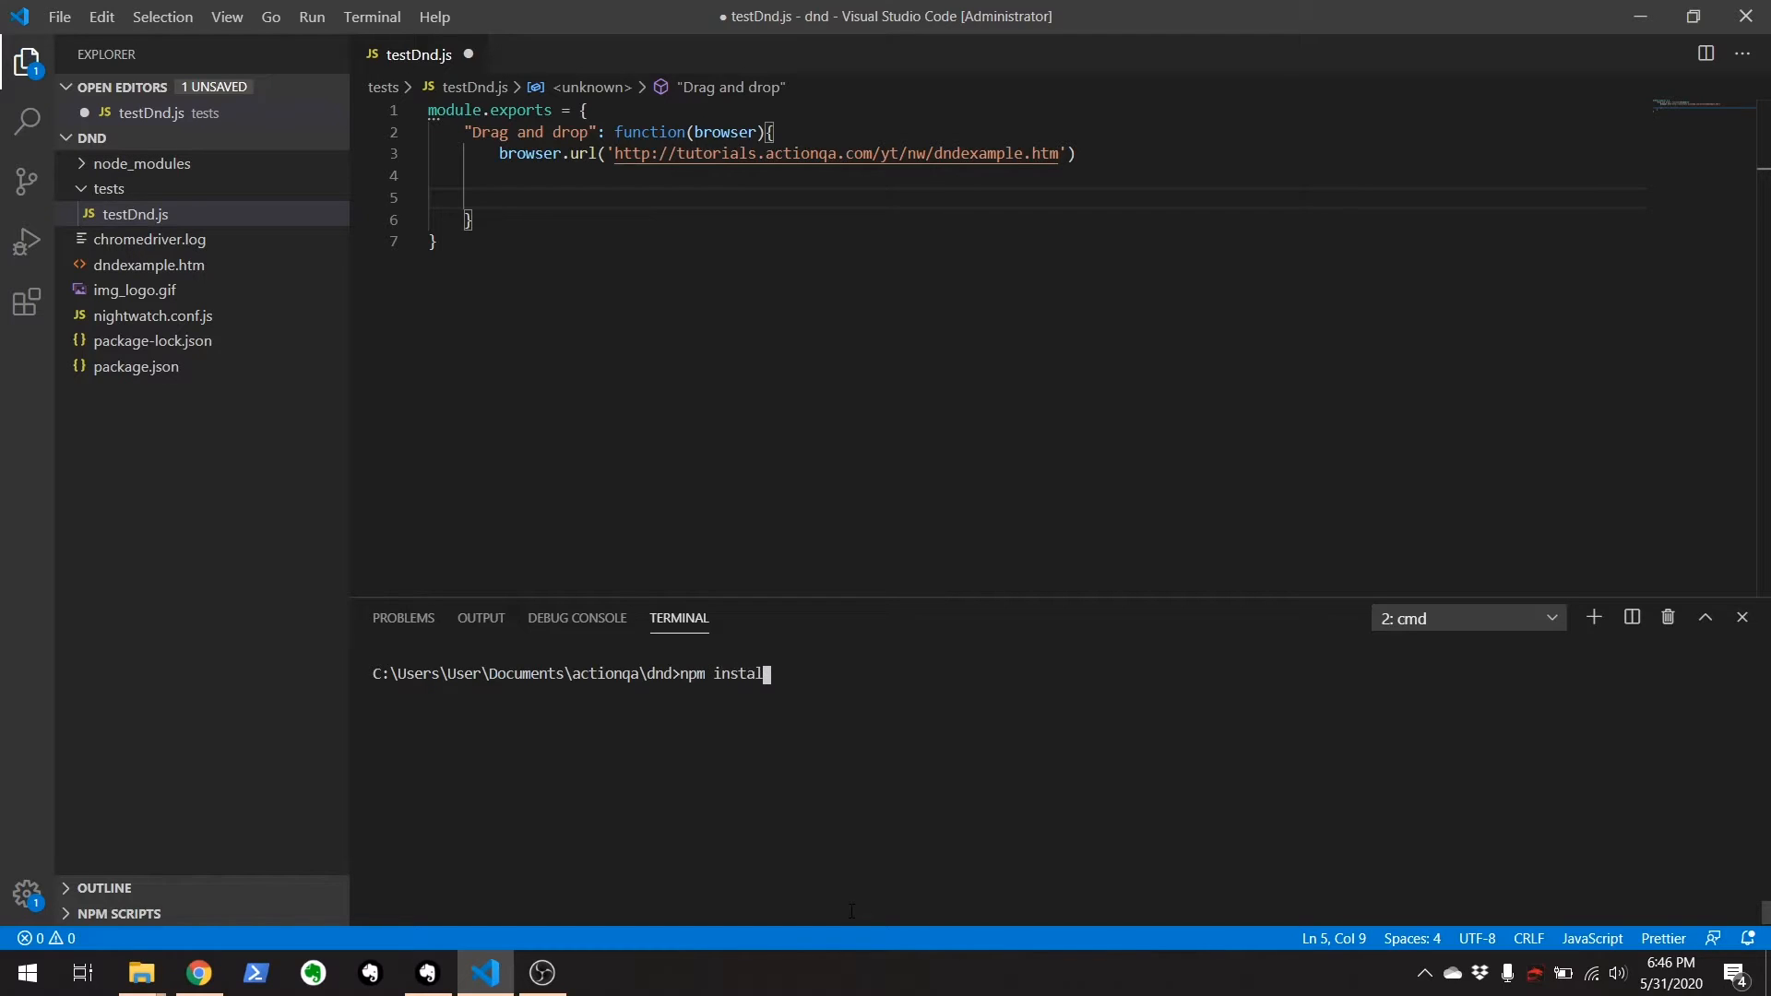
{"action": "type", "text": "html0"}
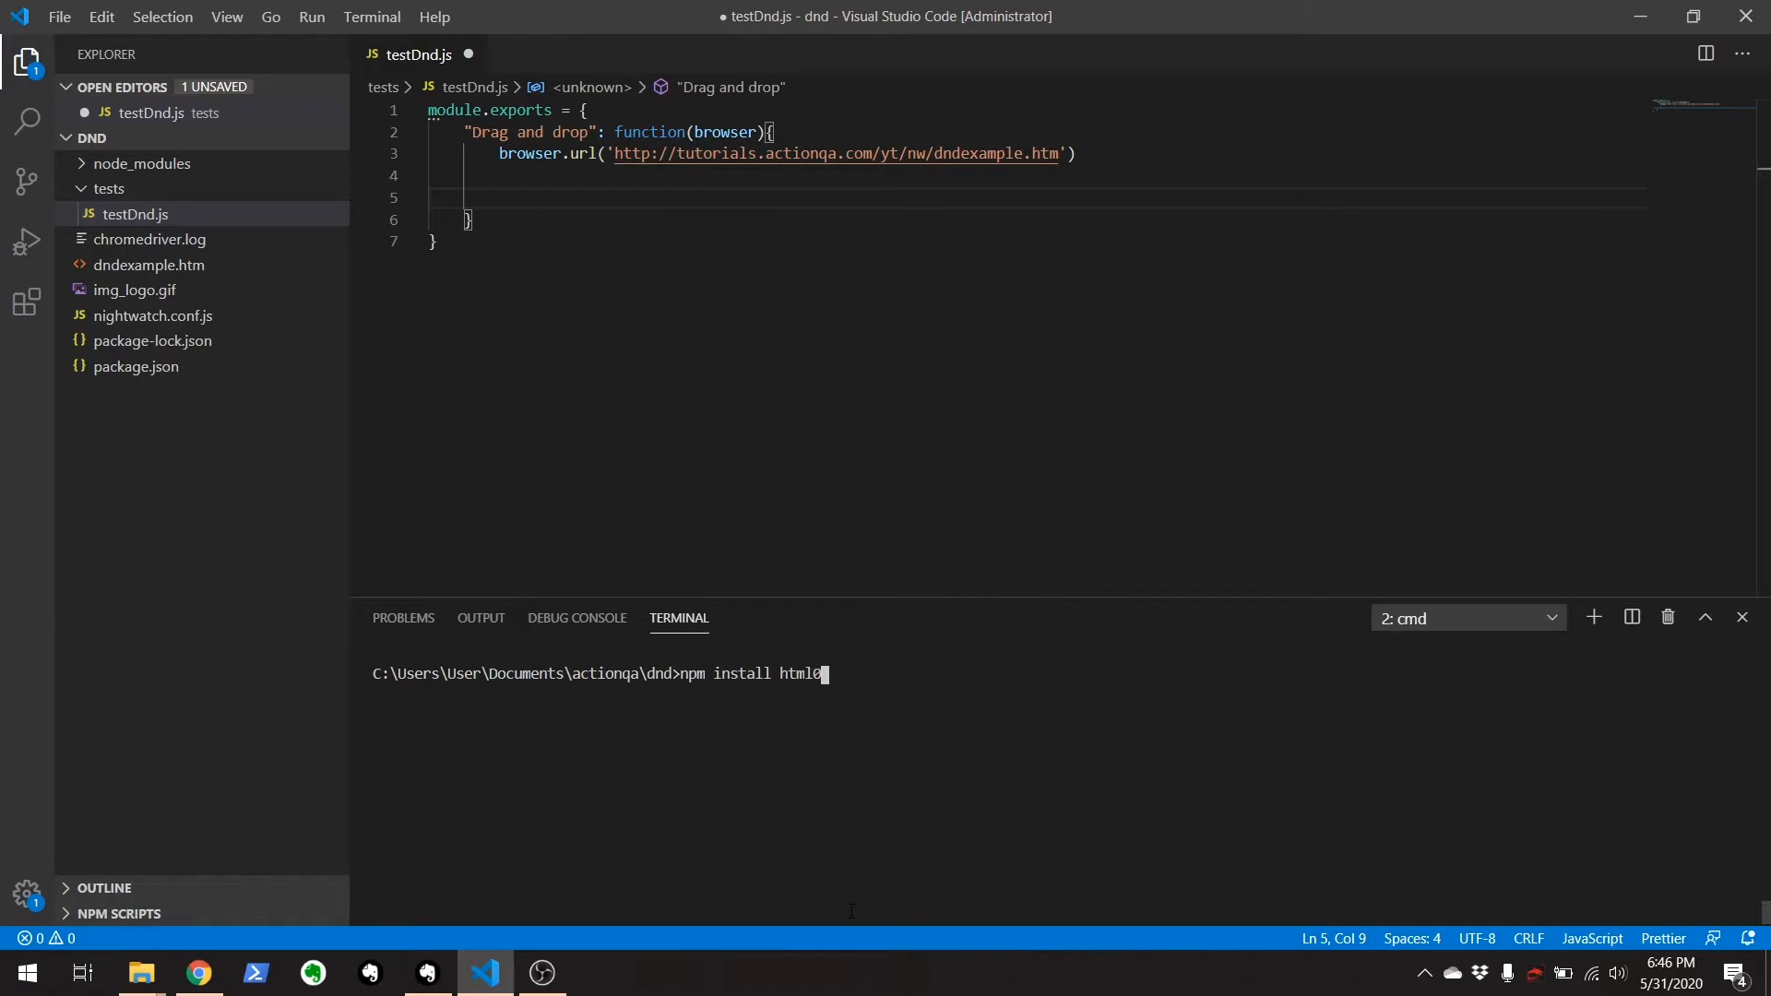
{"action": "type", "text": "-d"}
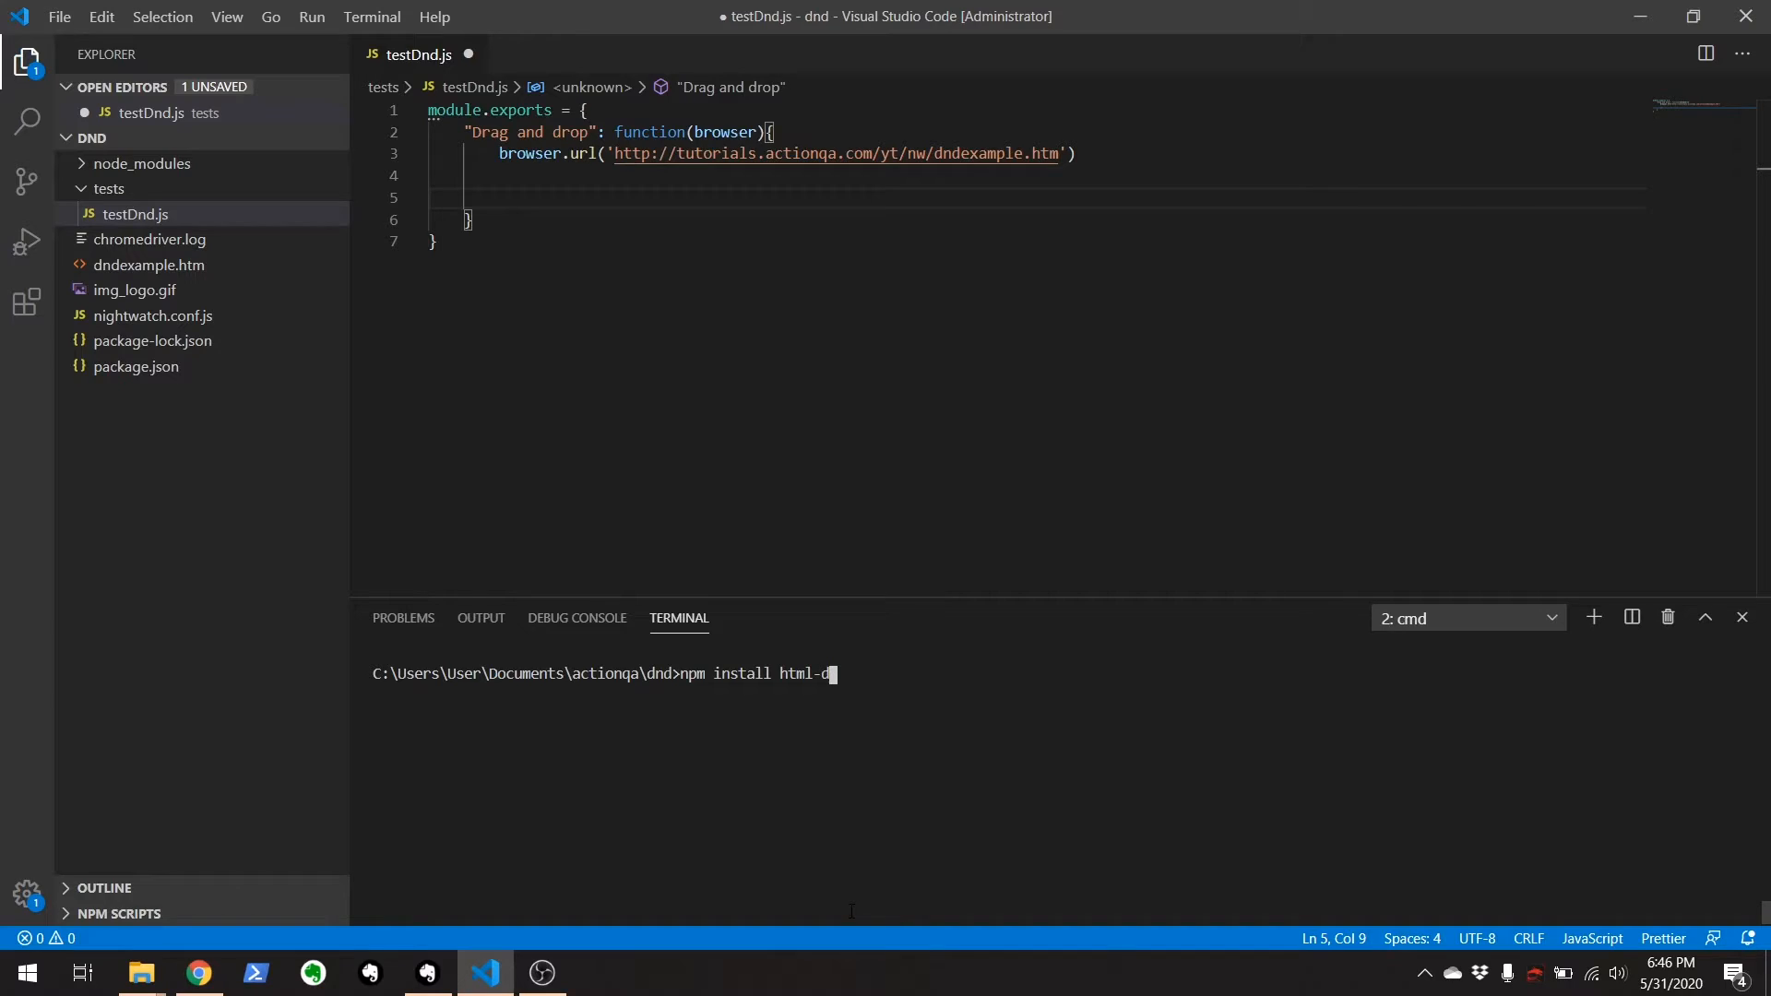
{"action": "type", "text": "nd --save"}
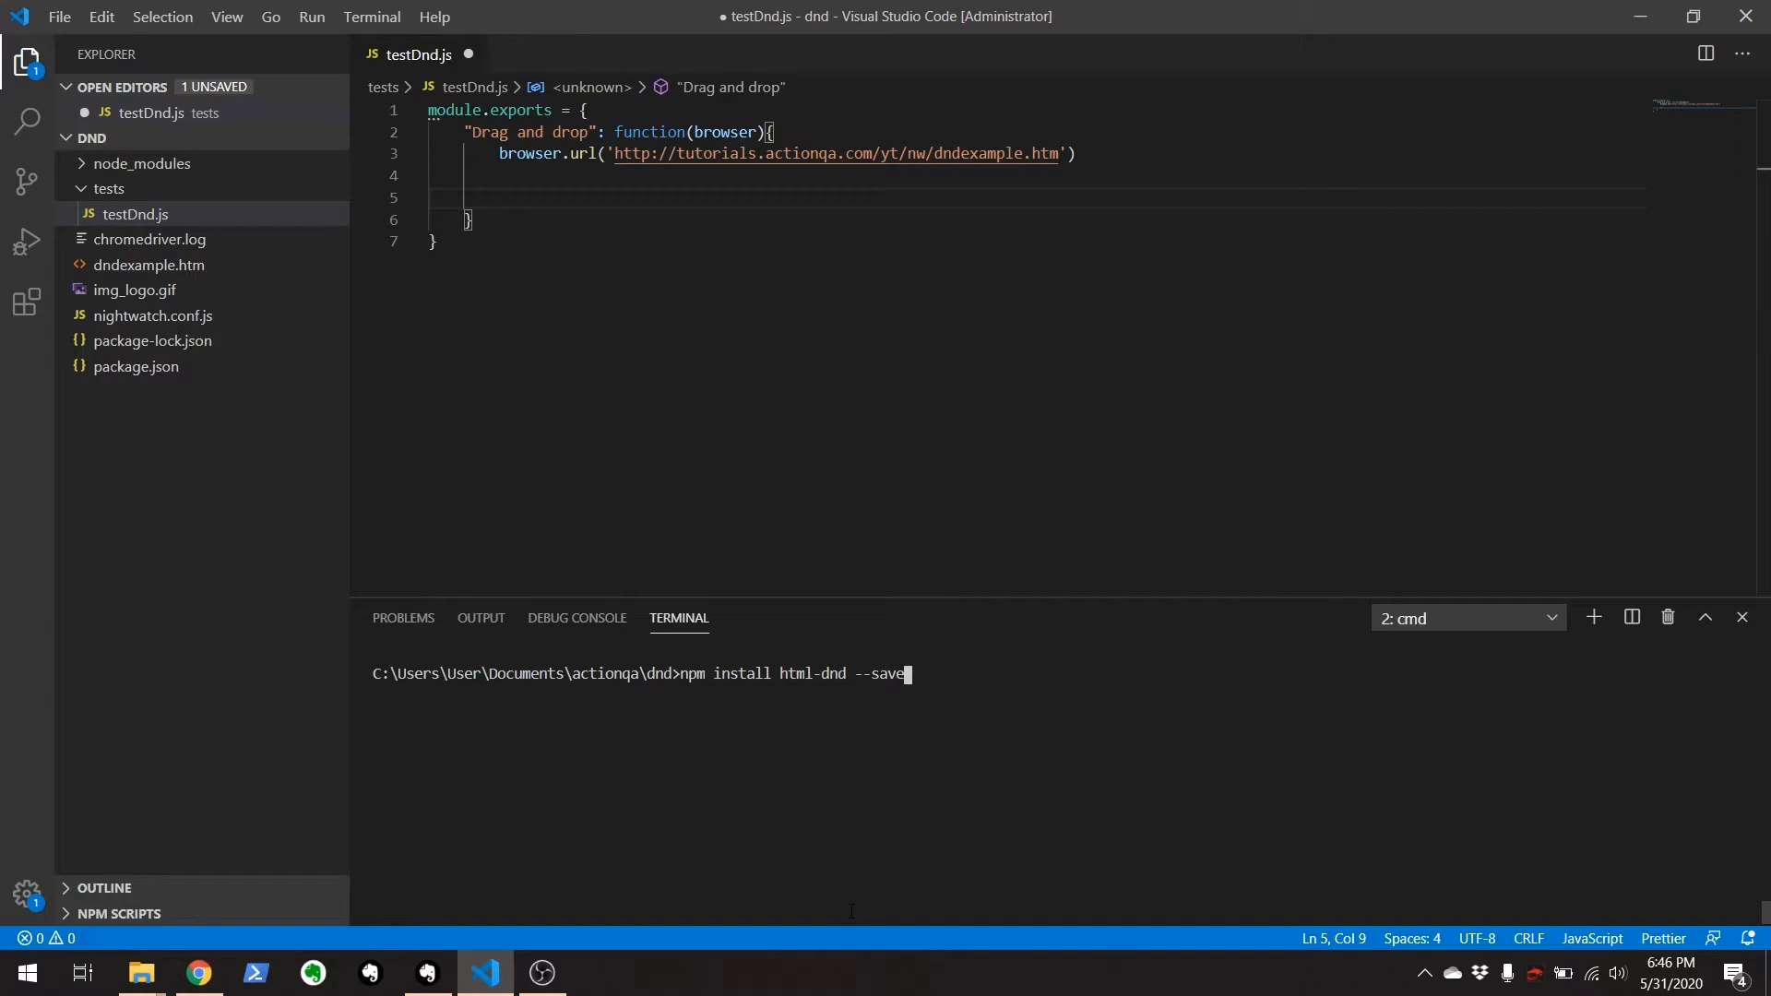
{"action": "type", "text": "-dev"}
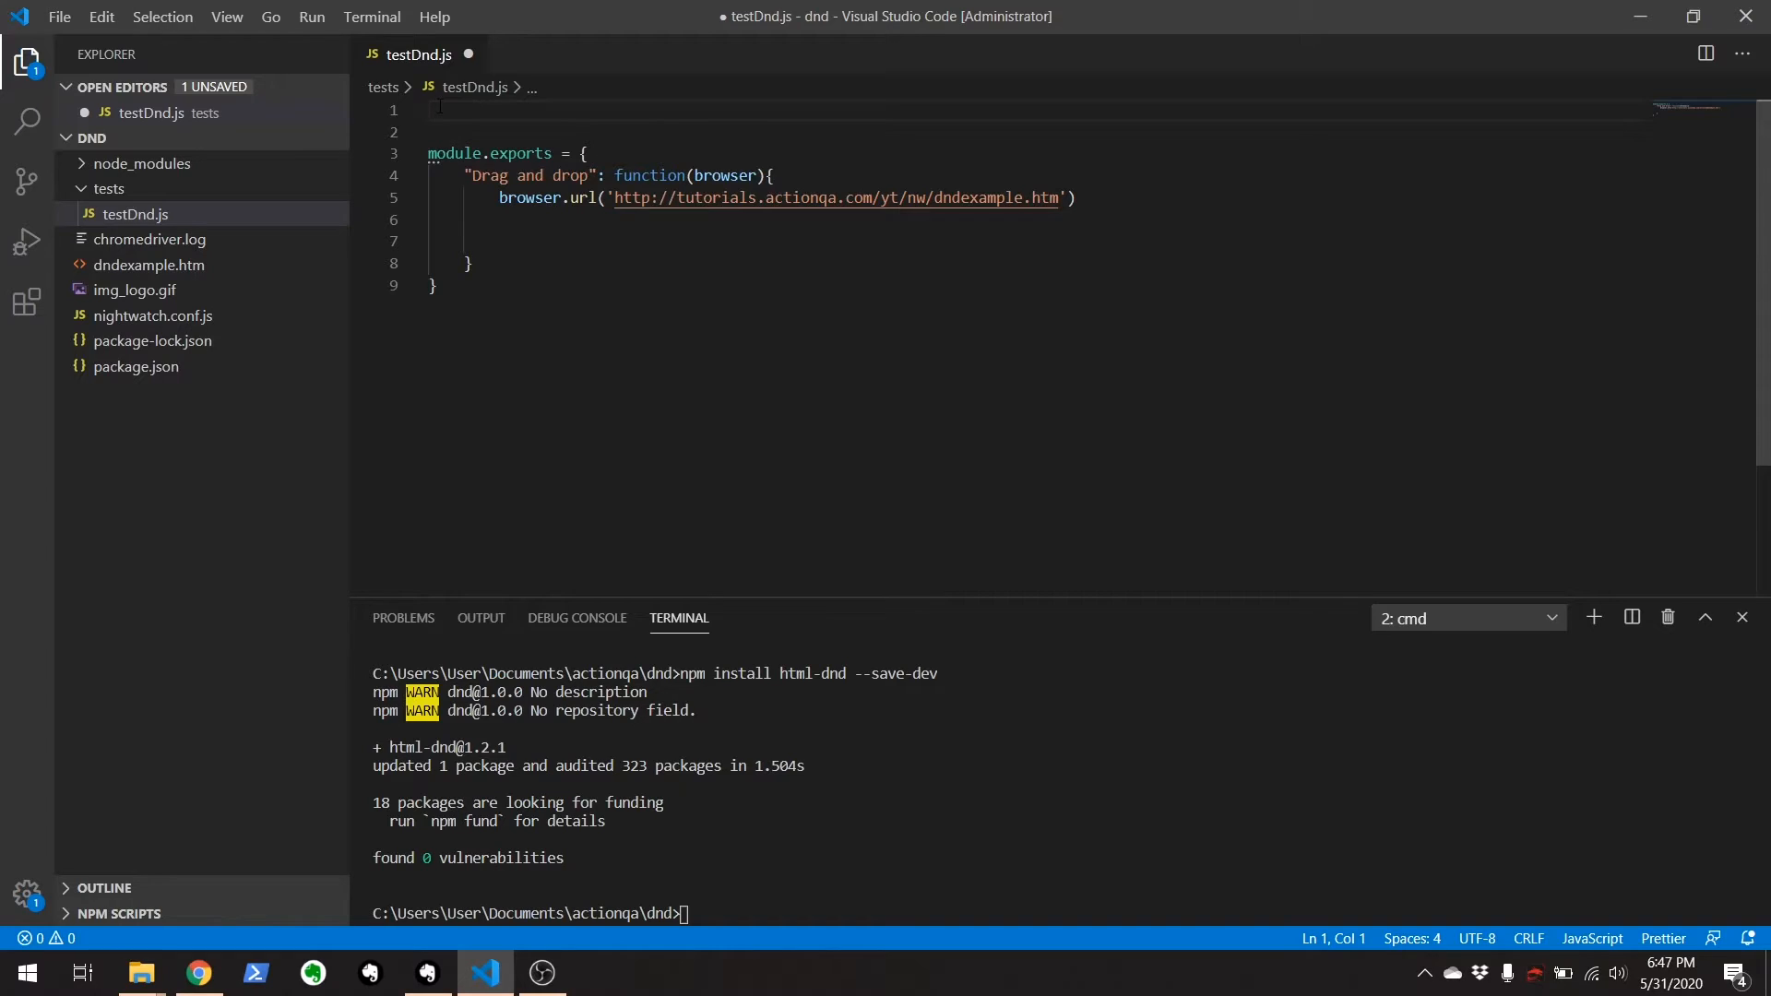
Add const dragAndDrop = require('html-dnd').codeForSelectors as the file's first line.
{"action": "type", "text": "const"}
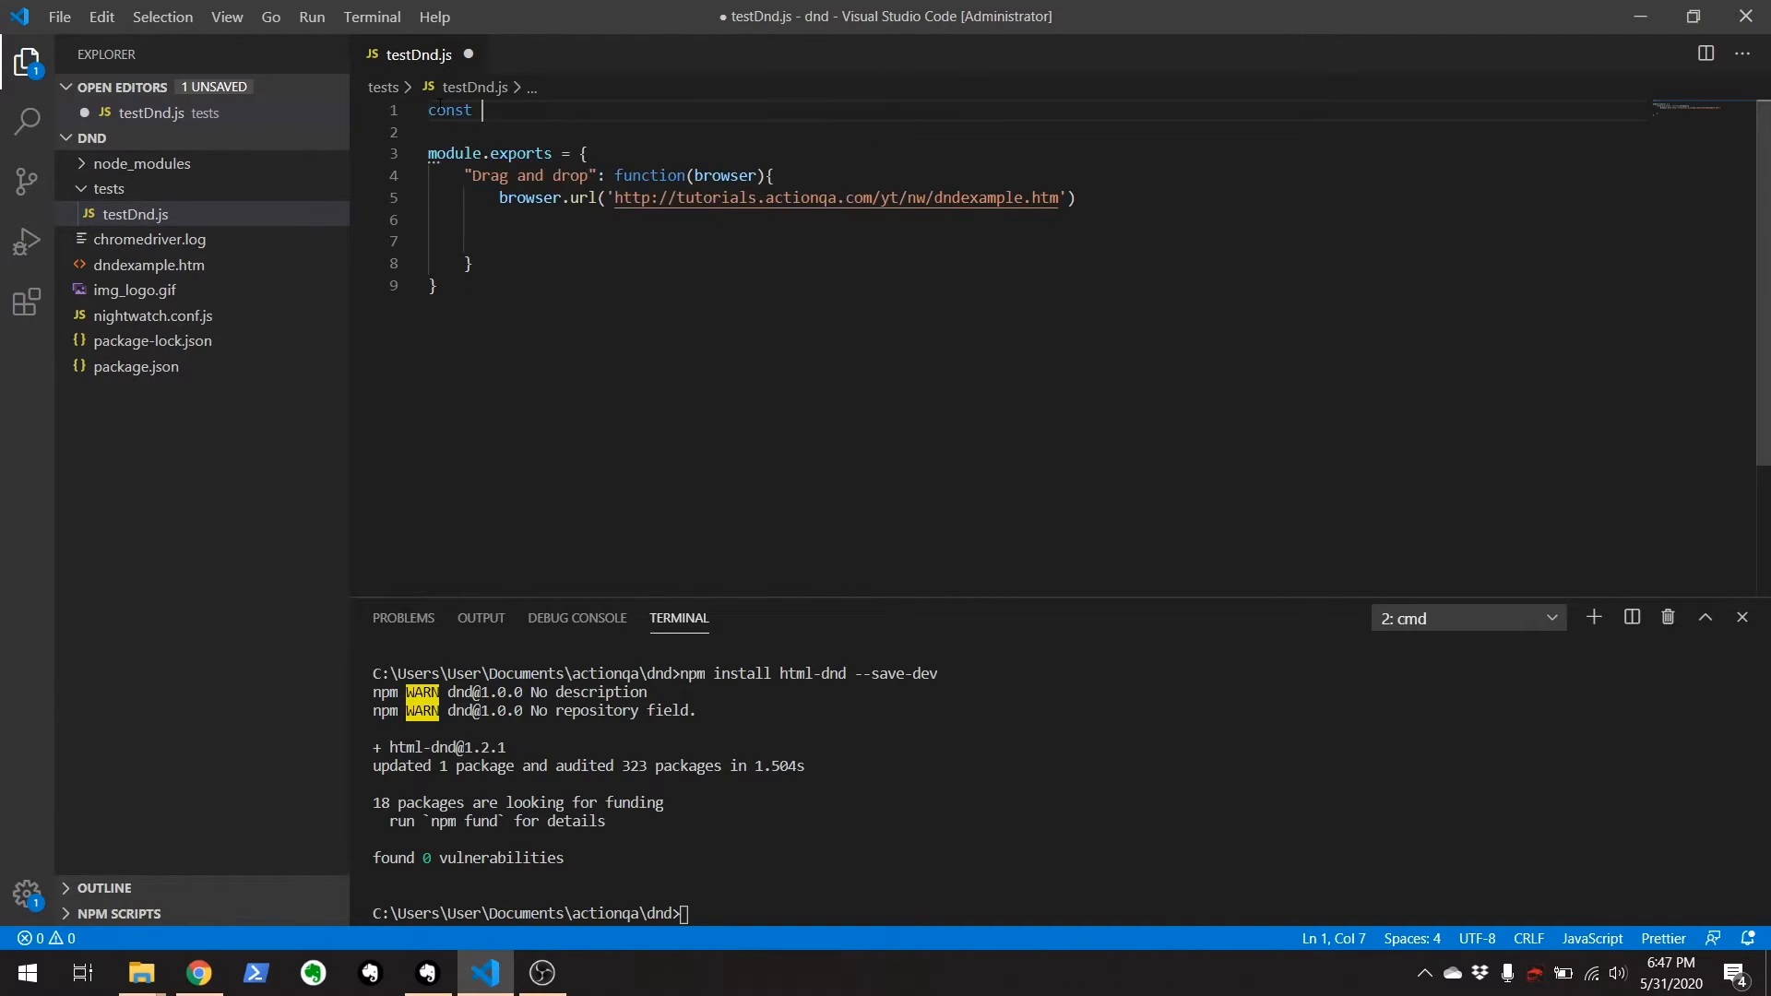
{"action": "type", "text": "dragAndDrop ="}
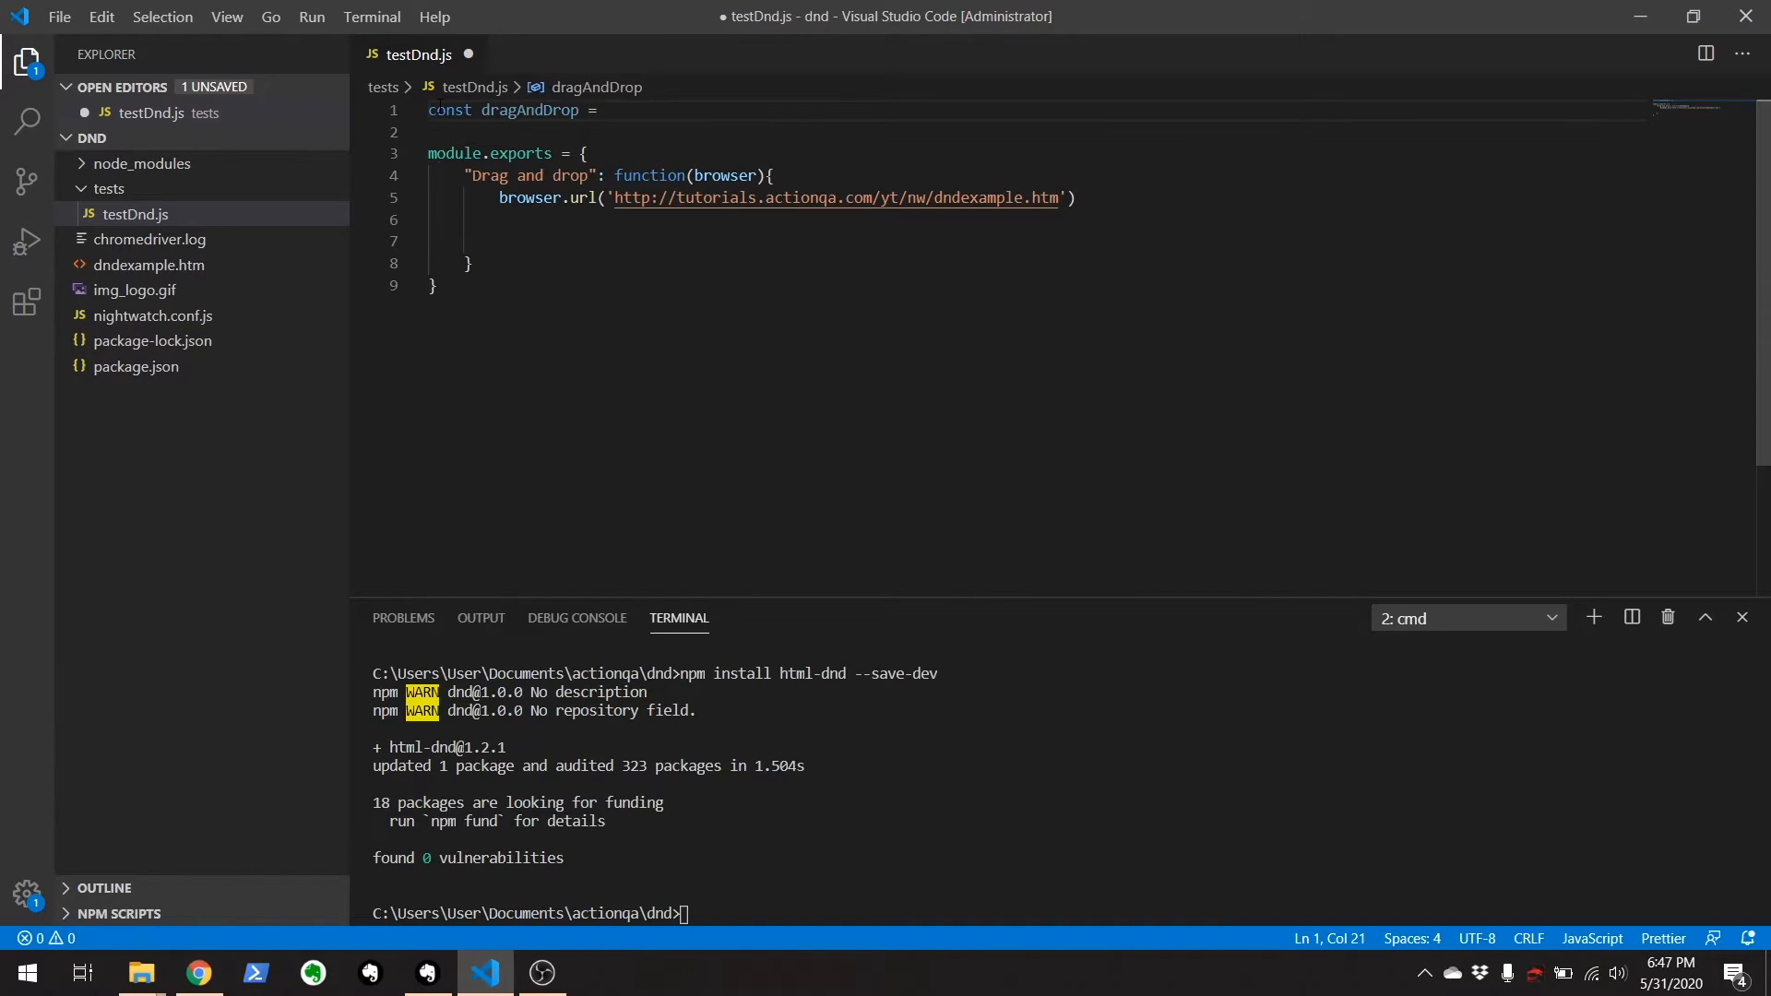
{"action": "type", "text": "require('')"}
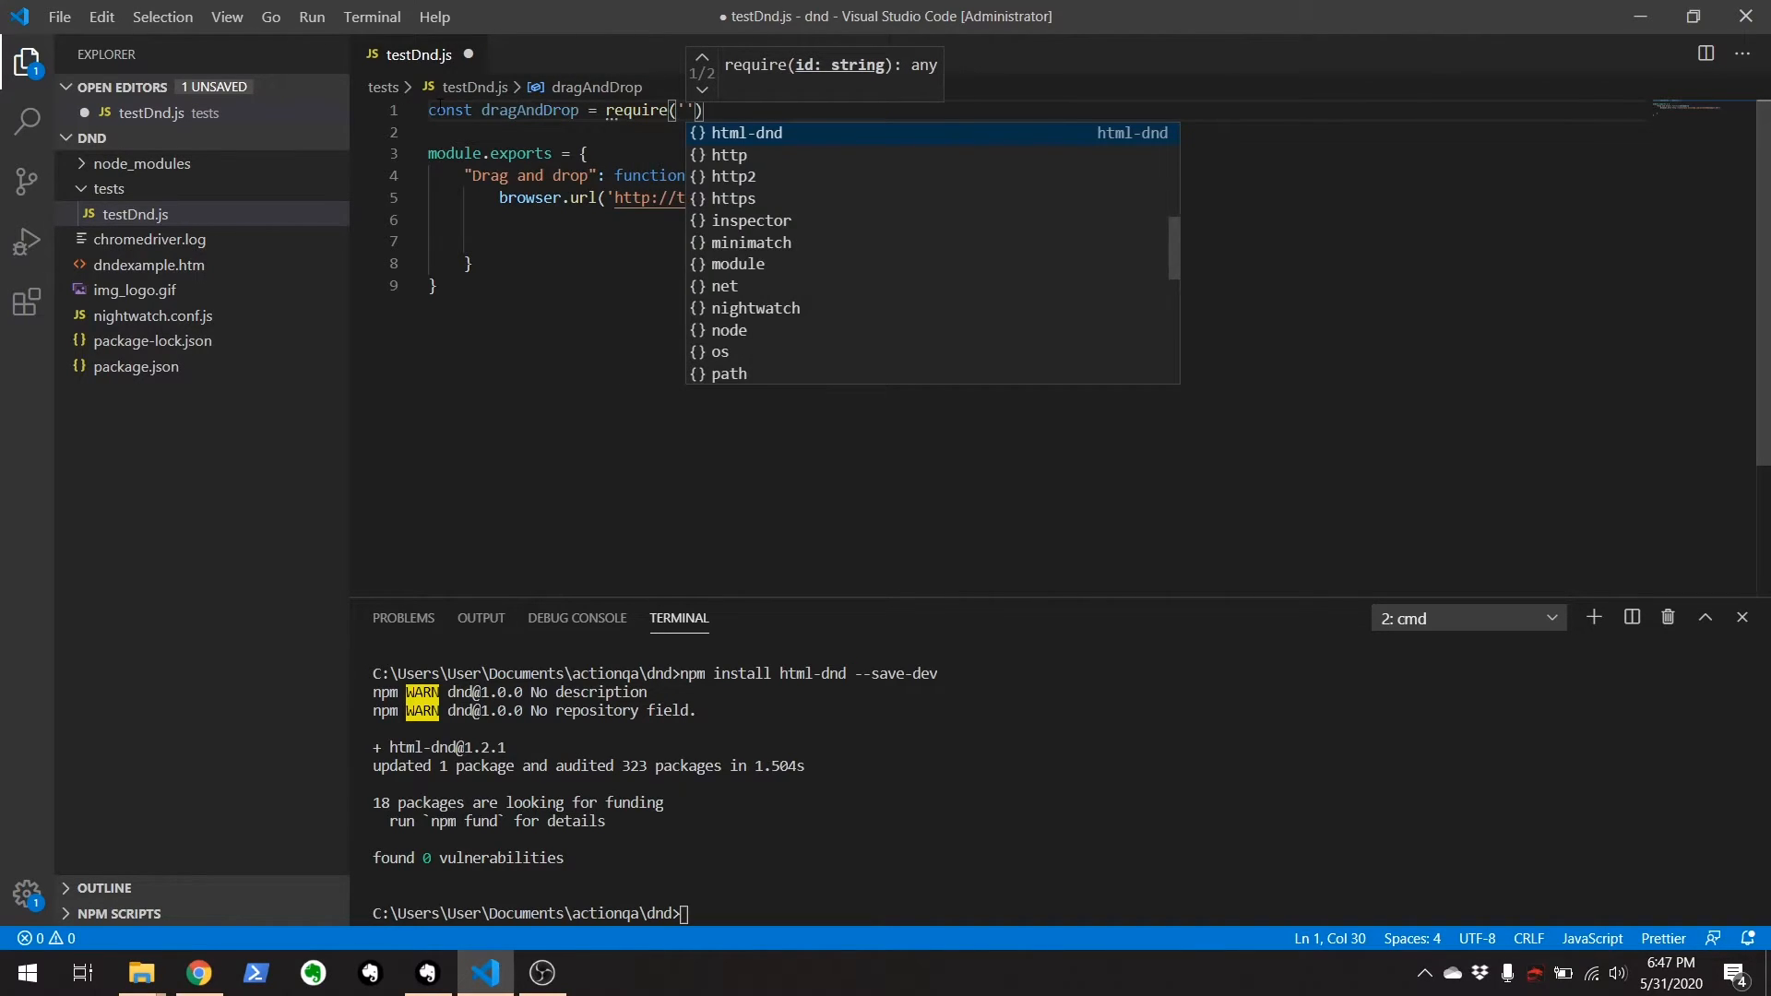
{"action": "type", "text": "html-dnd"}
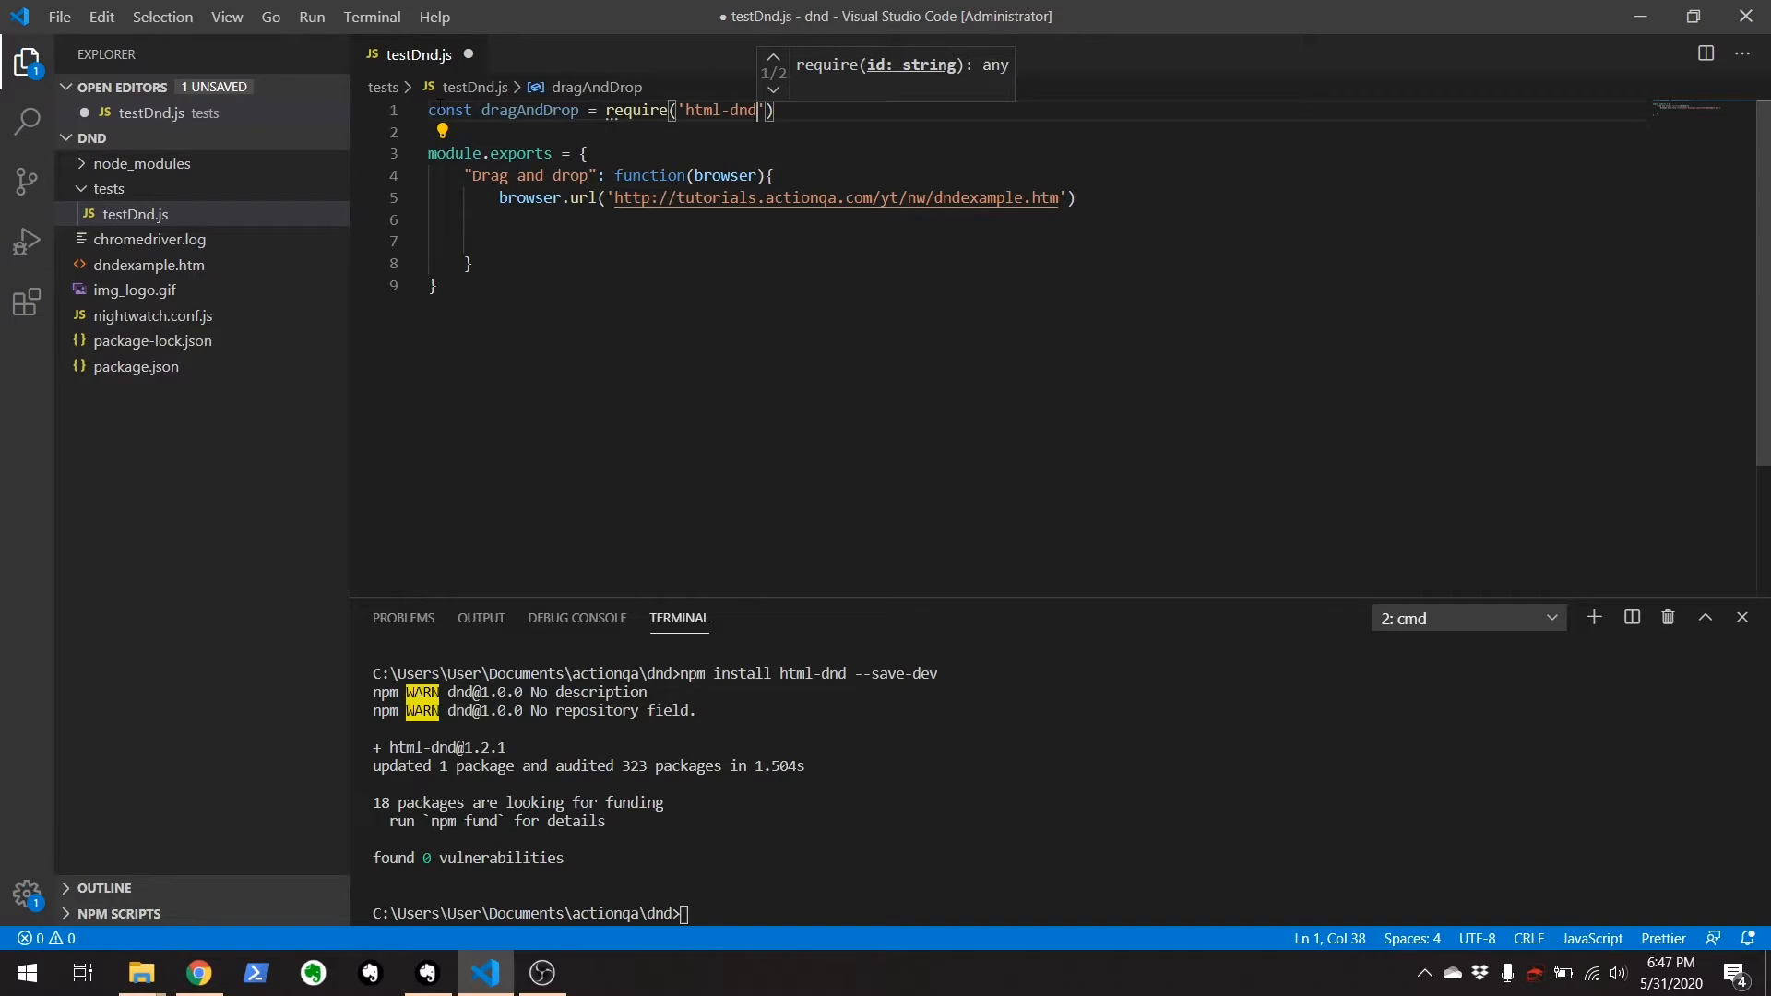
{"action": "type", "text": ".codeForSelectors"}
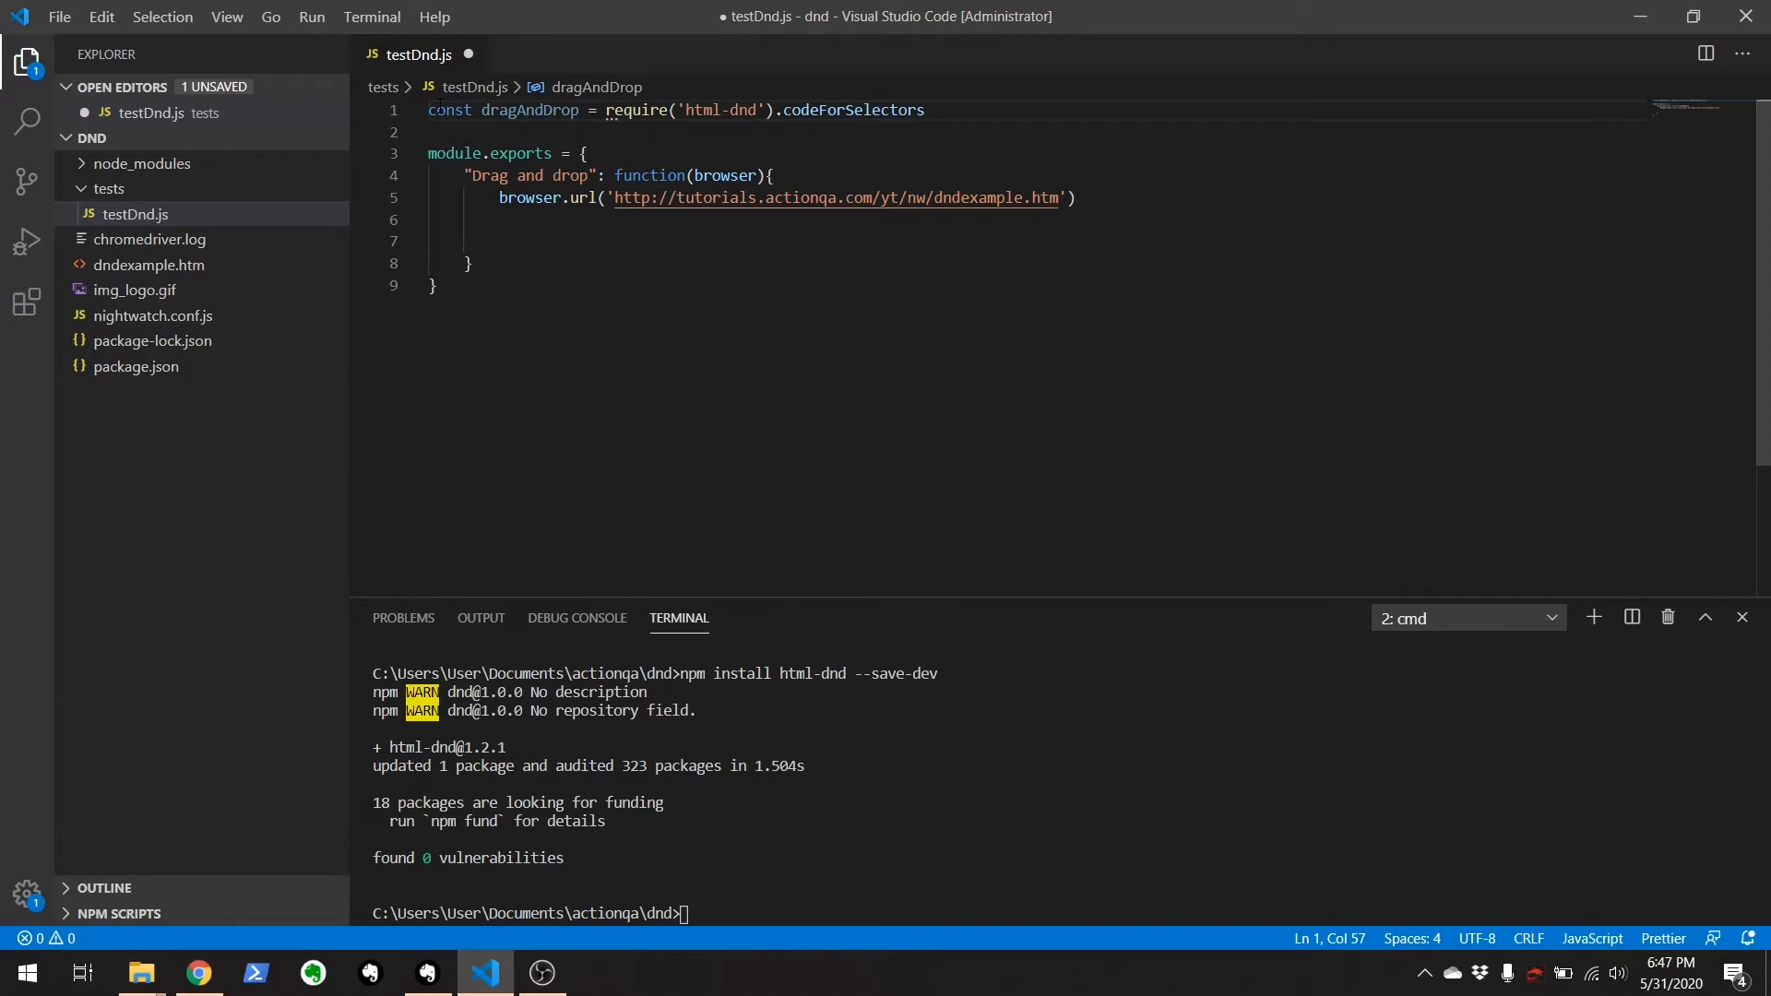
{"action": "left_click", "coordinate": [585, 154]}
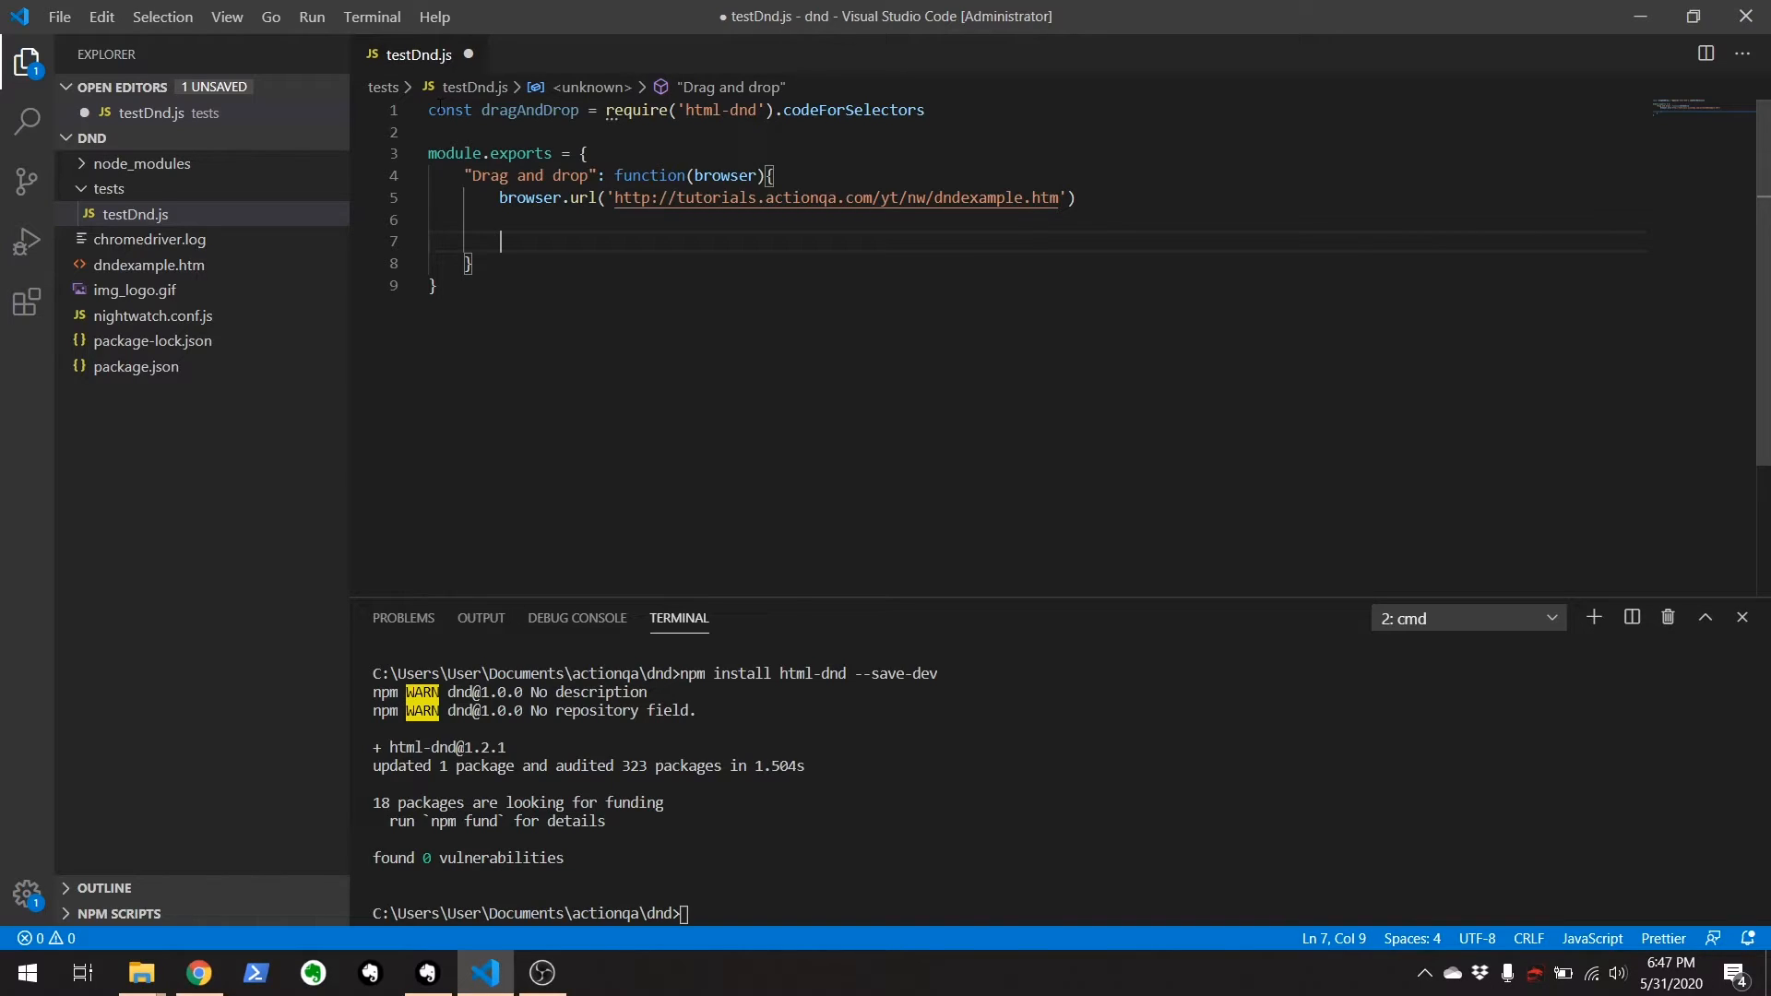
Write browser.execute( dragAndDrop, []) inside the test using IntelliSense completions.
{"action": "type", "text": "browser.exe"}
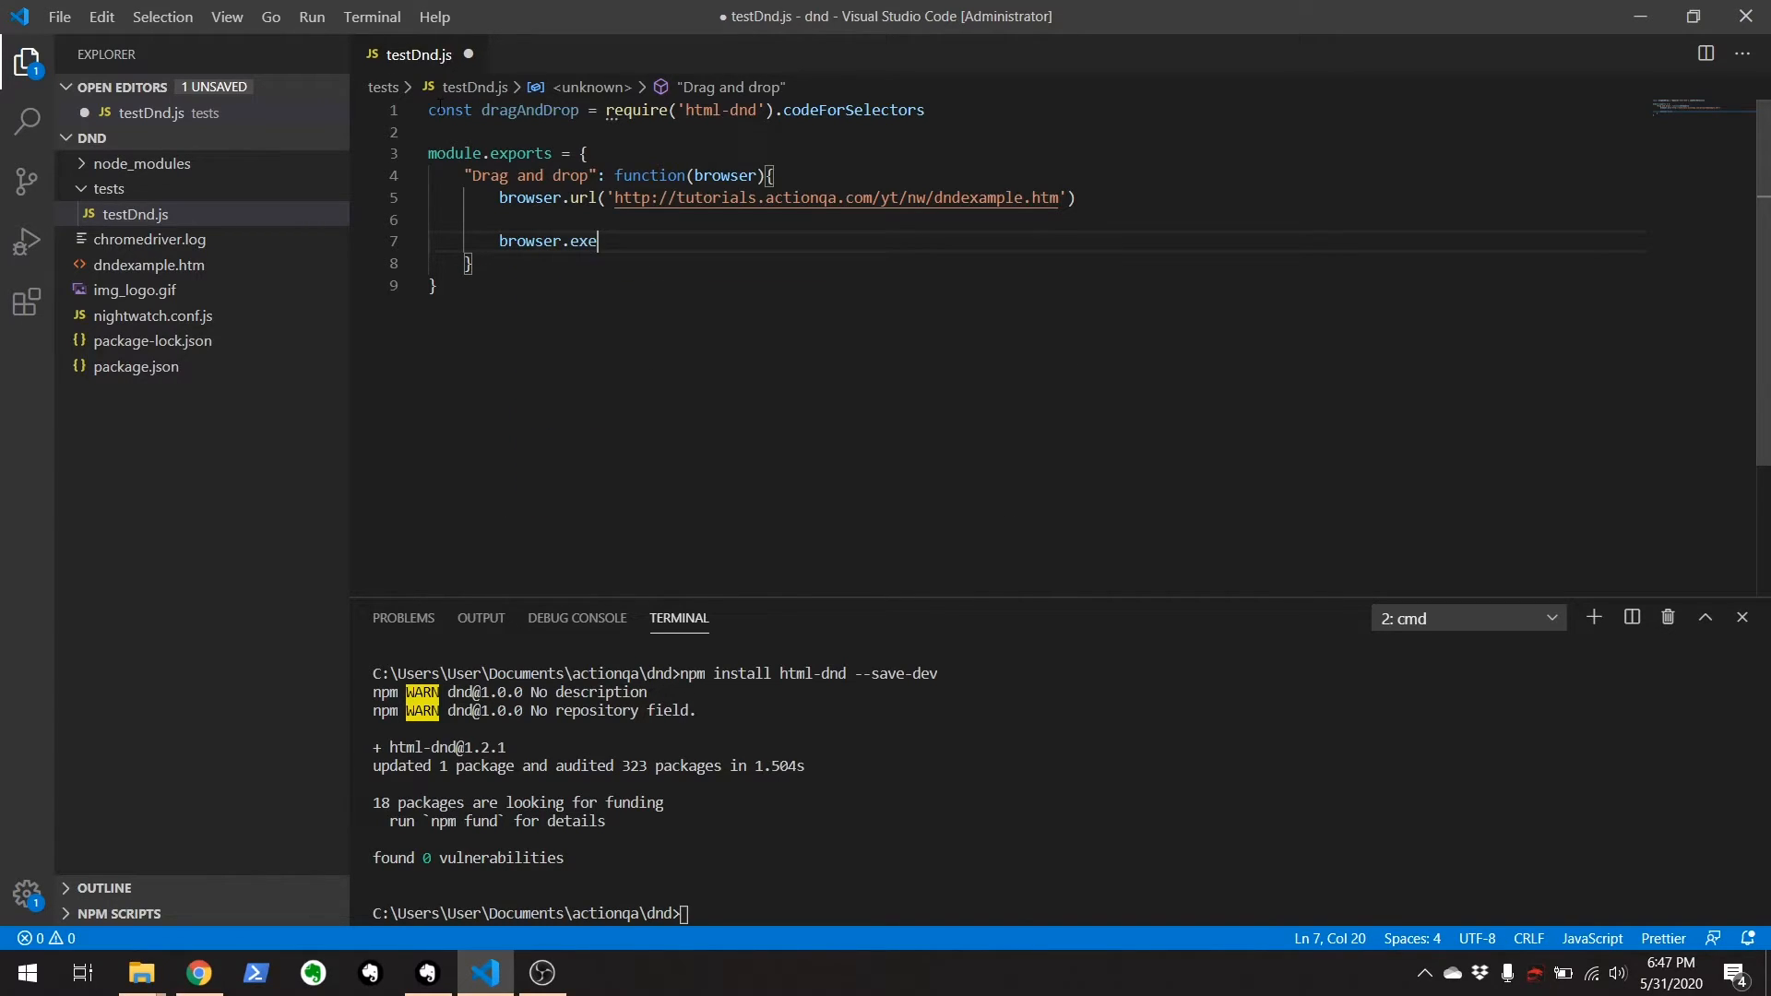
{"action": "type", "text": "cute"}
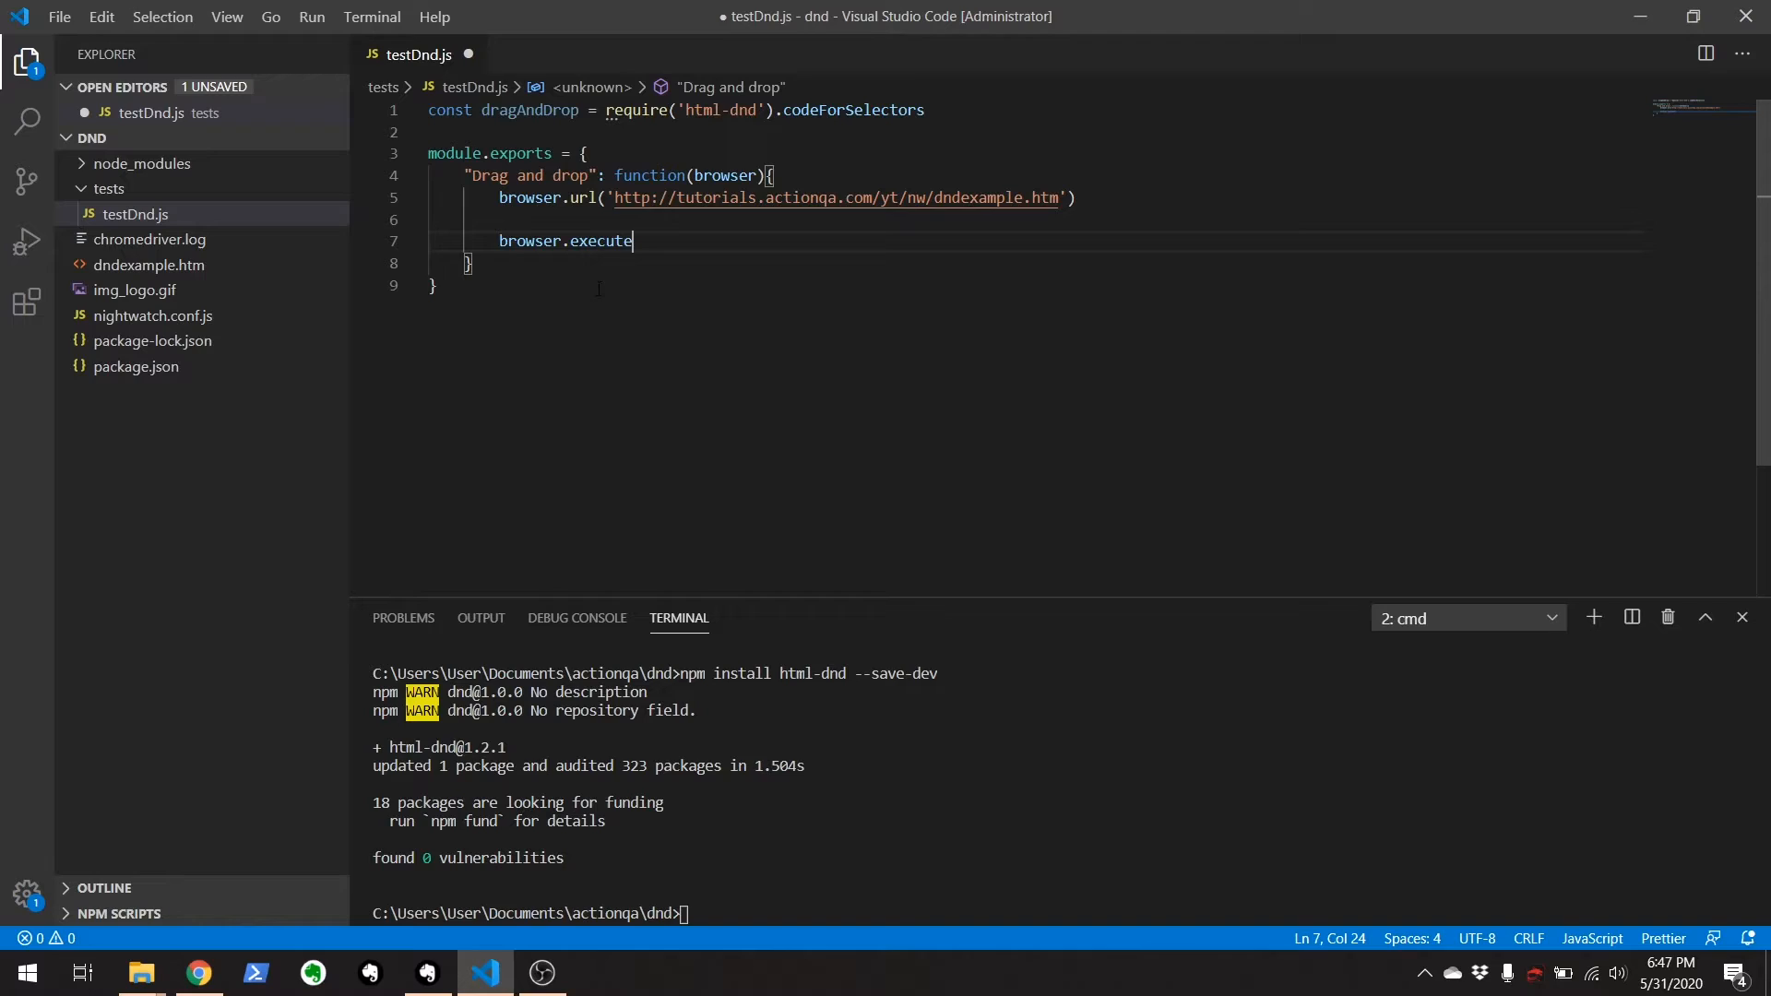
{"action": "mouse_move", "coordinate": [670, 302]}
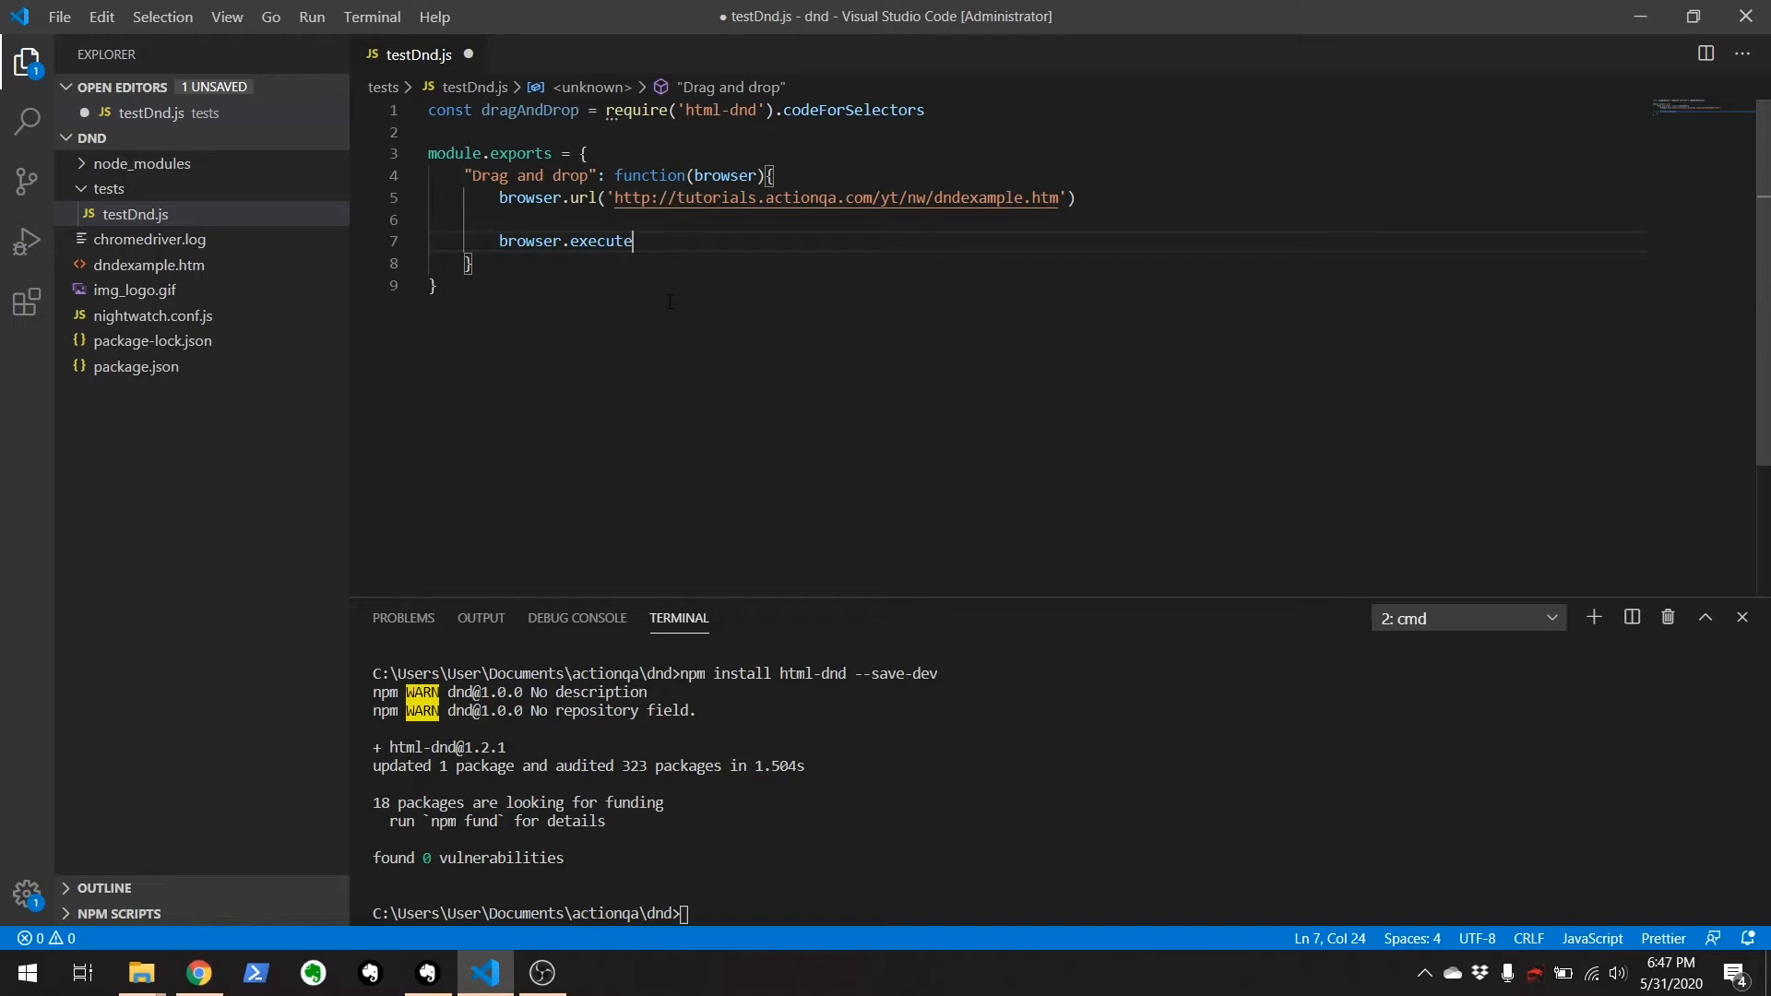
{"action": "type", "text": "("}
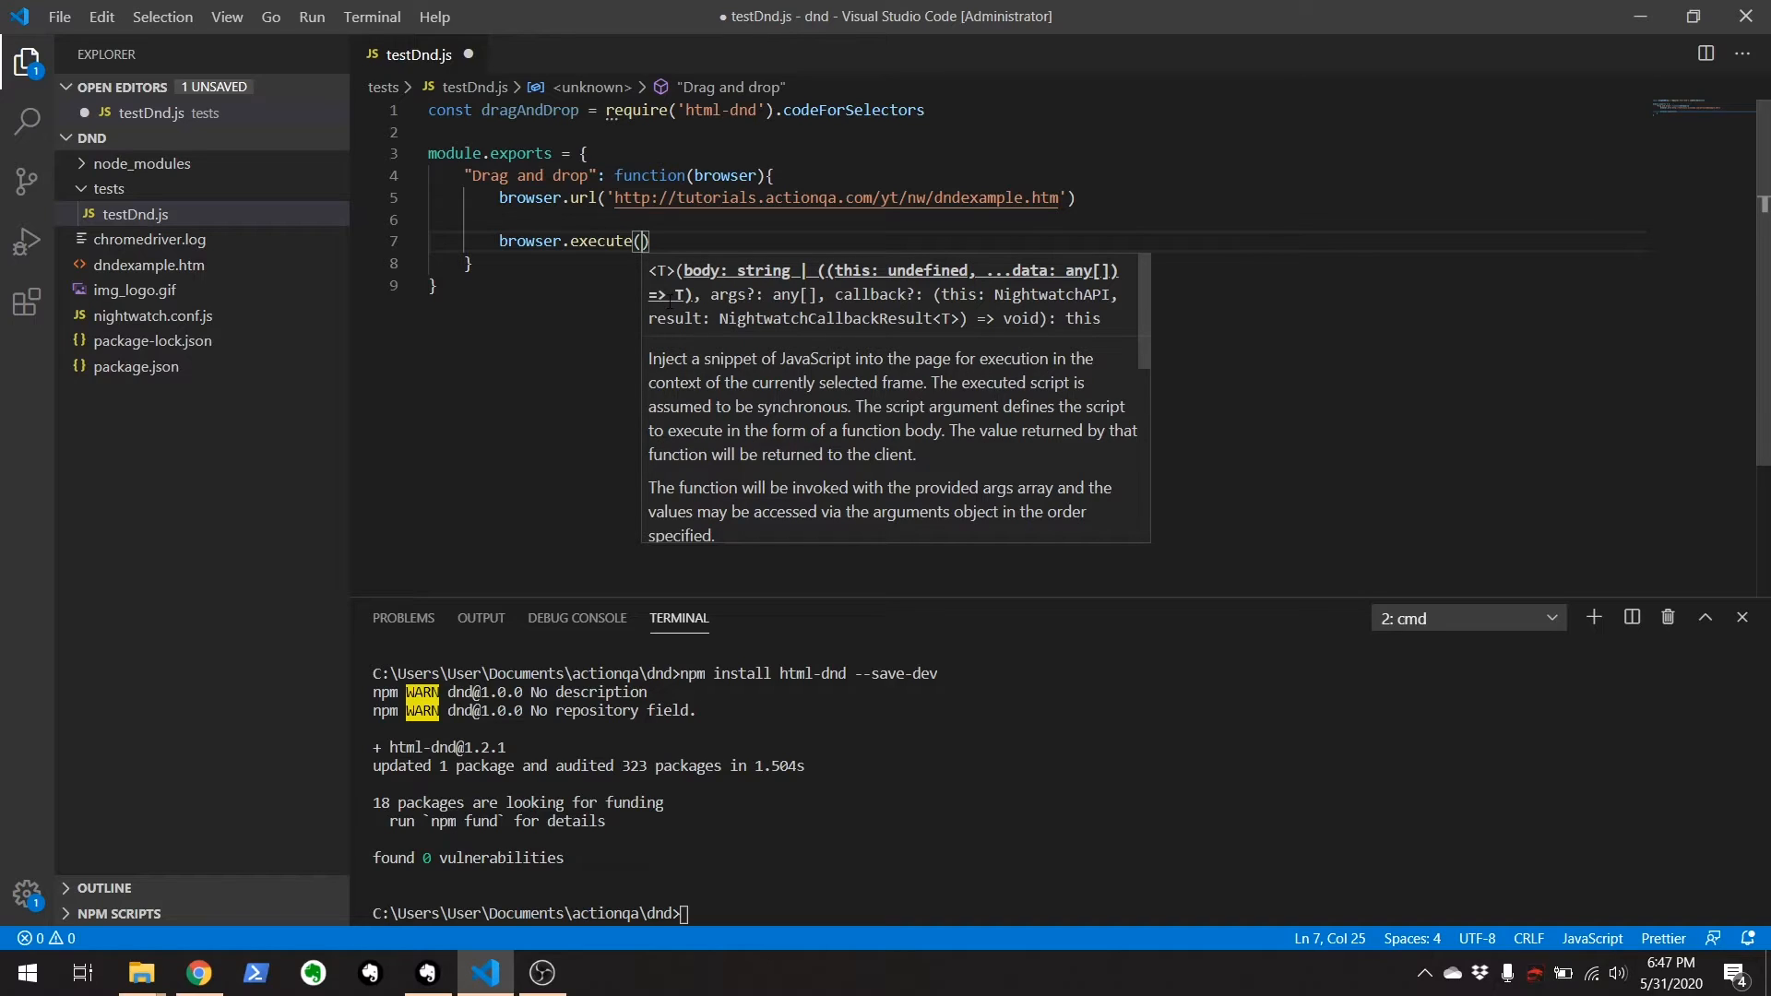
{"action": "type", "text": "d"}
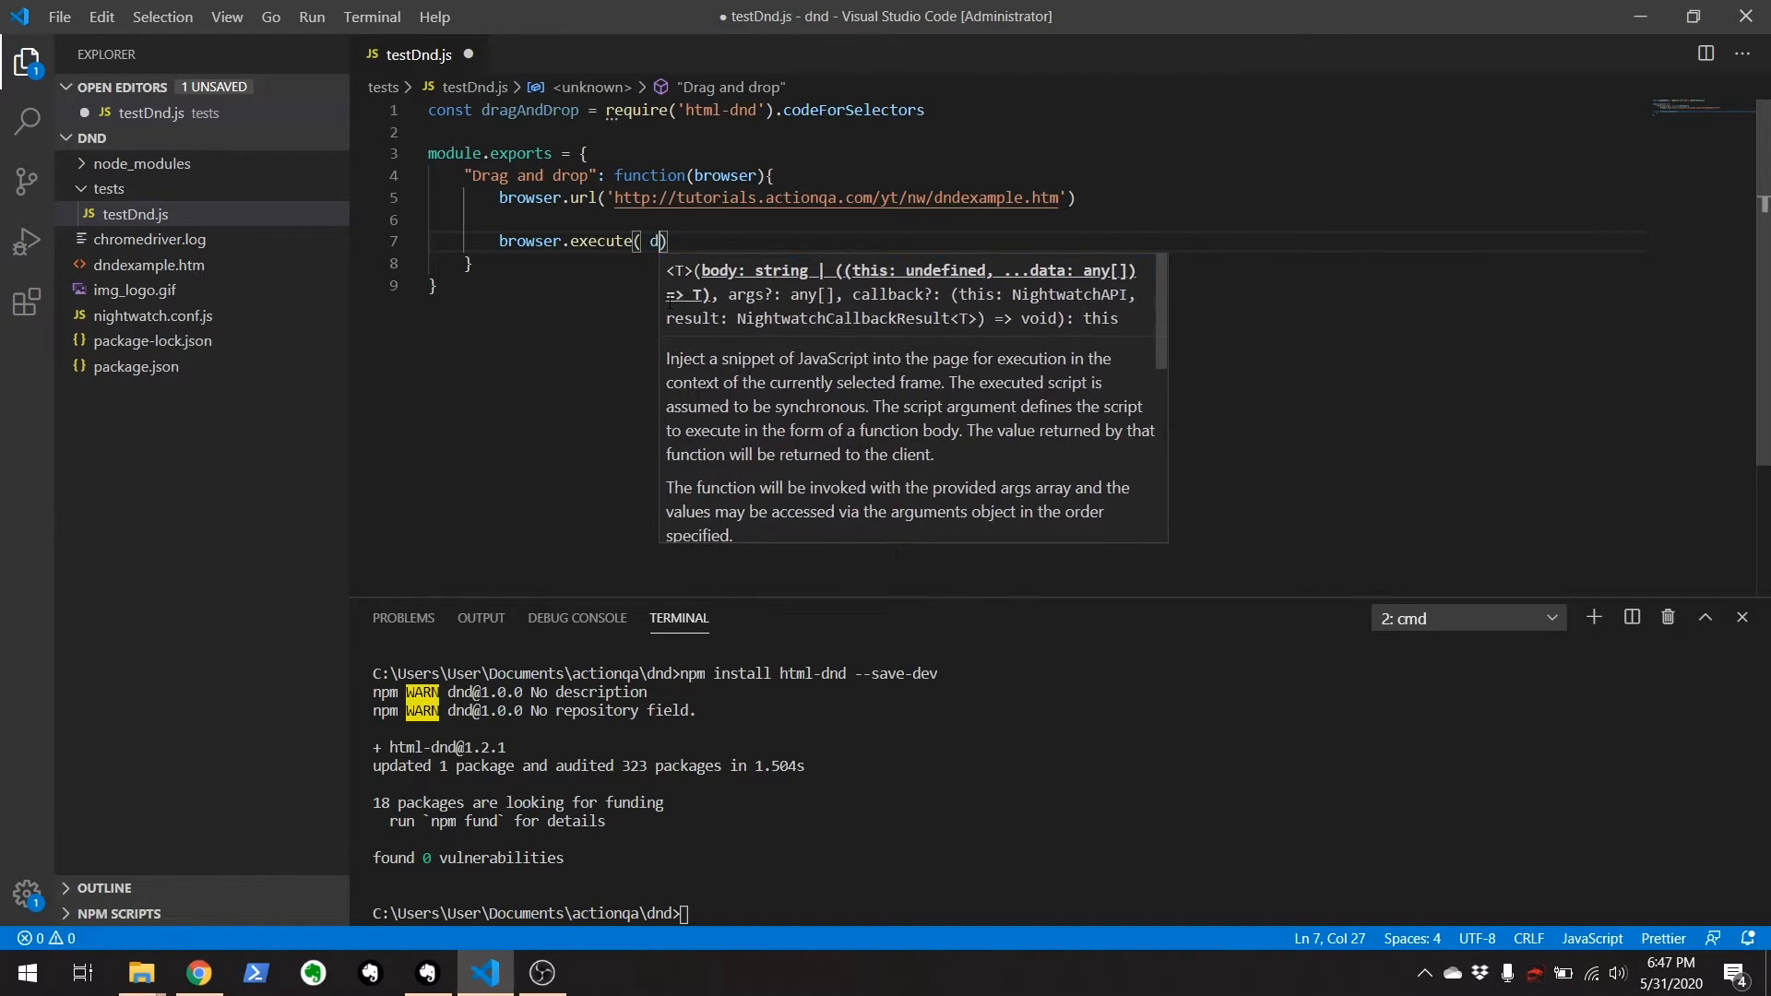
{"action": "type", "text": "ragAndDrop,"}
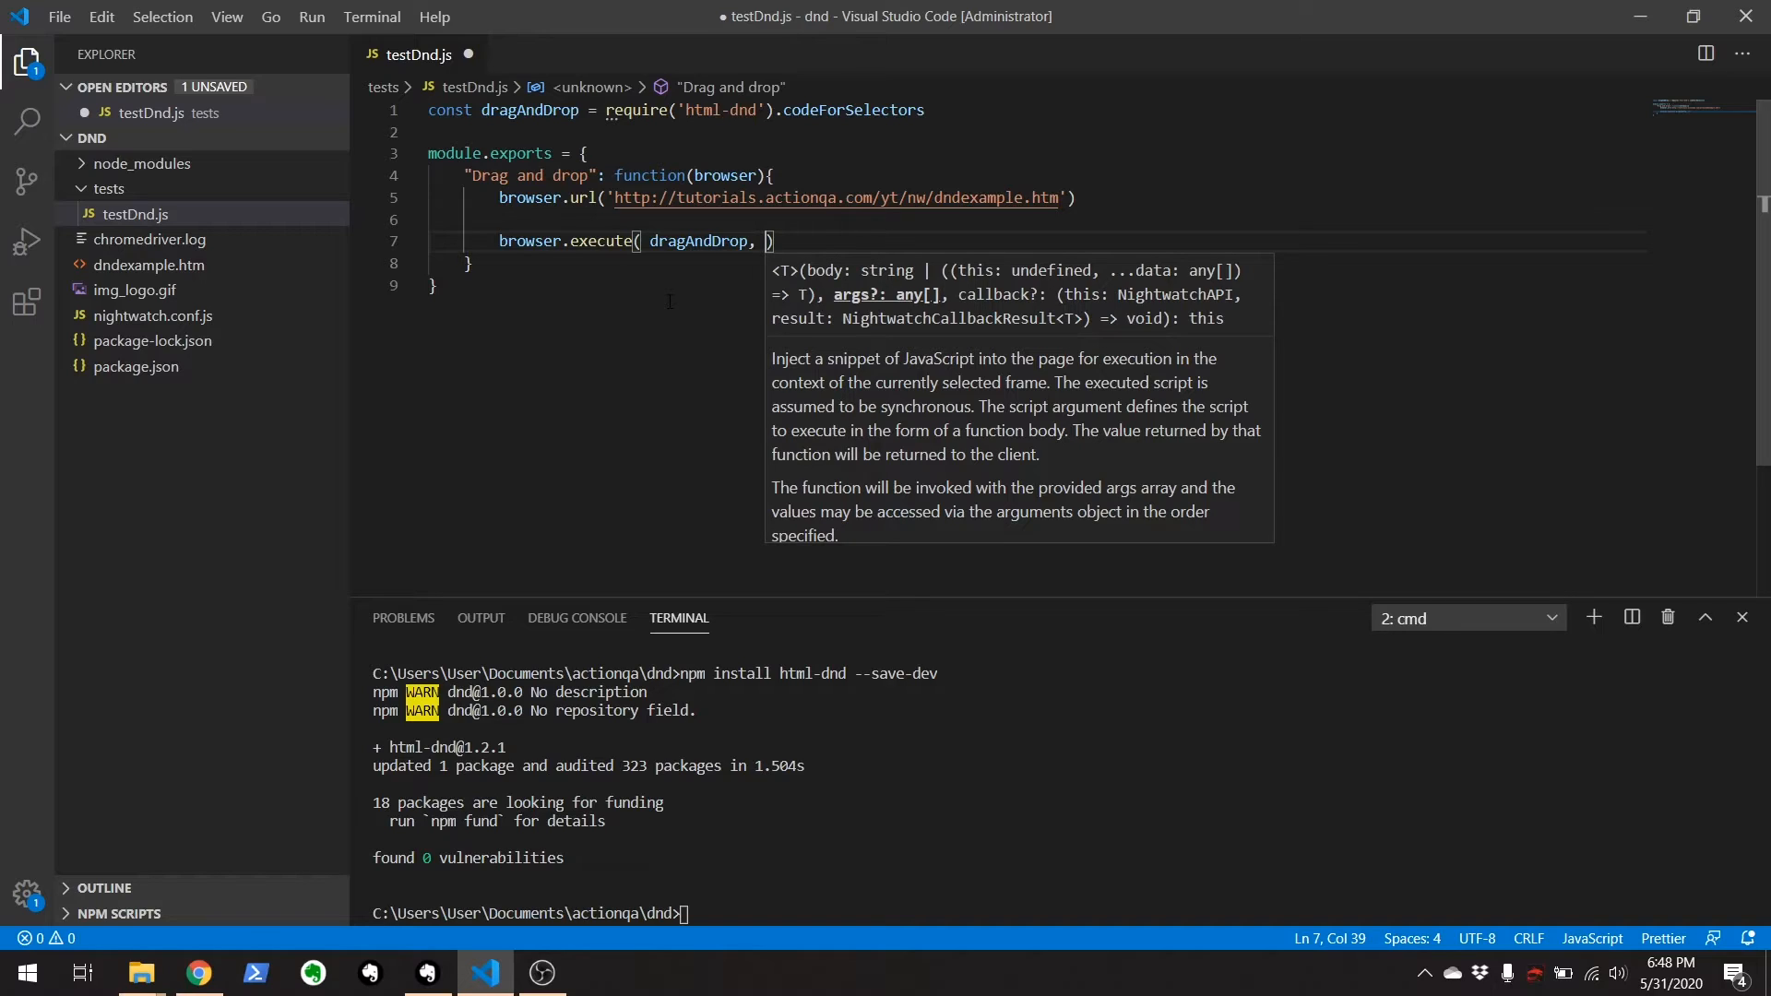
{"action": "type", "text": "[]"}
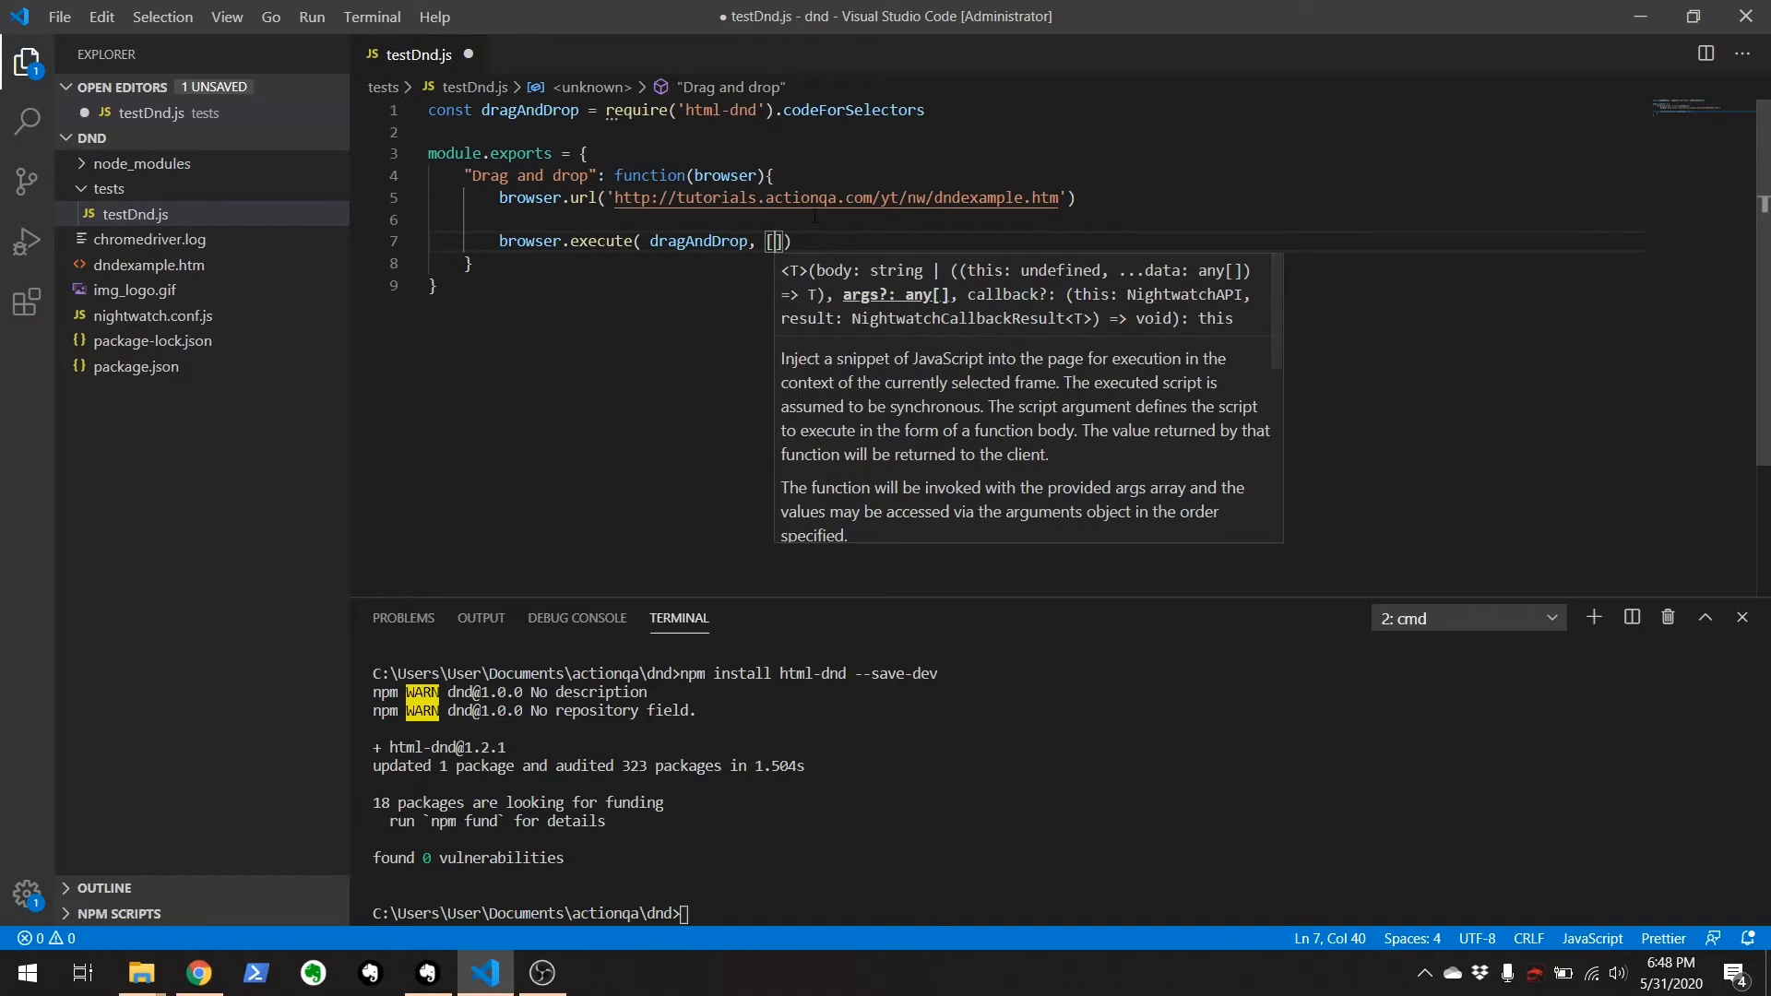
Copy the img#drag1 selector from DevTools on the dndexample page and return to the test file.
{"action": "left_click", "coordinate": [197, 972]}
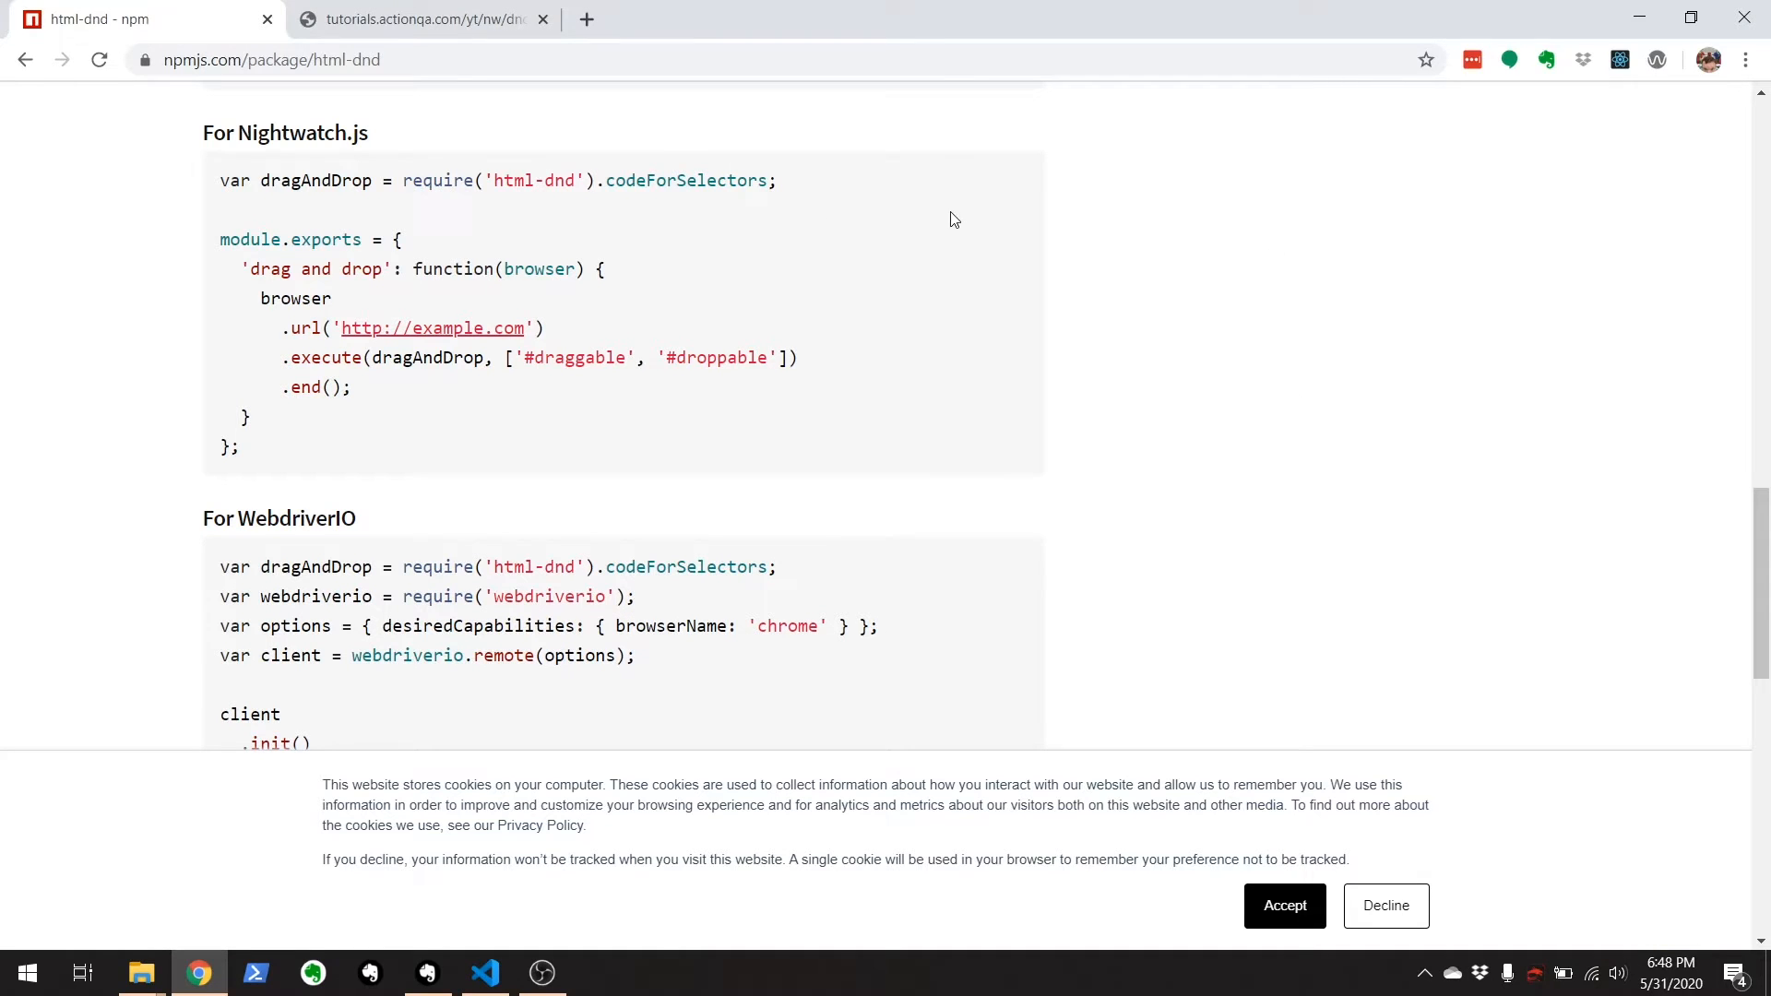
{"action": "left_click", "coordinate": [418, 19]}
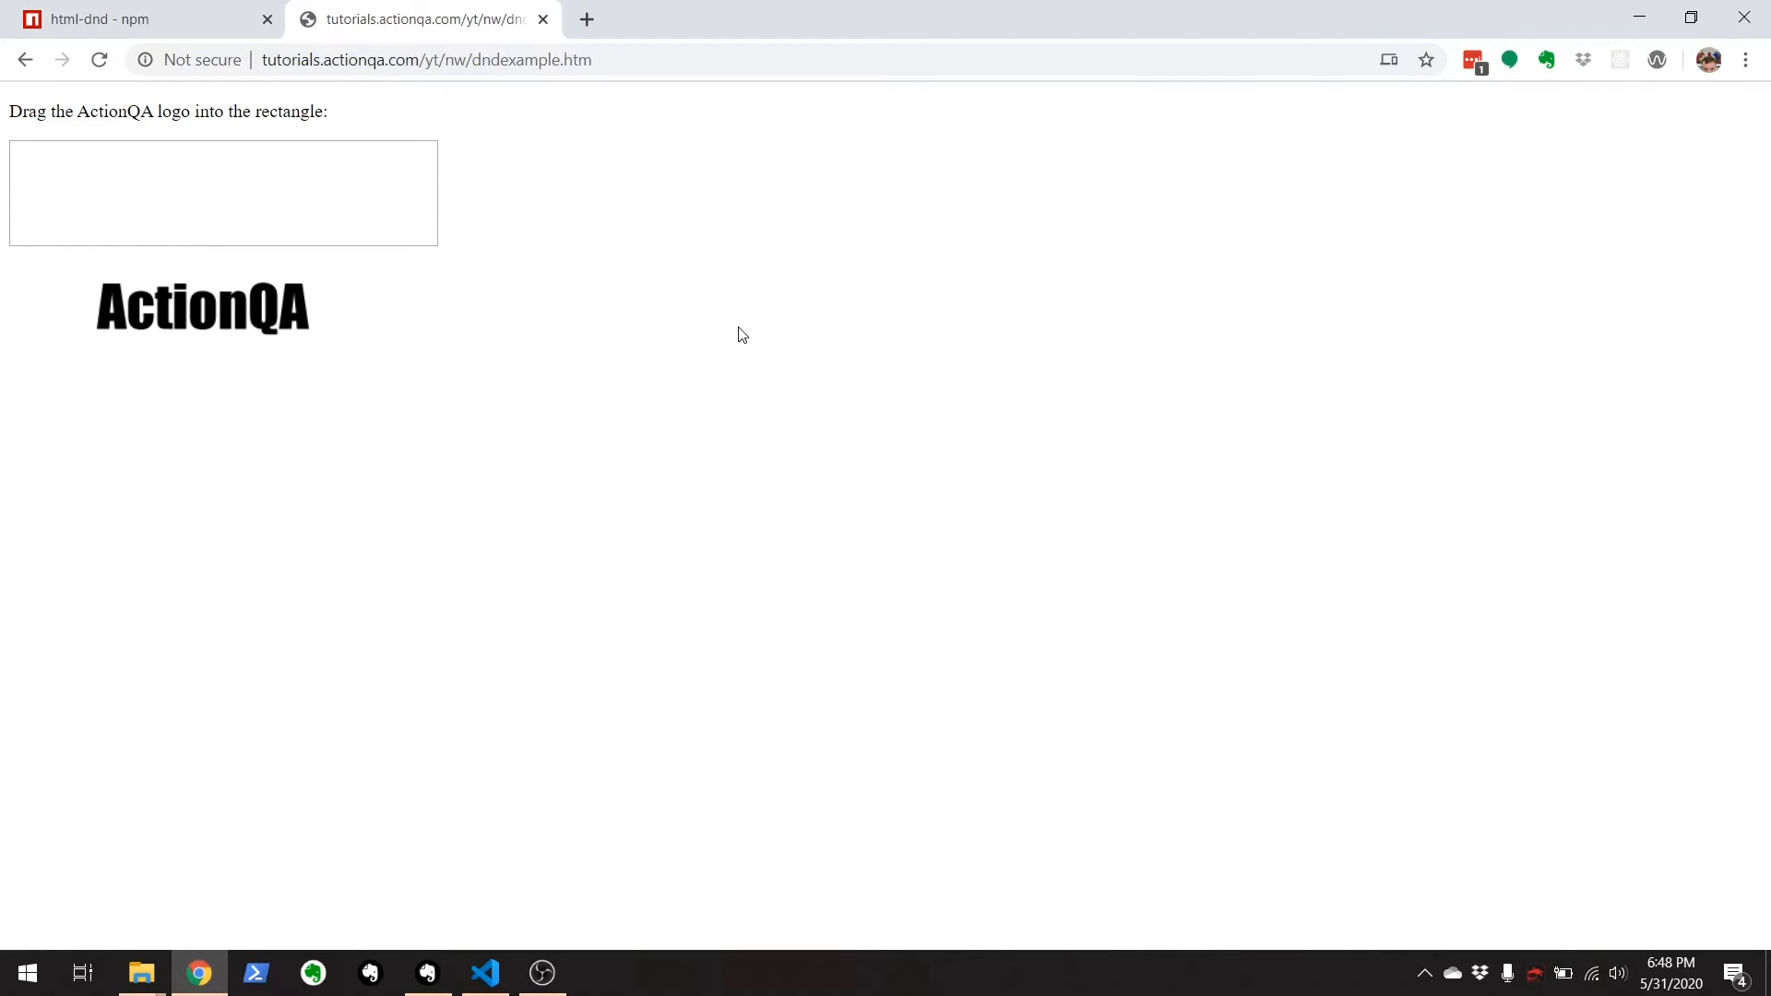
{"action": "key", "text": "F12"}
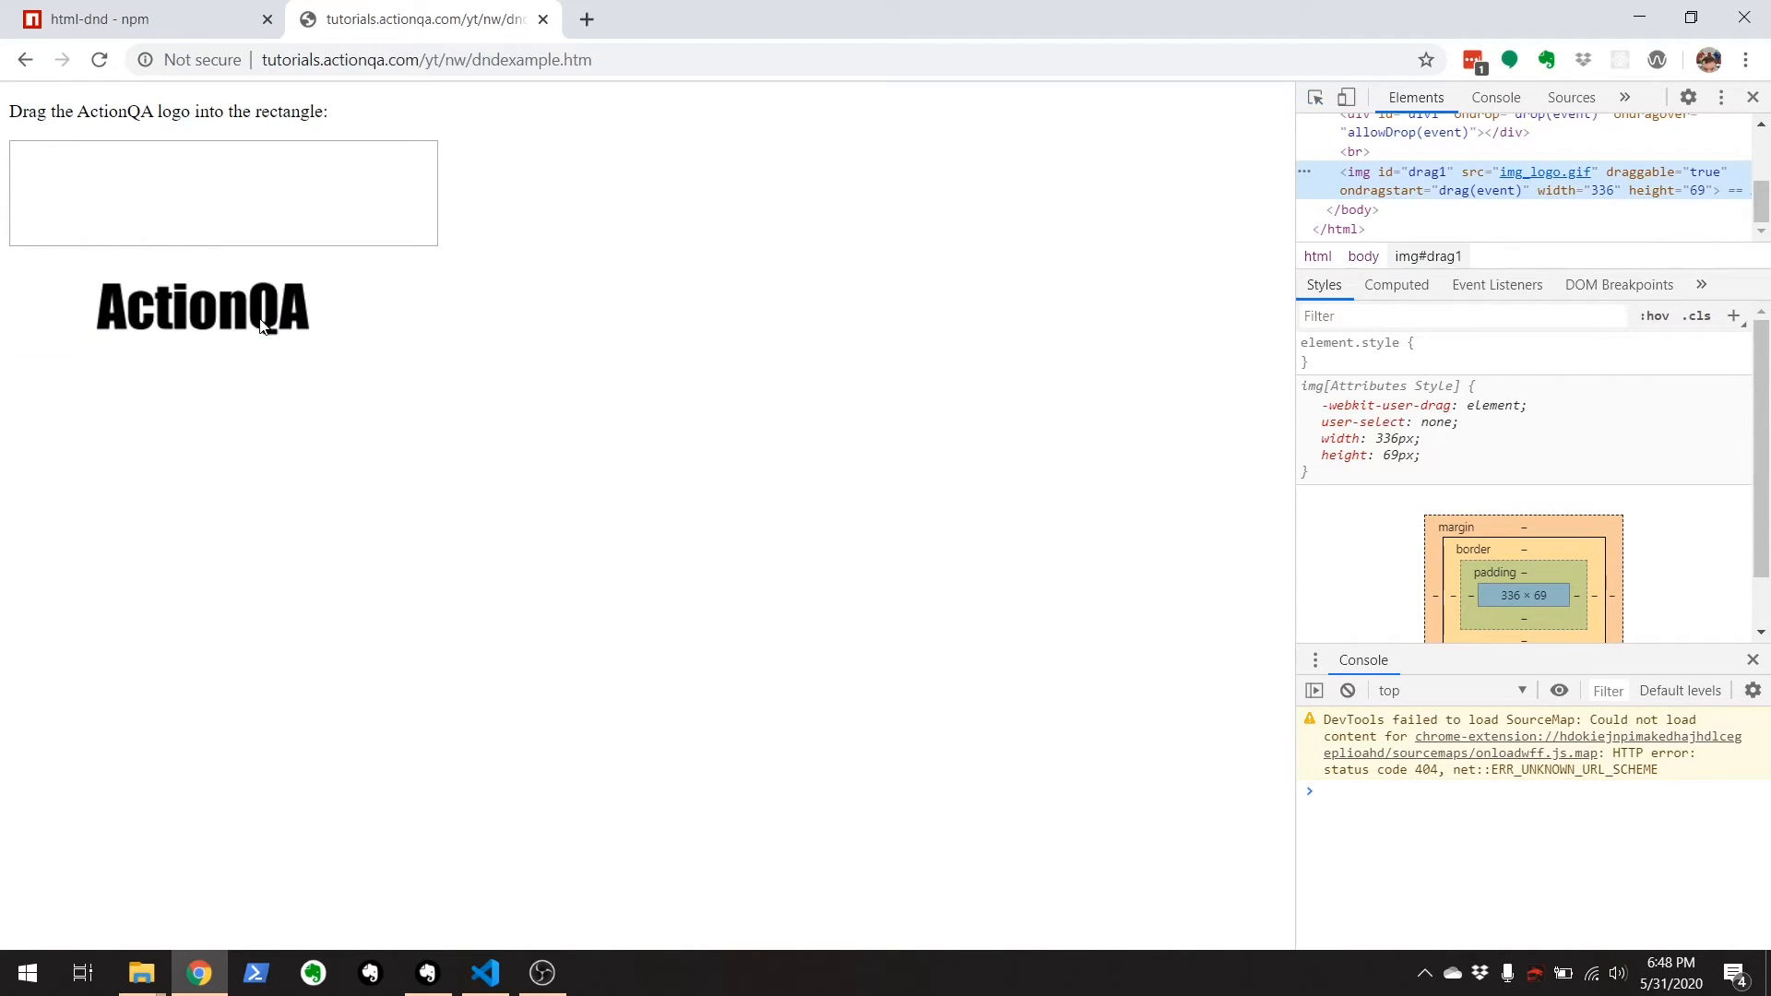
{"action": "mouse_move", "coordinate": [1429, 171]}
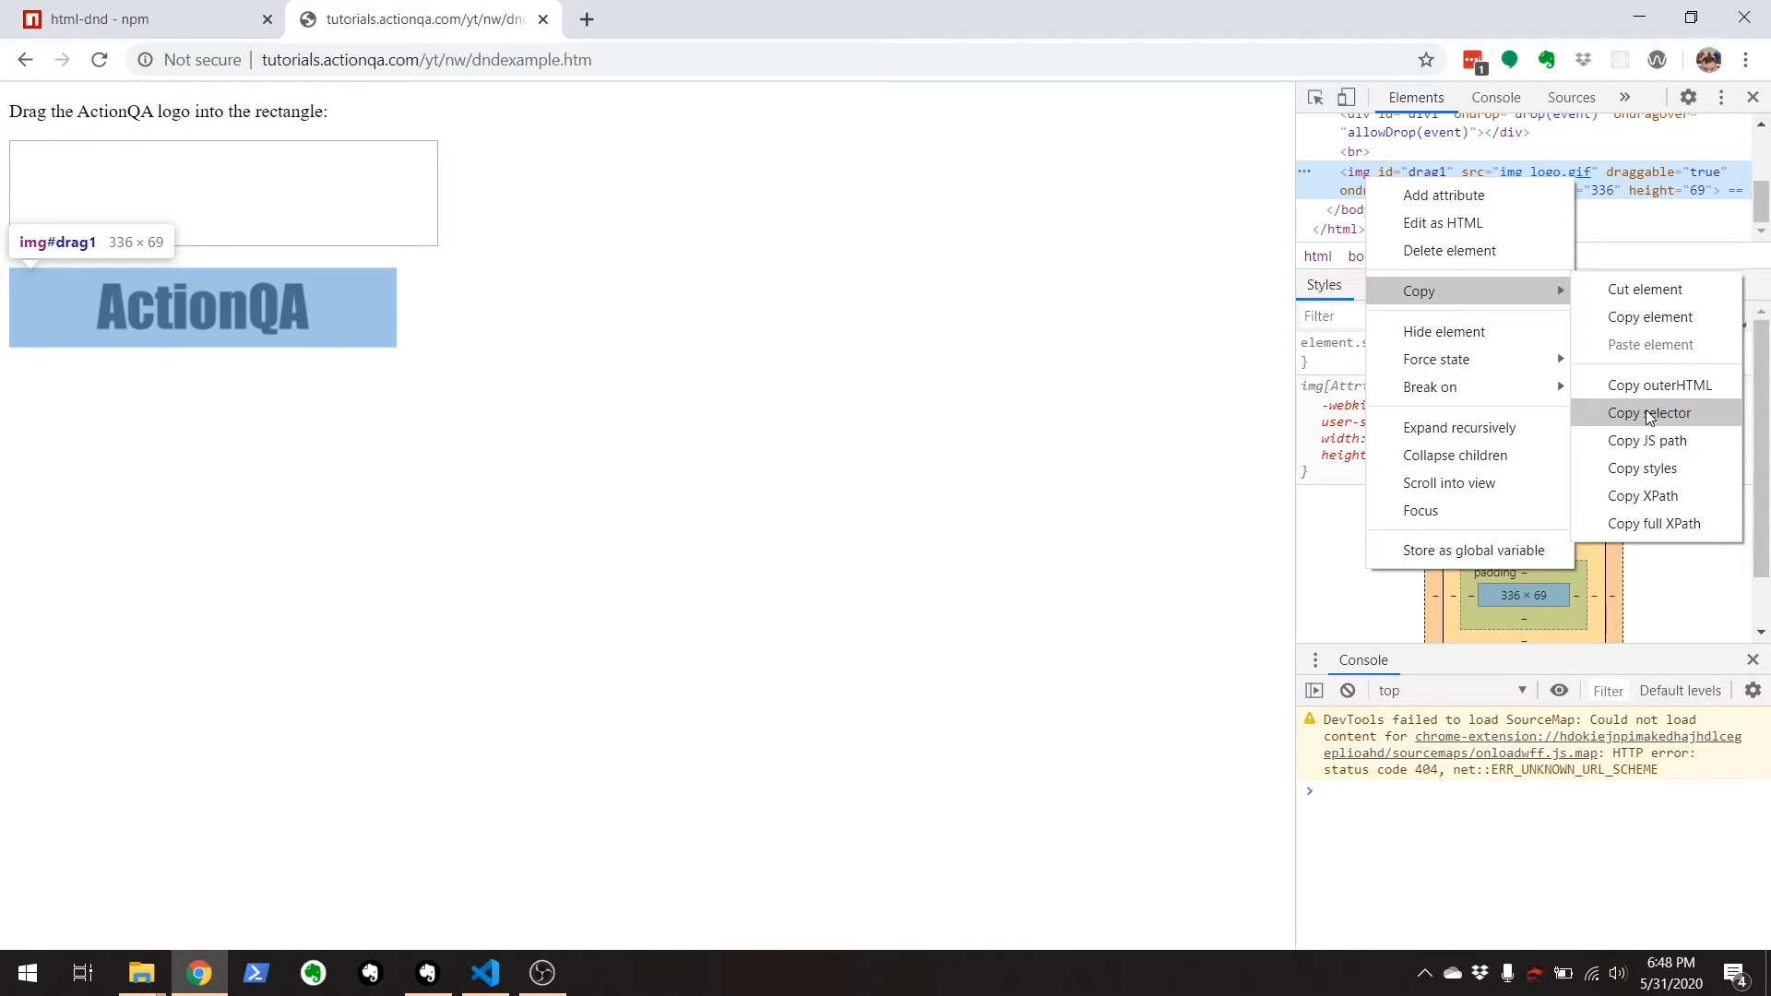
{"action": "left_click", "coordinate": [1650, 412]}
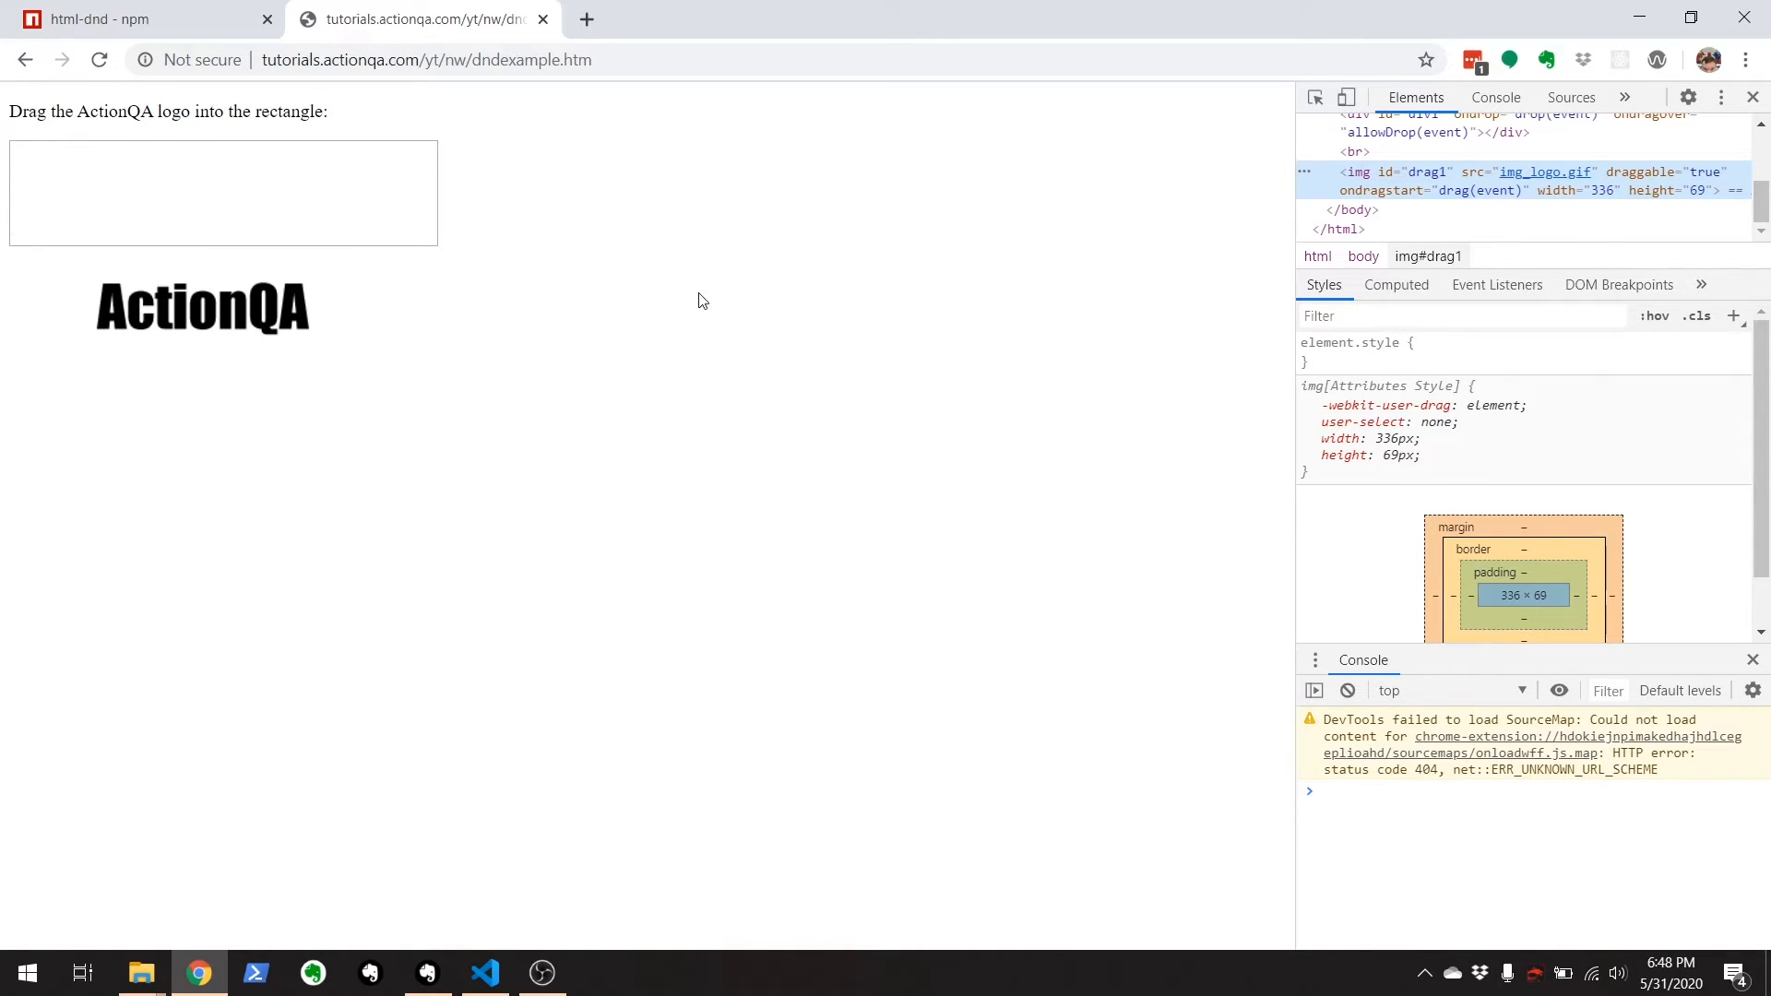
{"action": "mouse_move", "coordinate": [746, 321]}
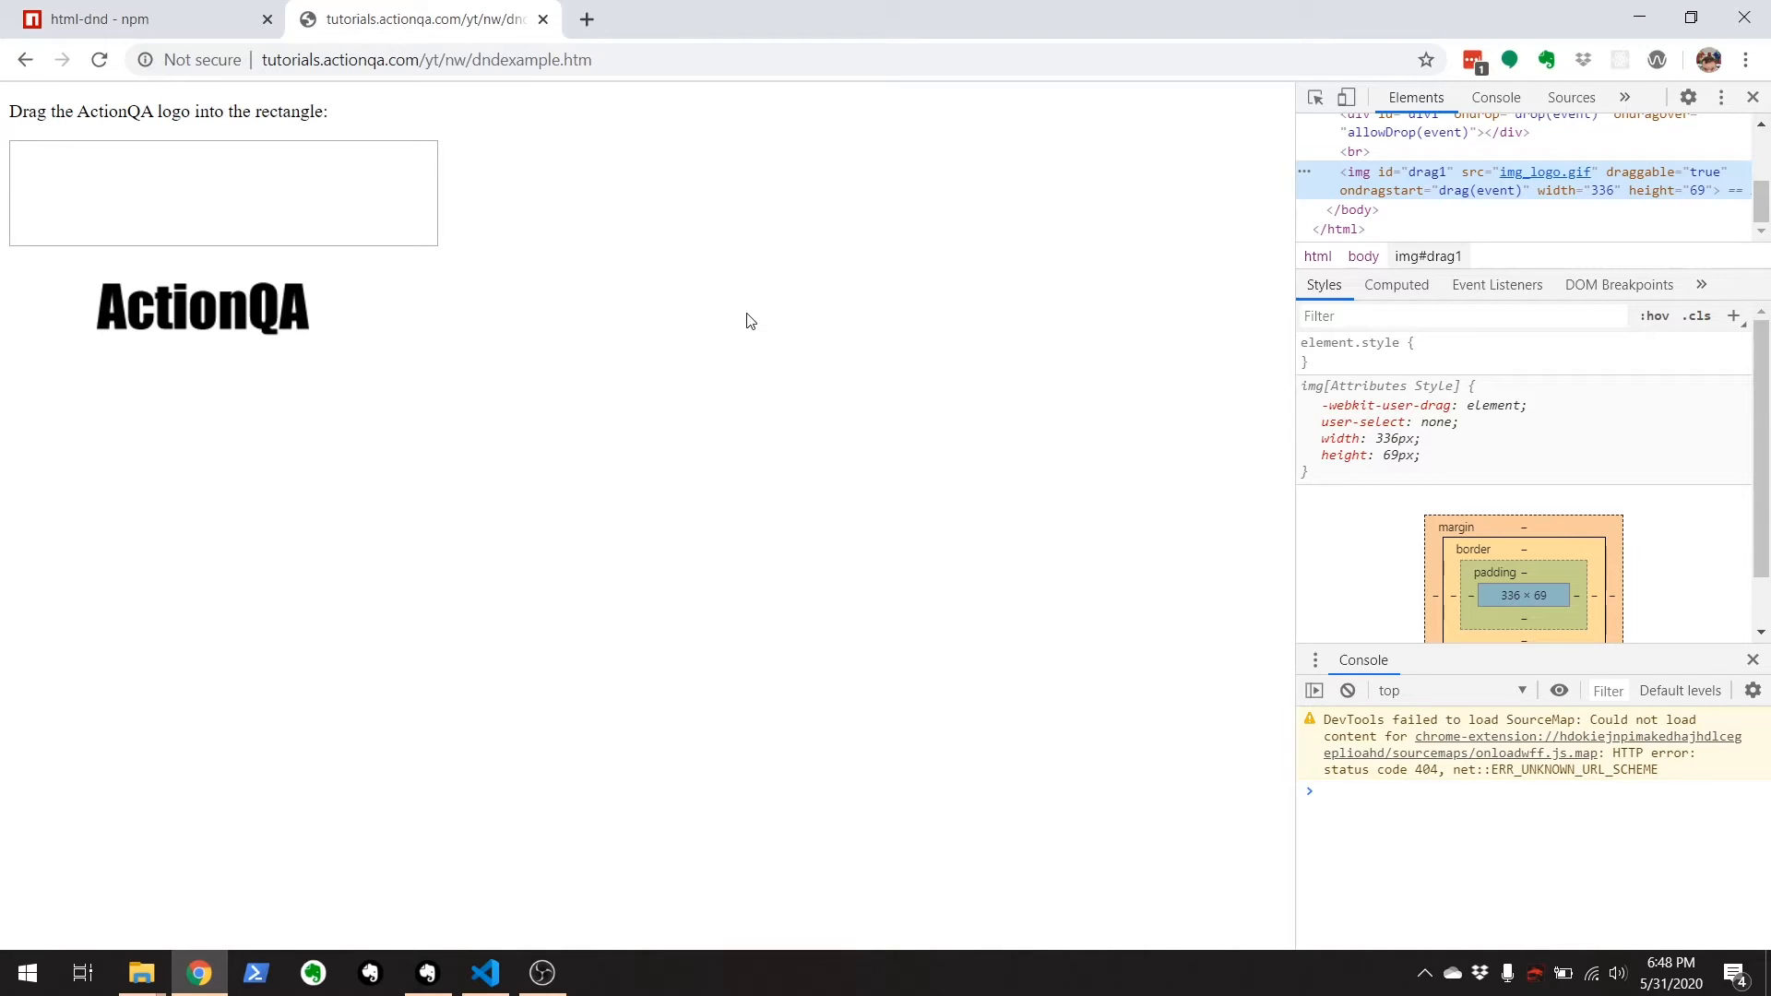
{"action": "left_click", "coordinate": [486, 972]}
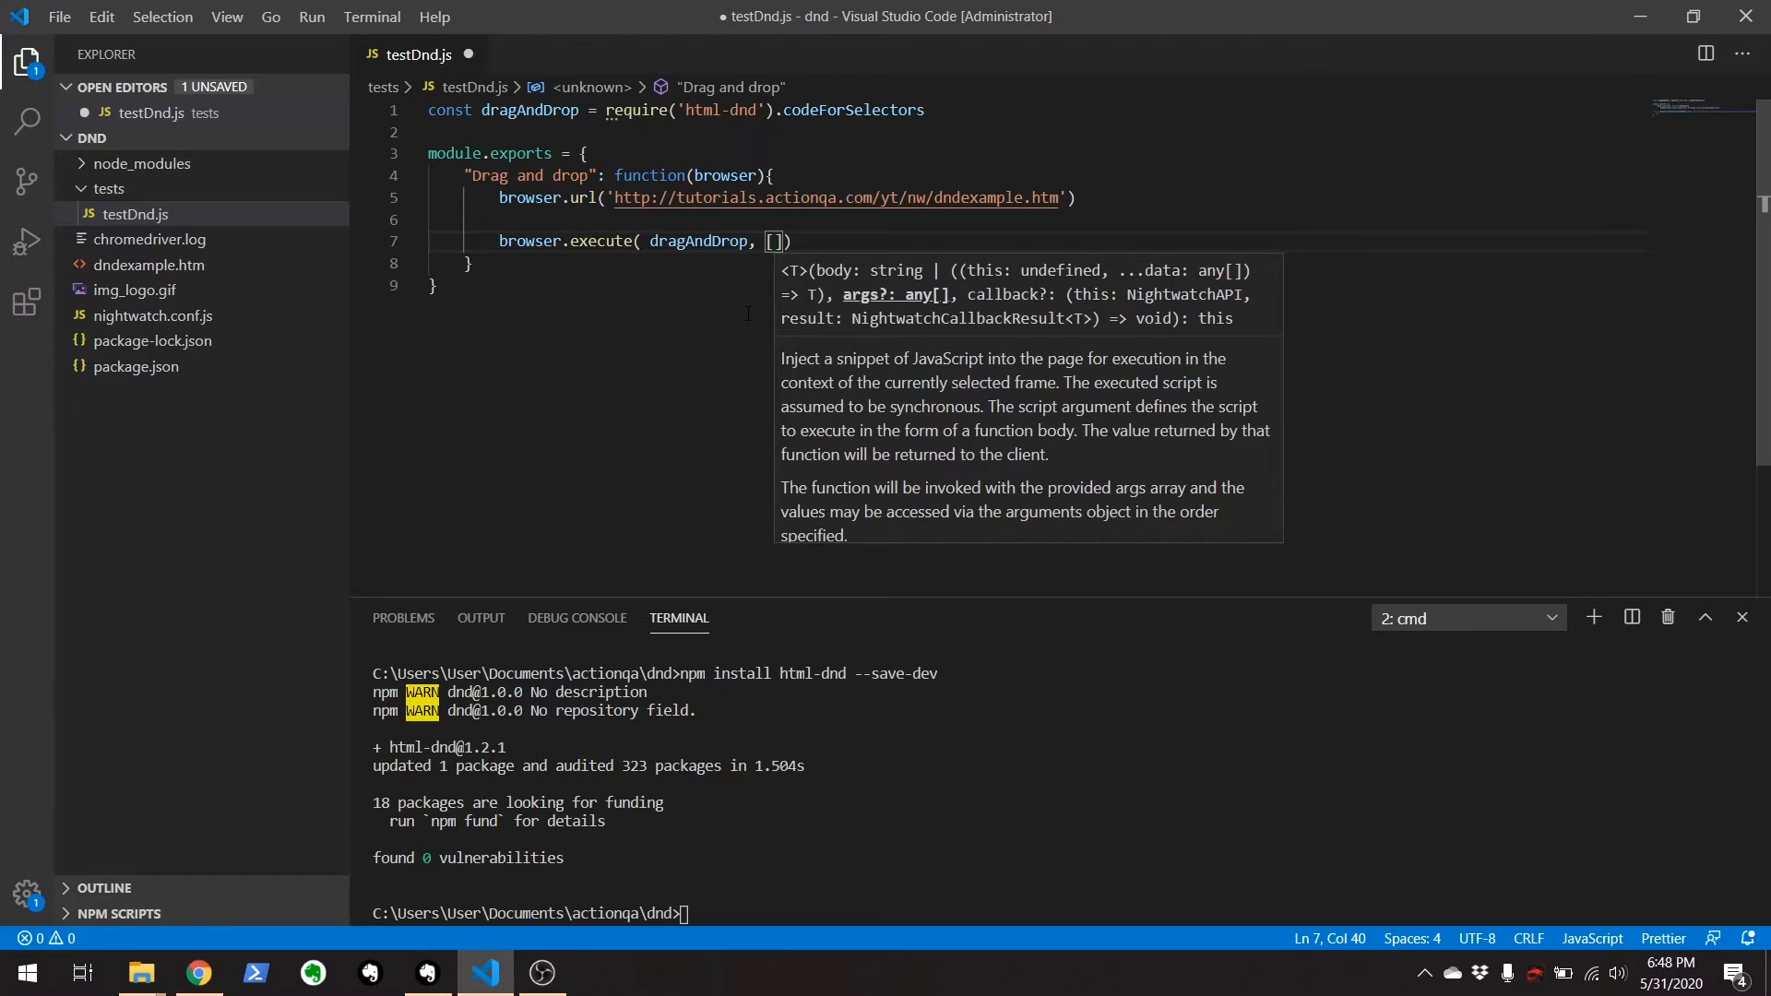
Enter '#drag1' as the first selector in the browser.execute array.
{"action": "type", "text": "'"}
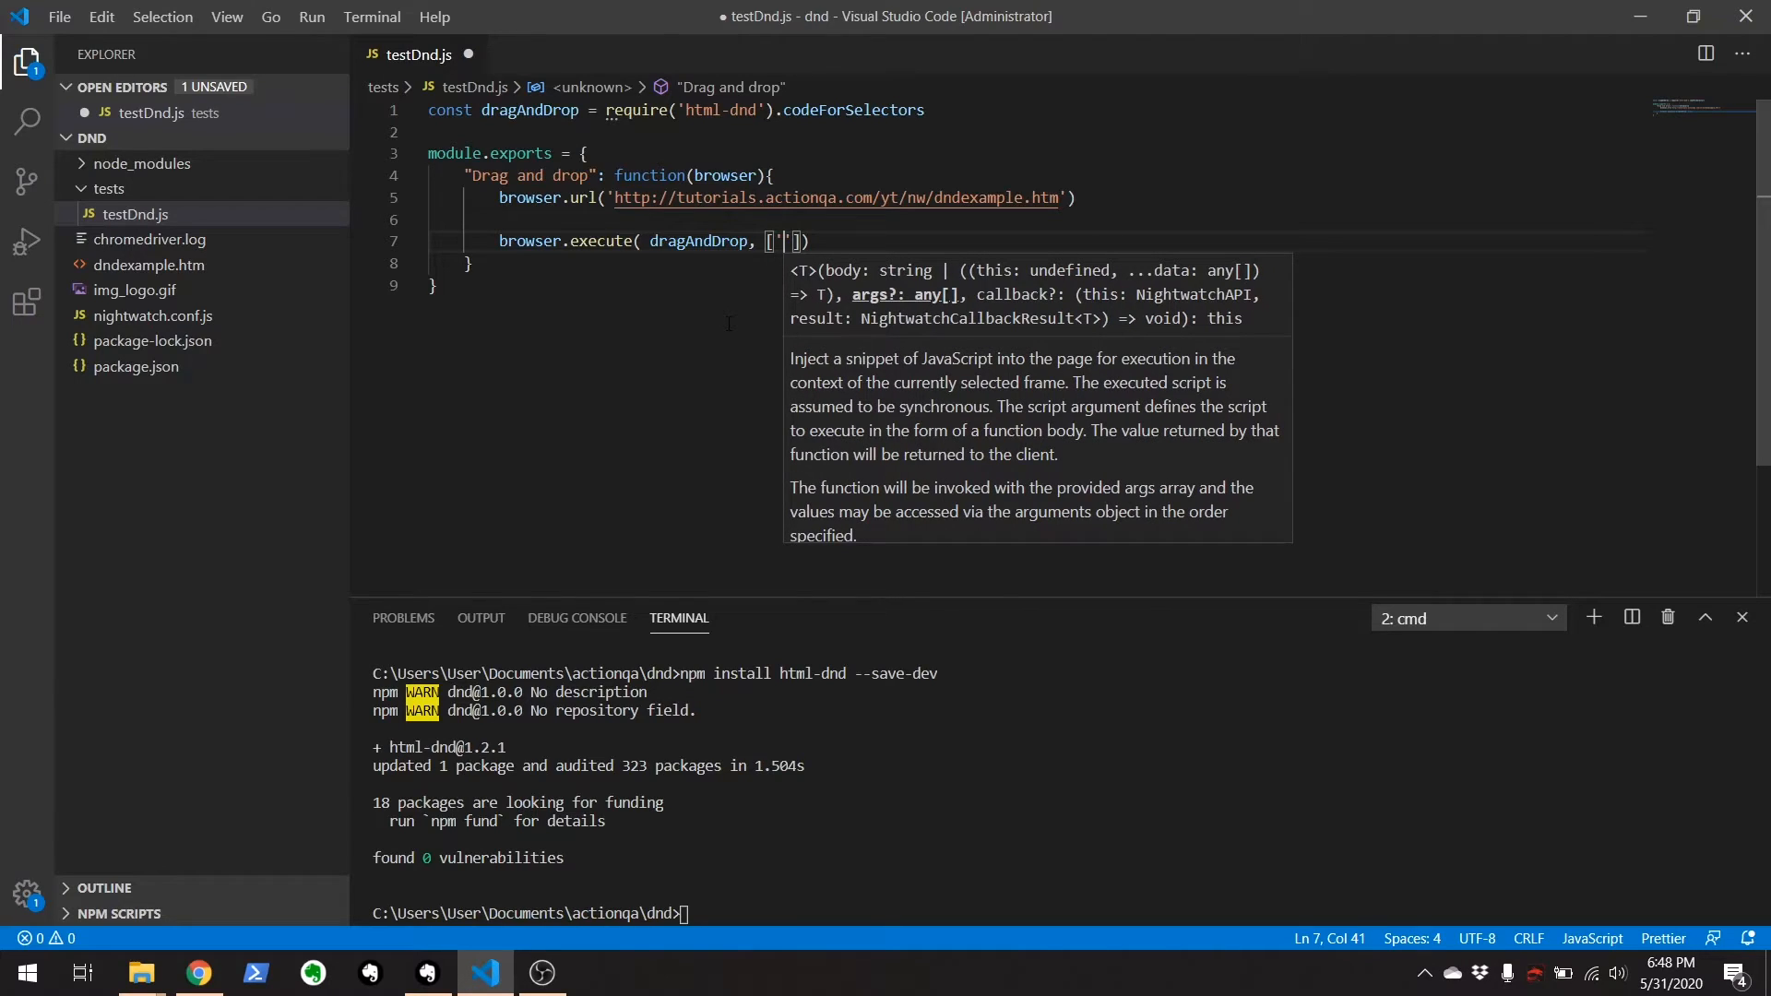
{"action": "type", "text": "#drag1"}
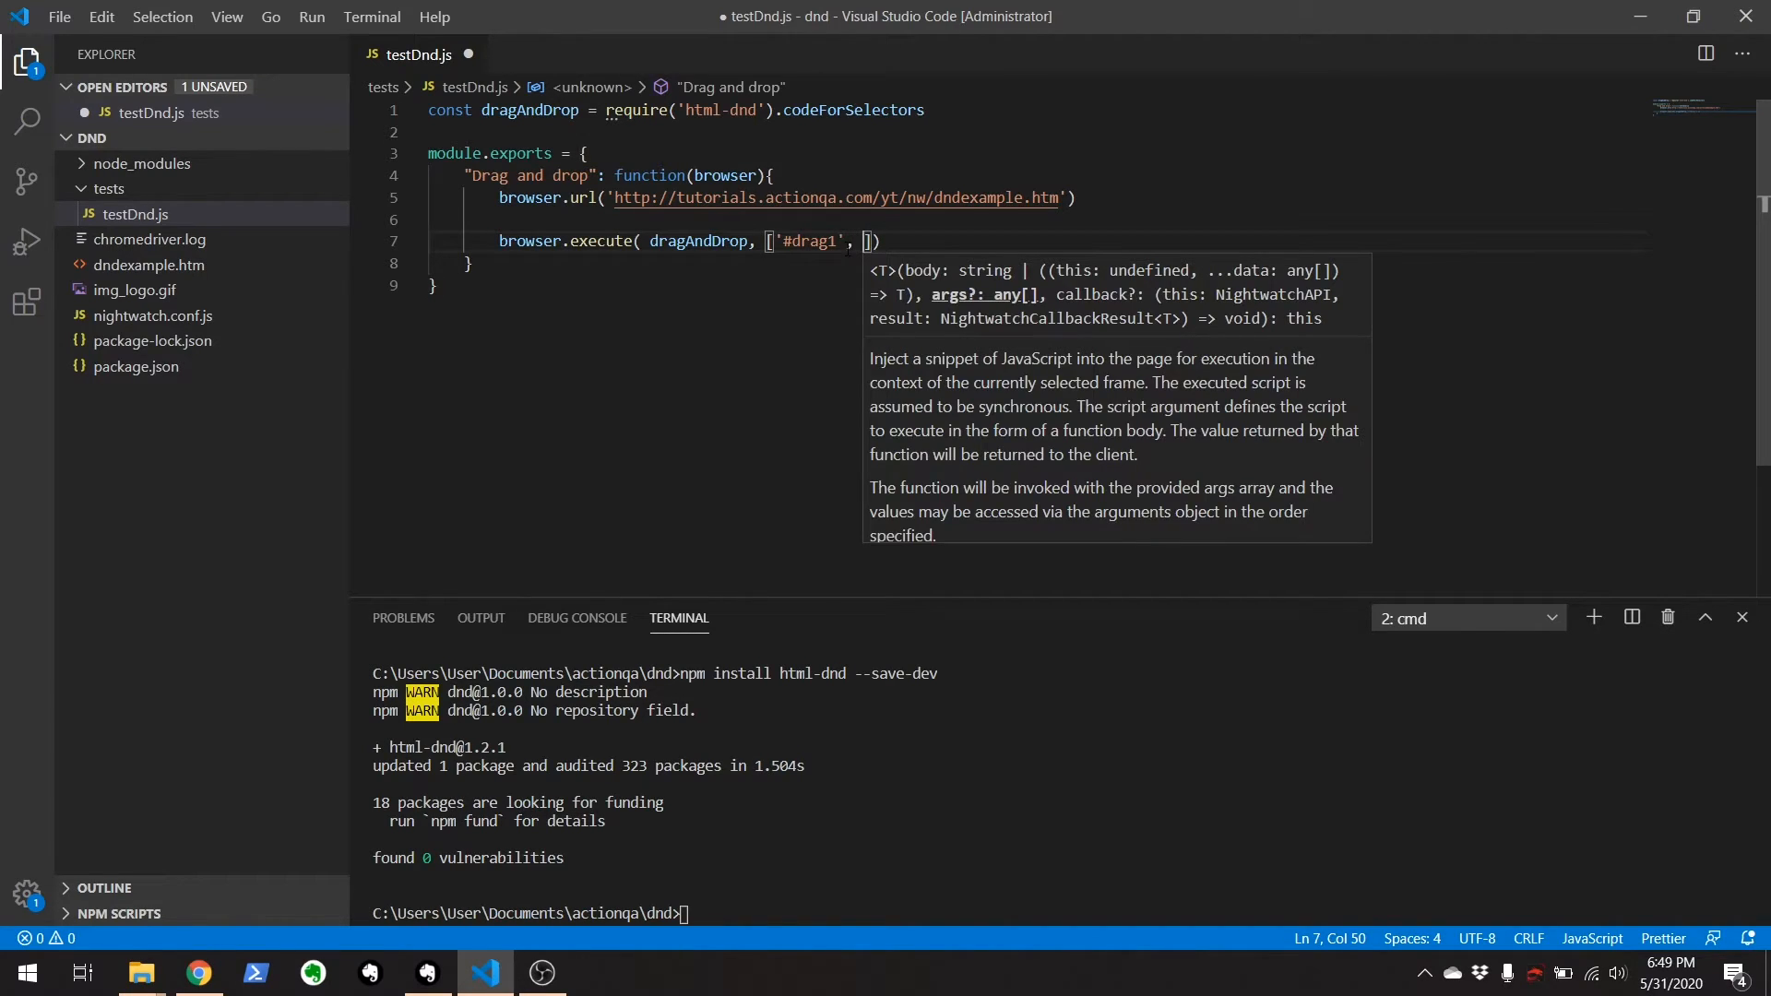
{"action": "left_click", "coordinate": [198, 971]}
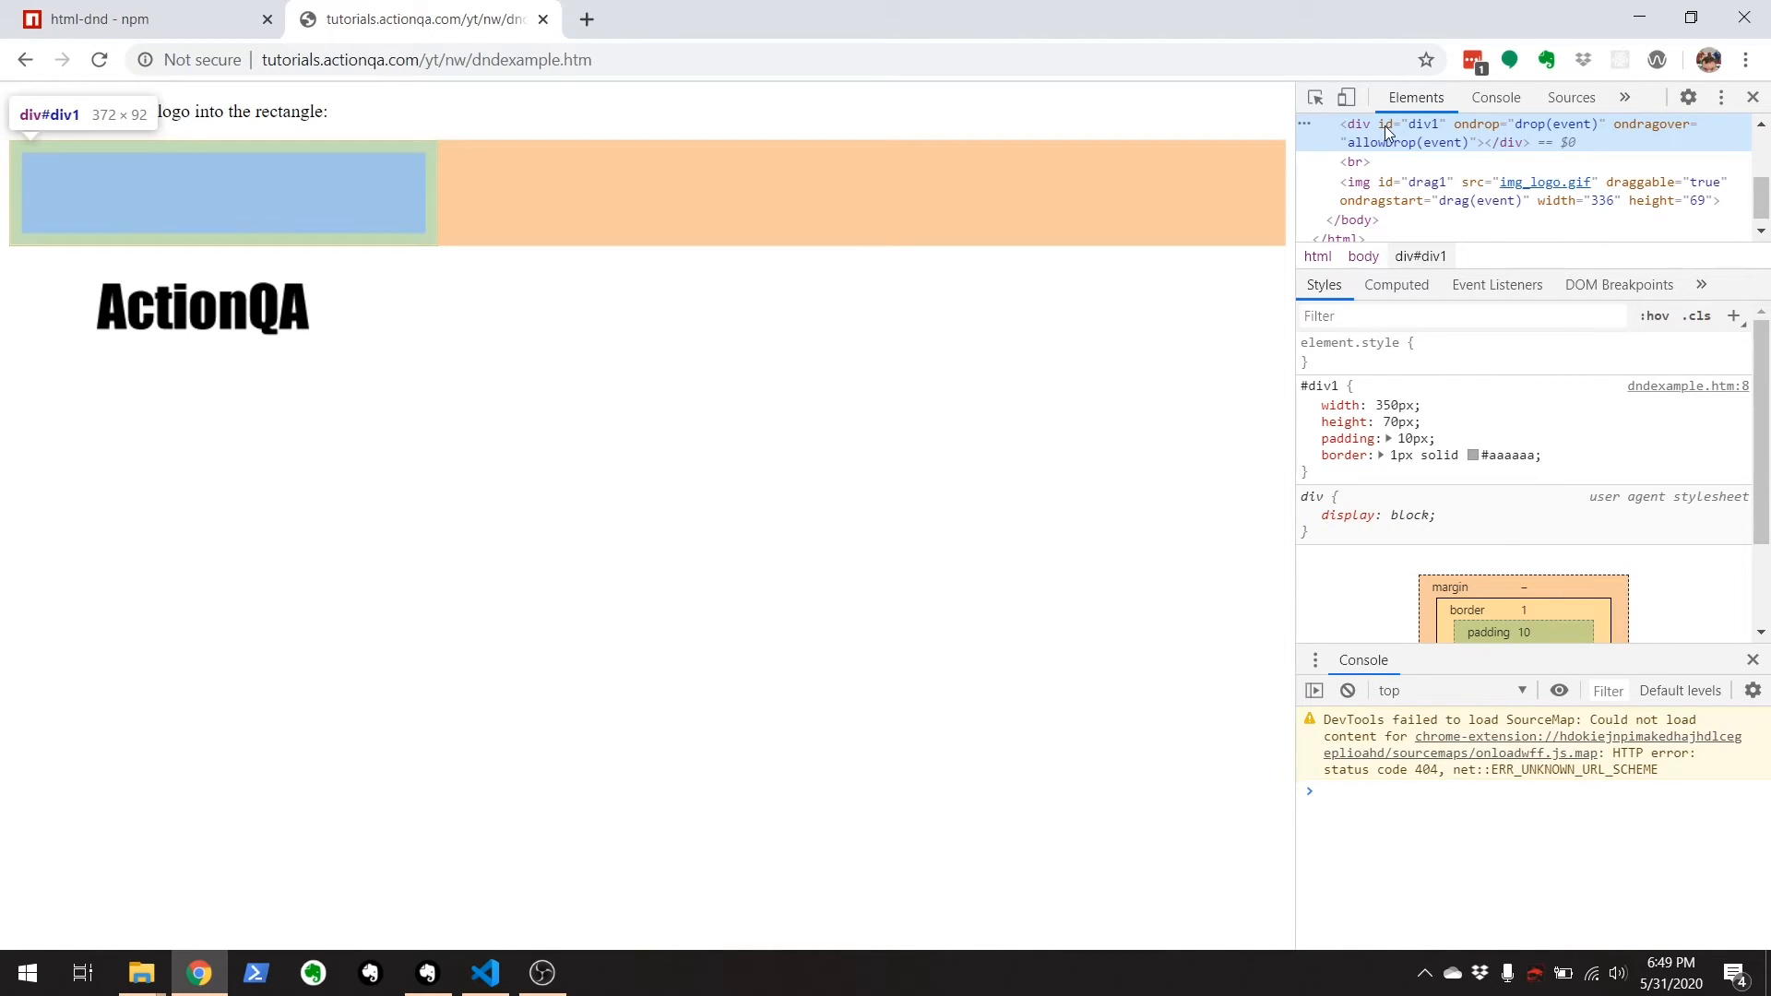
Inspect the drop rectangle to confirm its id is div1, then return to testDnd.js.
{"action": "right_click", "coordinate": [1389, 133]}
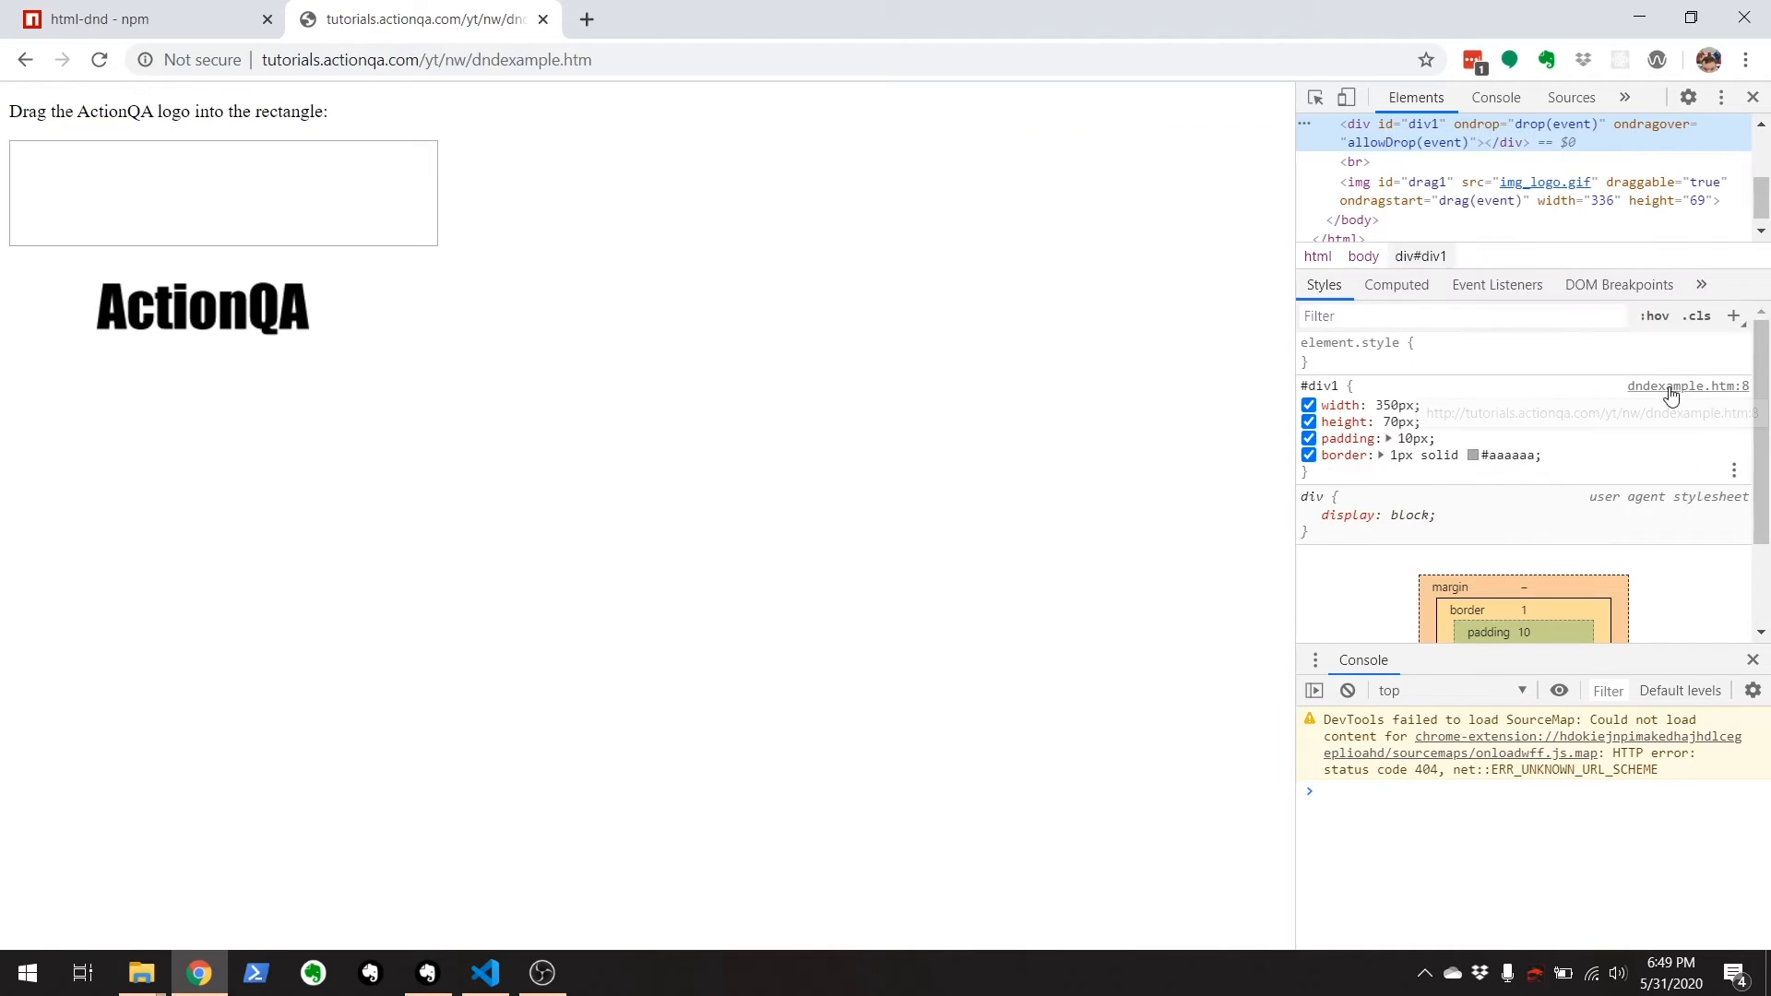
{"action": "left_click", "coordinate": [486, 971]}
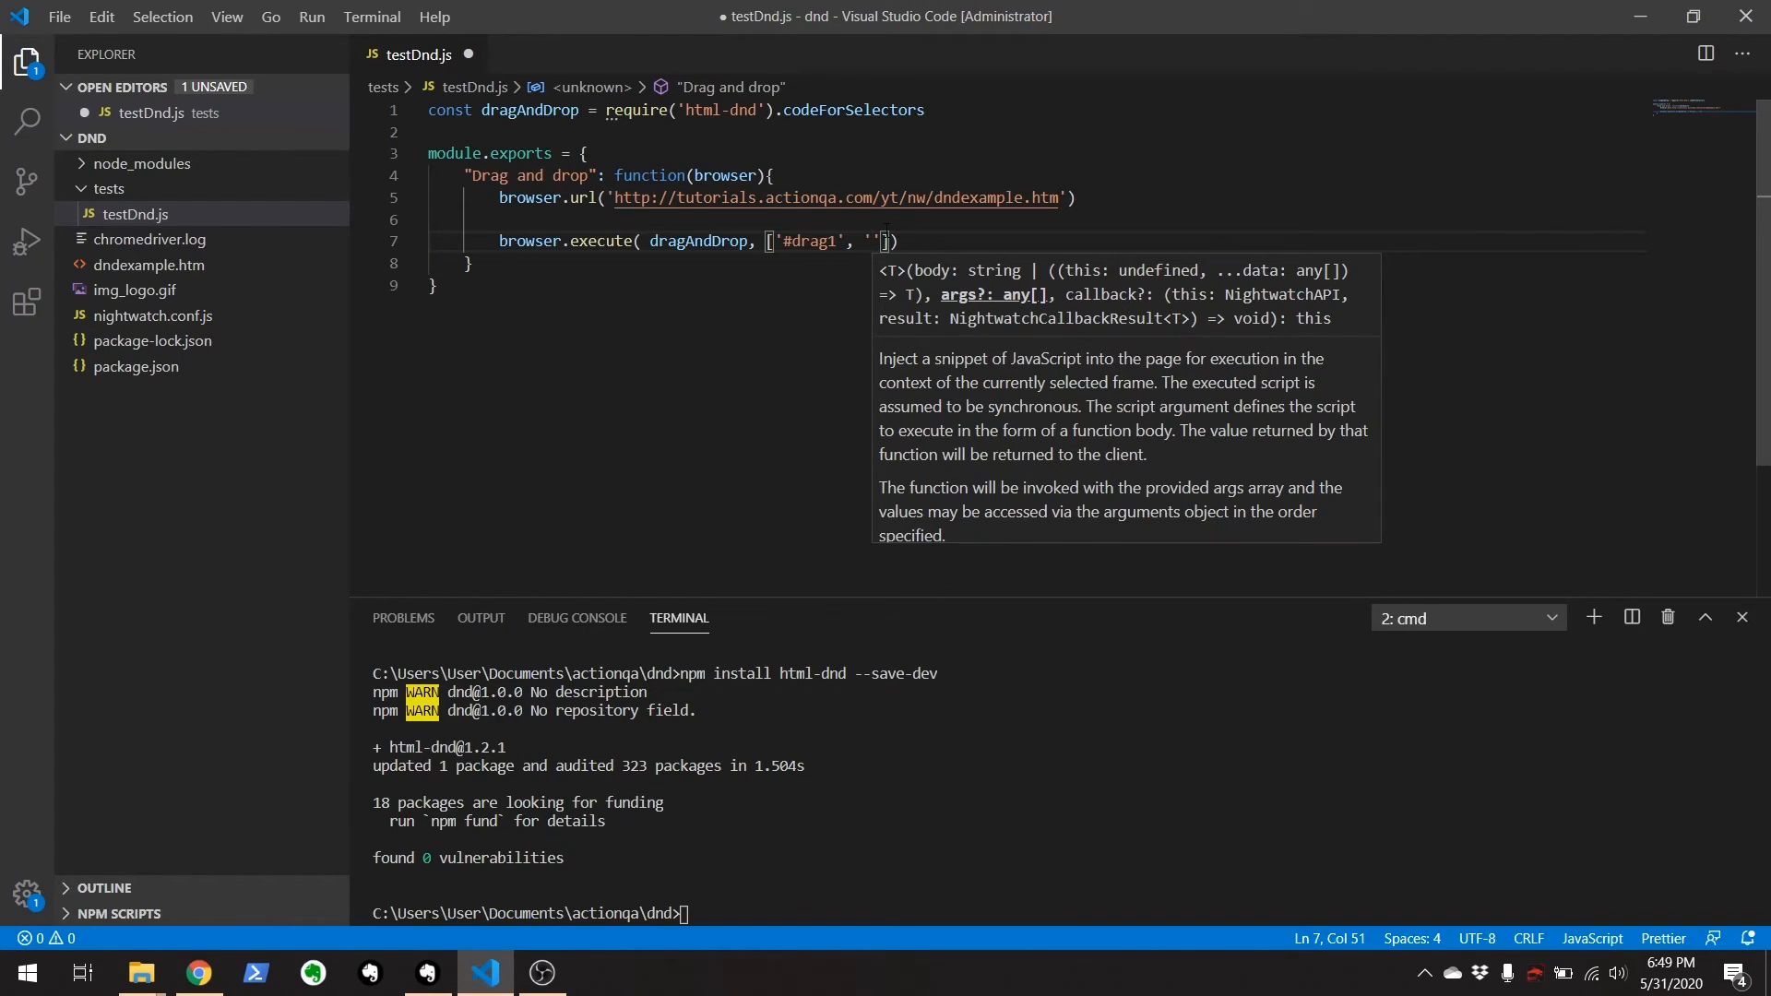
Add '#div1' as the second selector, append browser.end(), and save testDnd.js.
{"action": "type", "text": "#div1"}
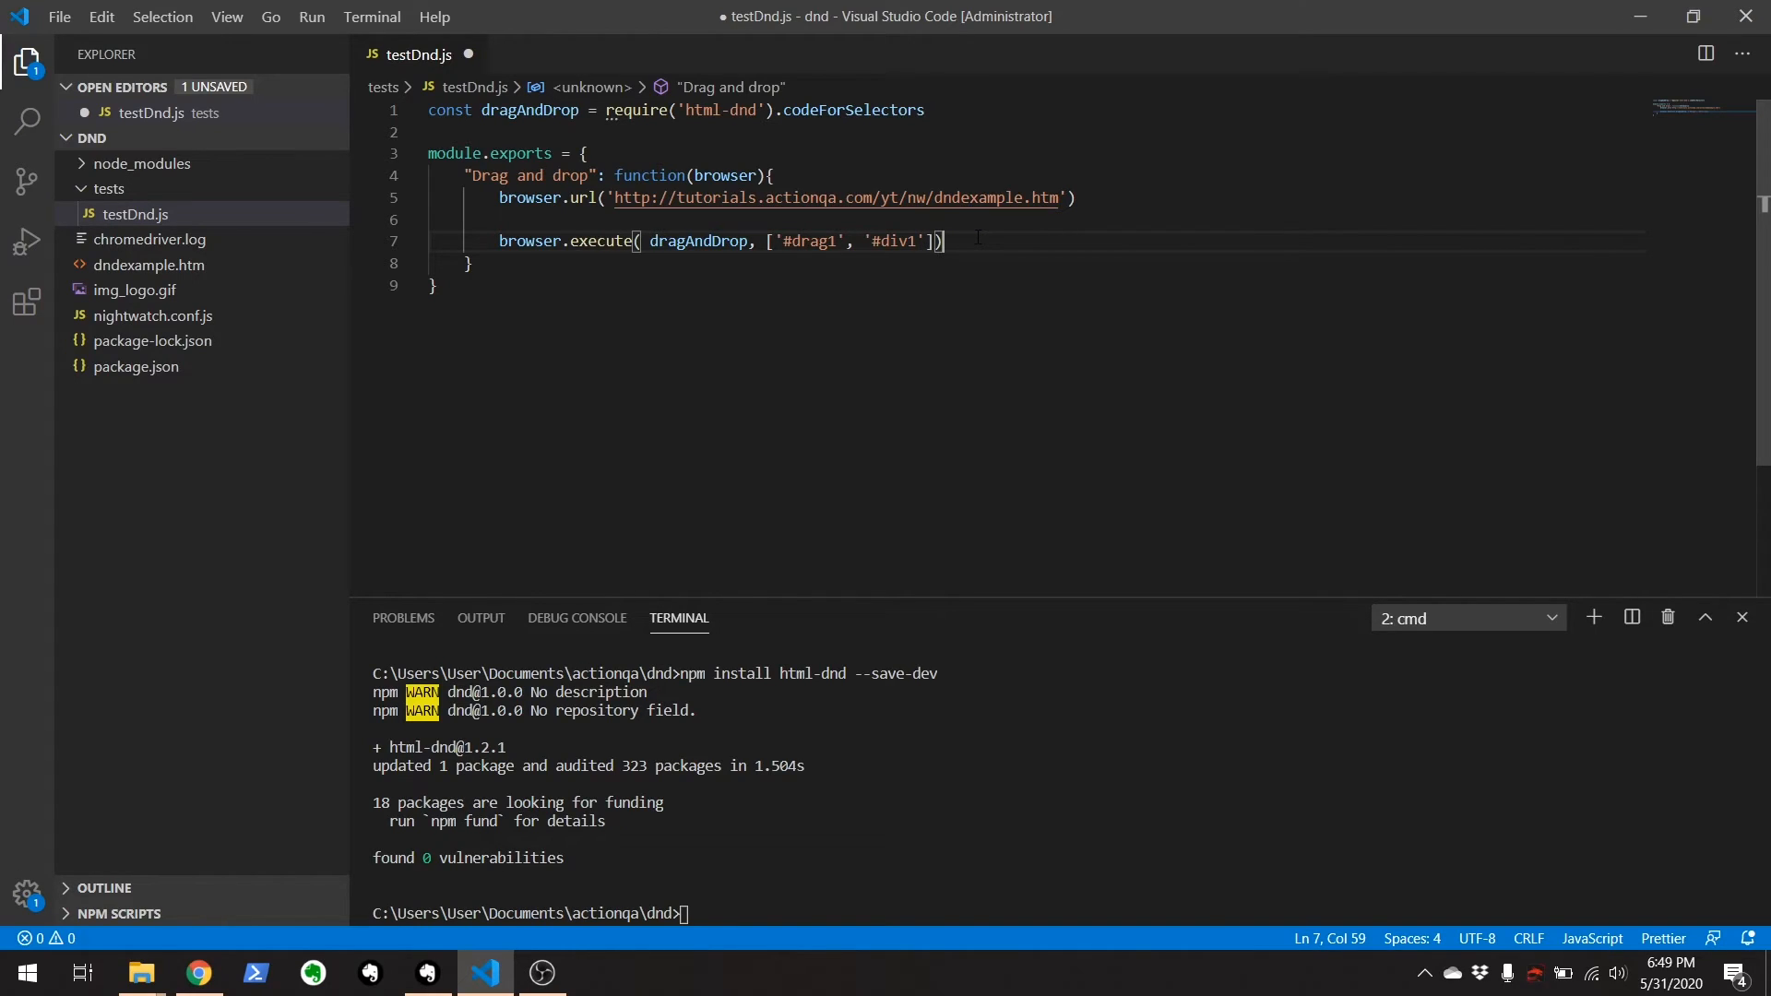
{"action": "key", "text": "ctrl+s"}
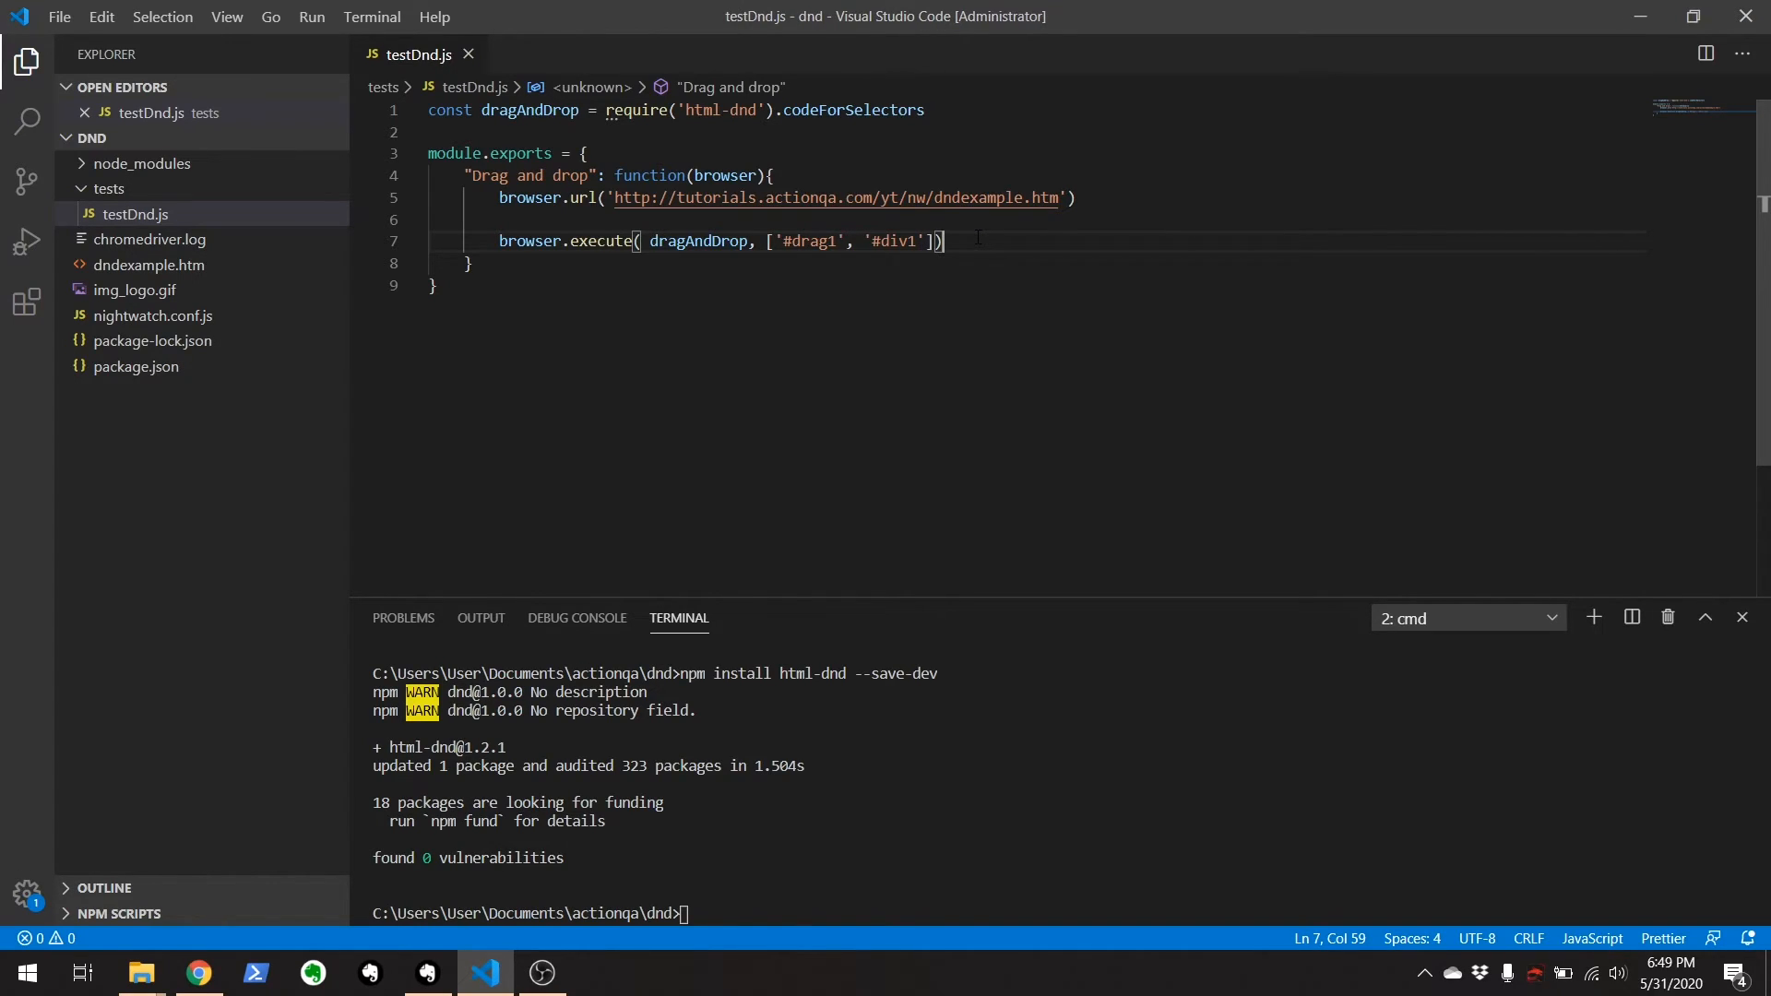
{"action": "type", "text": "browse"}
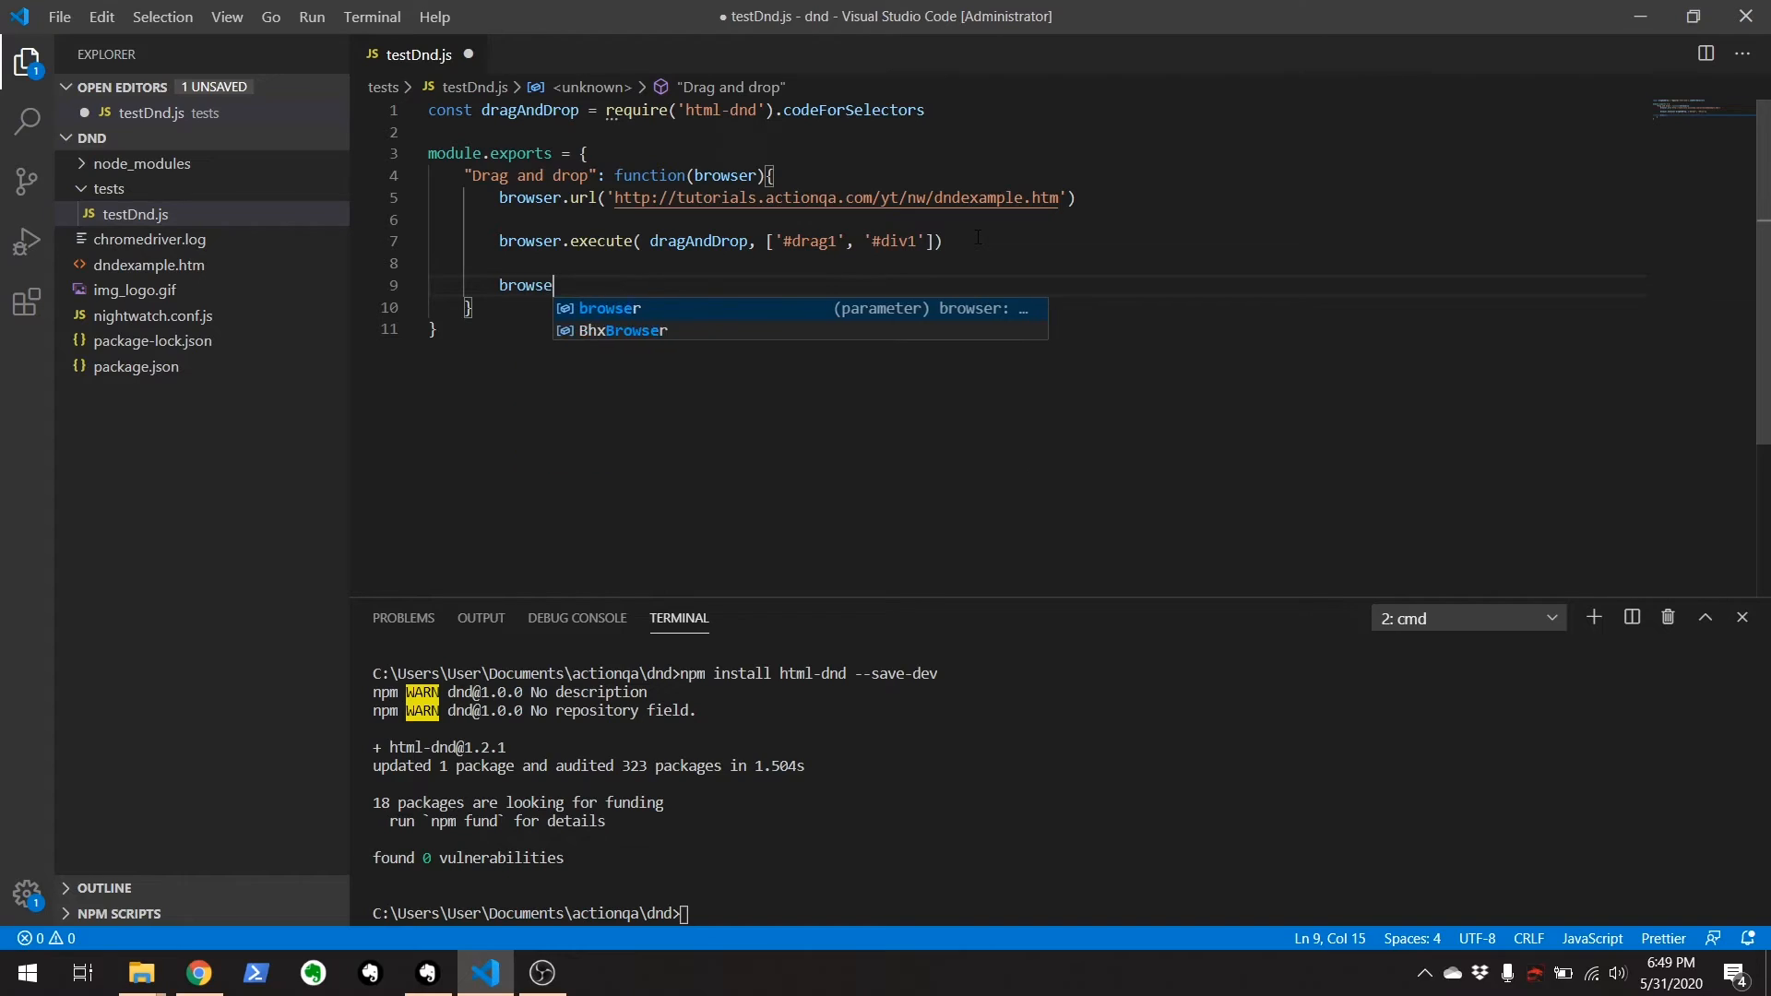
{"action": "type", "text": ".end()"}
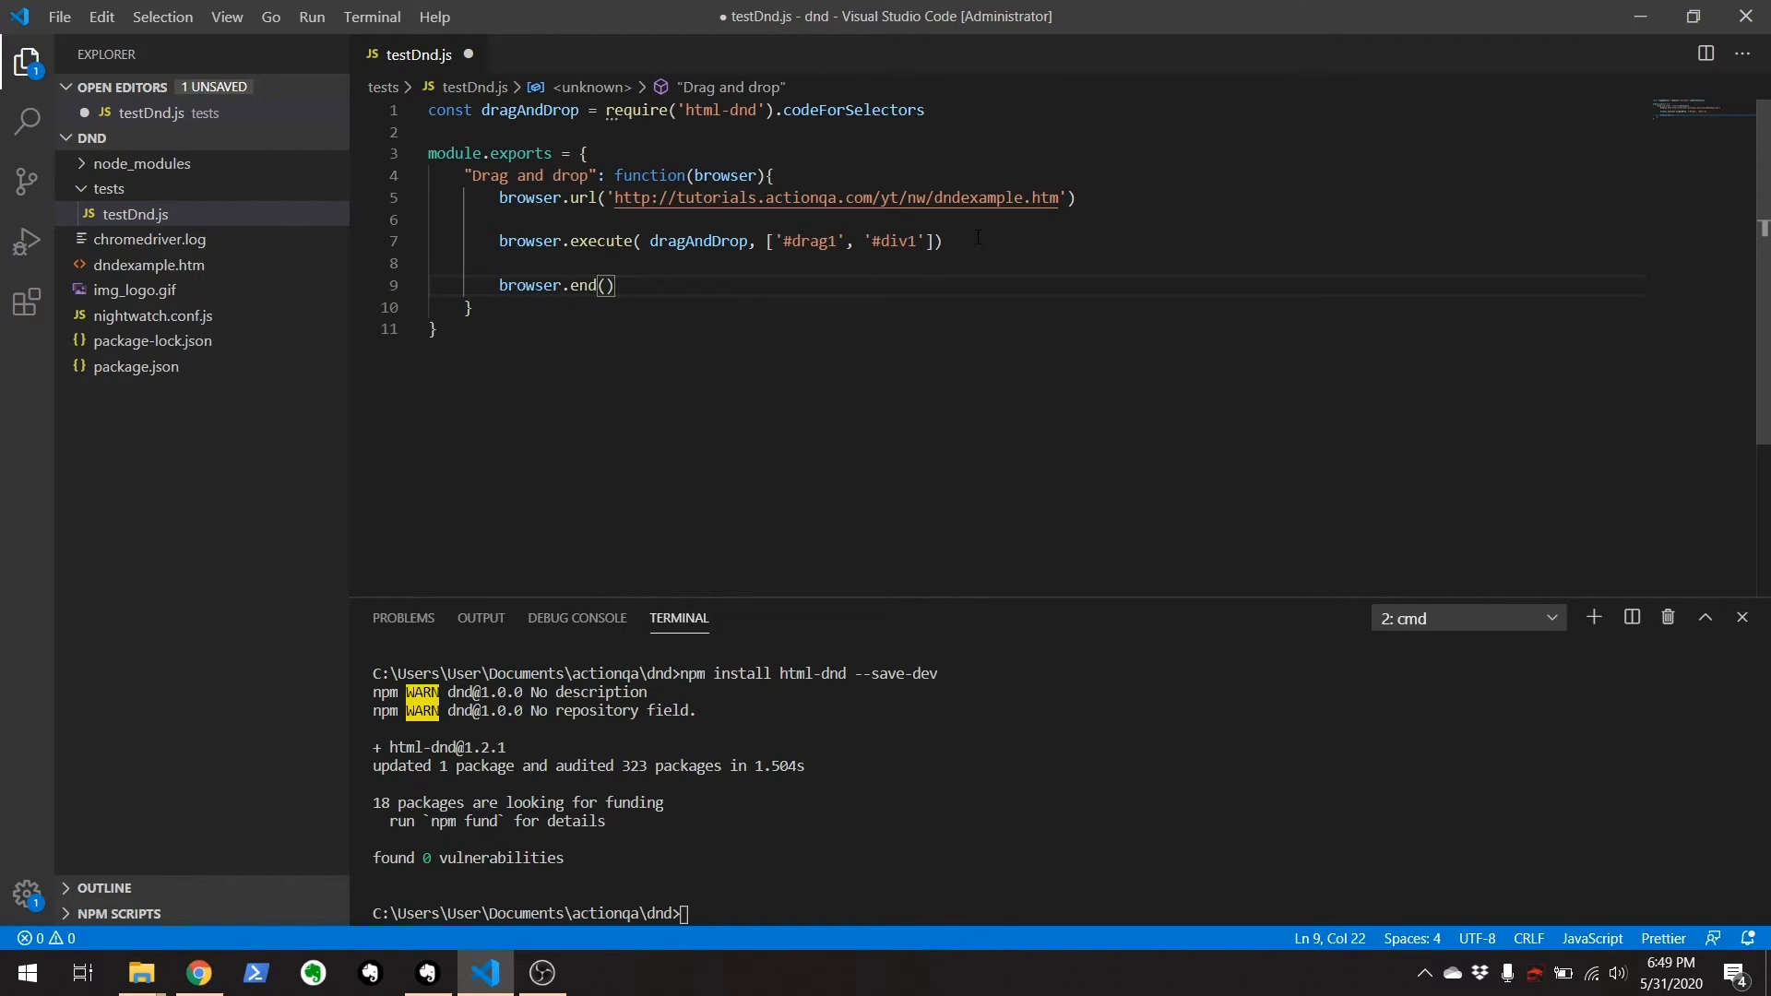
{"action": "key", "text": "ctrl+s"}
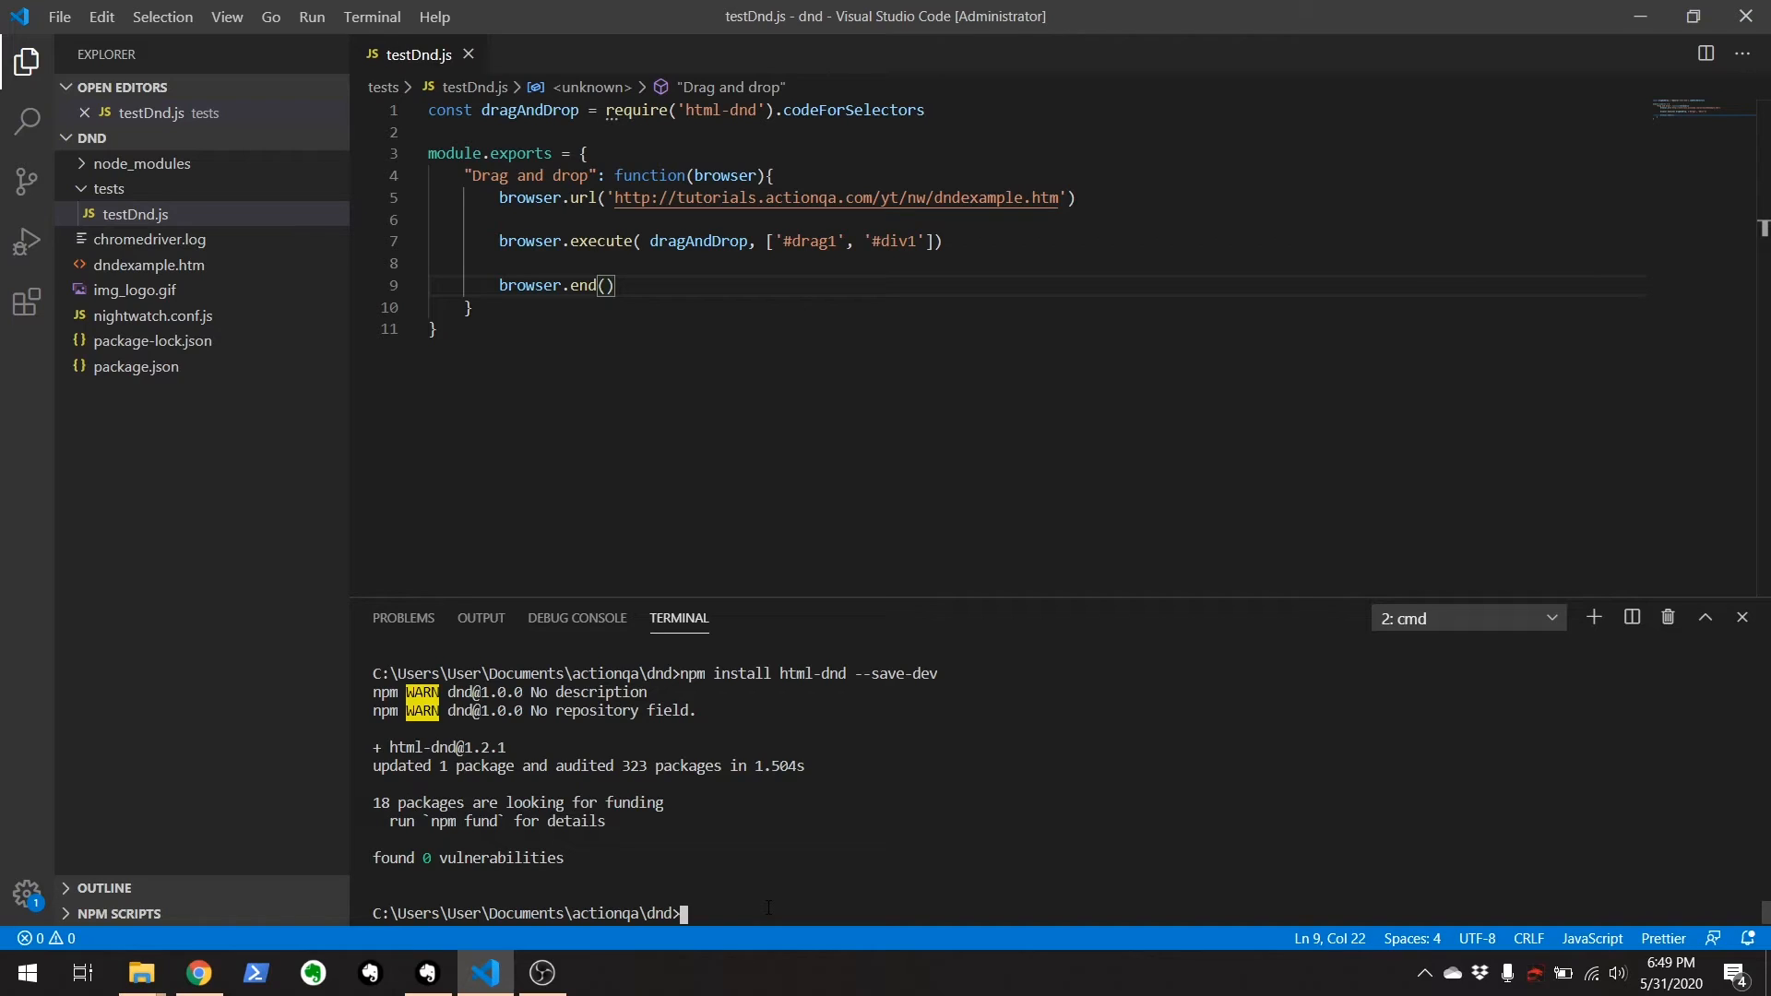
Run npx nightwatch -e chrome from the integrated terminal.
{"action": "type", "text": "npx"}
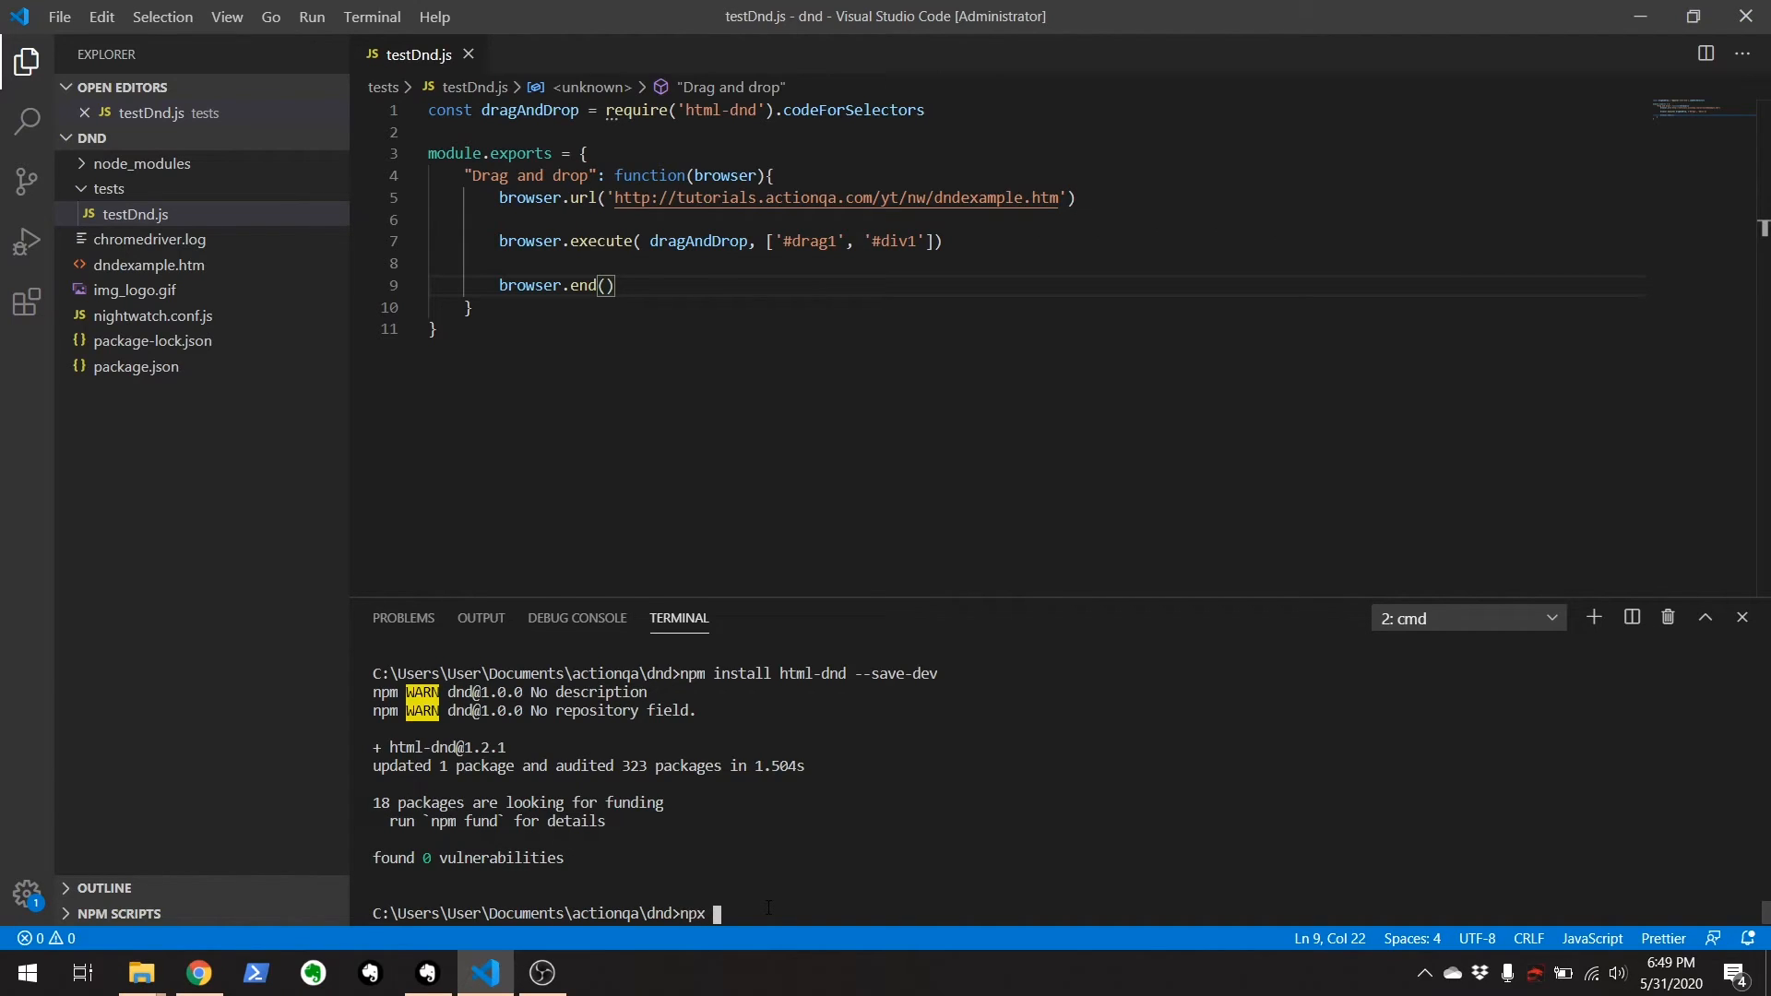
{"action": "type", "text": "nightwat"}
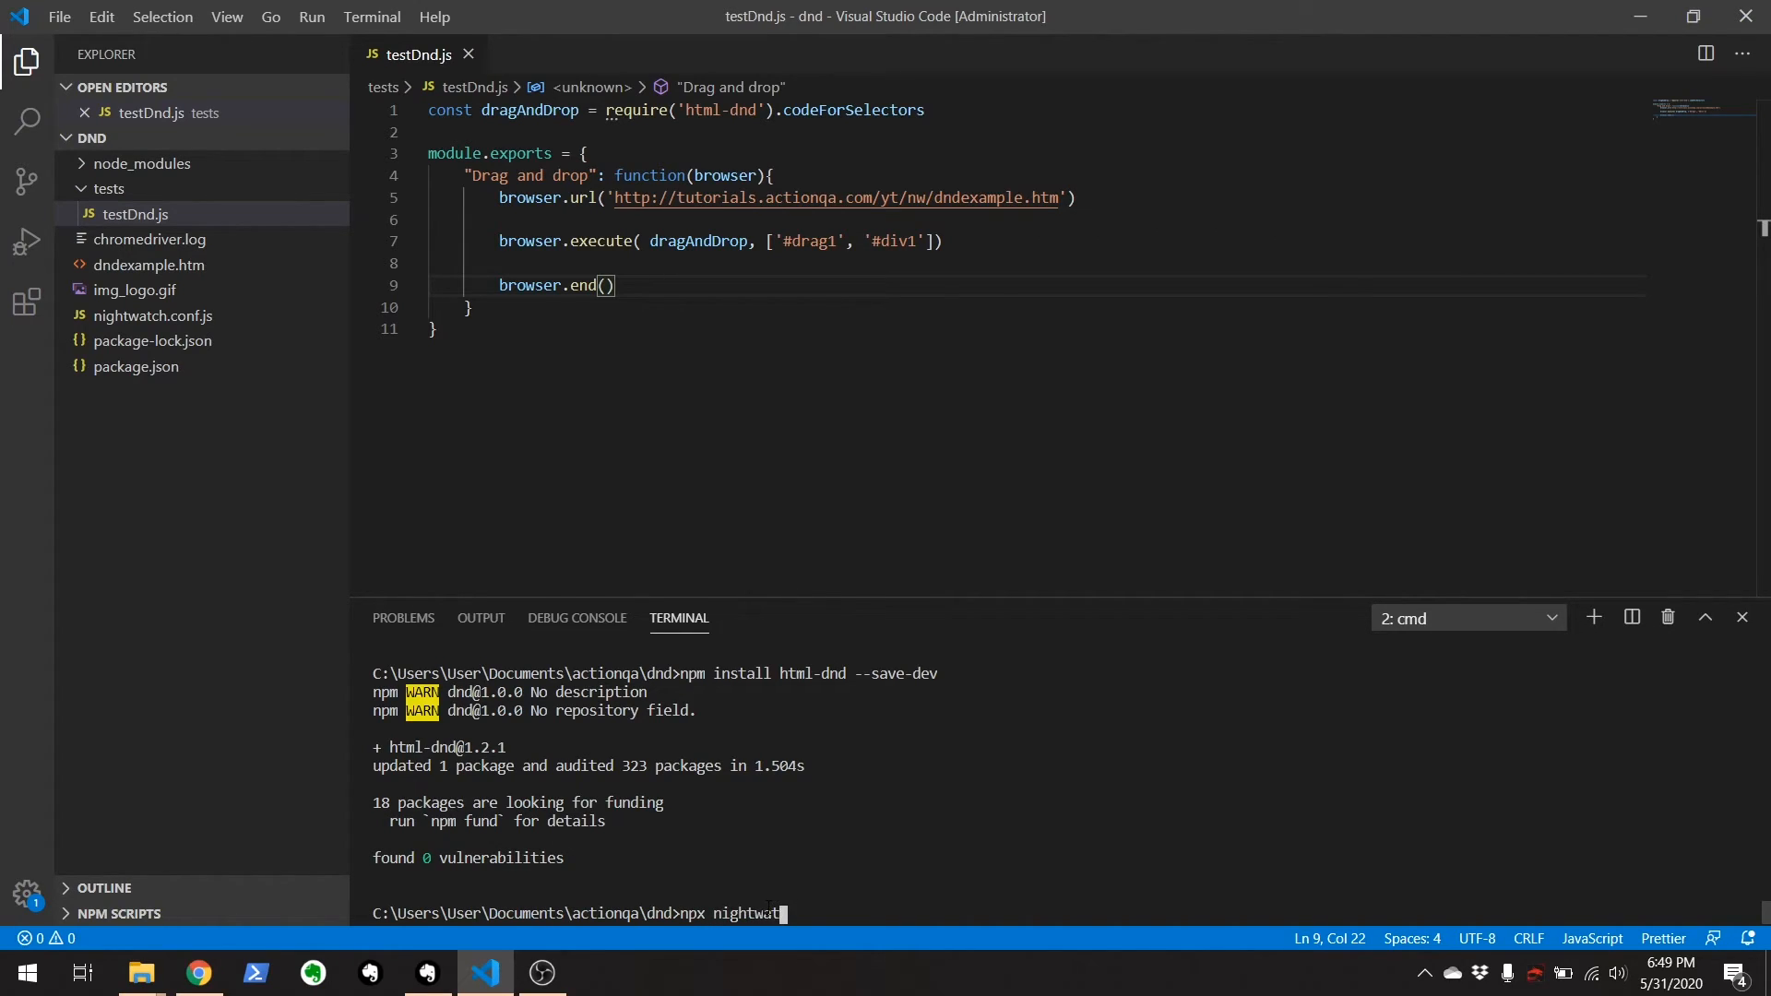
{"action": "type", "text": "ch"}
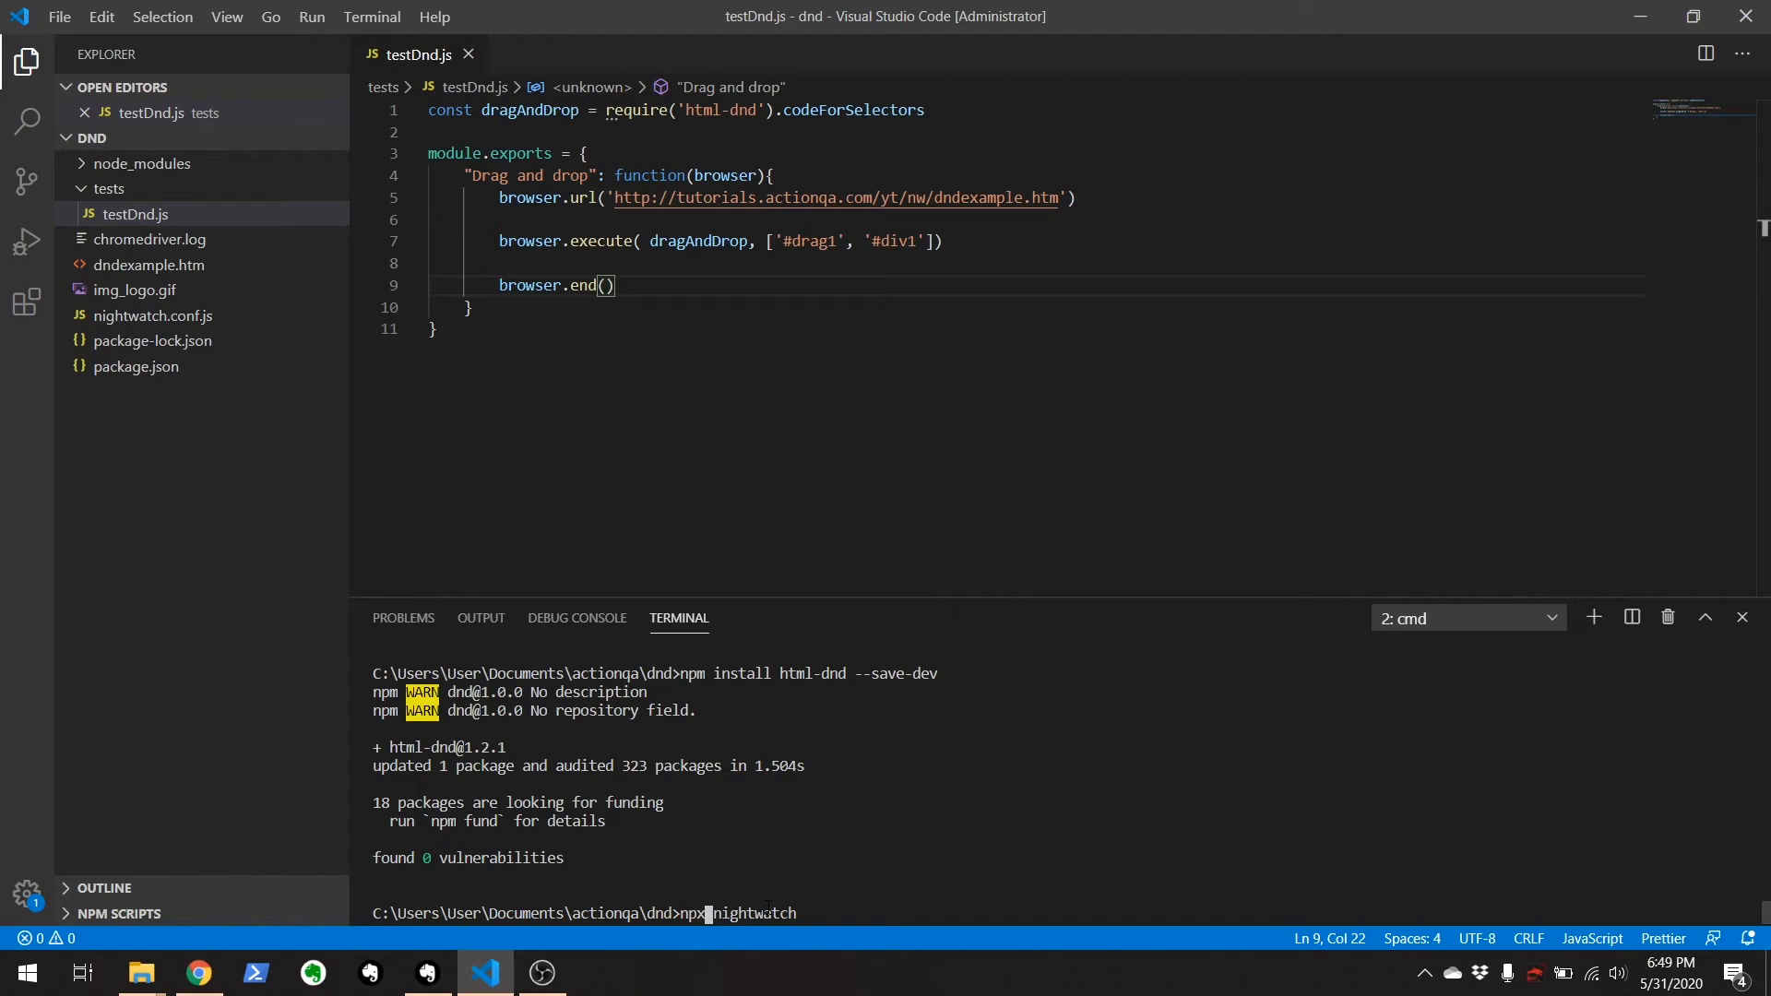
{"action": "type", "text": "m"}
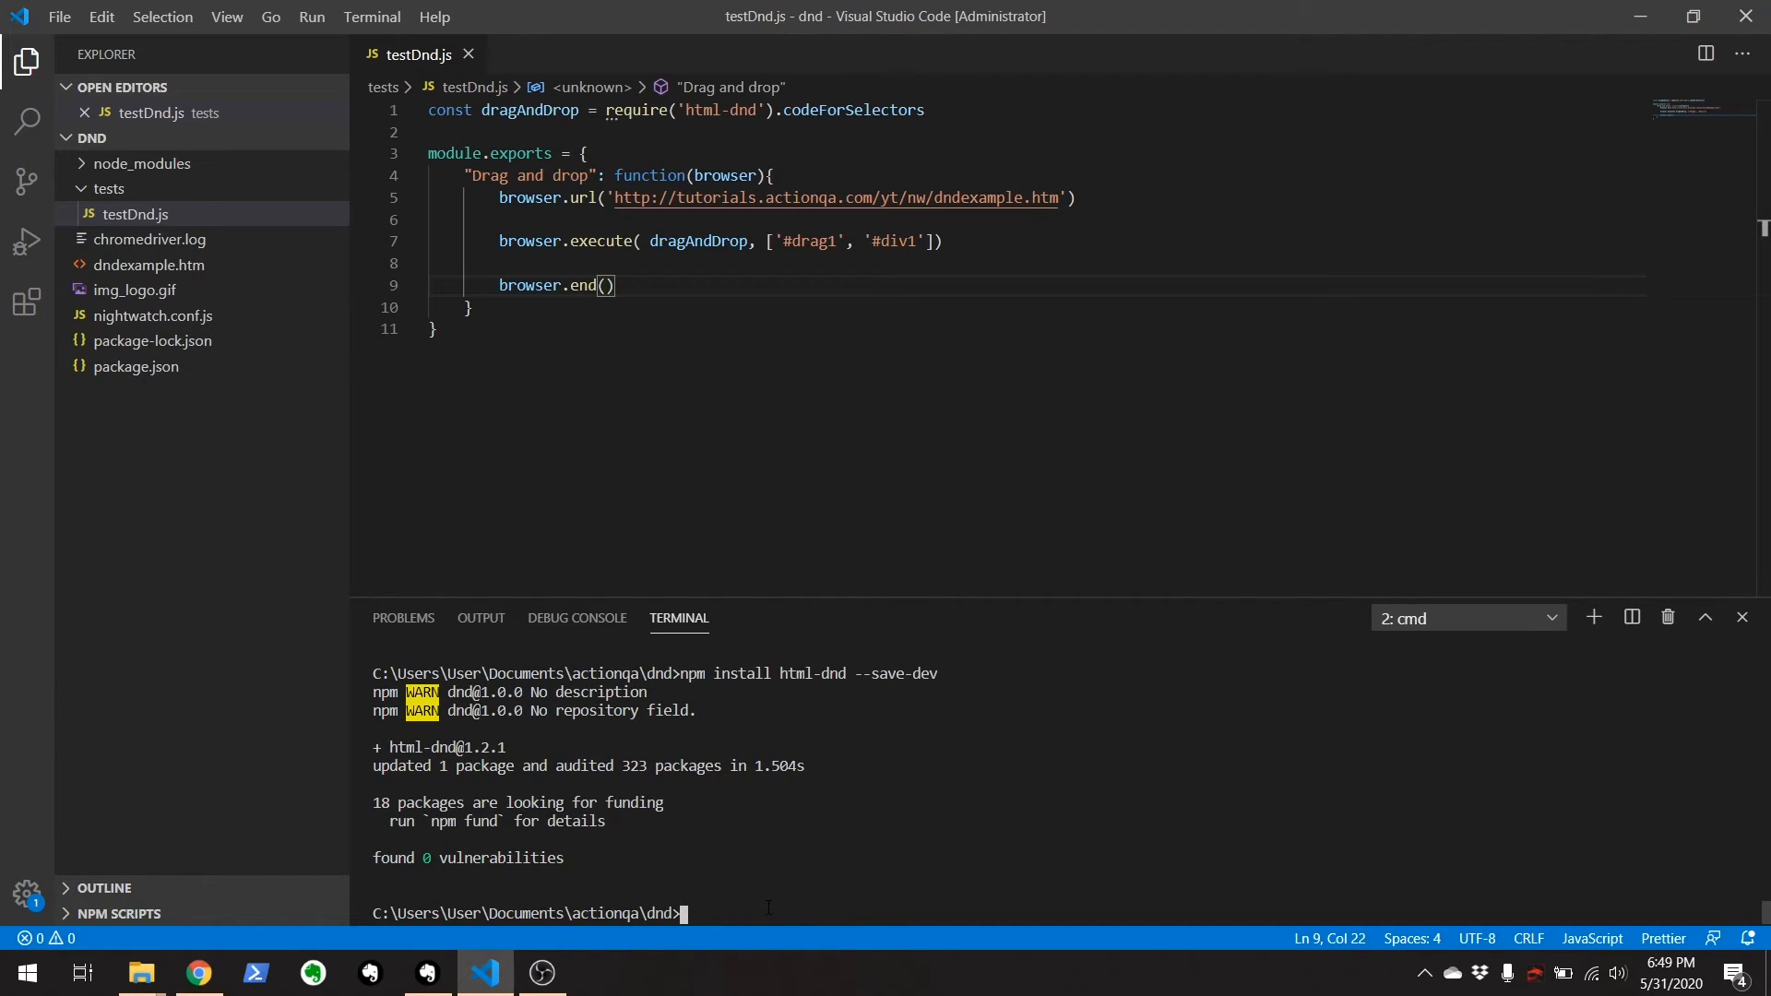
{"action": "type", "text": "node_mo"}
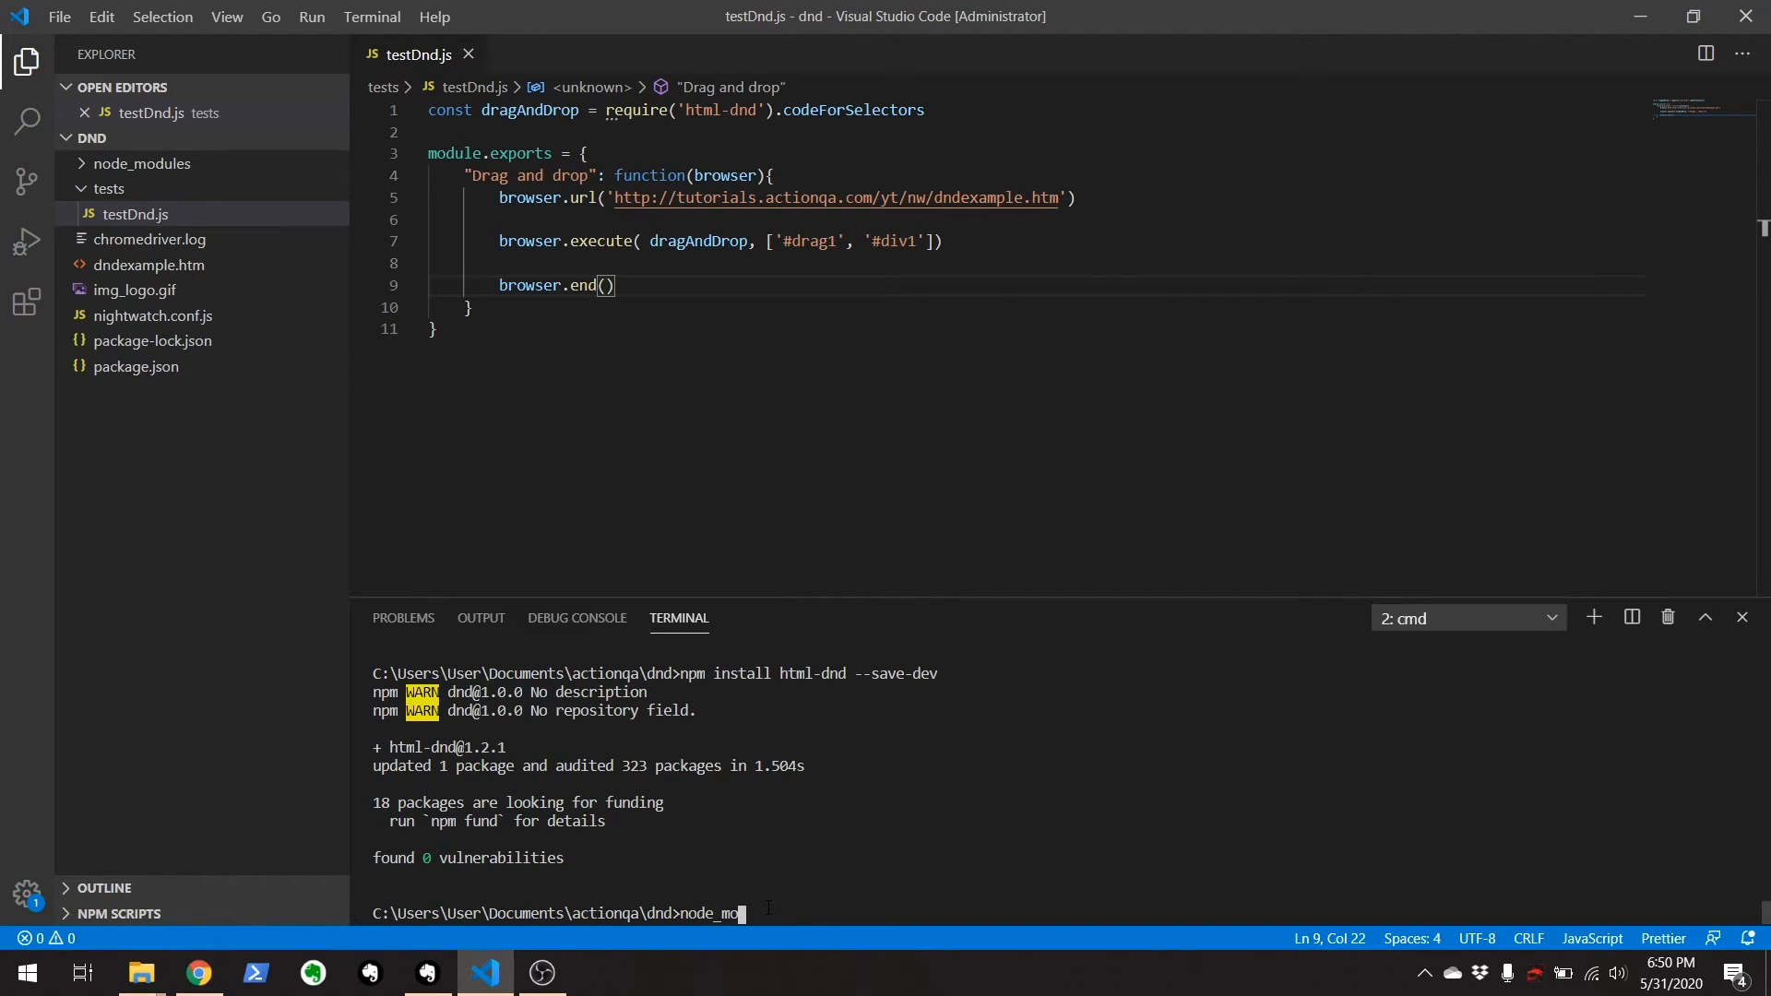
{"action": "type", "text": "dules\\.bin"}
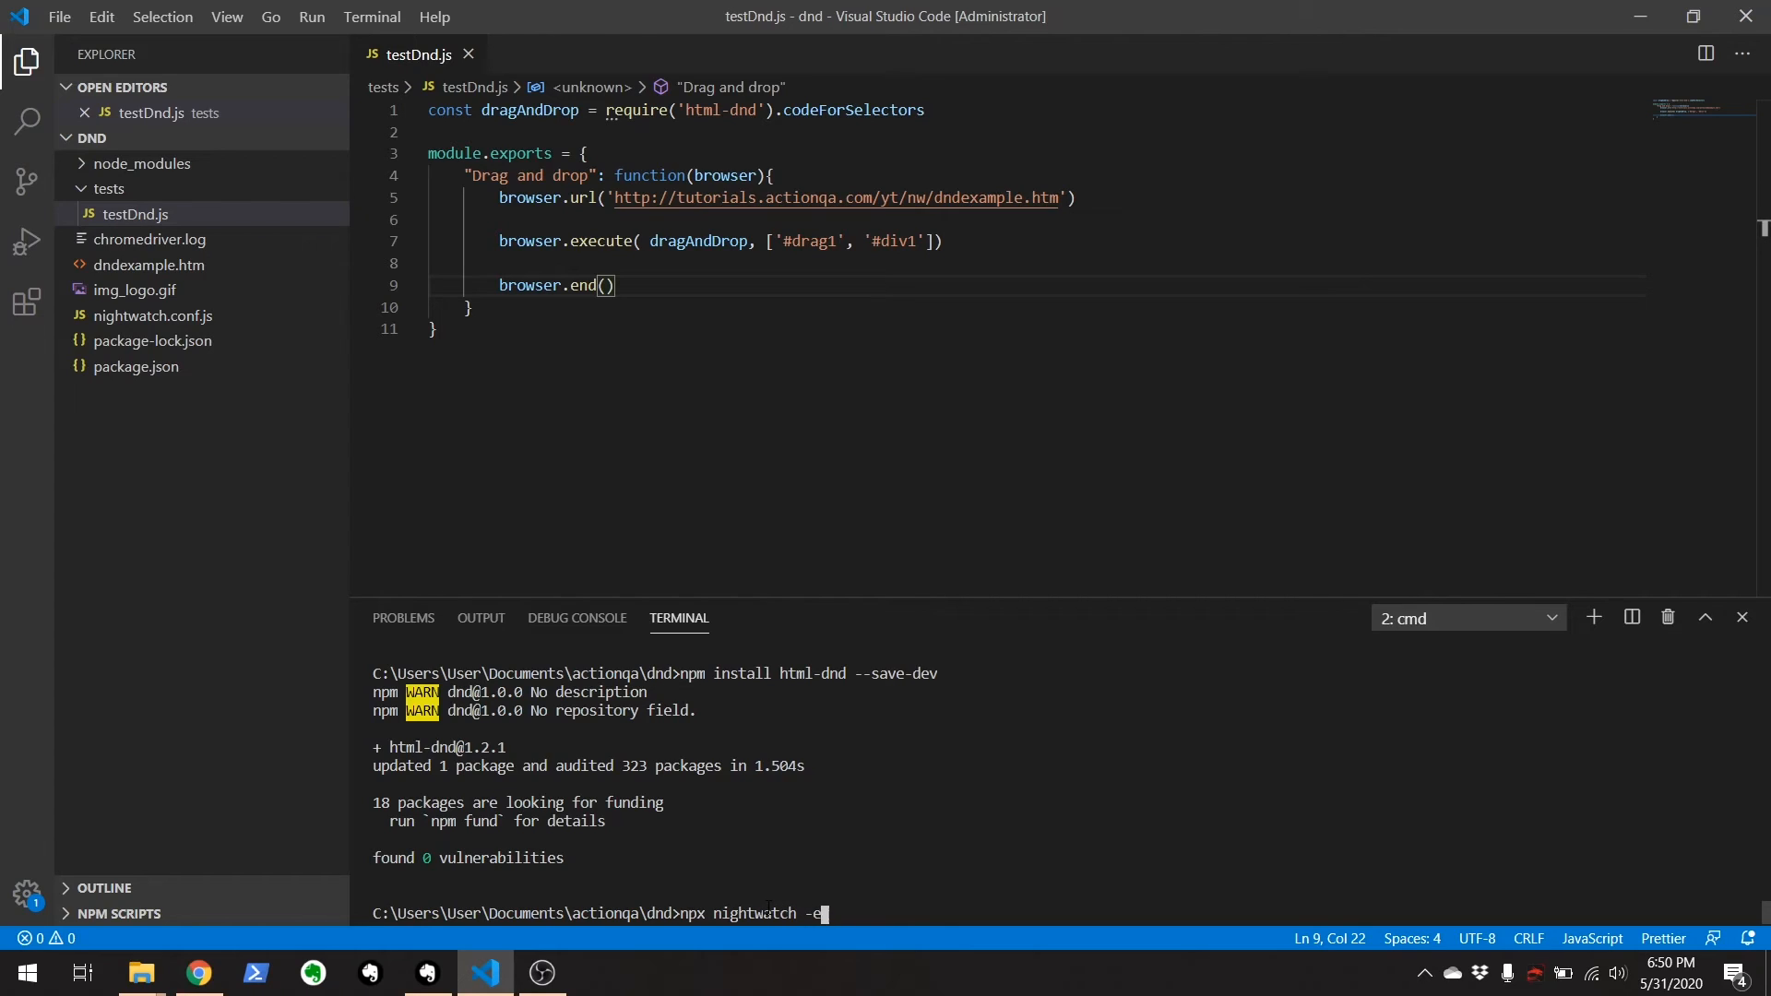
{"action": "type", "text": "chrome"}
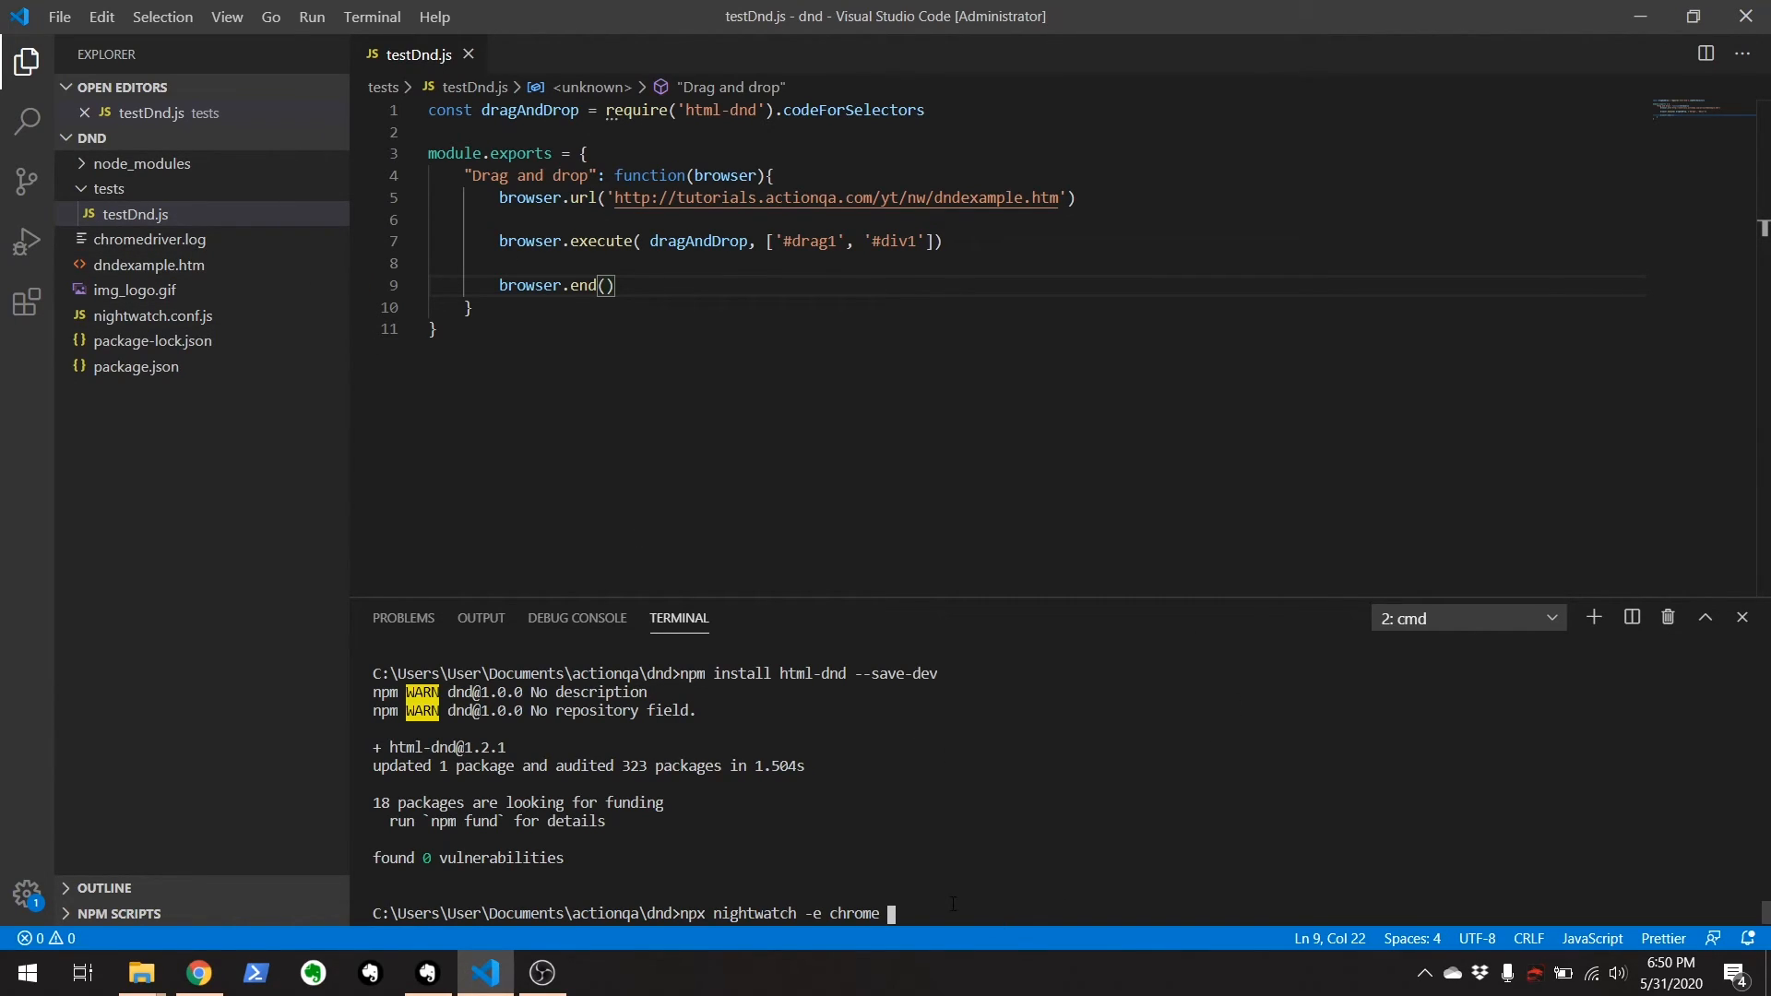
{"action": "key", "text": "Enter"}
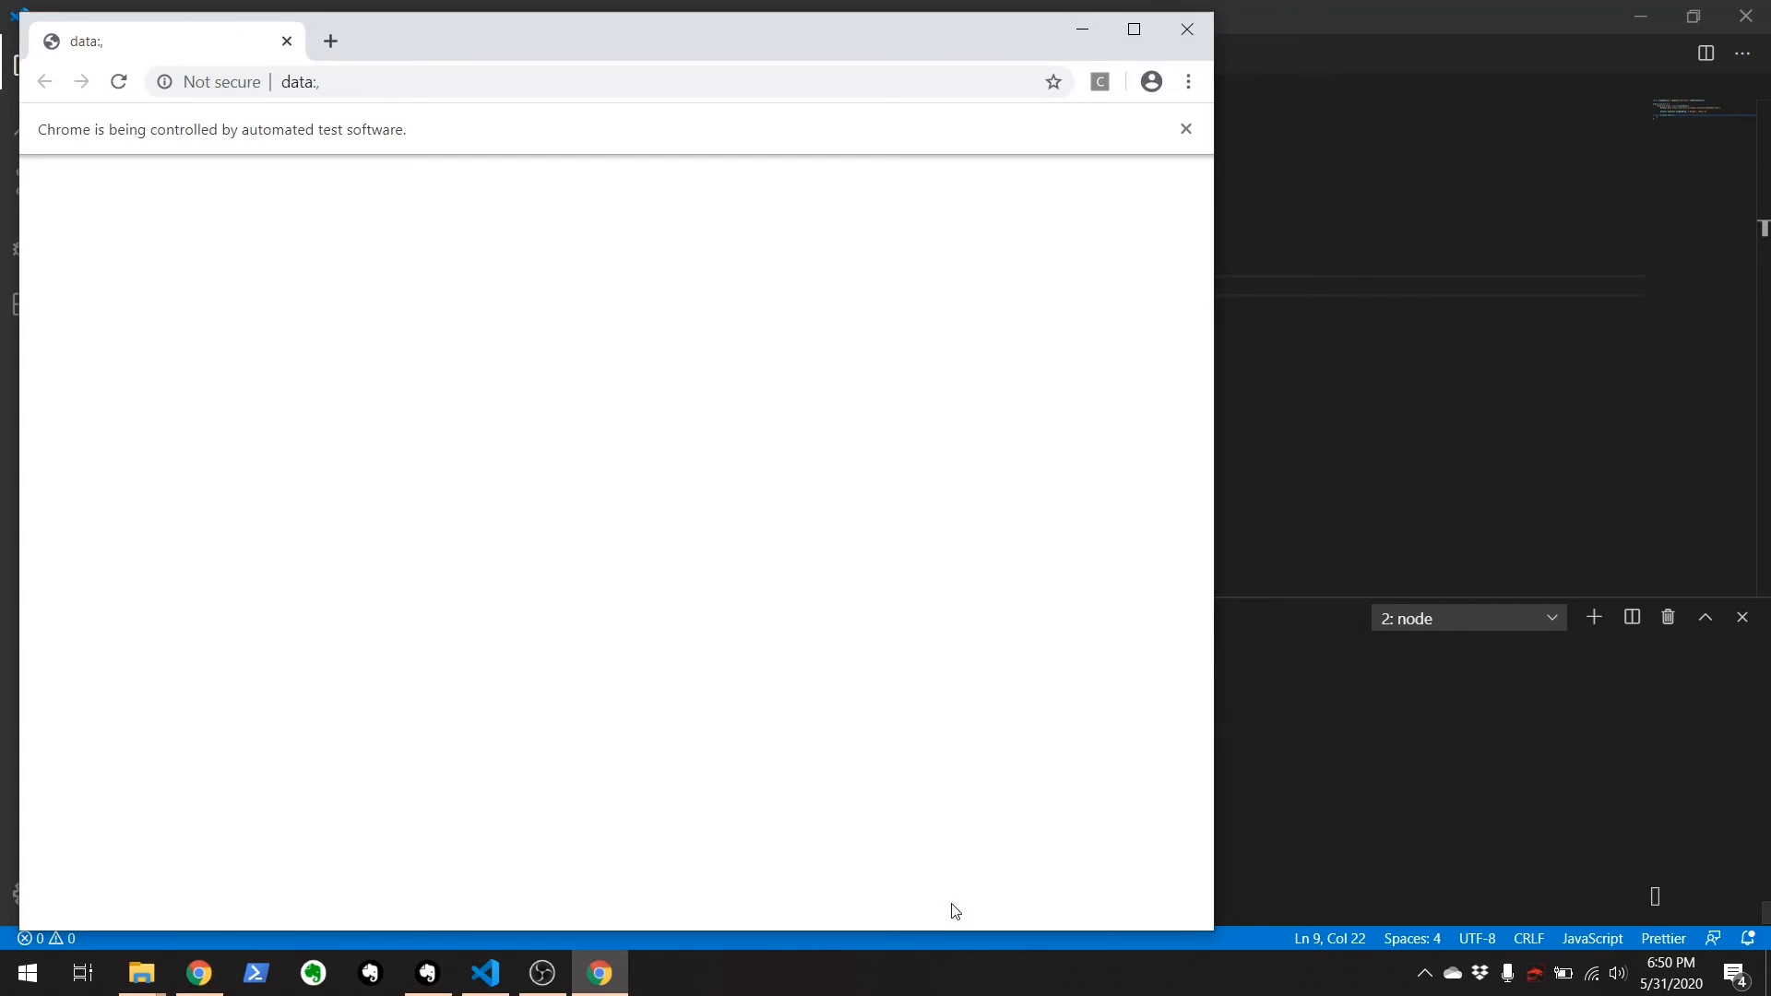
Let the automated Drag and drop test run to completion in Chrome.
{"action": "left_click", "coordinate": [117, 82]}
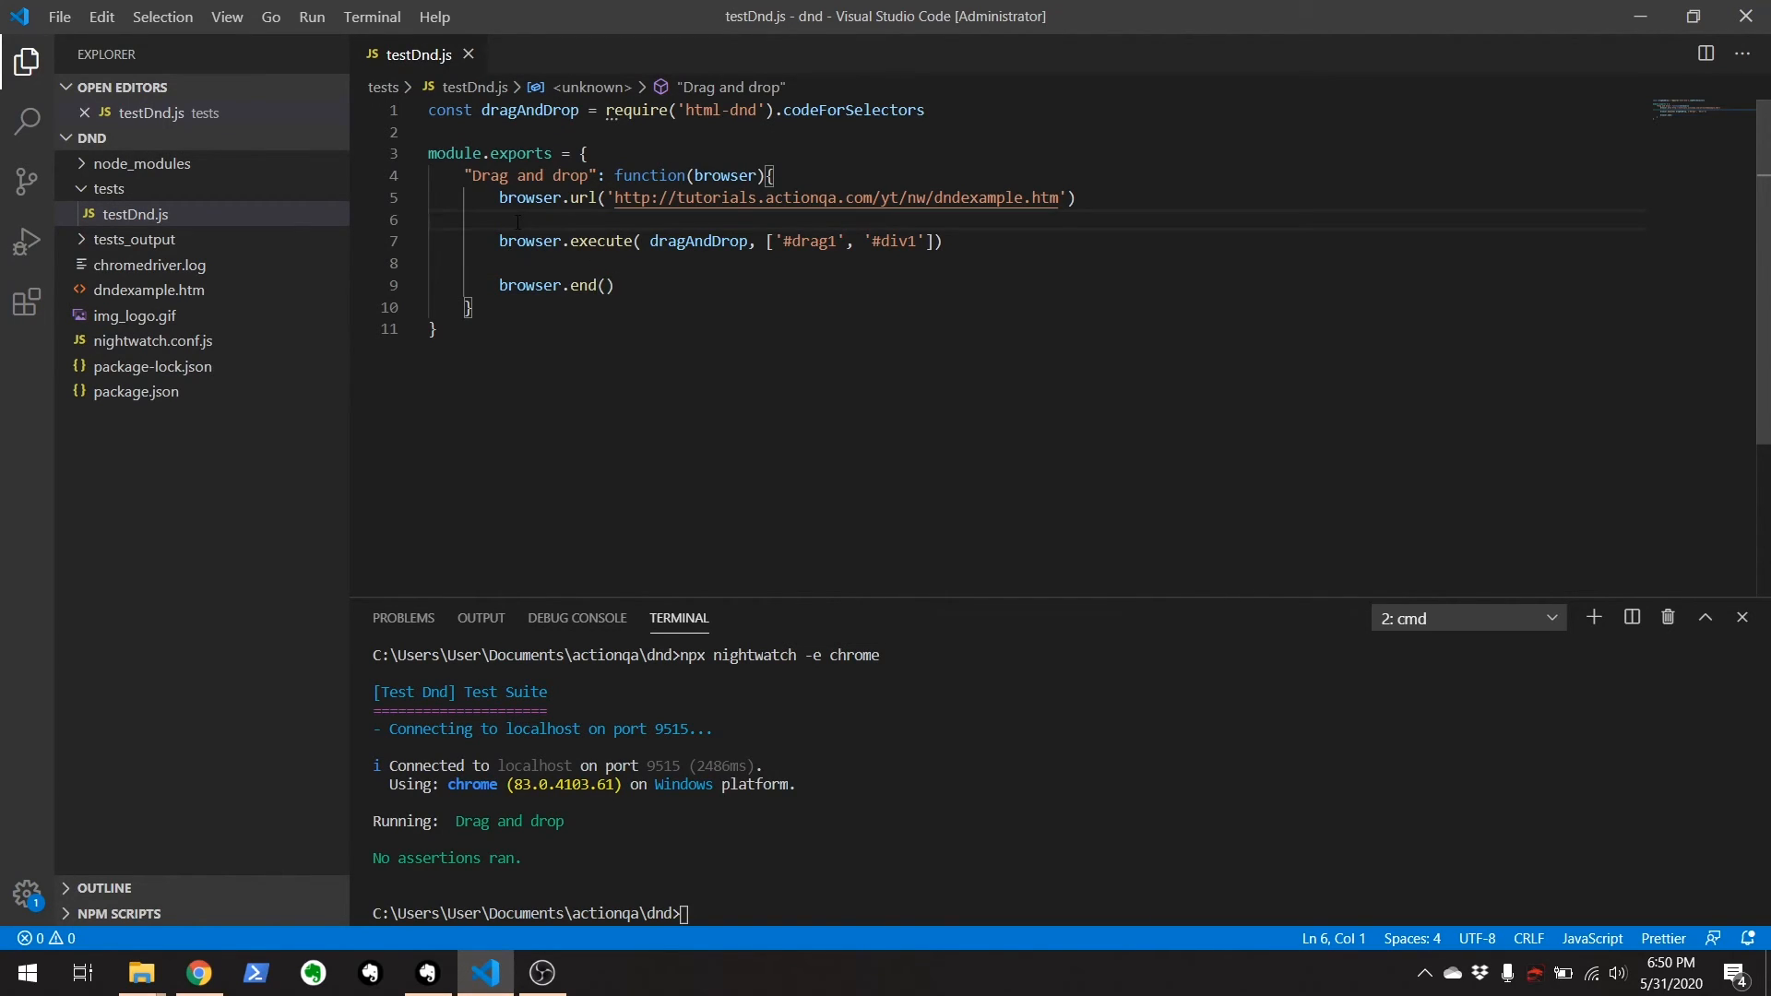
Insert browser.pause(2000) calls above and below the browser.execute step.
{"action": "type", "text": "browser.pause(2000"}
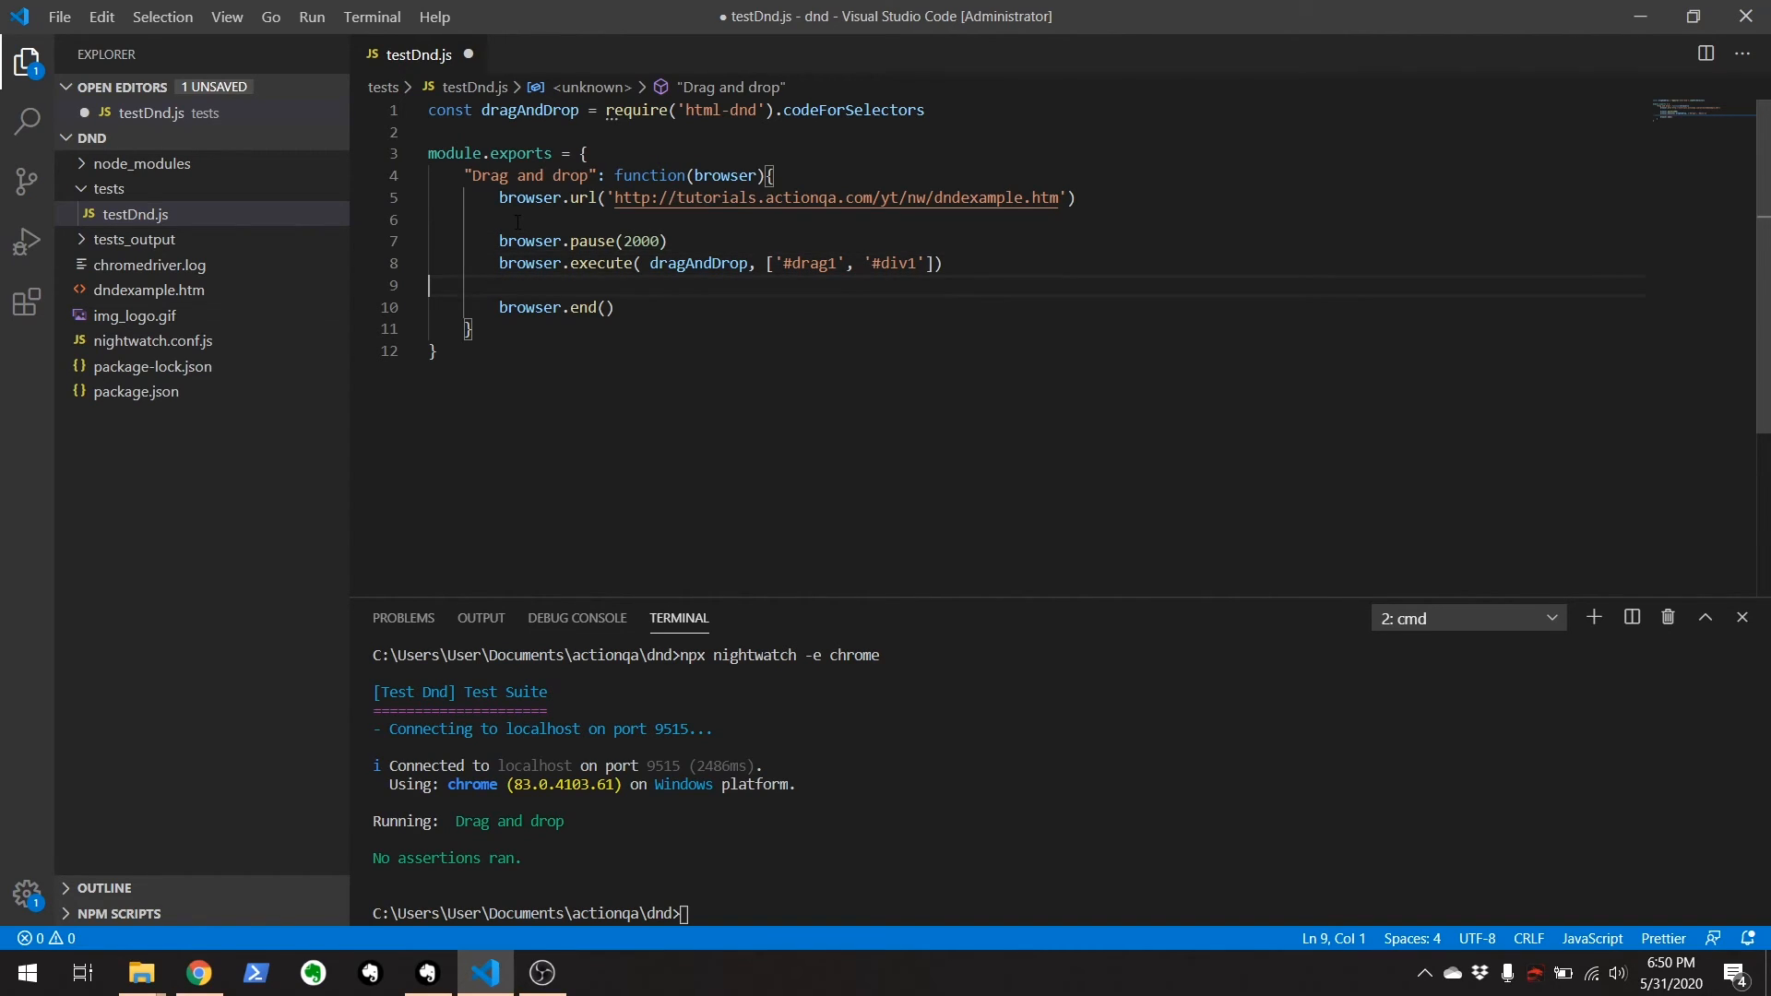
{"action": "type", "text": "b"}
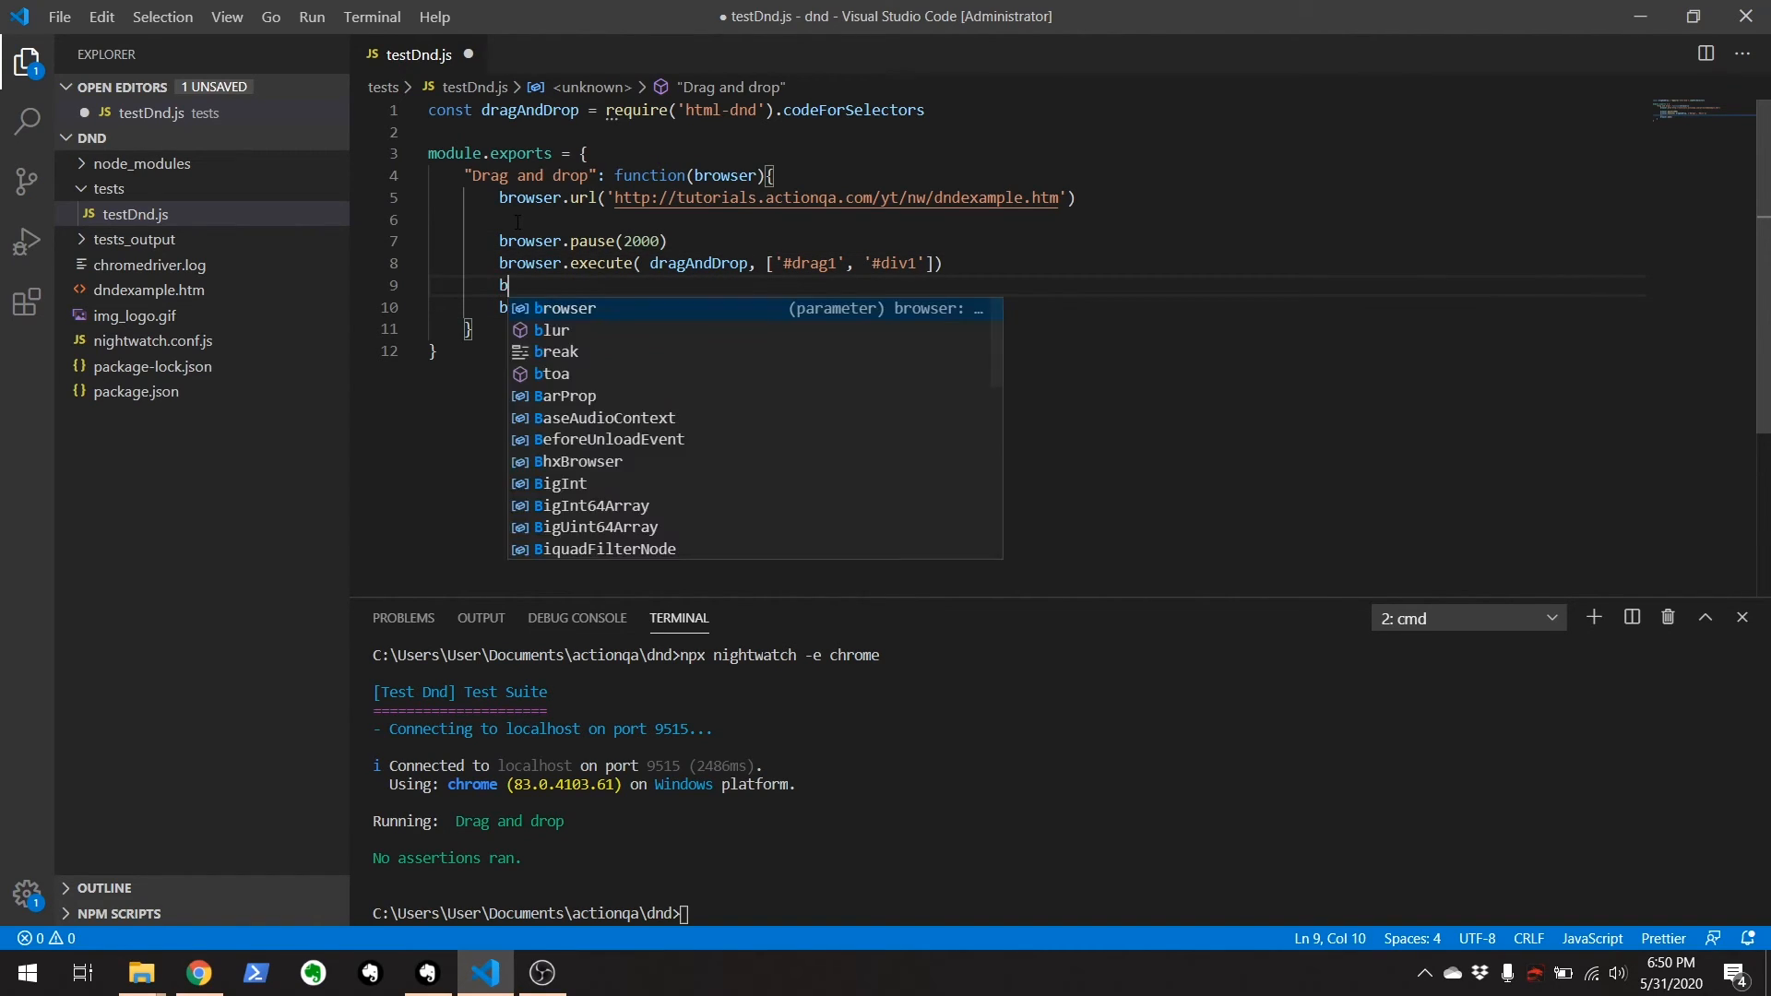
{"action": "type", "text": "rowser.pause("}
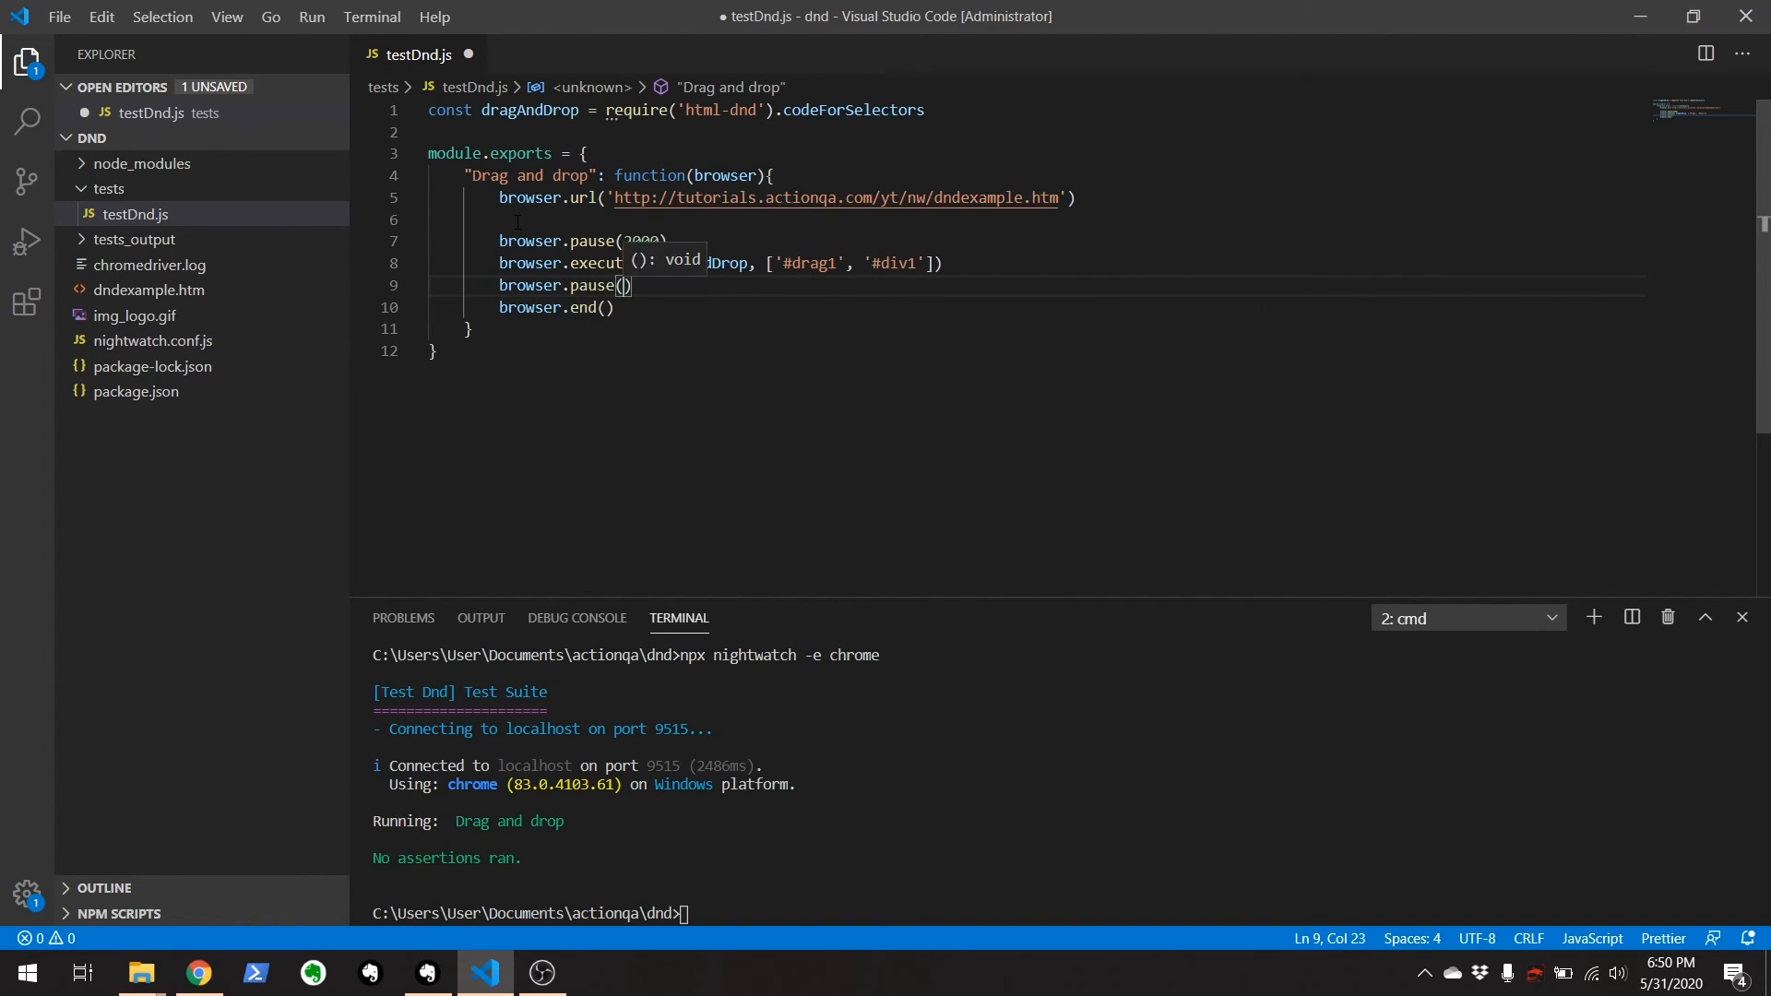
{"action": "type", "text": "2000"}
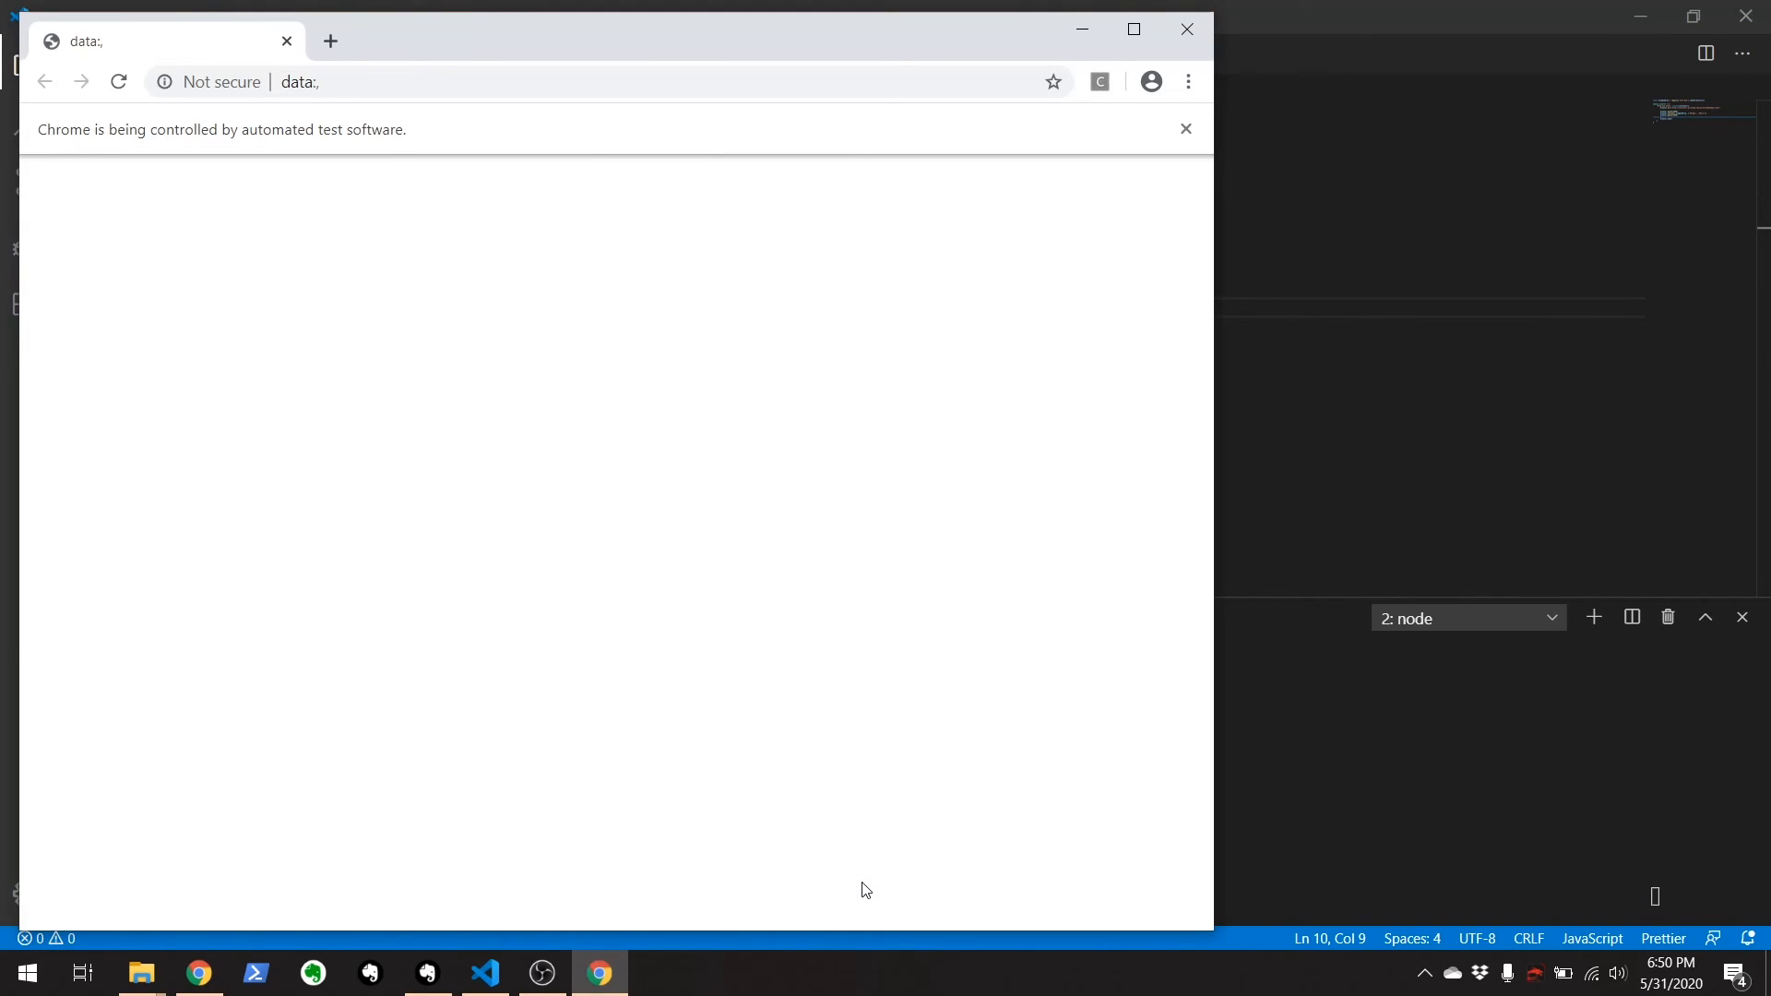
Watch the rerun load dndexample.htm in the automated Chrome window and finish.
{"action": "type", "text": "tutorials.actionqa.com/yt/nw/dndexample.htm"}
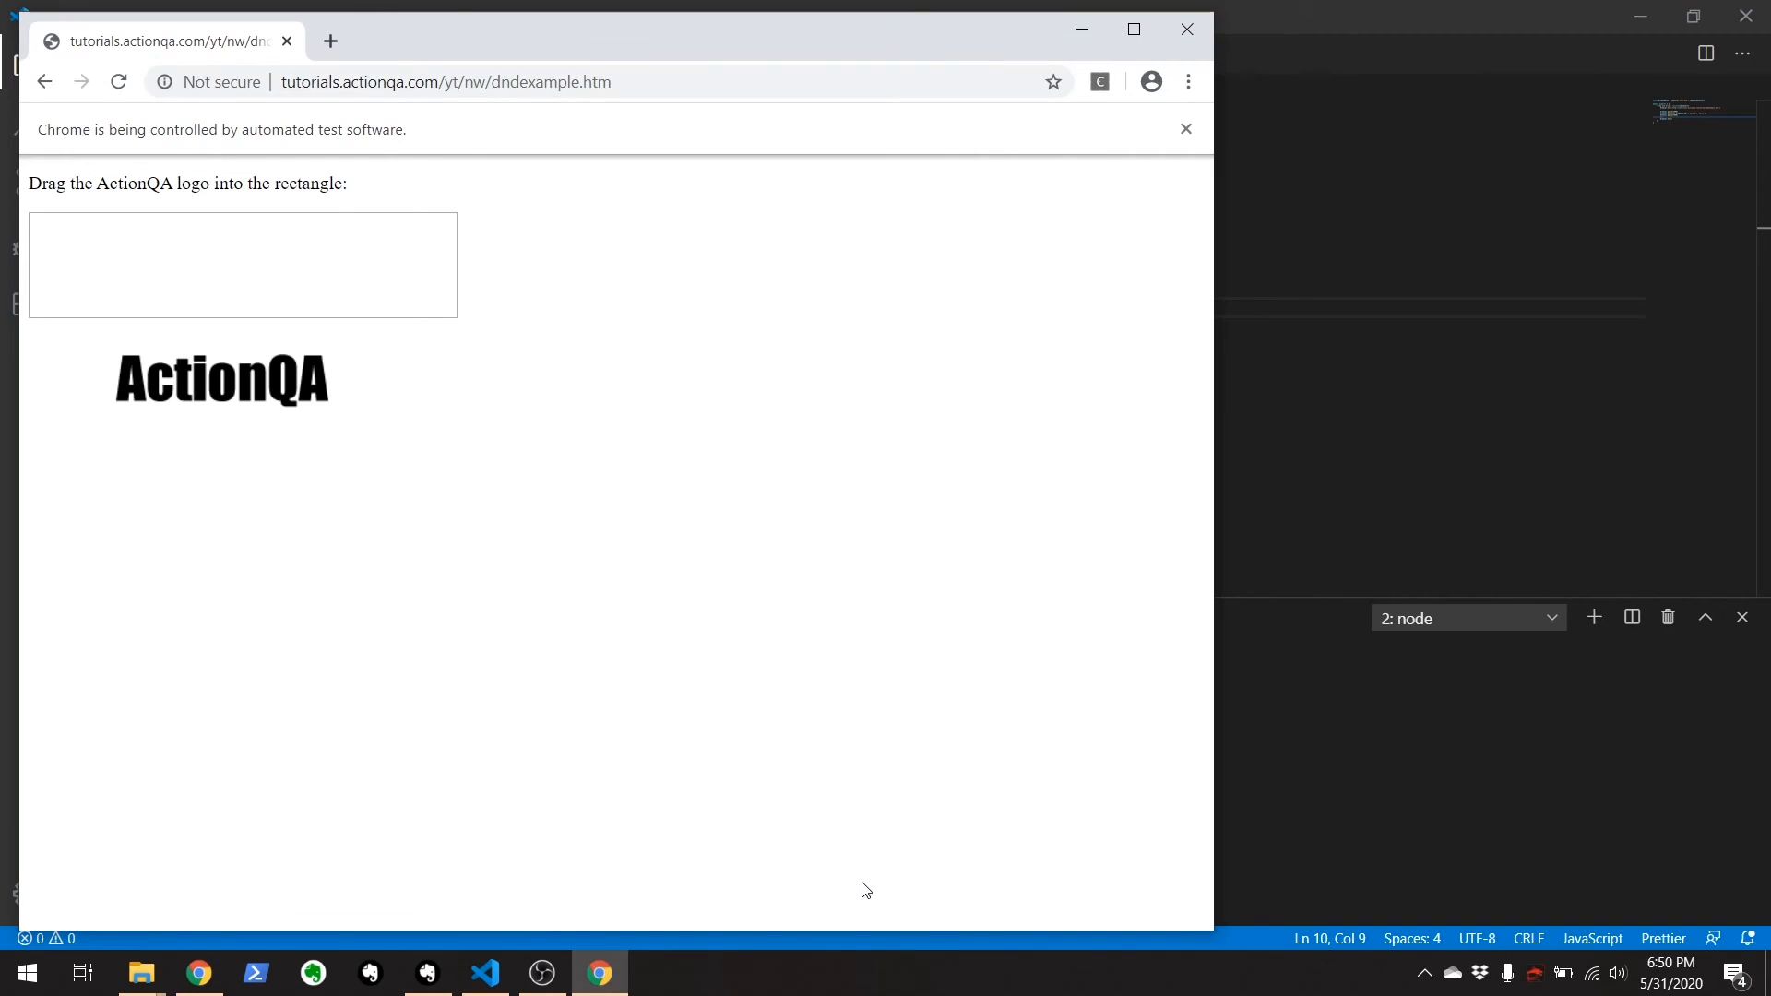
{"action": "left_click_drag", "start_coordinate": [222, 379], "coordinate": [235, 264]}
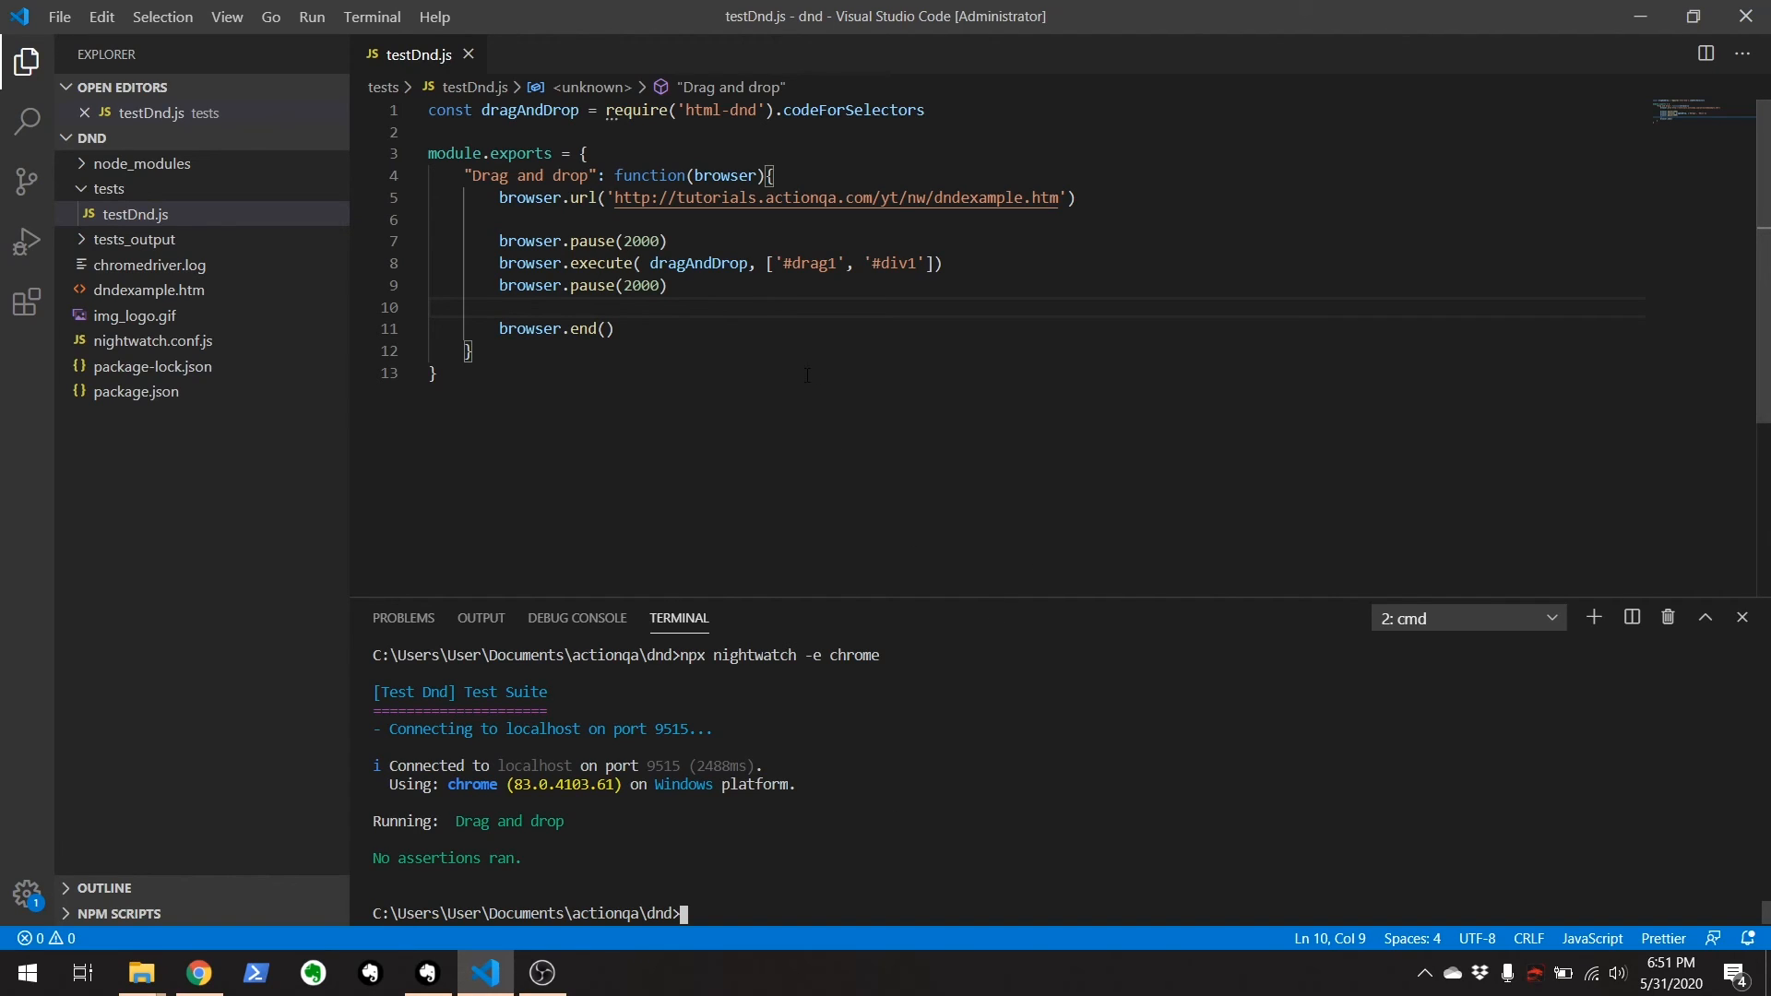
{"action": "mouse_move", "coordinate": [799, 378]}
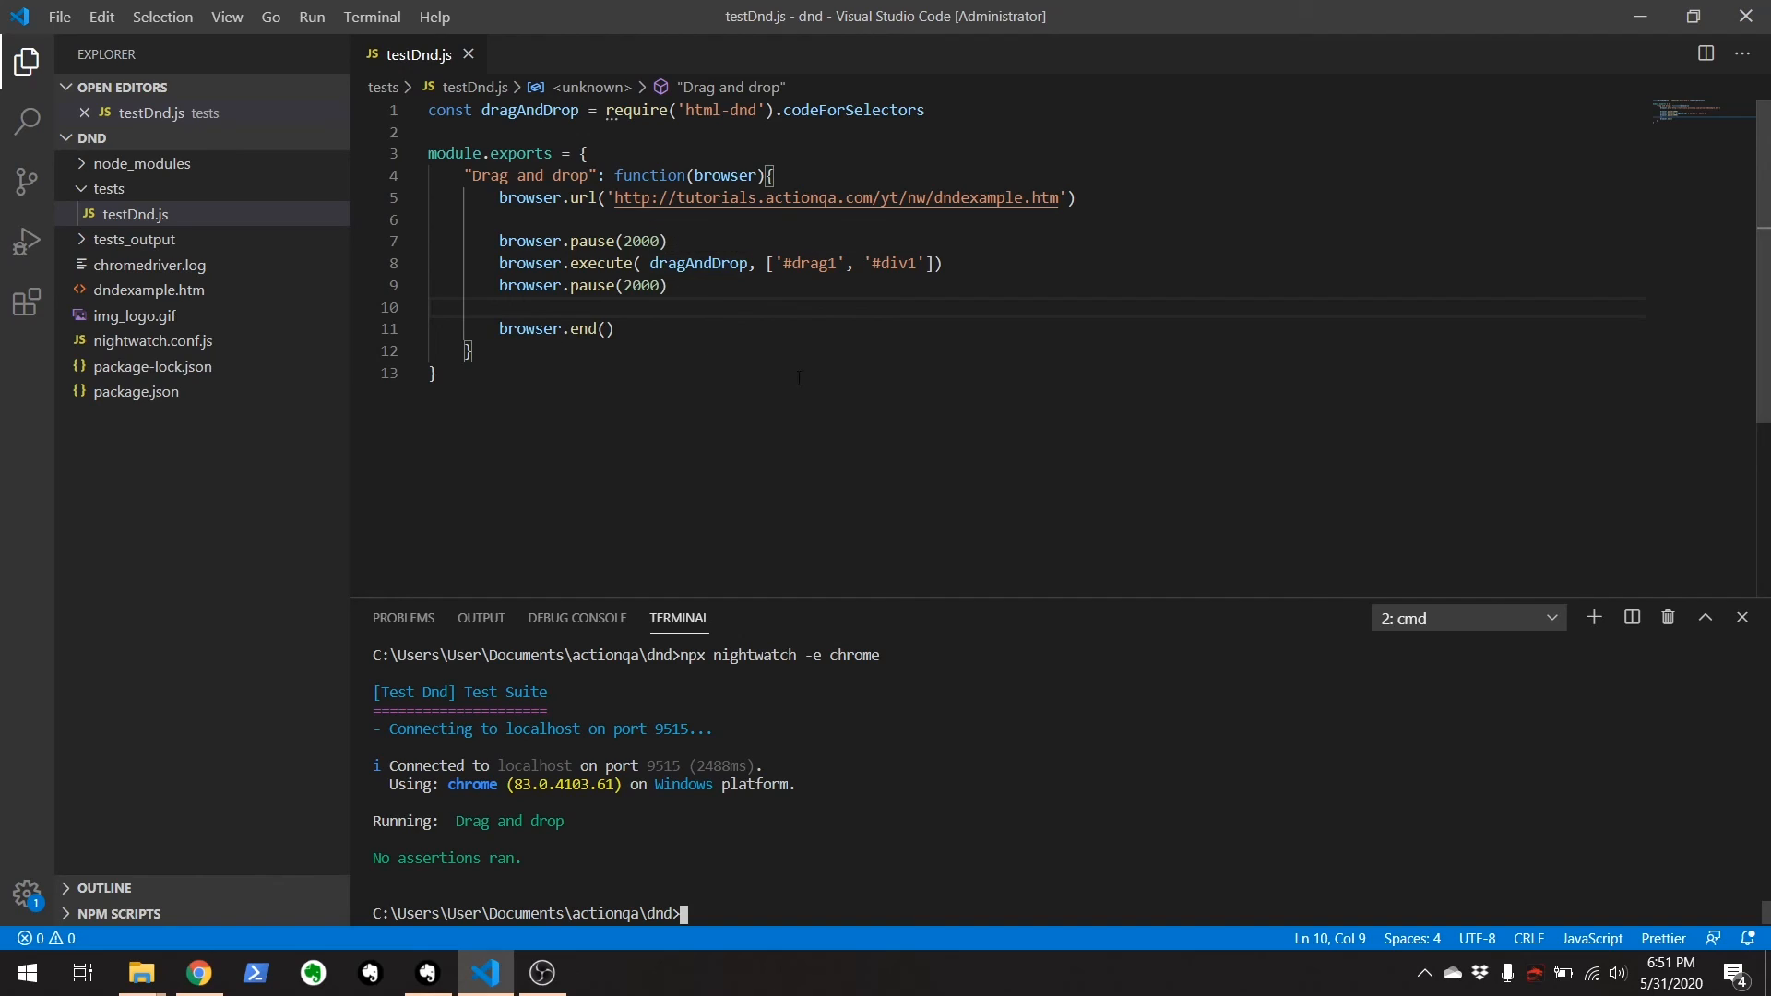